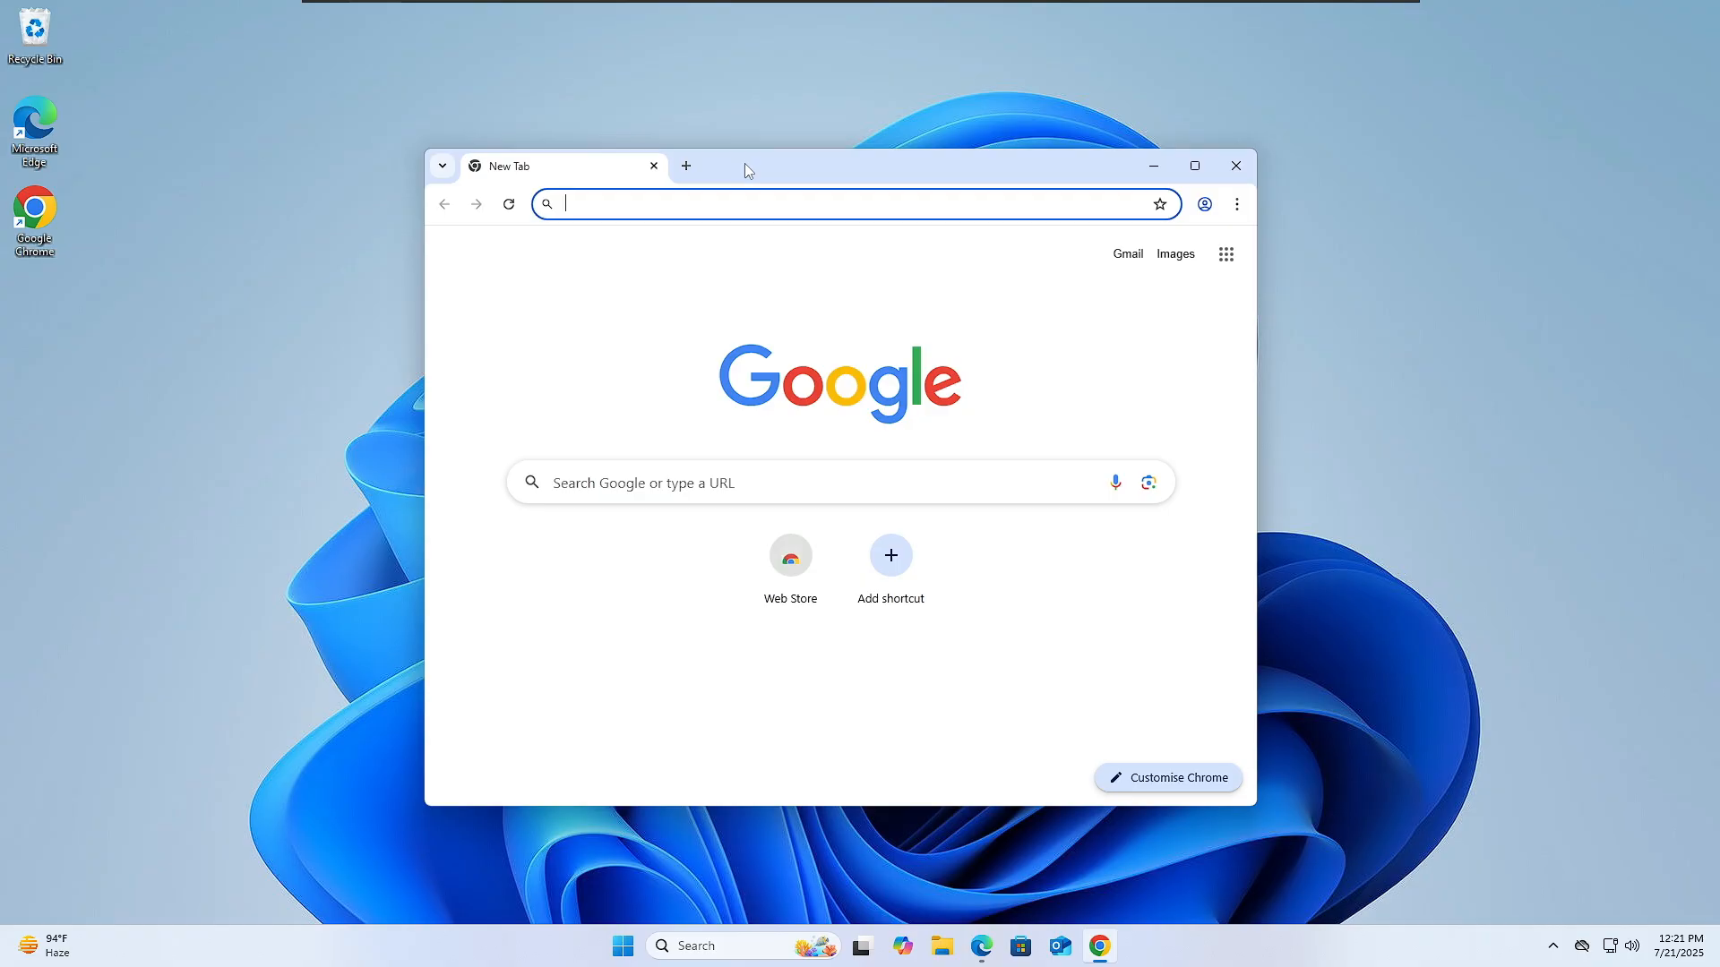
{"action": "mouse_move", "coordinate": [898, 151]}
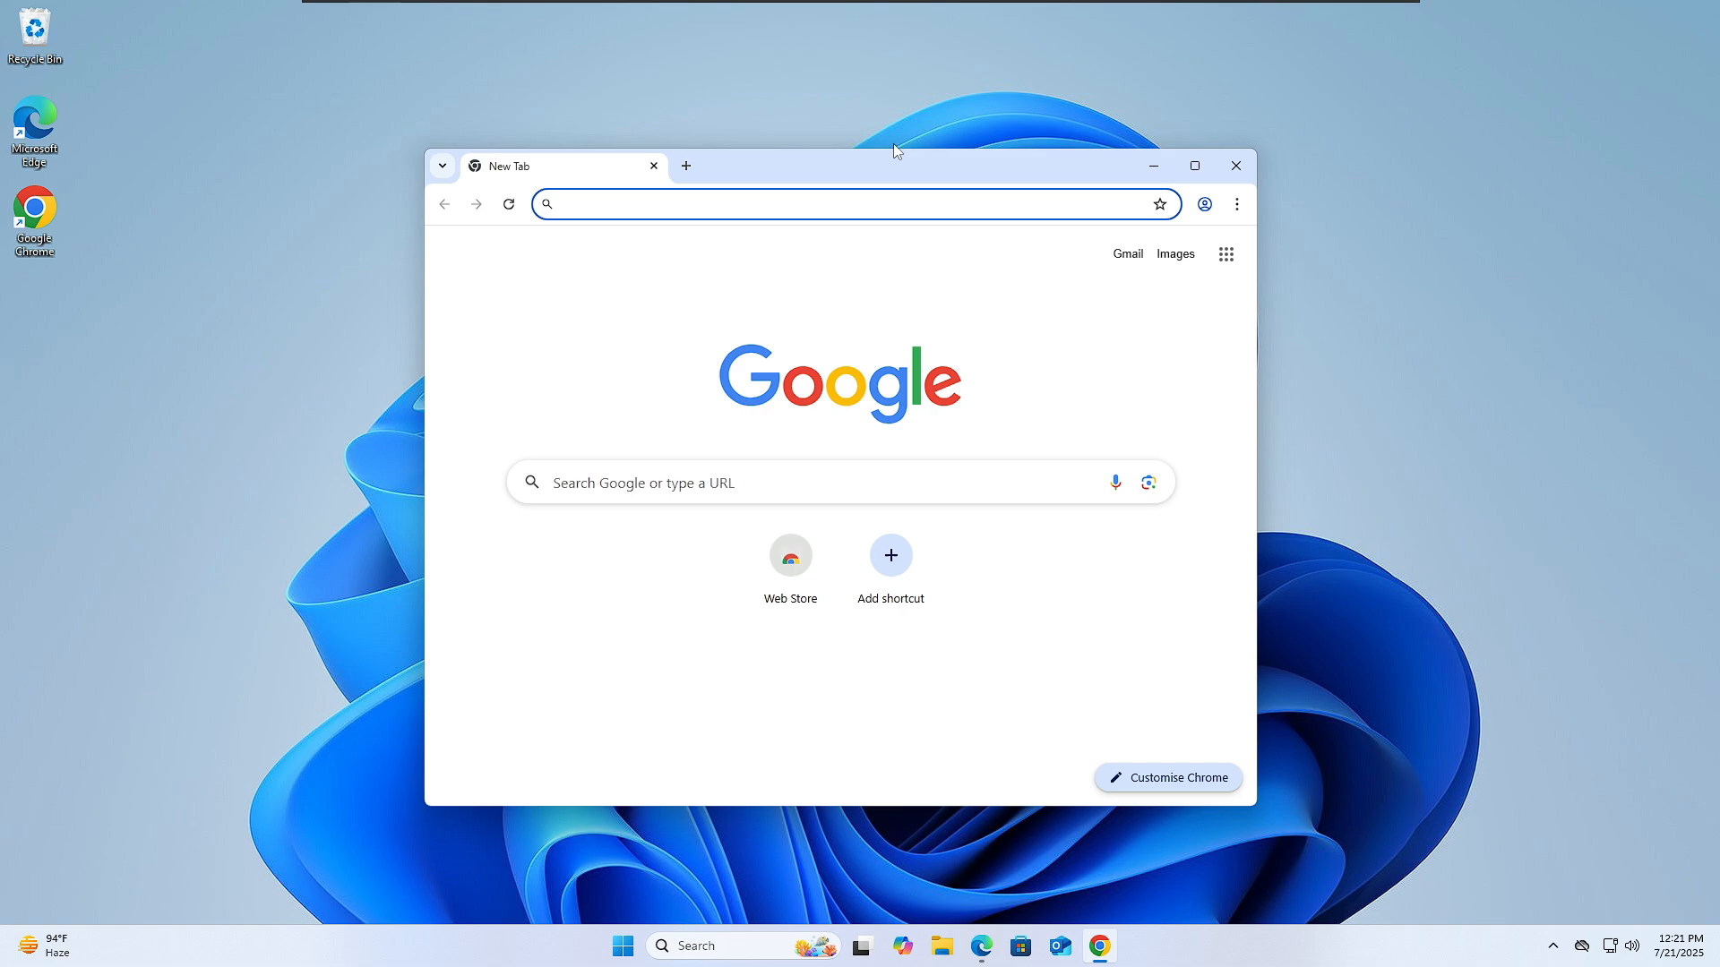
{"action": "mouse_move", "coordinate": [869, 152]}
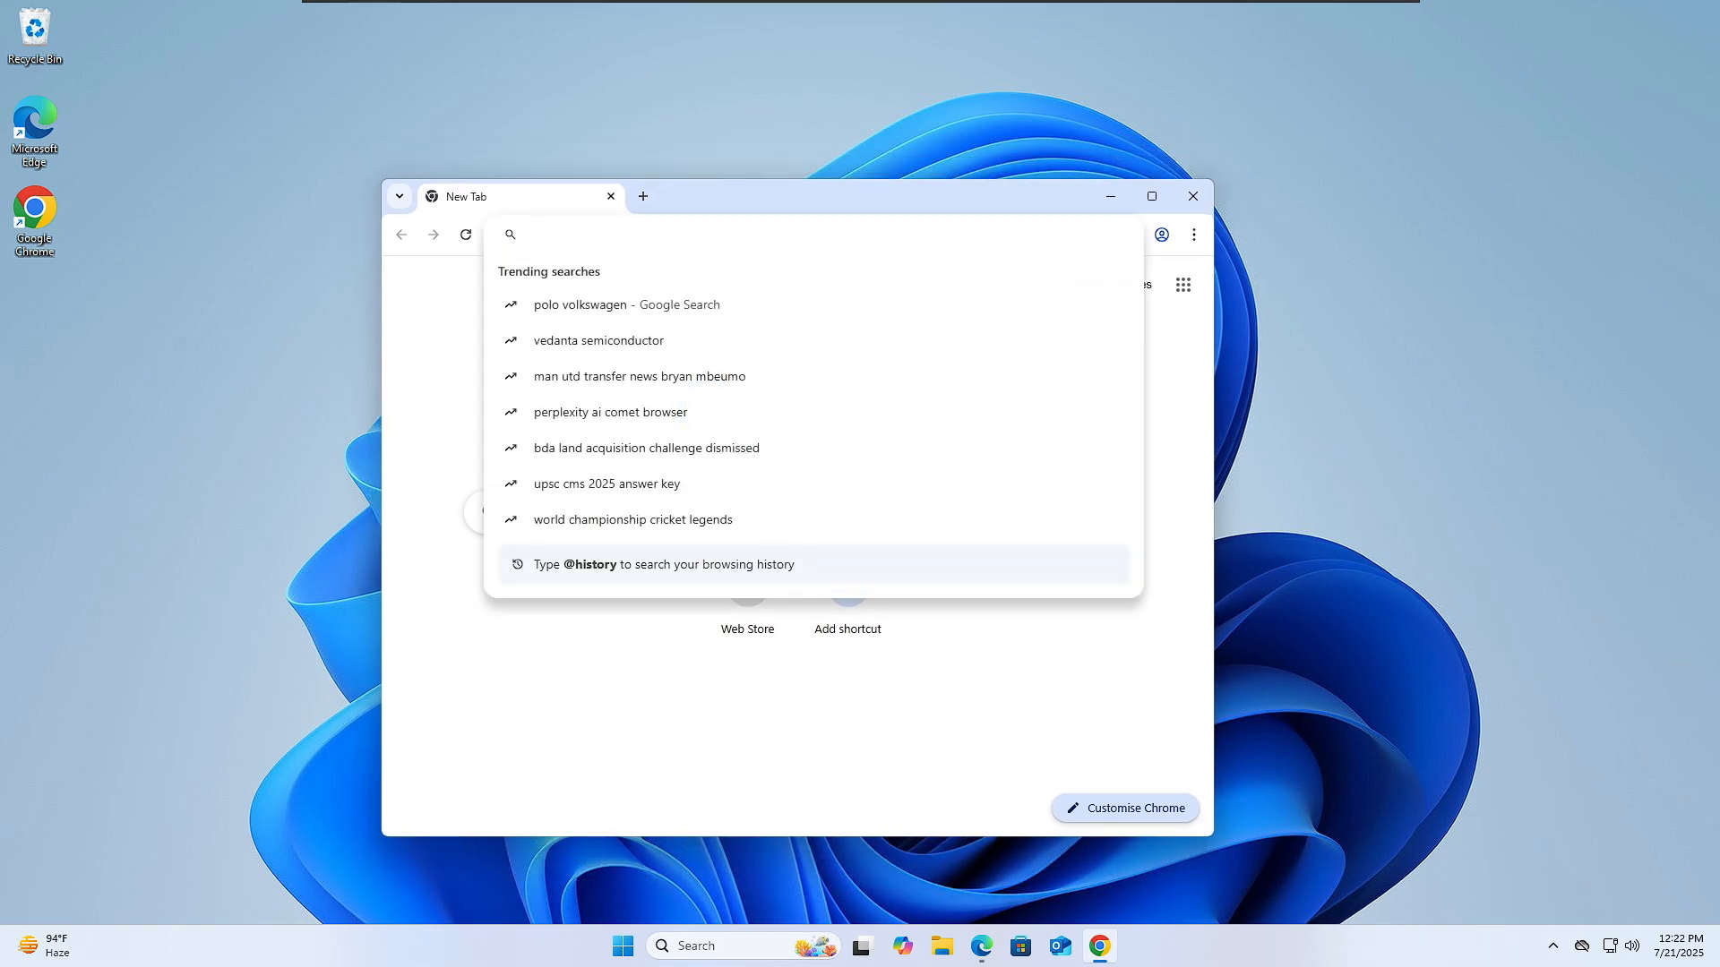
Step: Search 'windows 10 iso download' and open Microsoft's Windows 10 download result
{"action": "type", "text": "windows 10"}
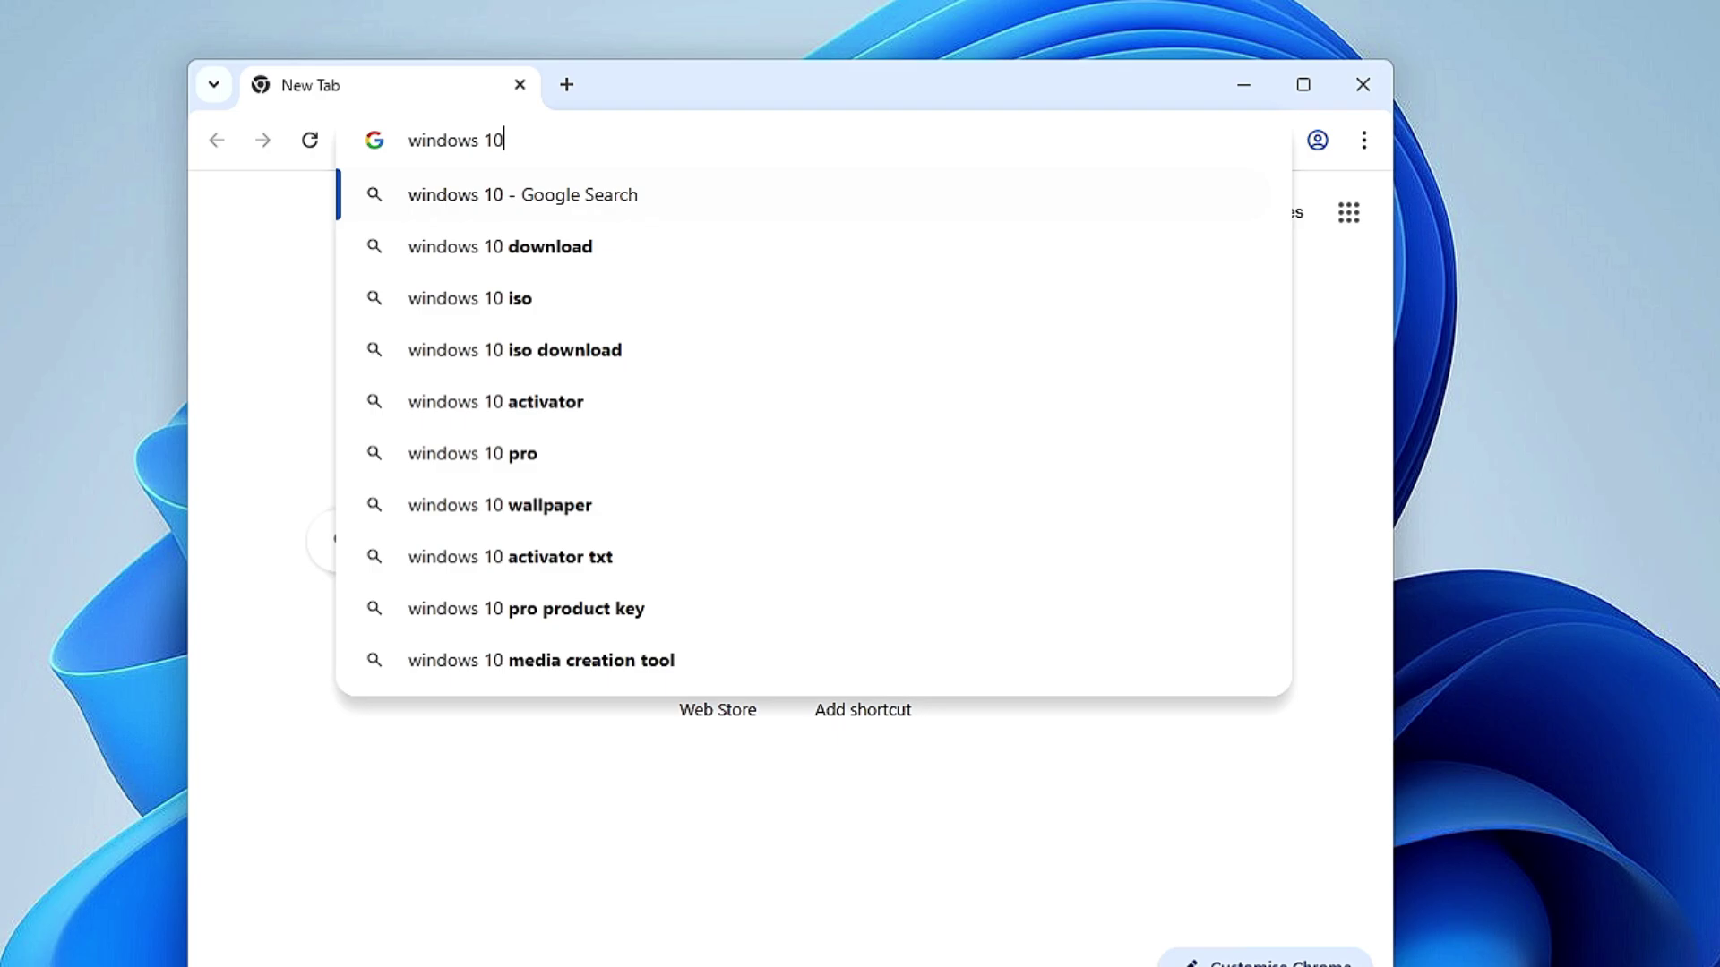
{"action": "type", "text": "iso down"}
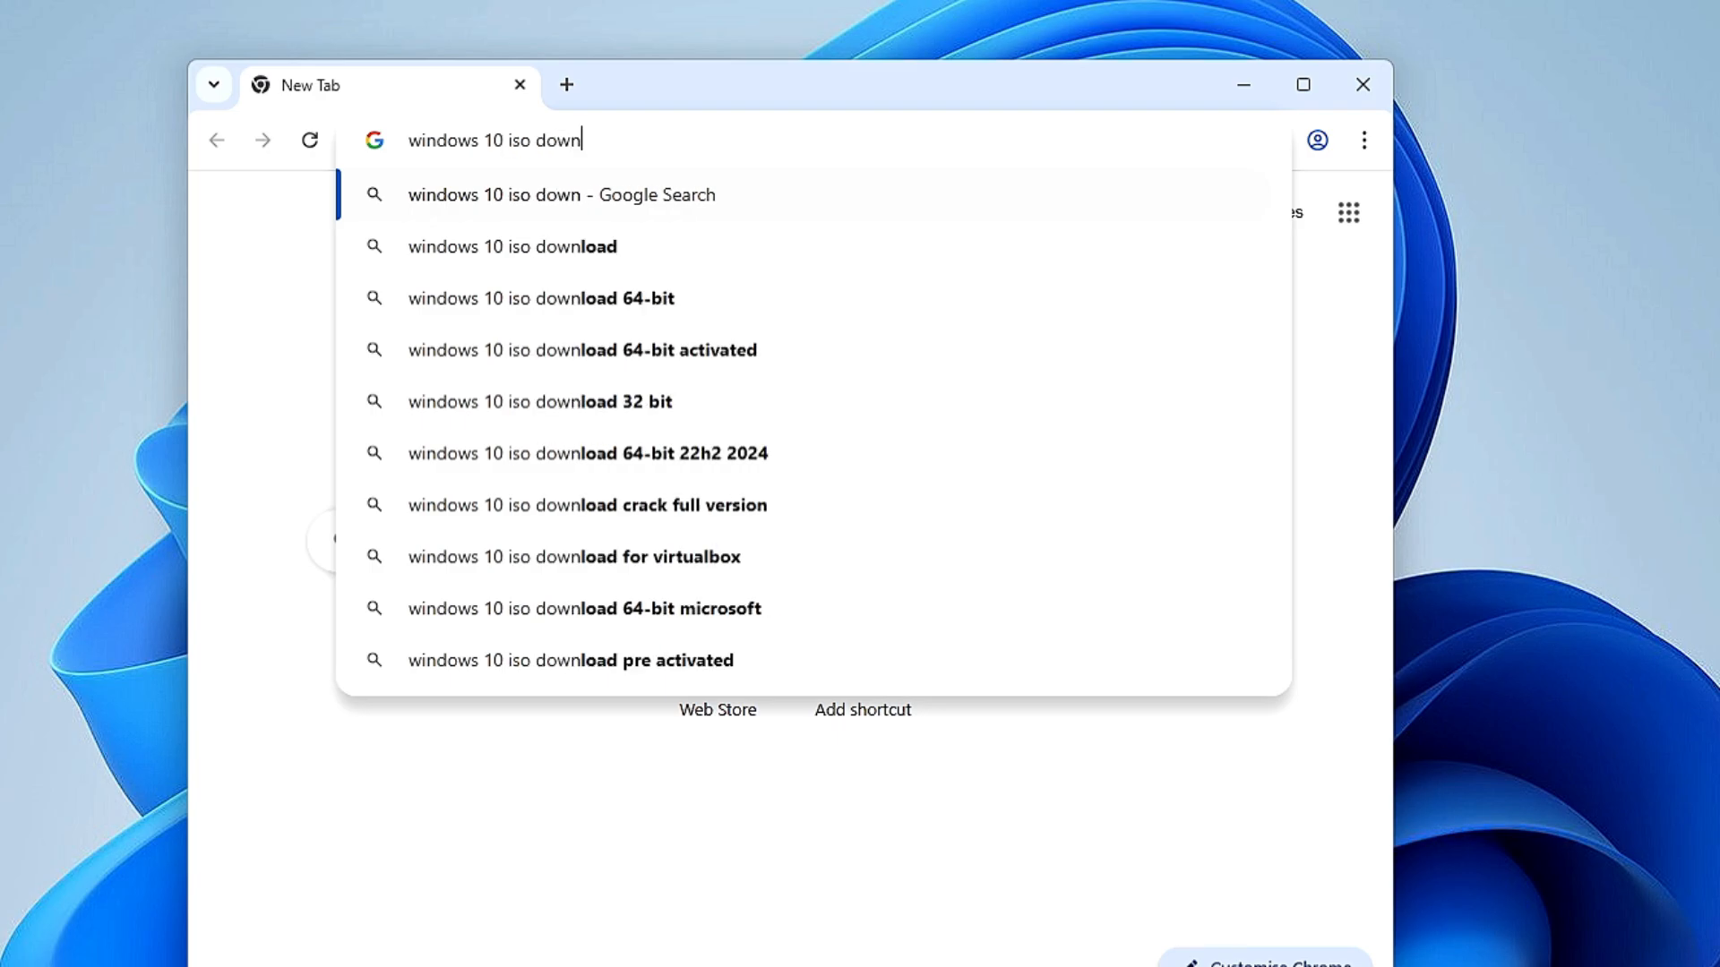
{"action": "left_click", "coordinate": [511, 245]}
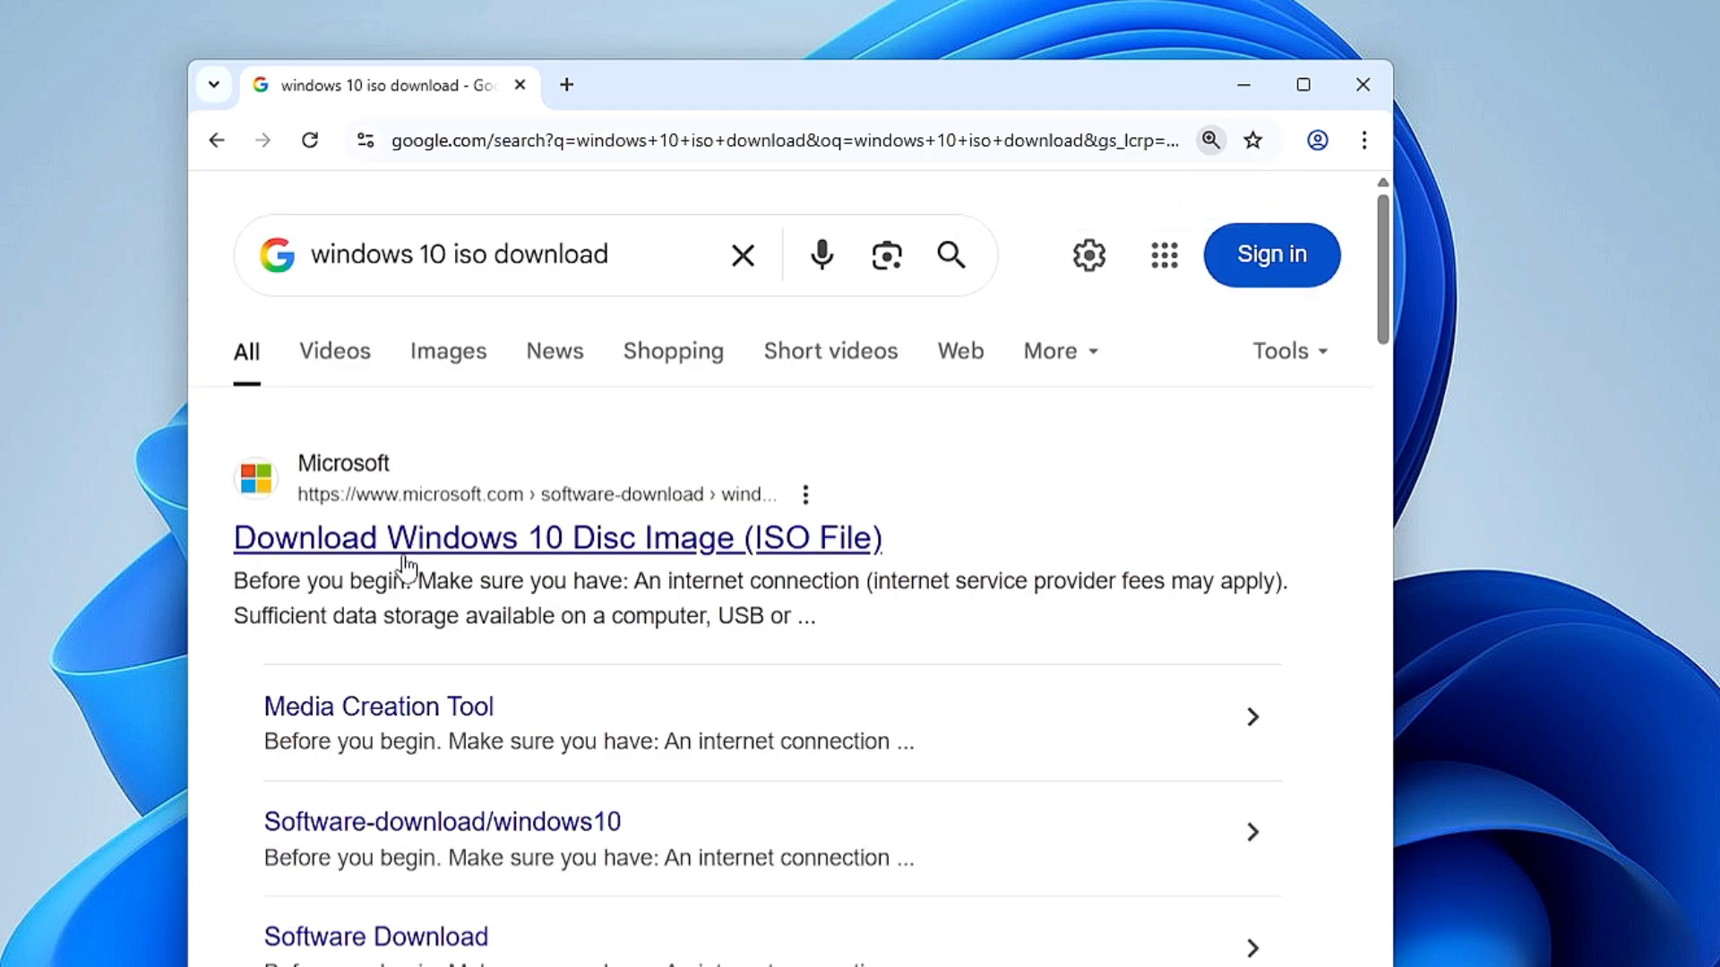
{"action": "left_click", "coordinate": [557, 538]}
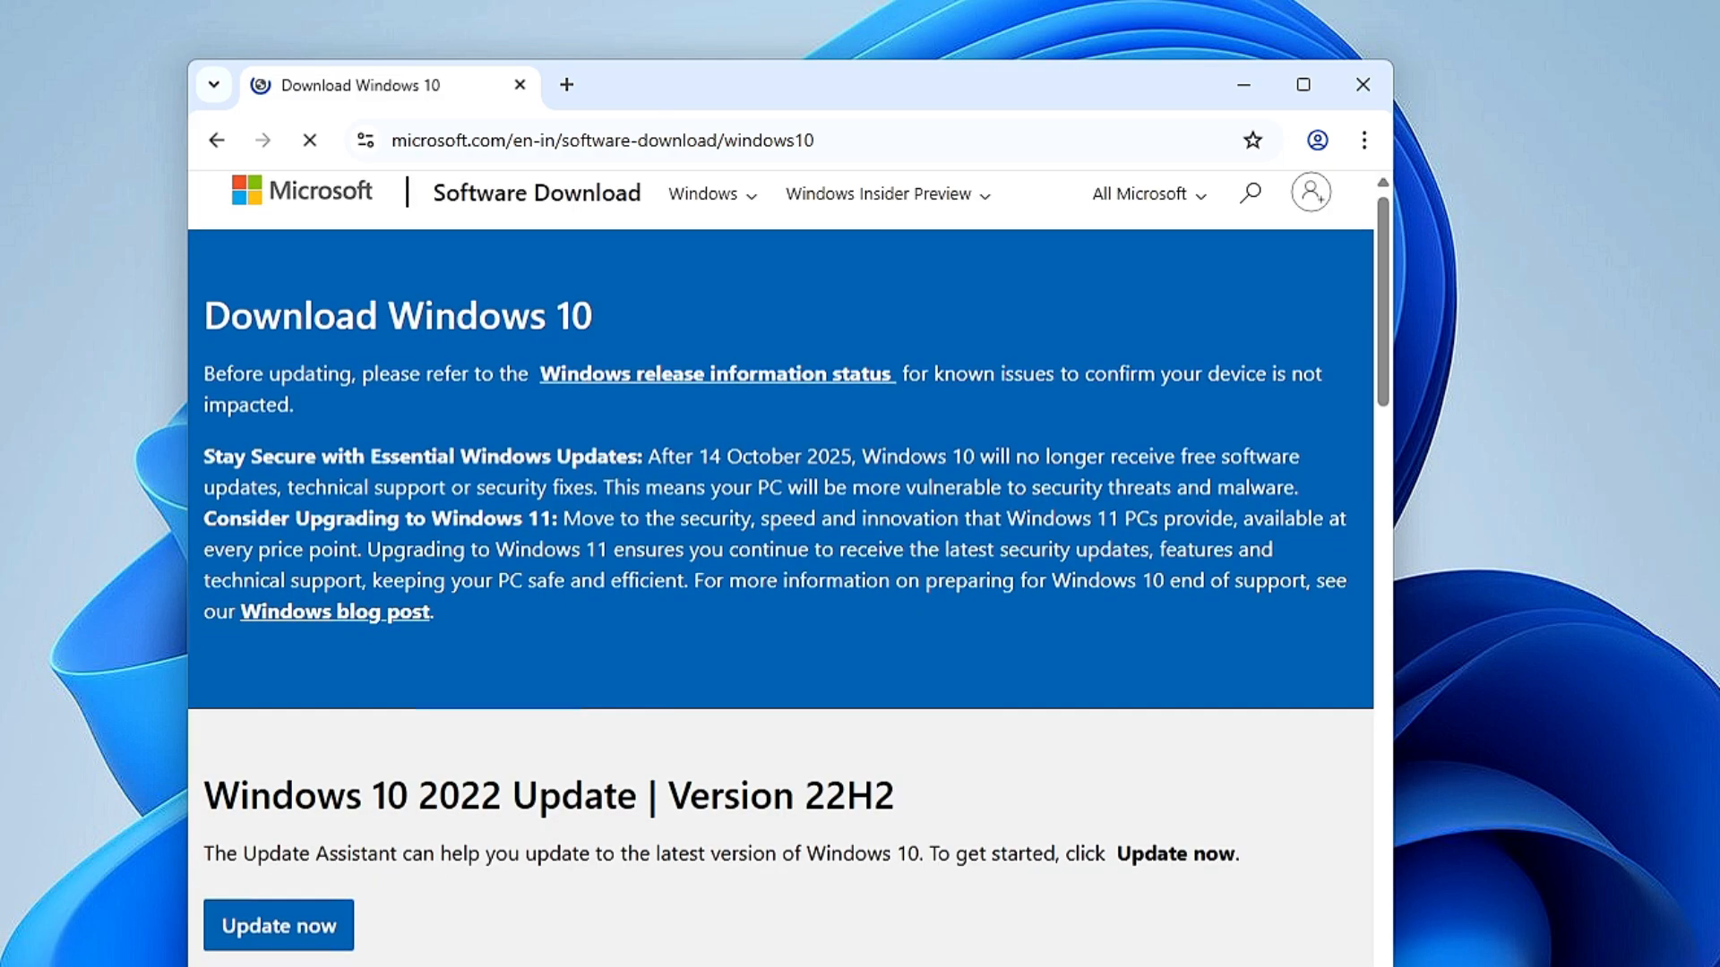
{"action": "scroll", "scroll_direction": "down", "scroll_amount": 3}
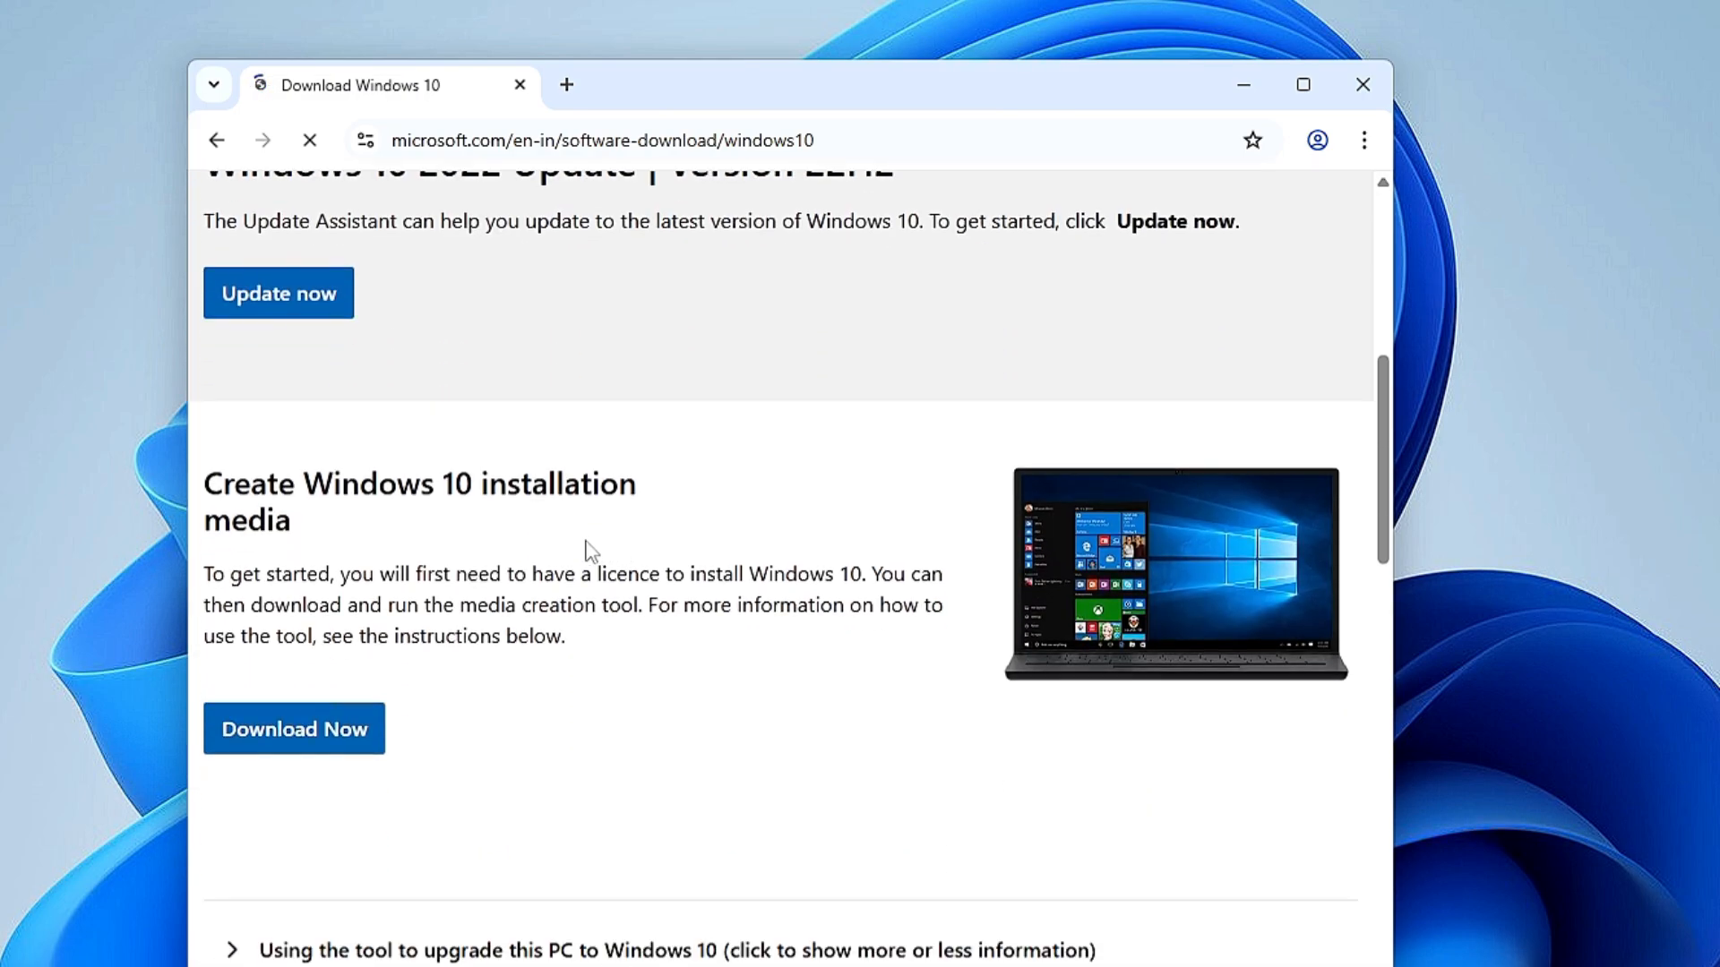
{"action": "scroll", "scroll_direction": "up", "scroll_amount": 3}
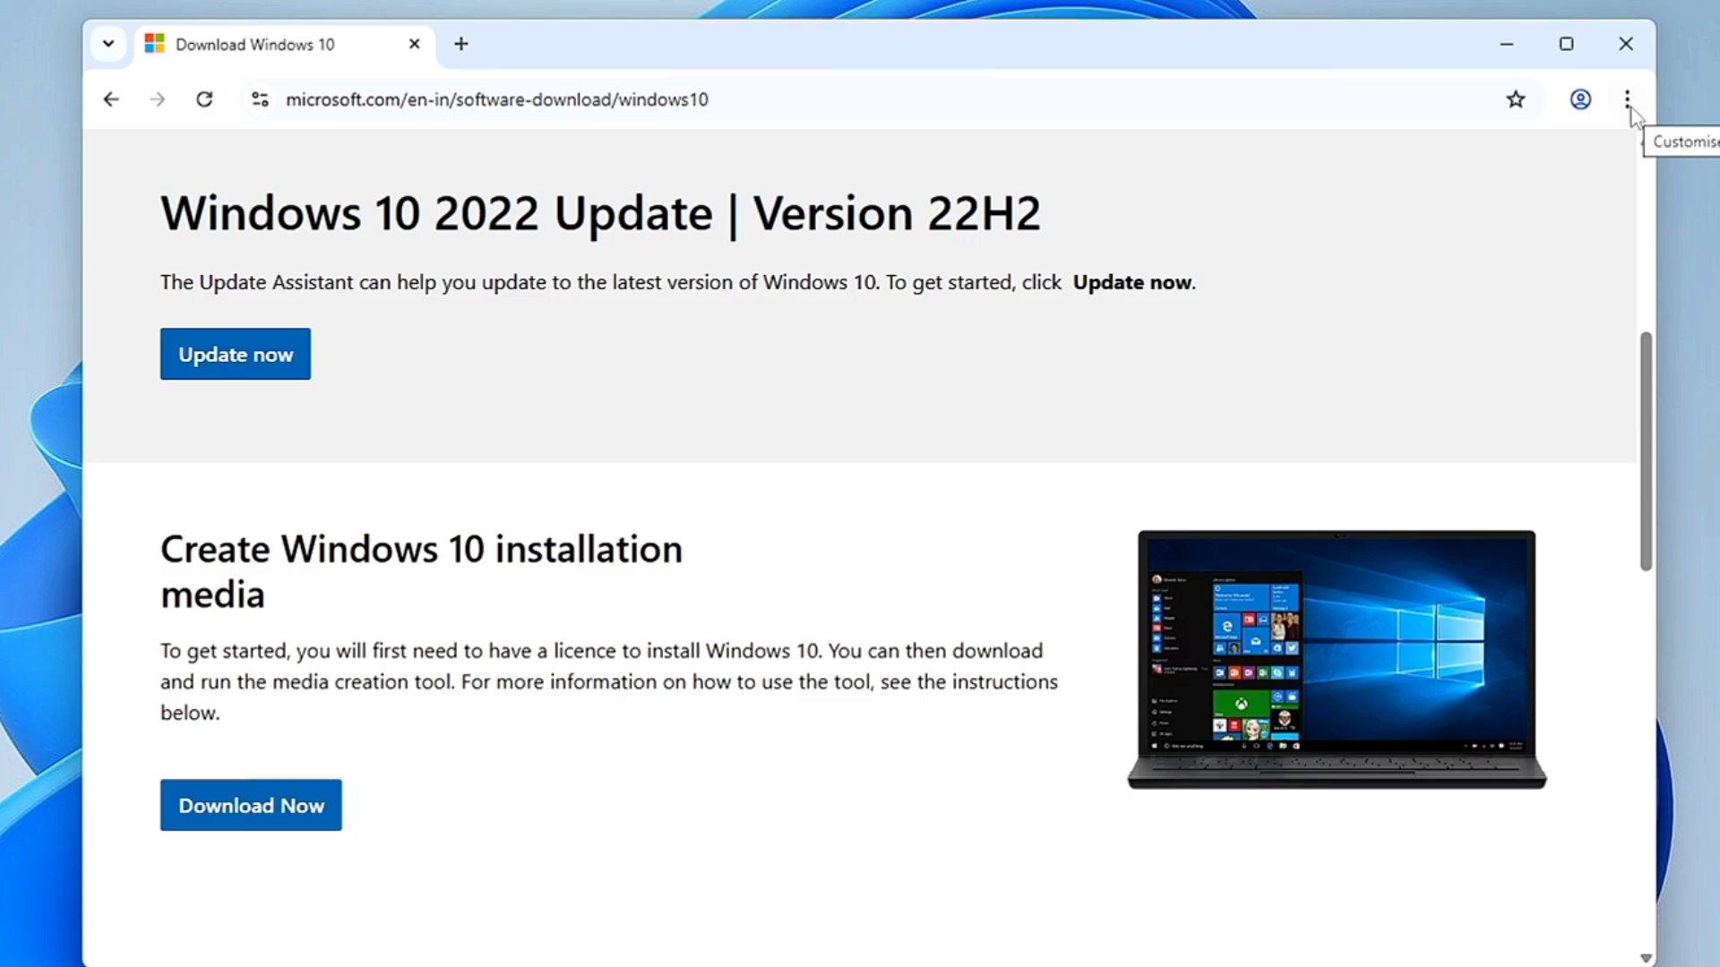
Step: Open Developer tools from Chrome's More tools menu
{"action": "left_click", "coordinate": [1627, 99]}
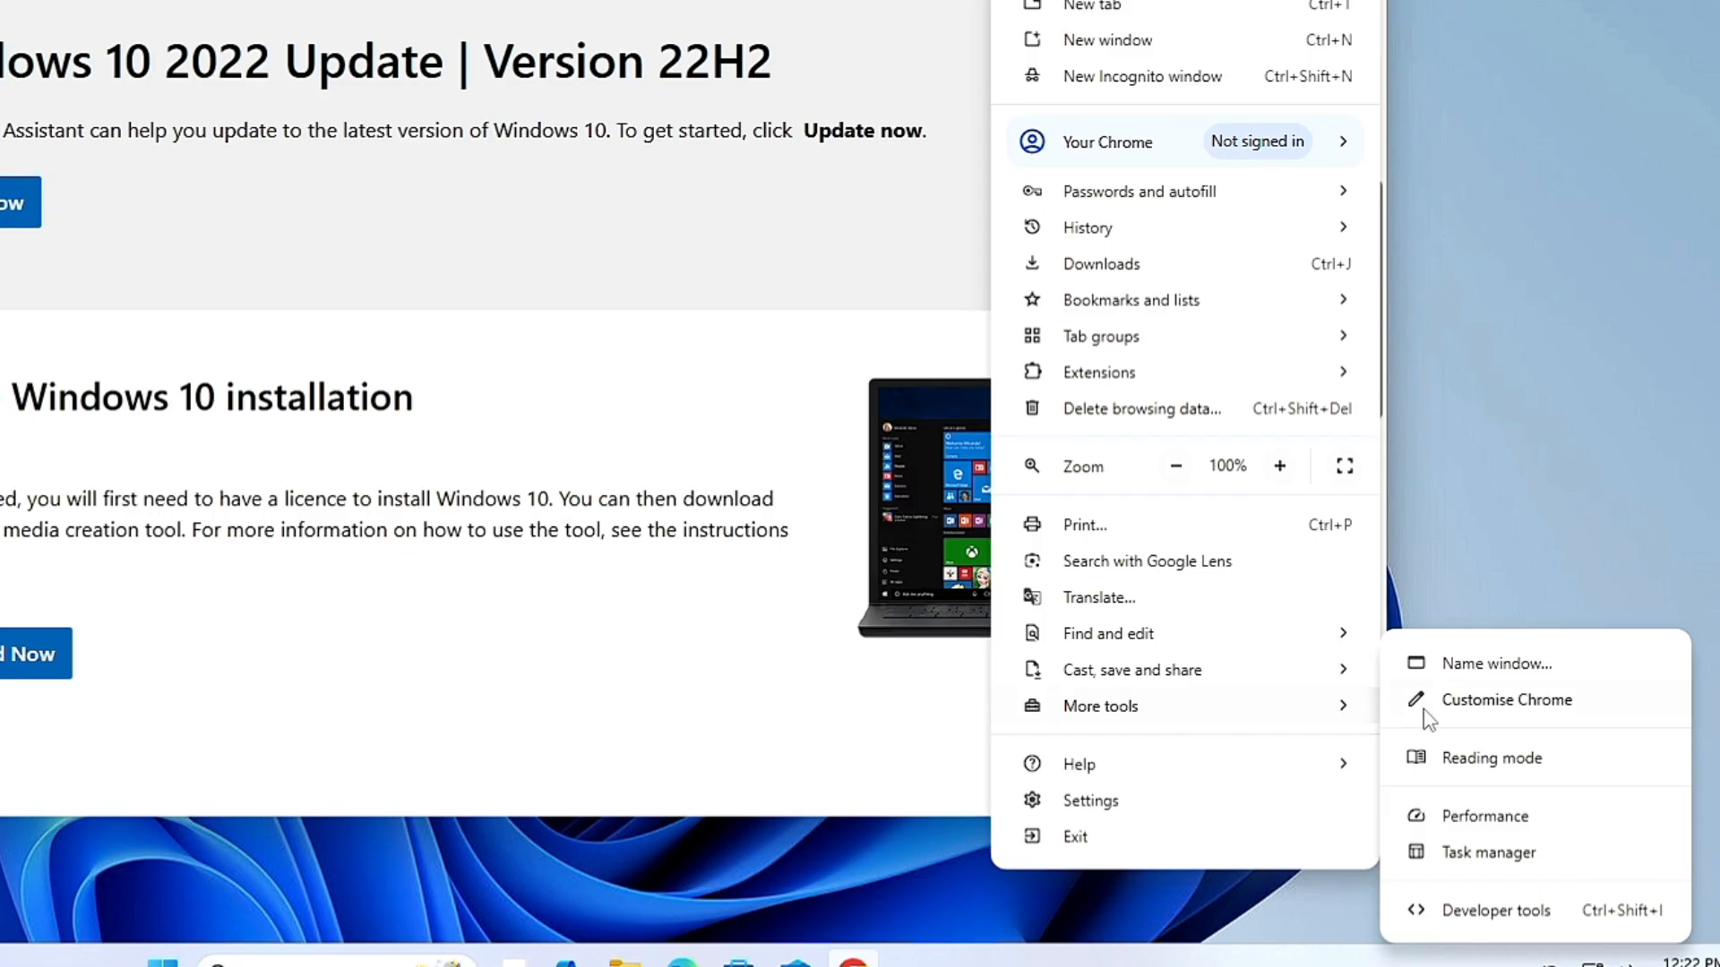
{"action": "mouse_move", "coordinate": [1467, 919]}
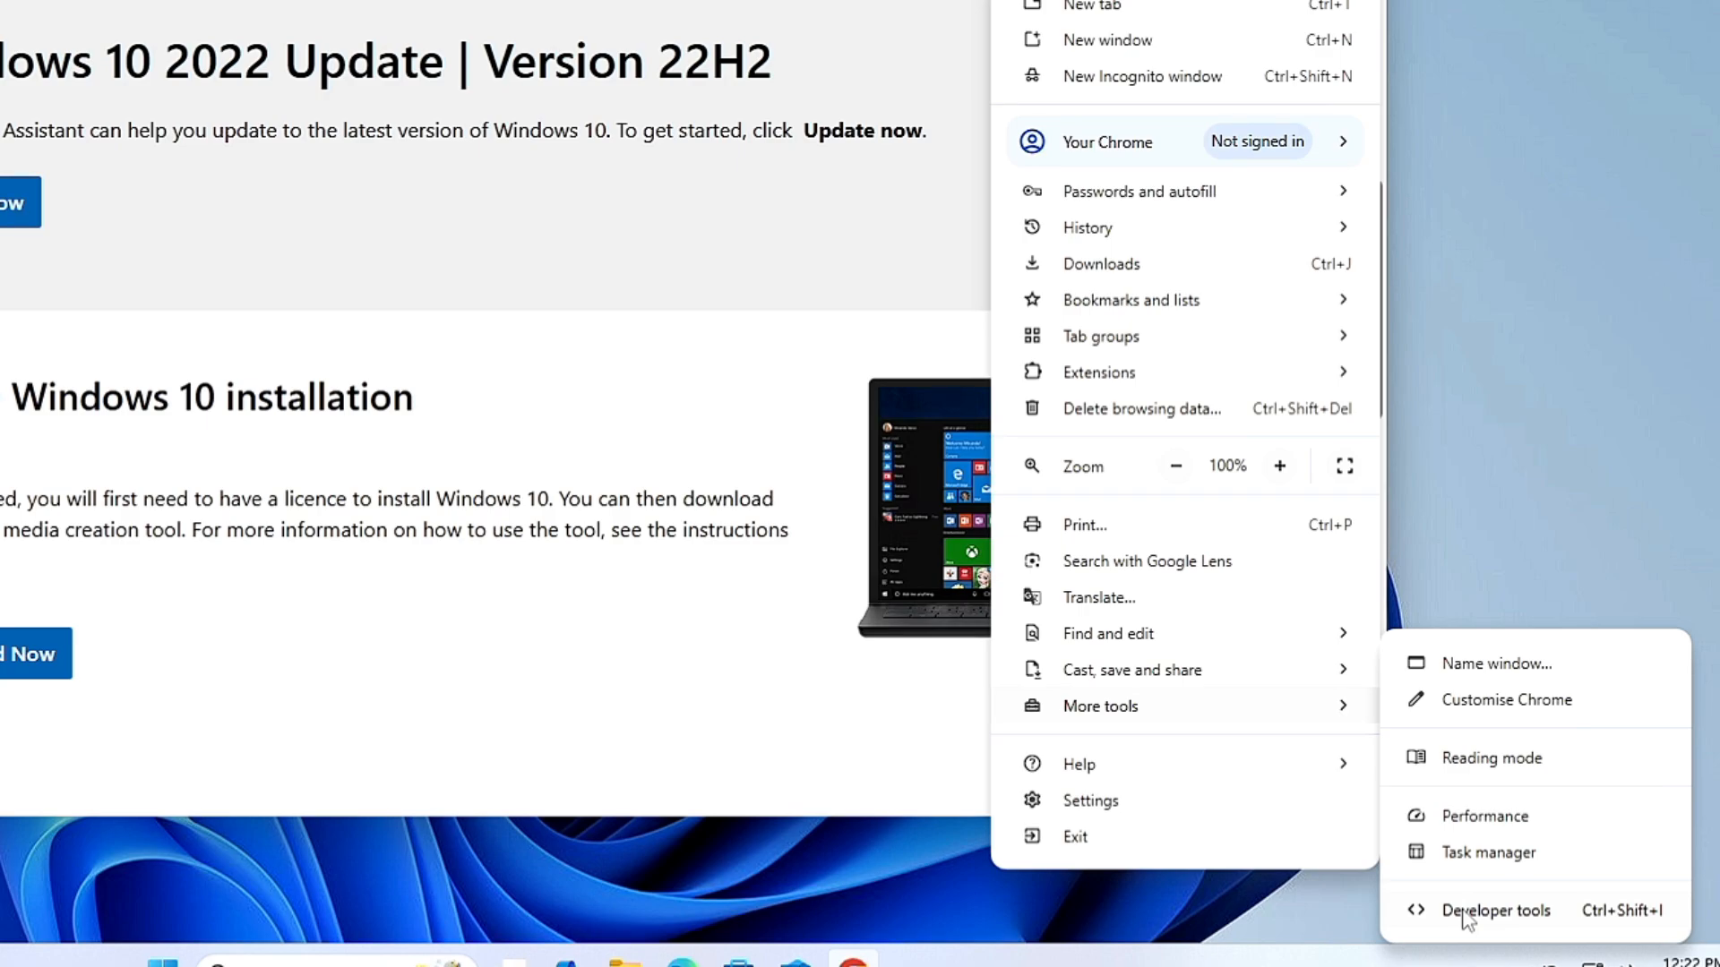
{"action": "left_click", "coordinate": [1494, 910]}
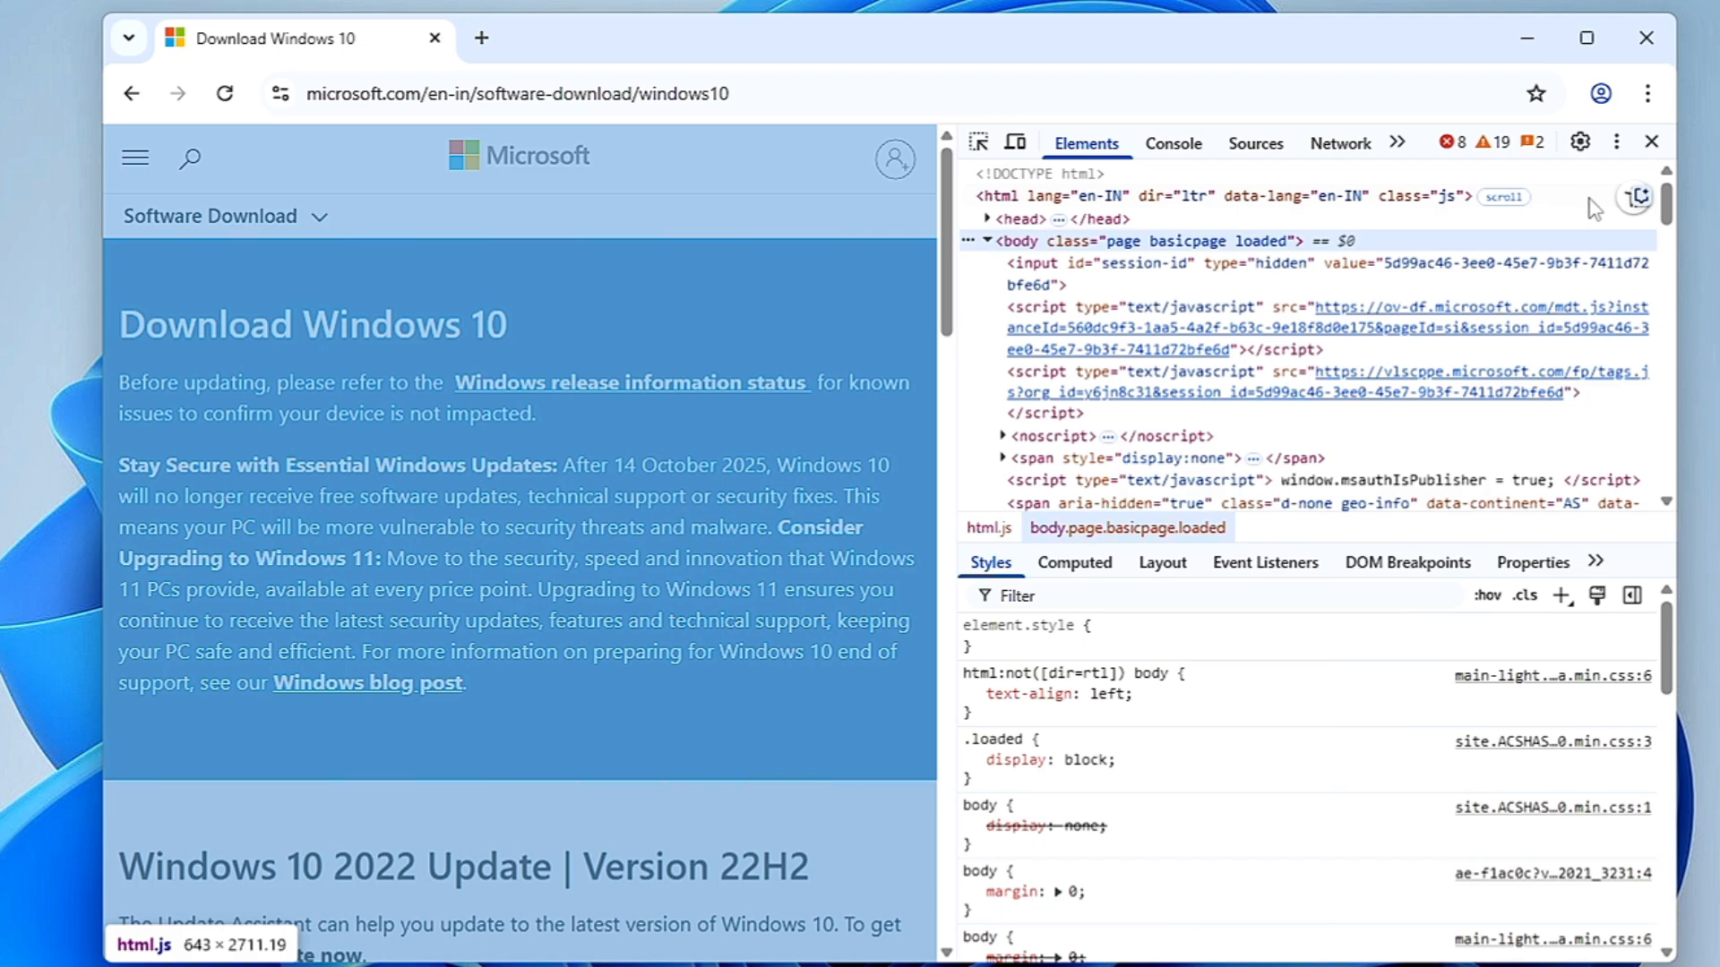
{"action": "mouse_move", "coordinate": [1617, 141]}
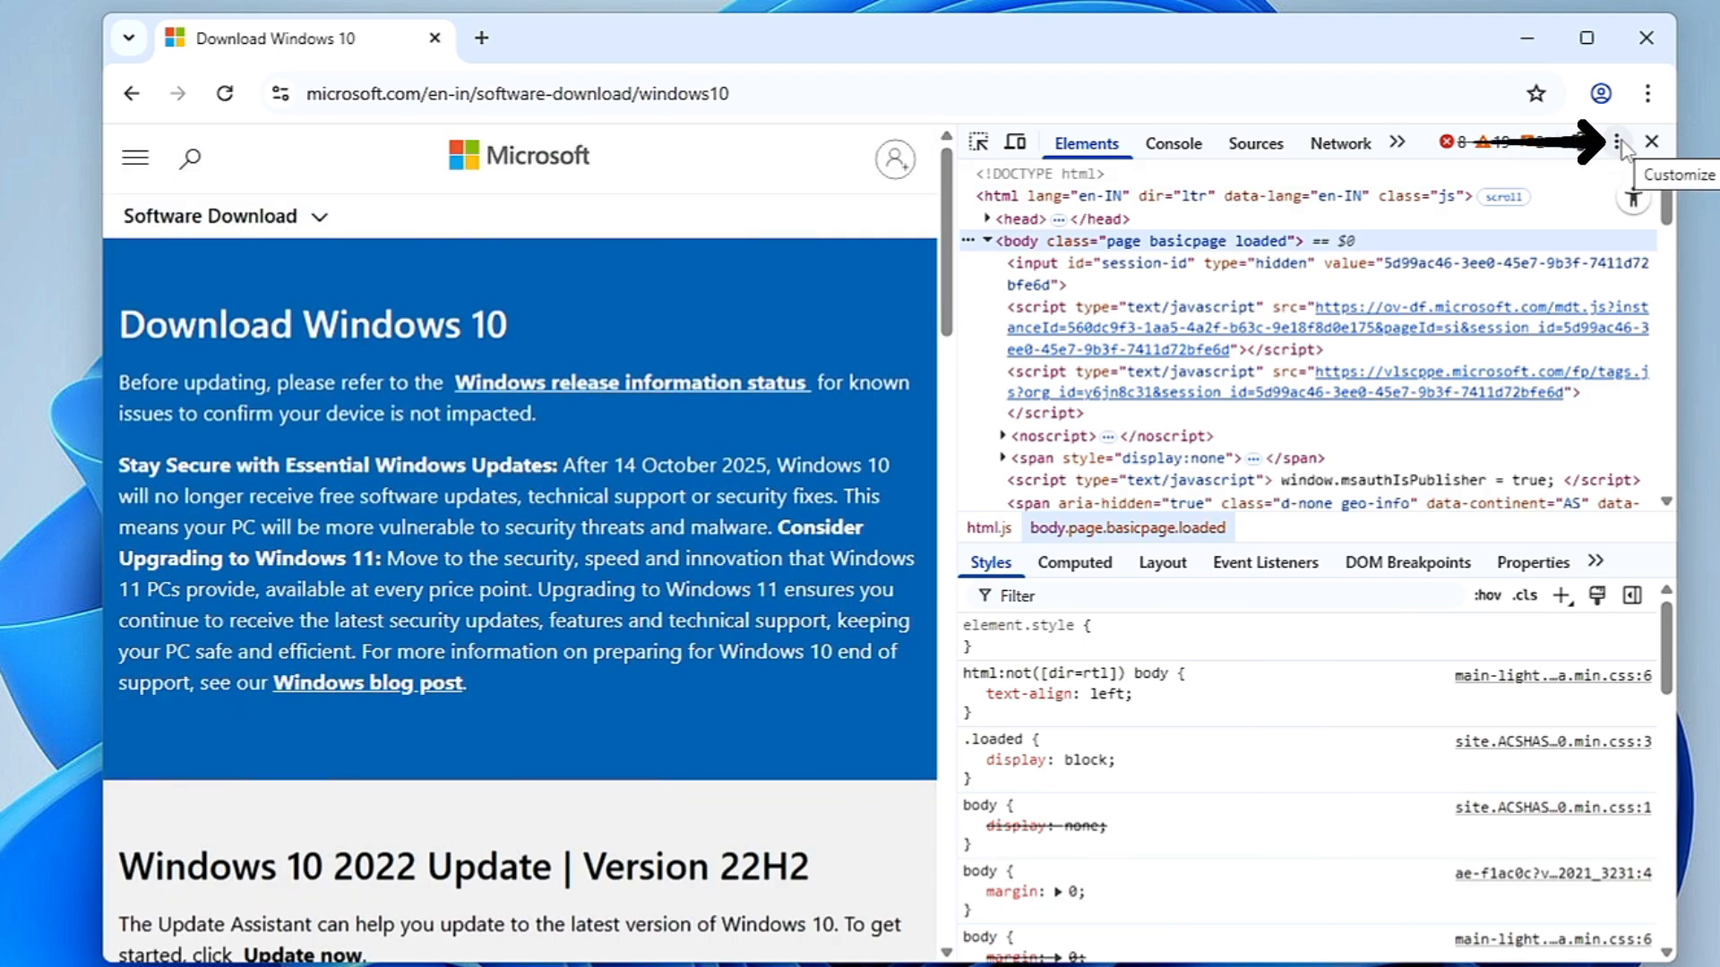
{"action": "mouse_move", "coordinate": [1612, 152]}
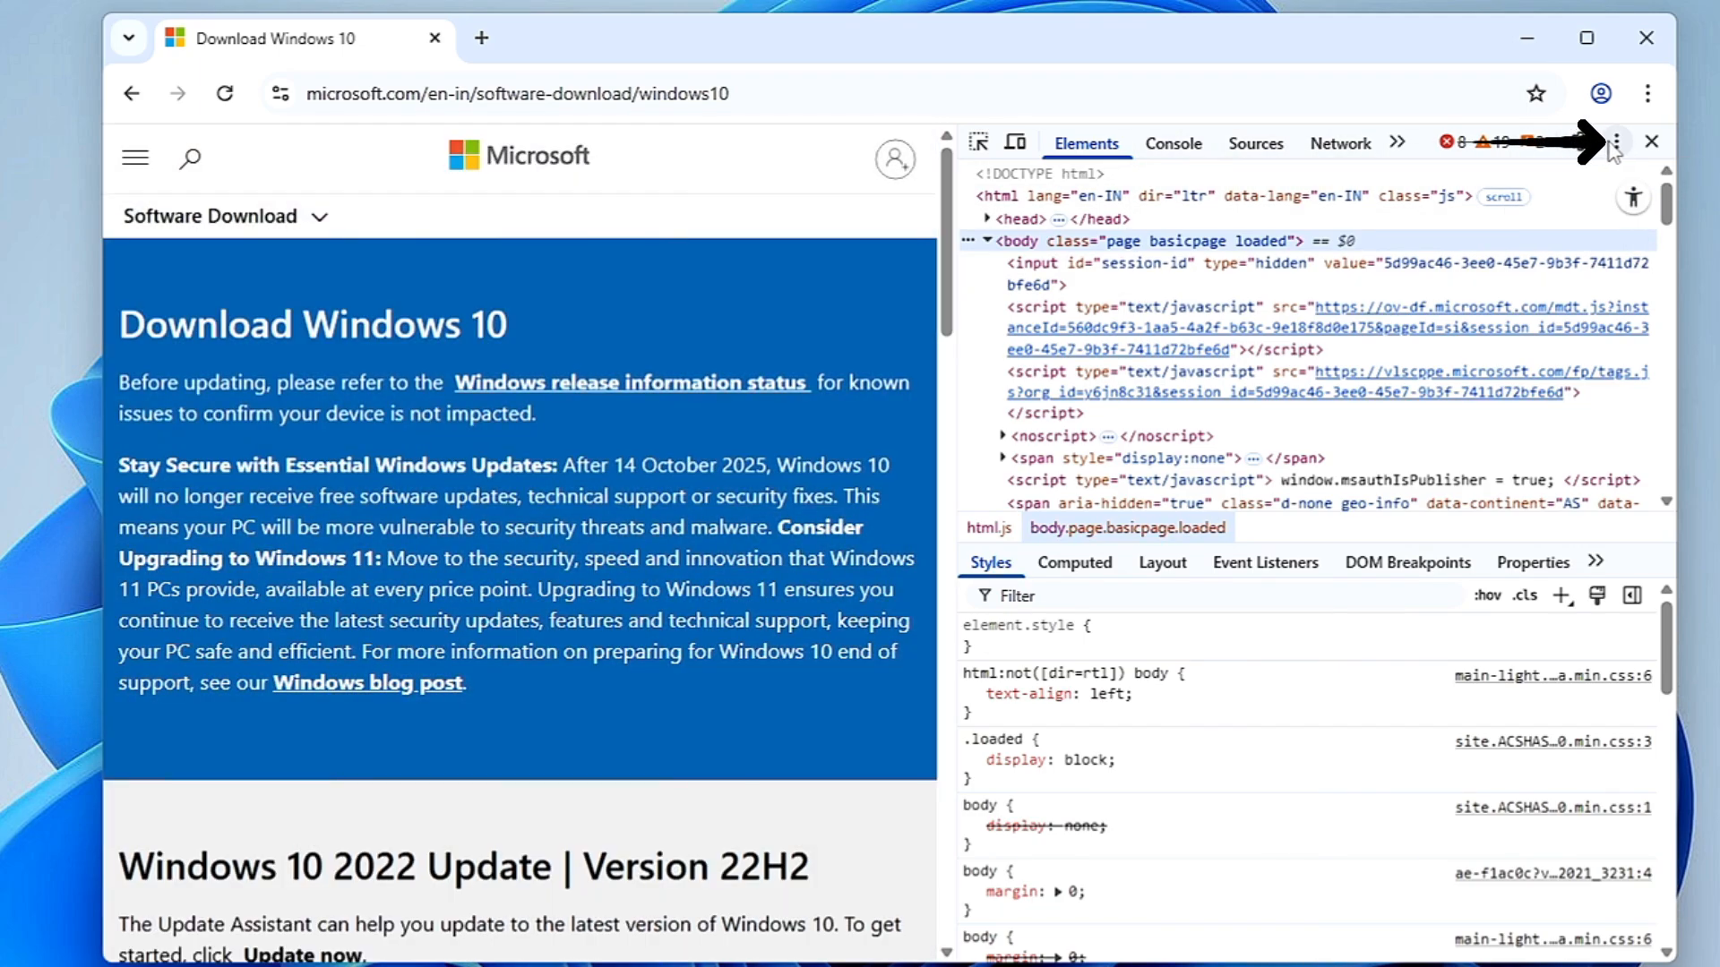
Step: Show the Network conditions panel from the DevTools More tools list
{"action": "left_click", "coordinate": [1617, 141]}
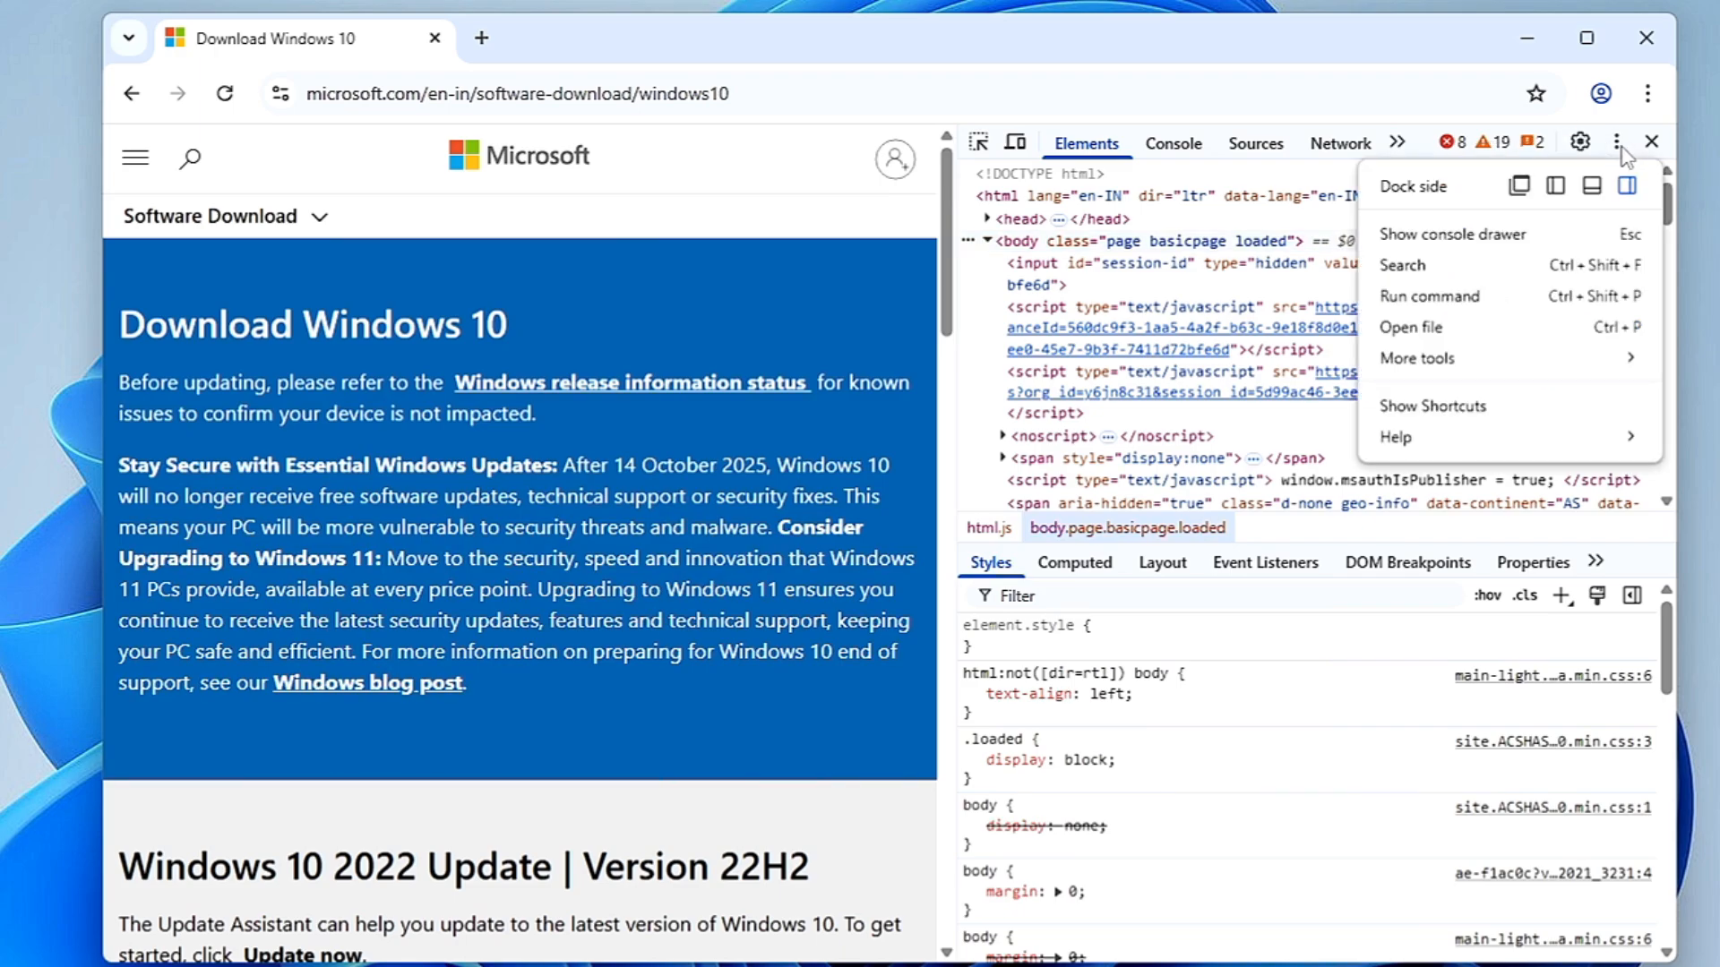
{"action": "left_click", "coordinate": [1416, 358]}
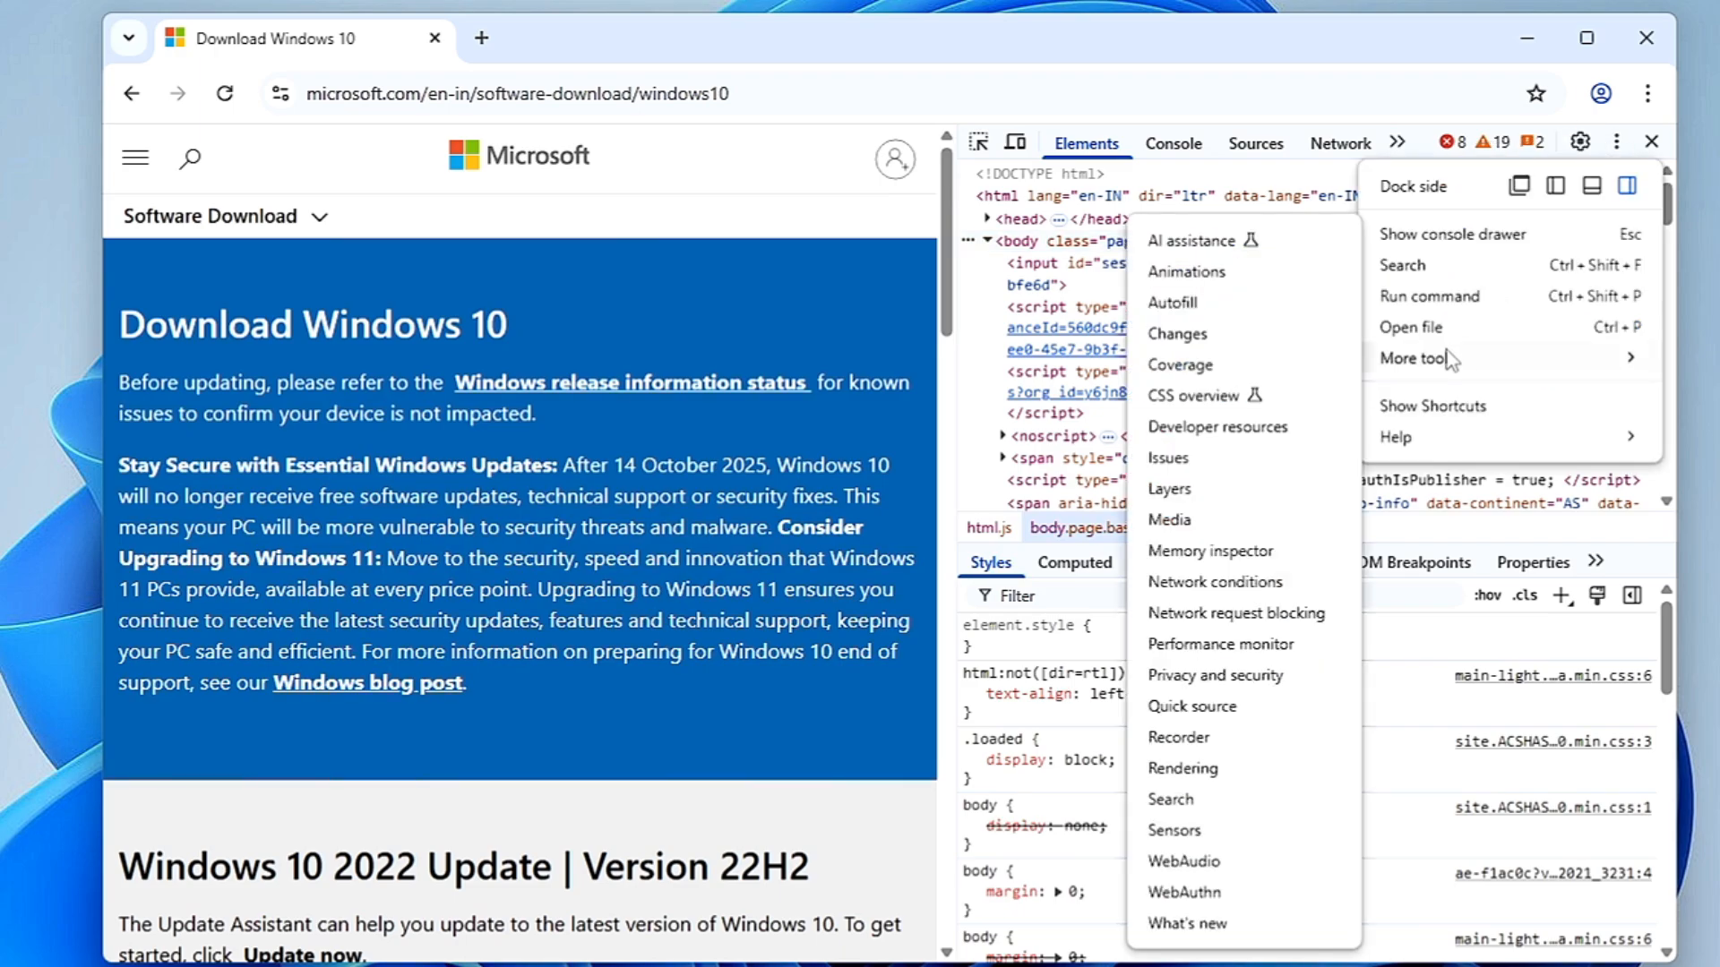
{"action": "mouse_move", "coordinate": [1207, 595]}
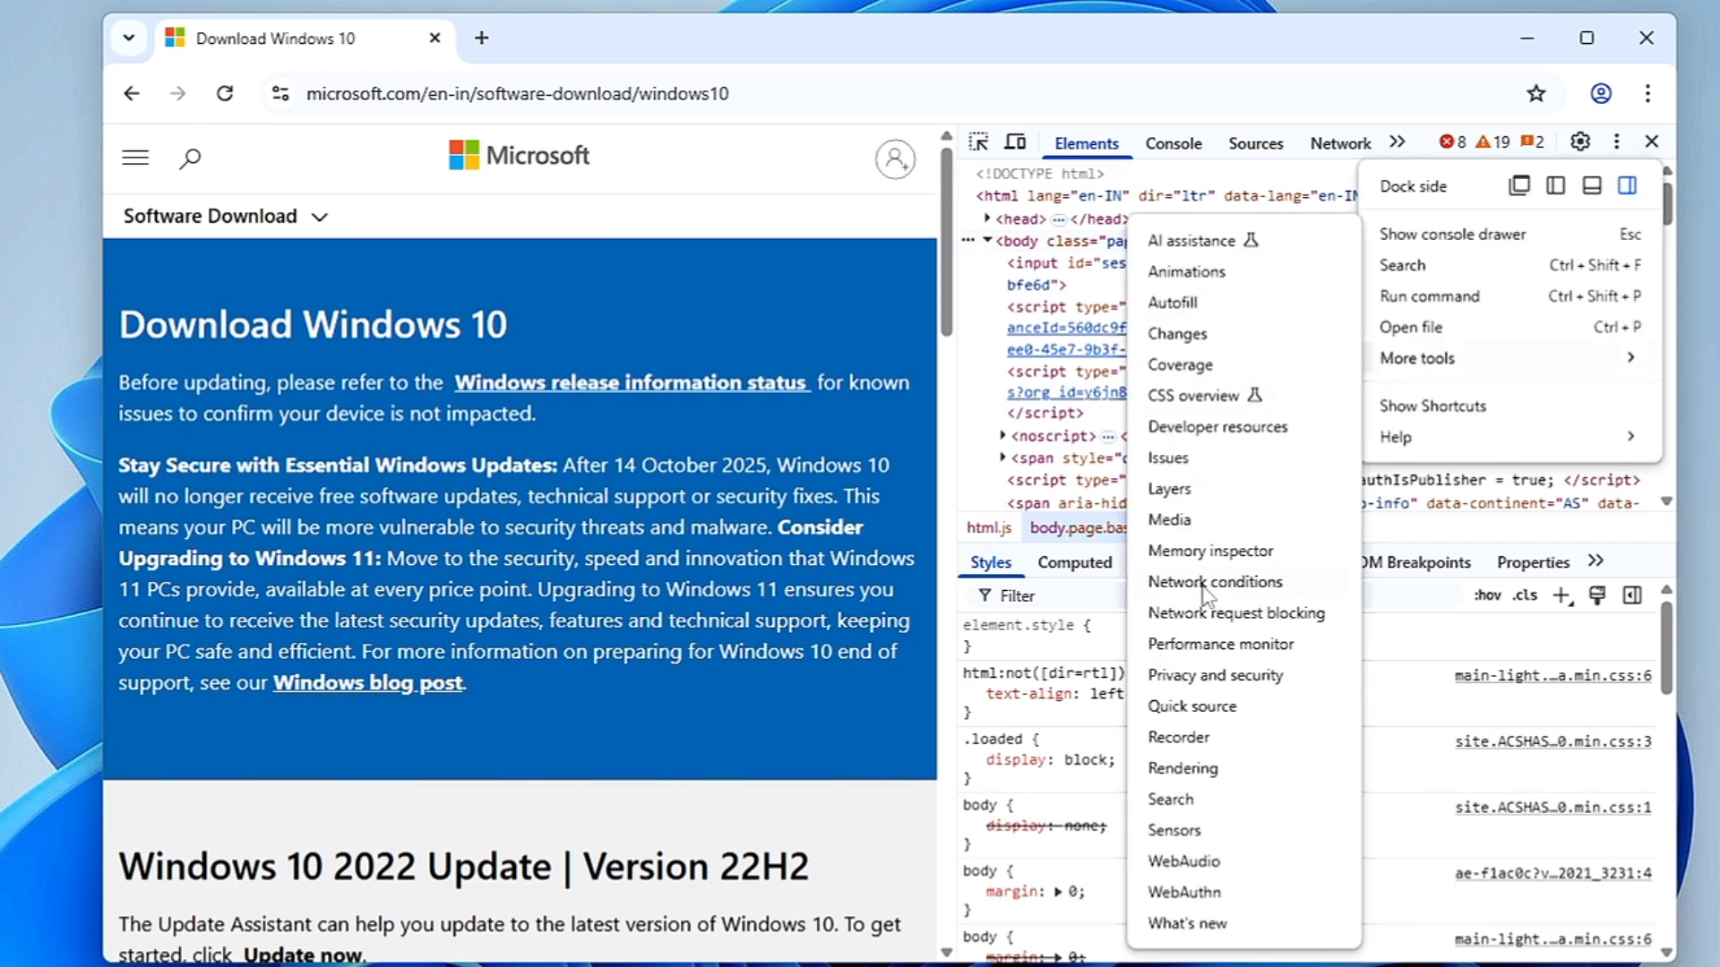
{"action": "left_click", "coordinate": [1215, 582]}
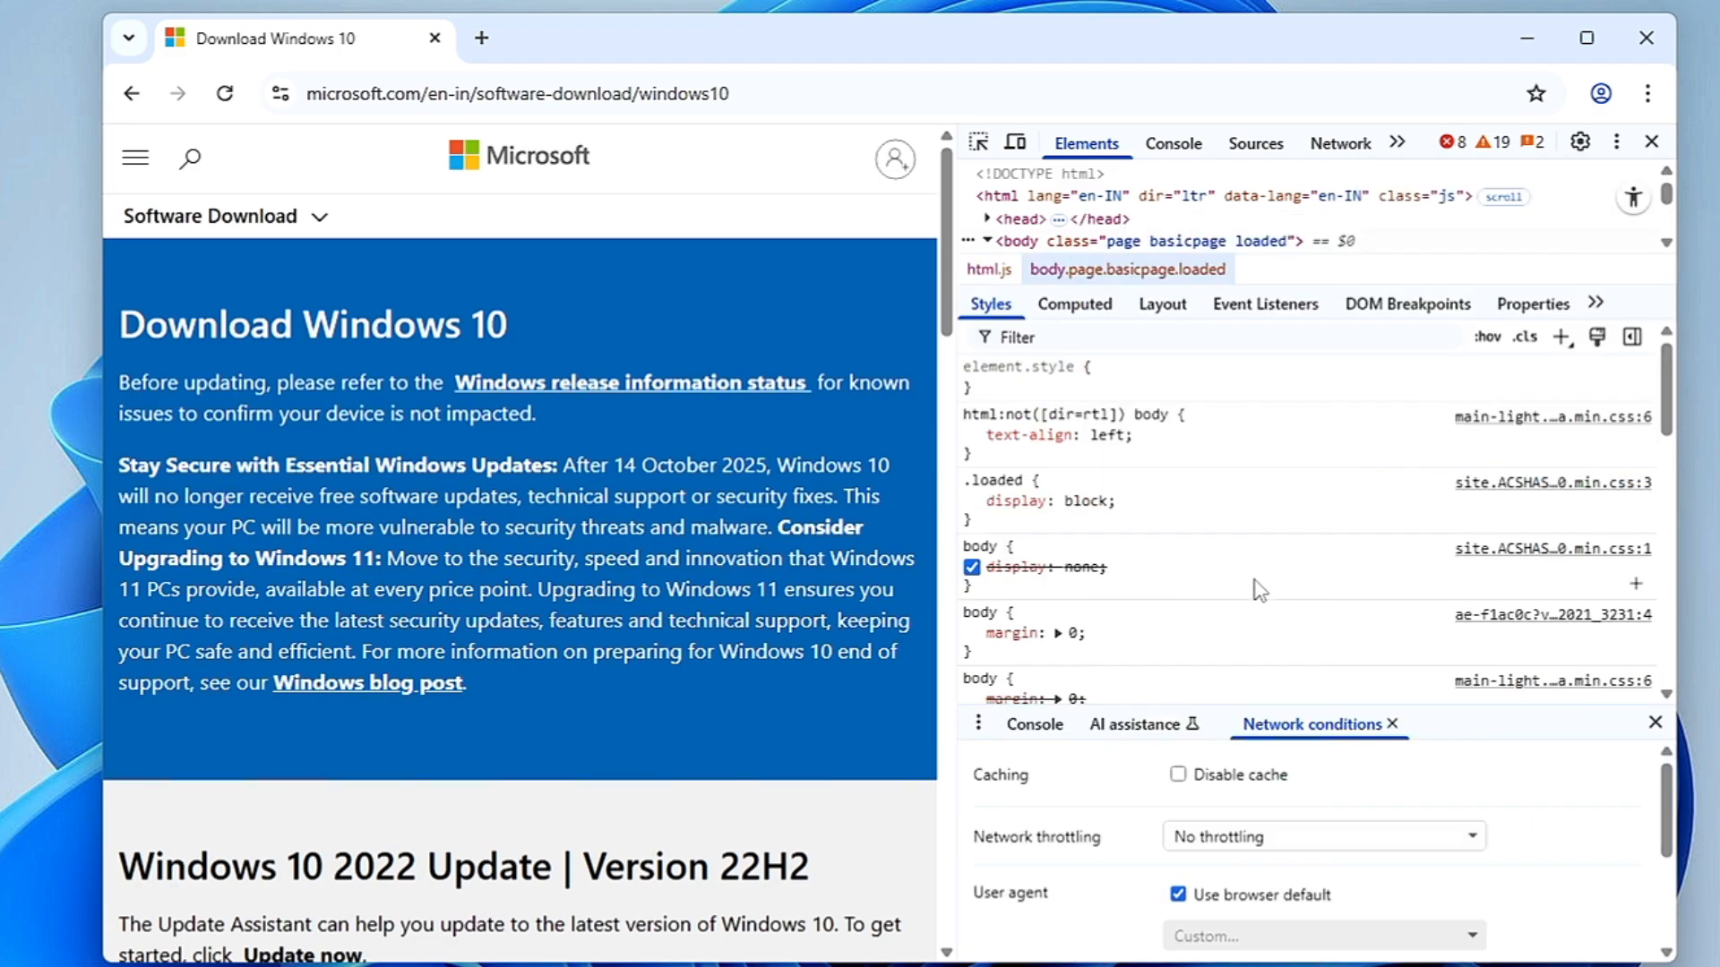
{"action": "scroll", "scroll_direction": "down", "scroll_amount": 3}
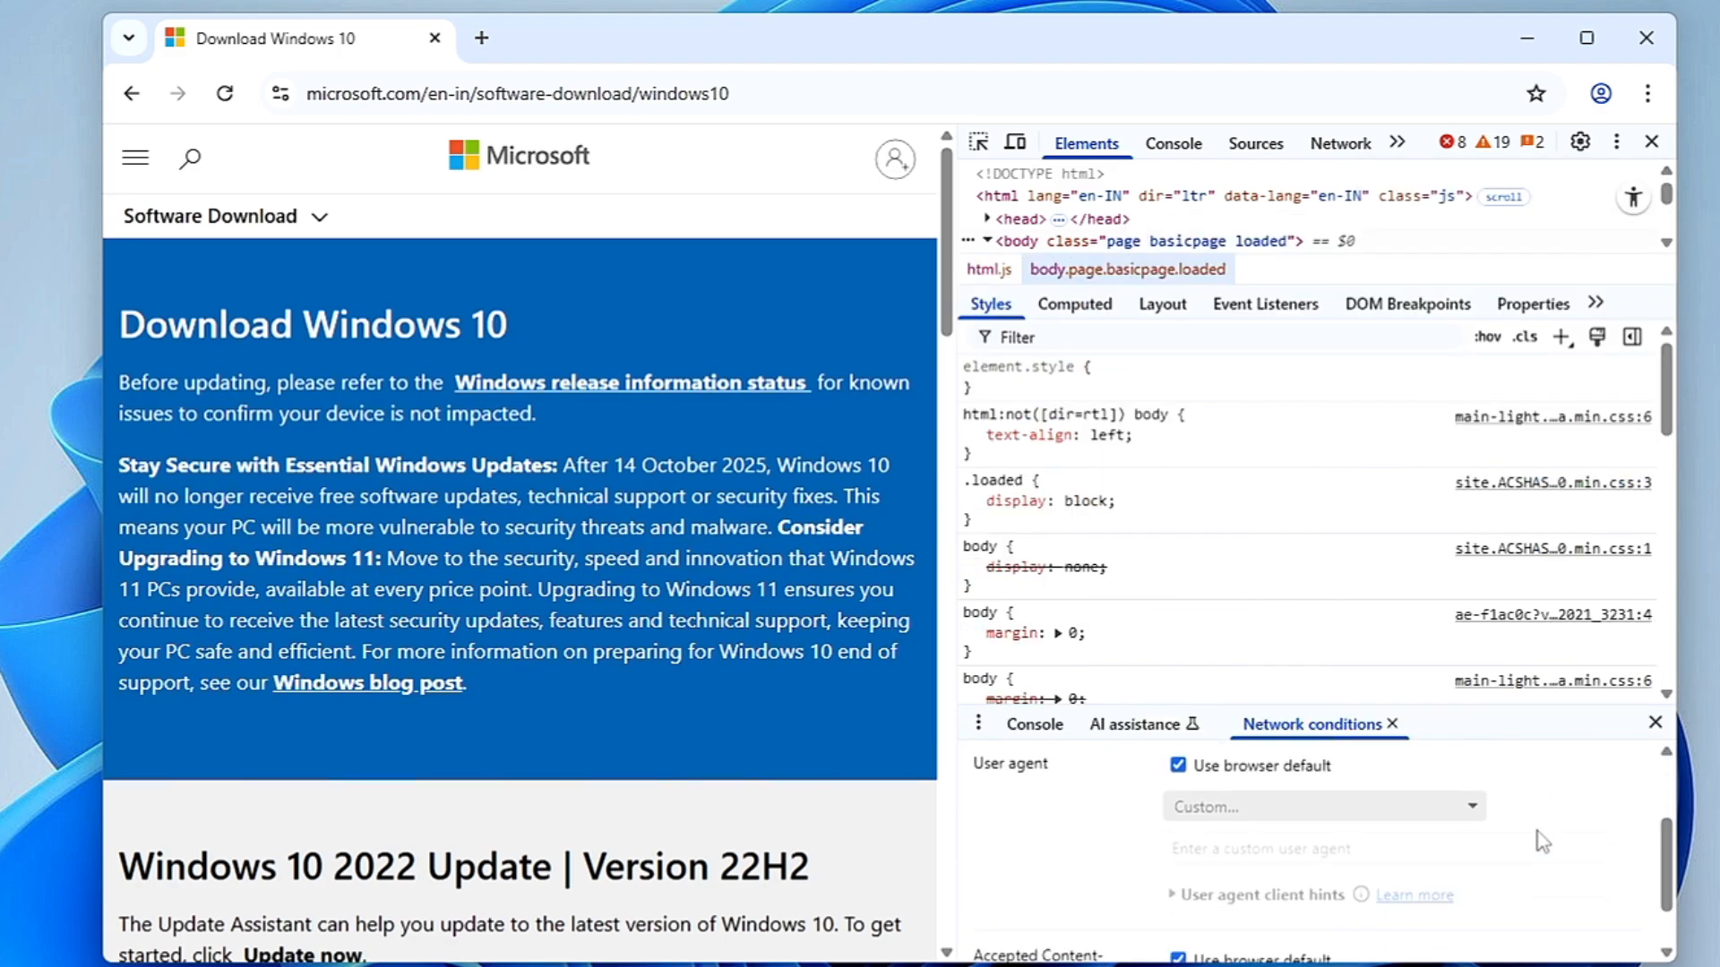
{"action": "scroll", "scroll_direction": "up", "scroll_amount": 3}
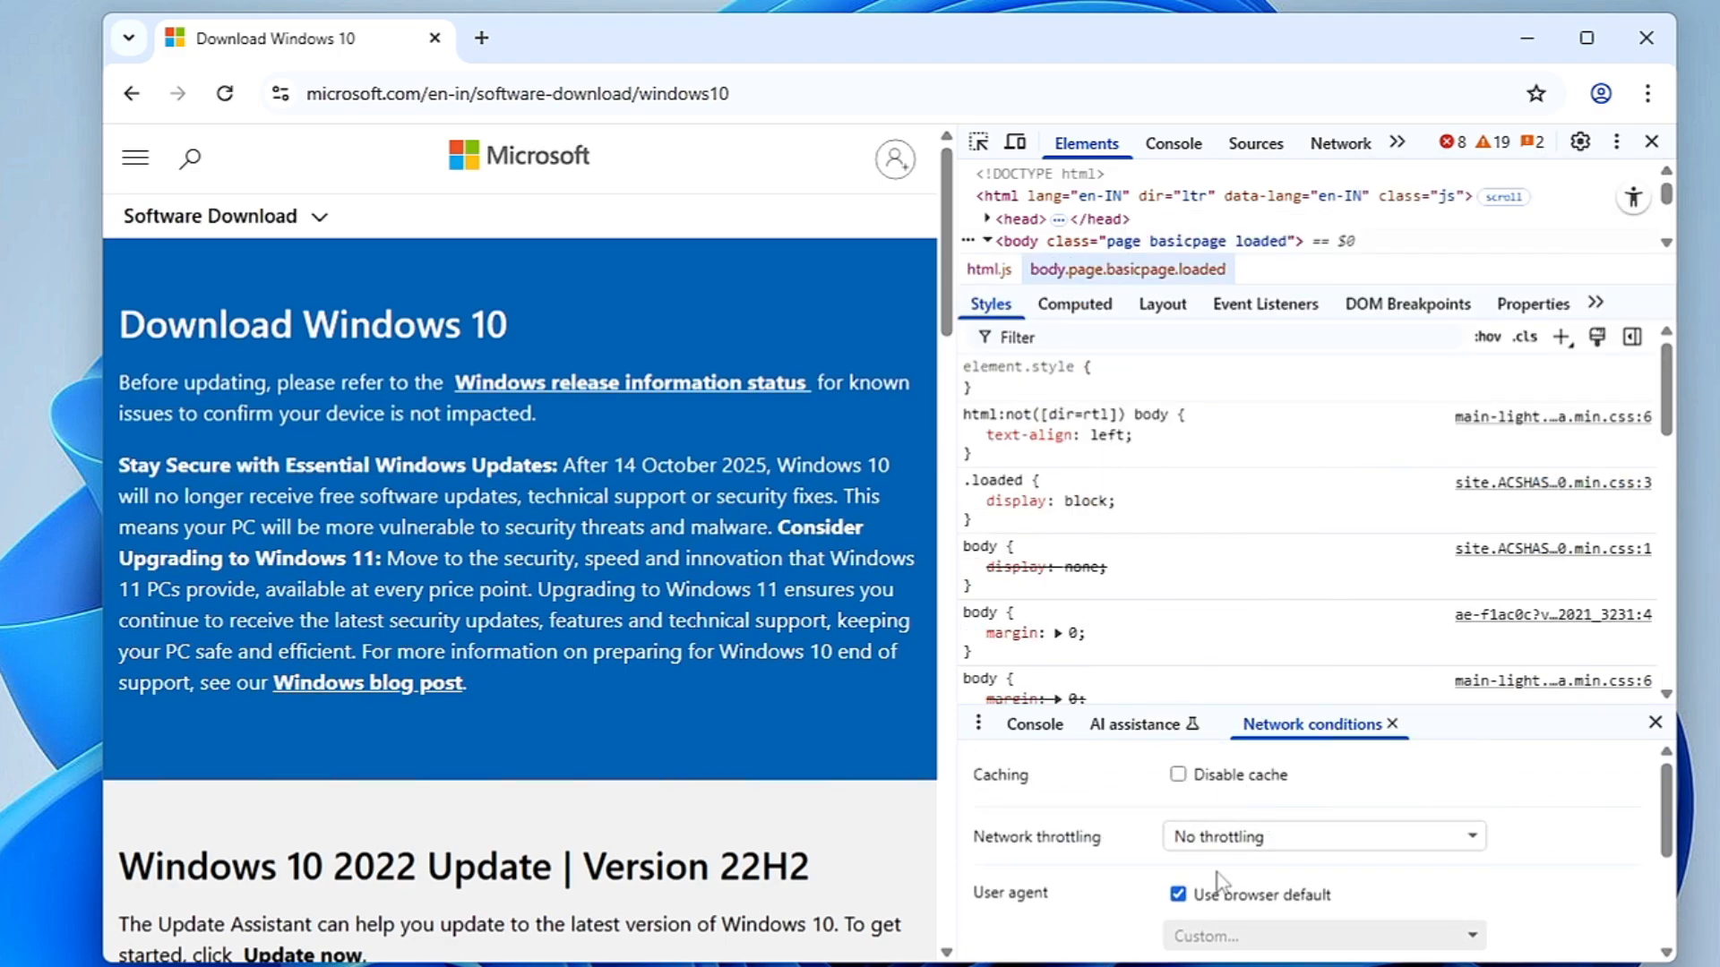
{"action": "mouse_move", "coordinate": [1027, 910]}
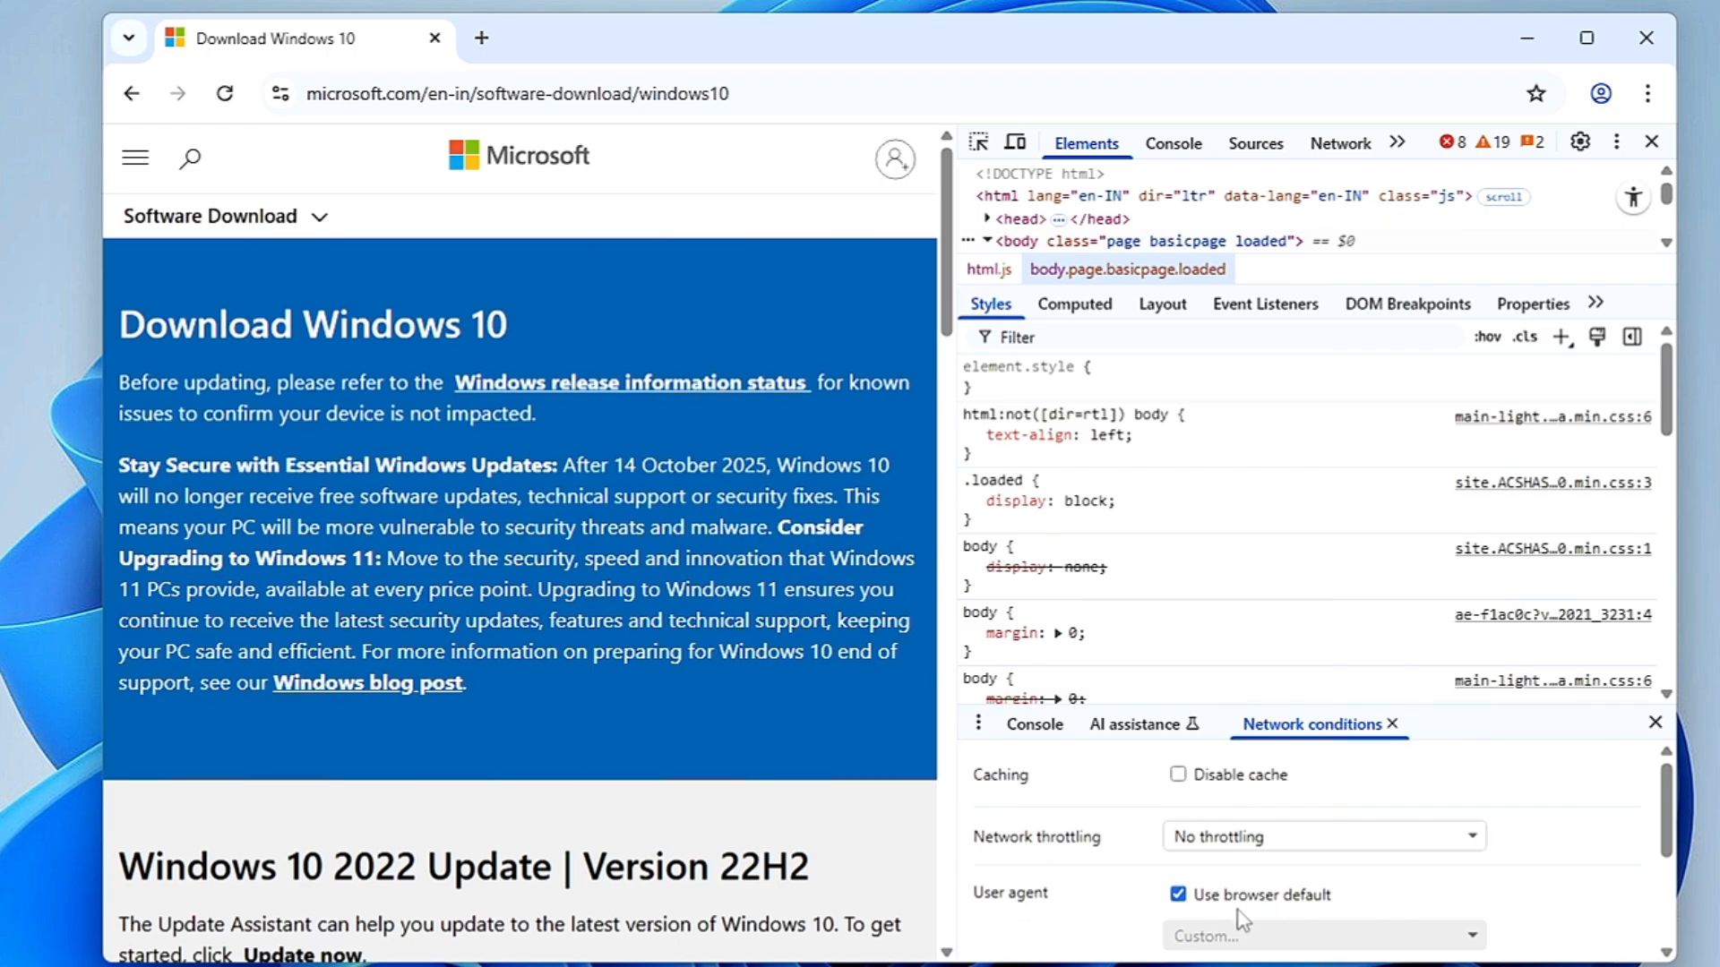
Step: Replace the default user agent with Chrome OS and reload the page
{"action": "left_click", "coordinate": [1178, 894]}
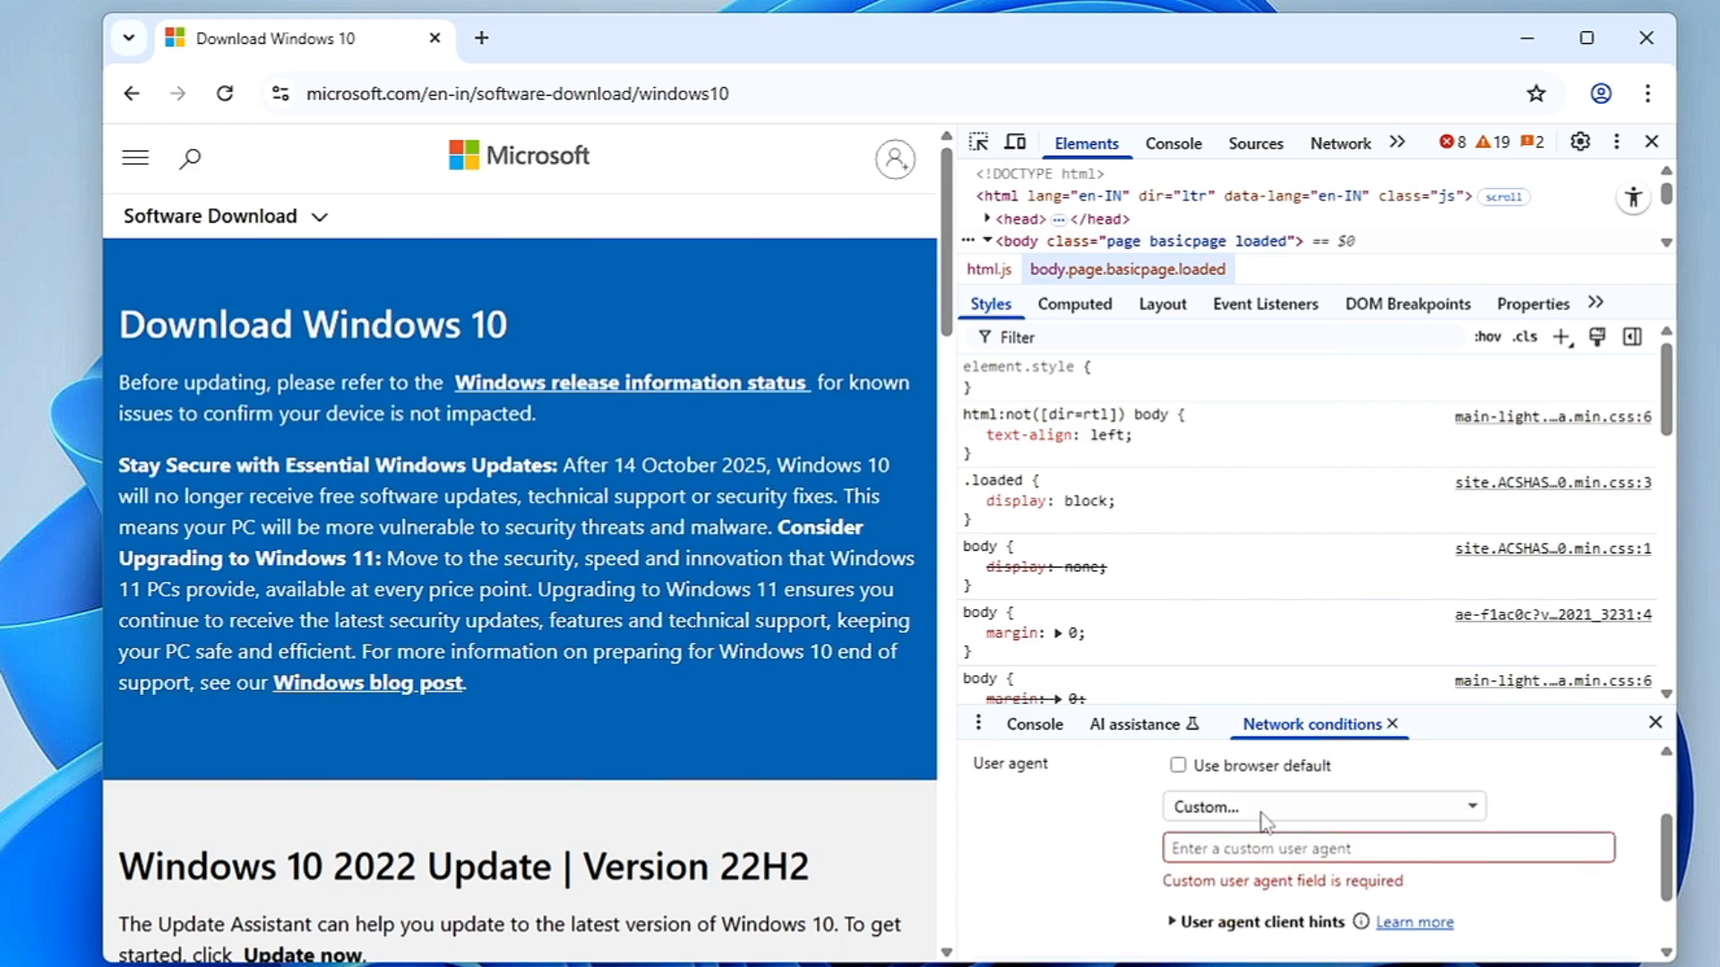
{"action": "left_click", "coordinate": [1322, 806]}
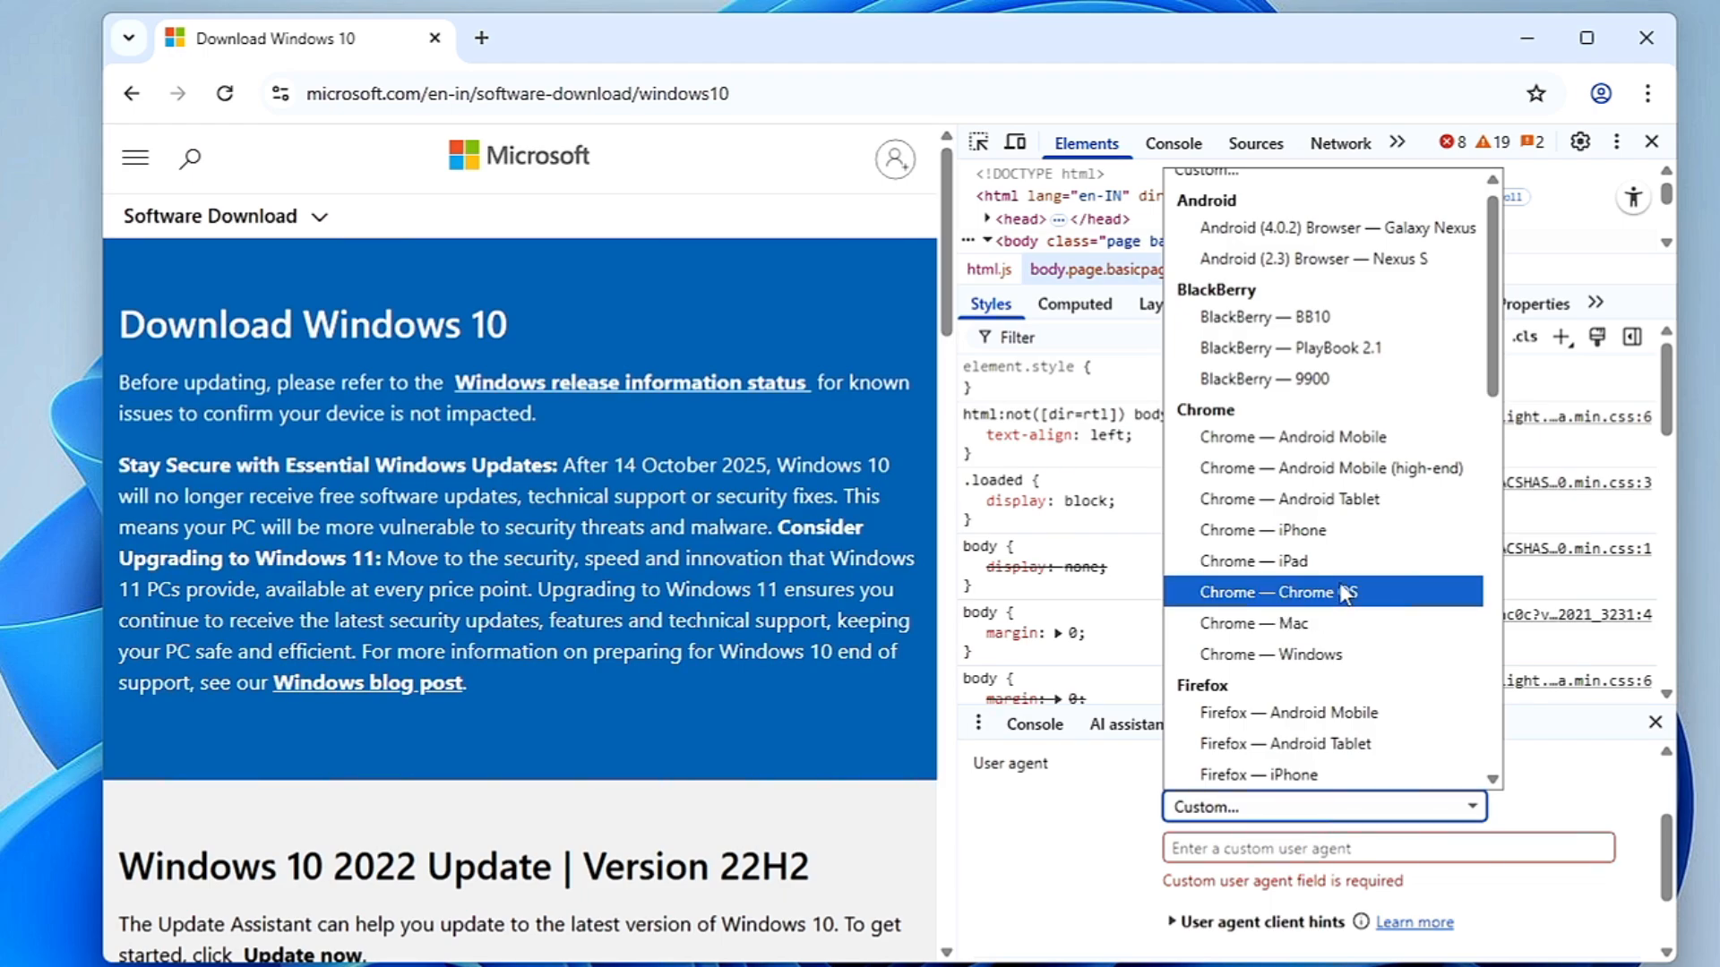
{"action": "left_click", "coordinate": [1275, 591]}
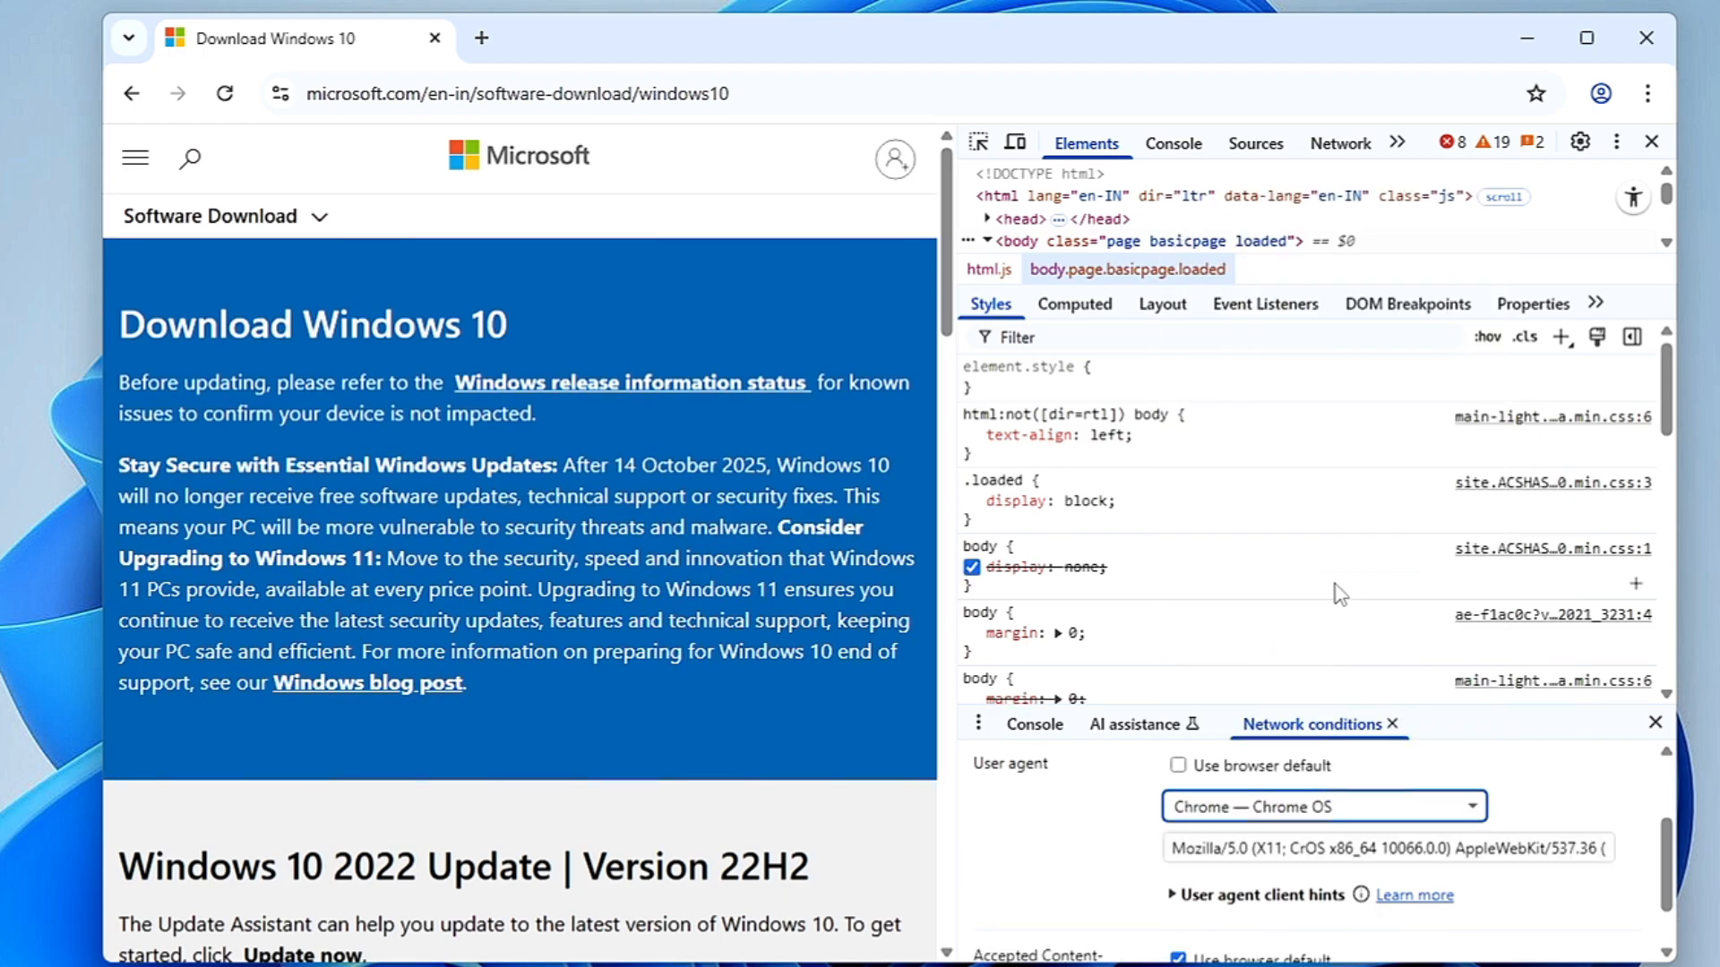
{"action": "left_click", "coordinate": [971, 567]}
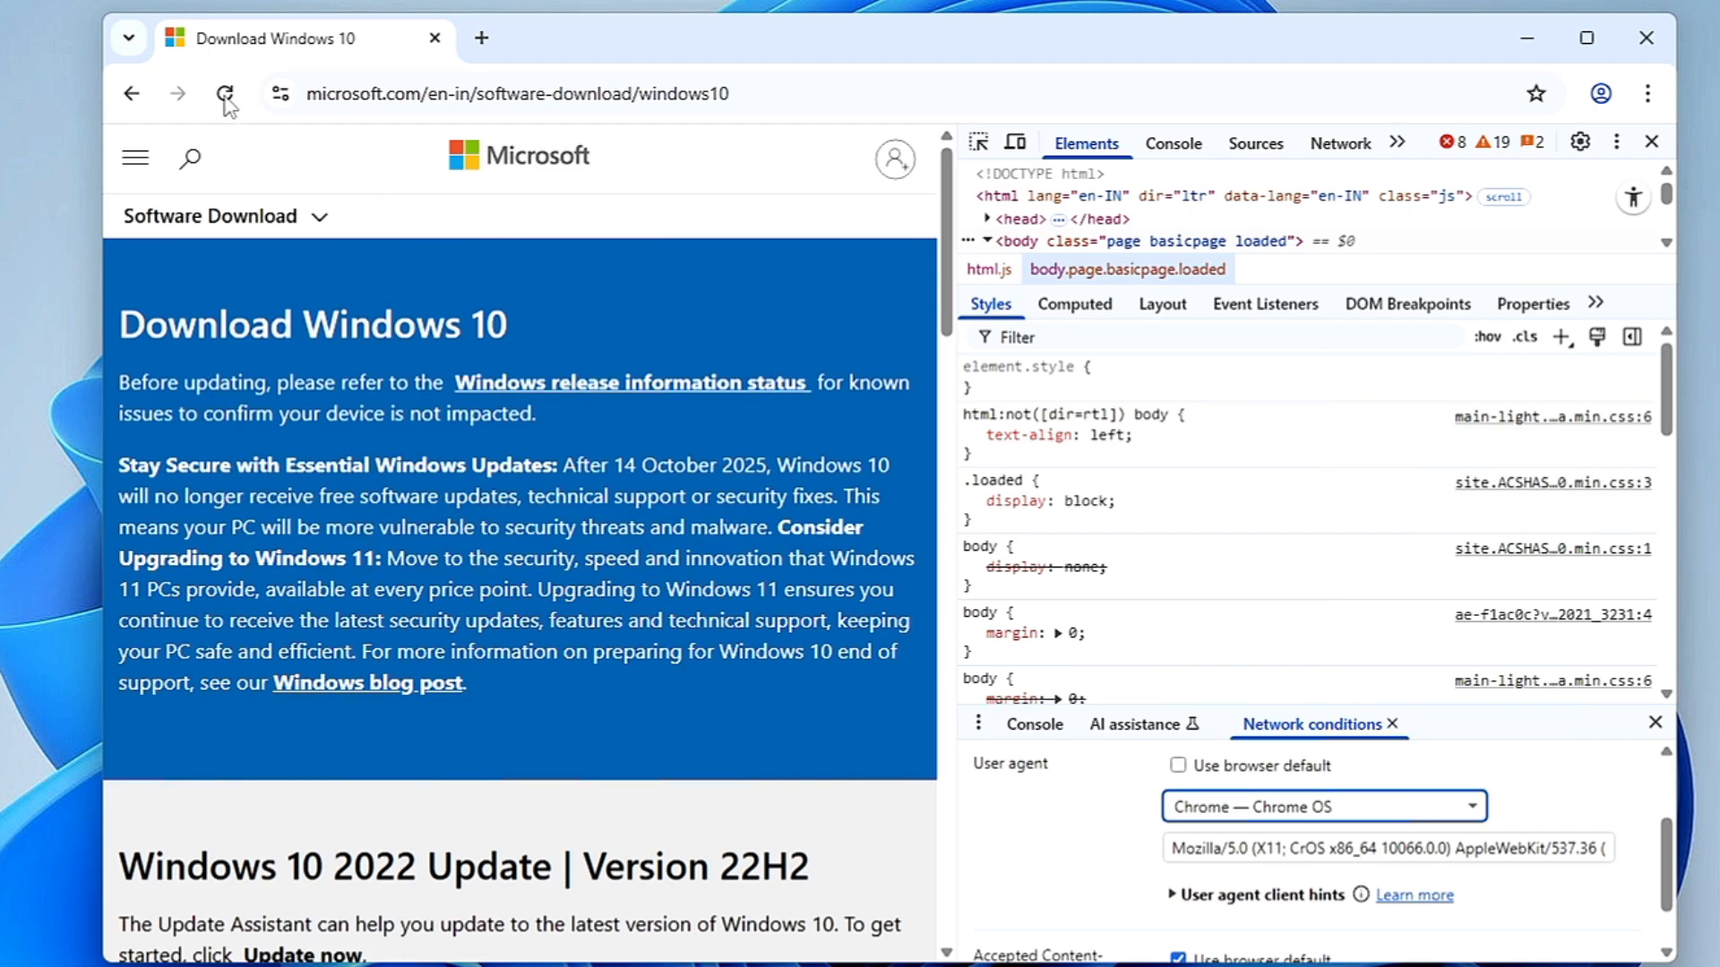
{"action": "left_click", "coordinate": [225, 93]}
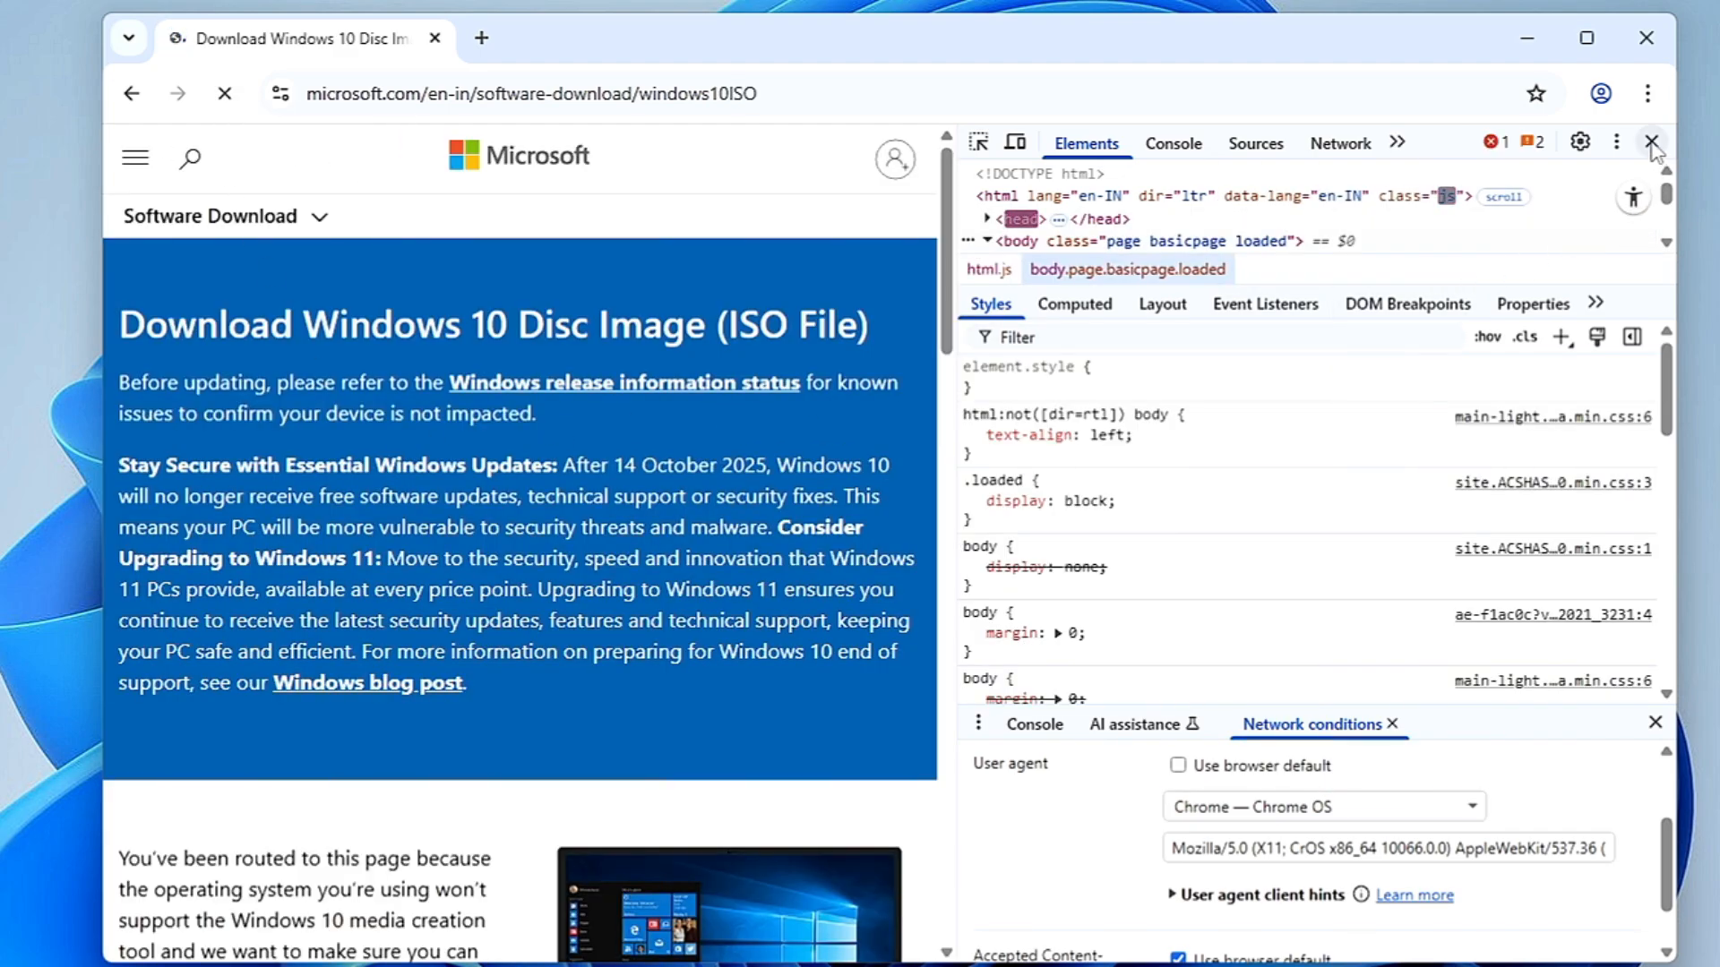
Step: Close DevTools and confirm Windows 10 multi-edition ISO in English (United States)
{"action": "left_click", "coordinate": [1651, 142]}
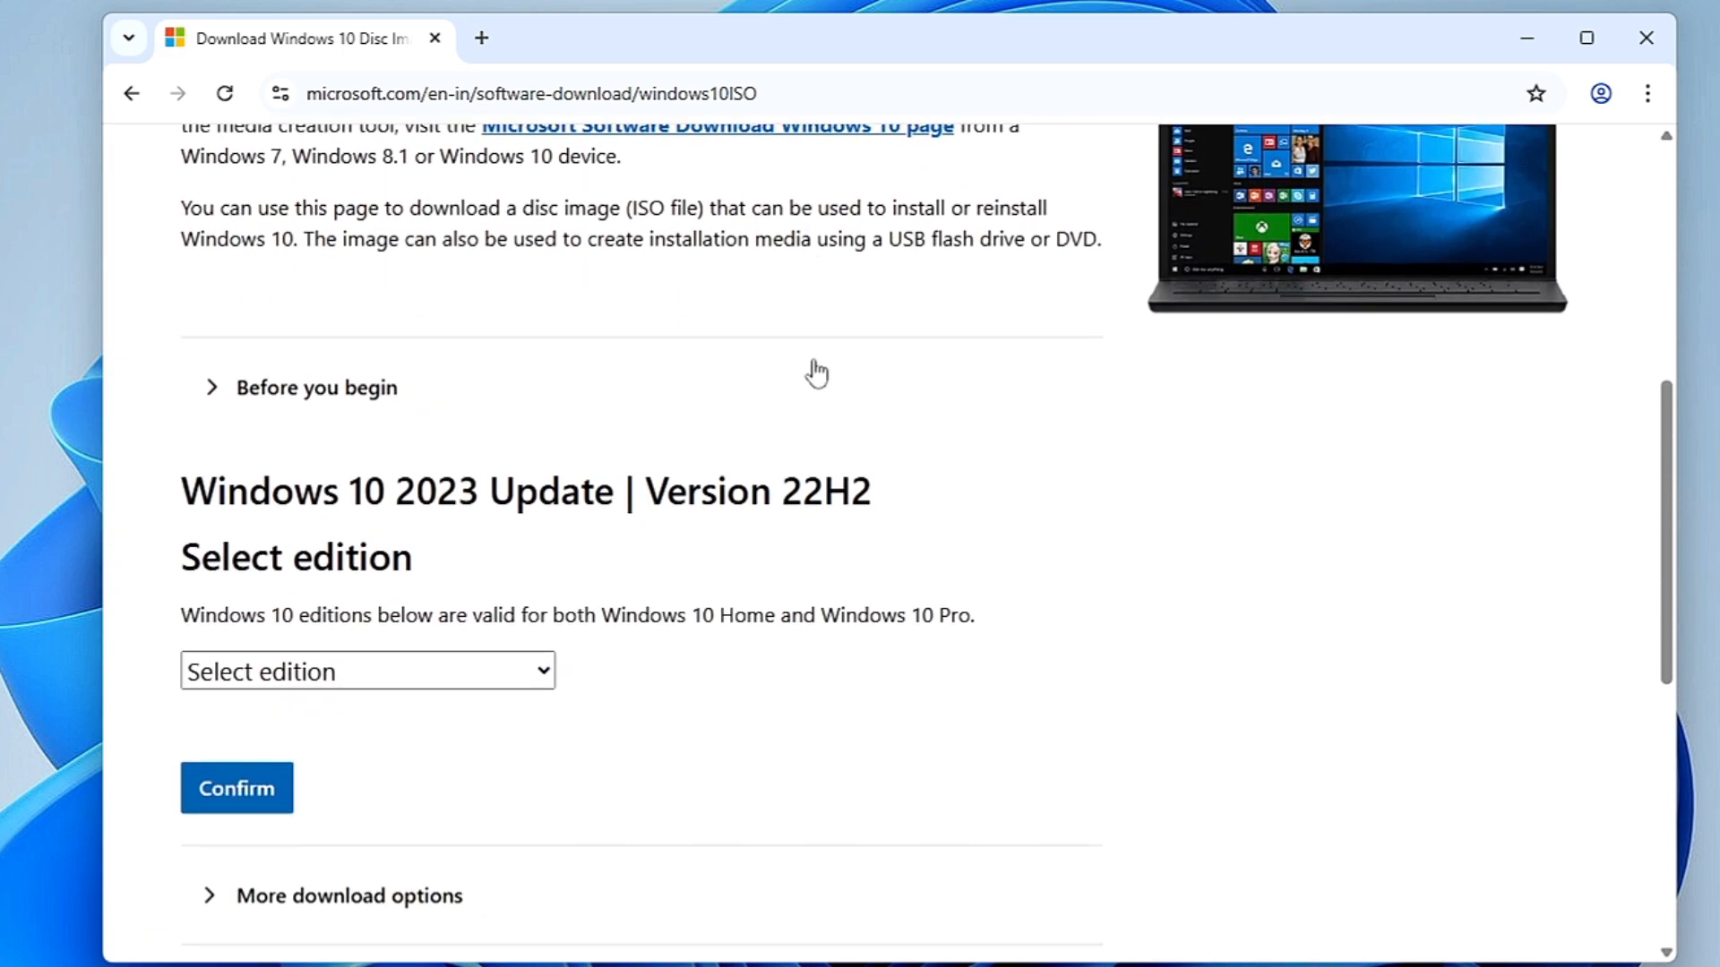
{"action": "scroll", "scroll_direction": "down", "scroll_amount": 3}
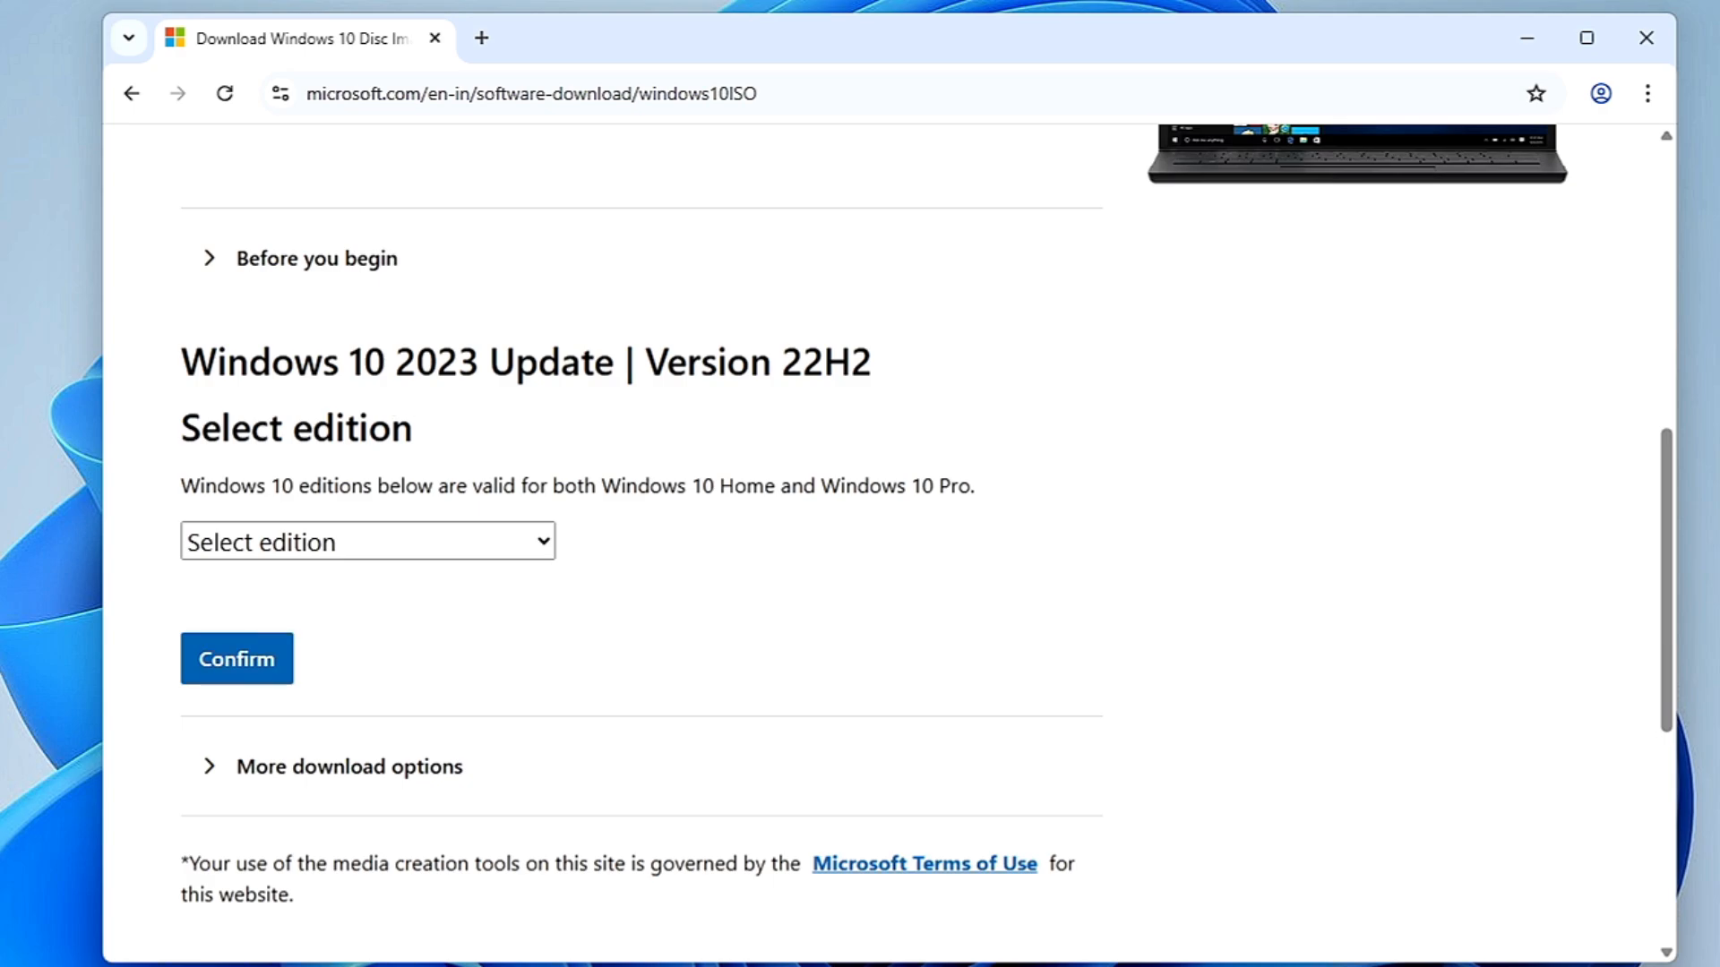
{"action": "mouse_move", "coordinate": [439, 554]}
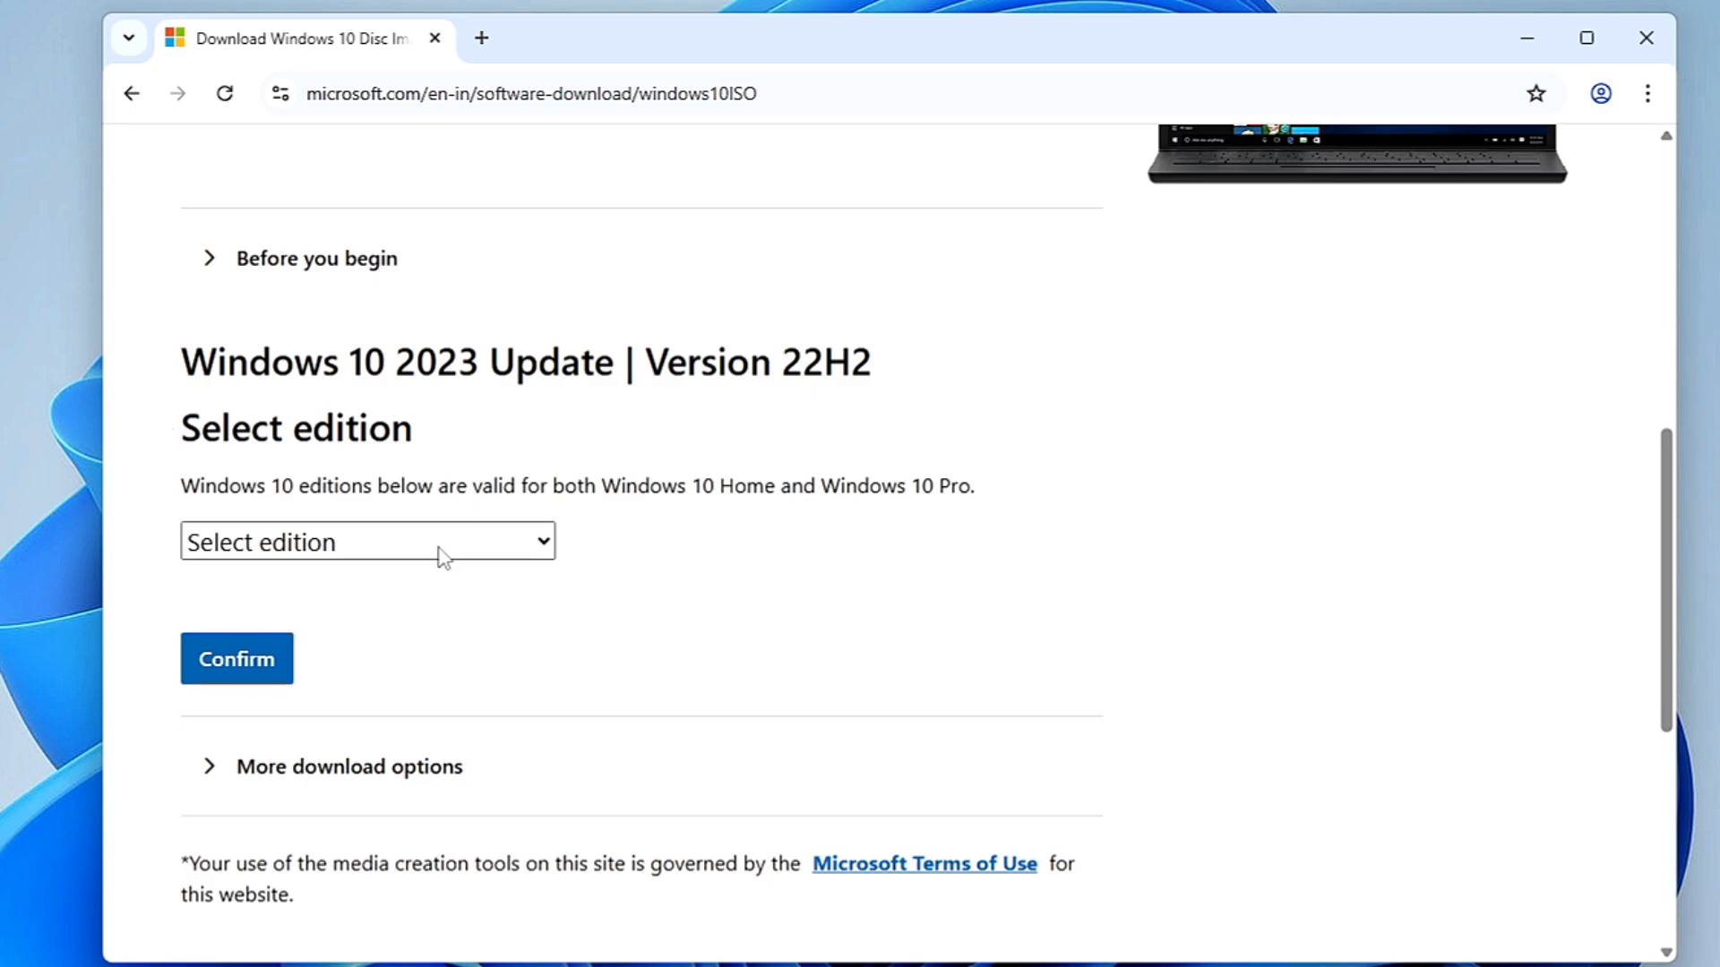
{"action": "mouse_move", "coordinate": [390, 571]}
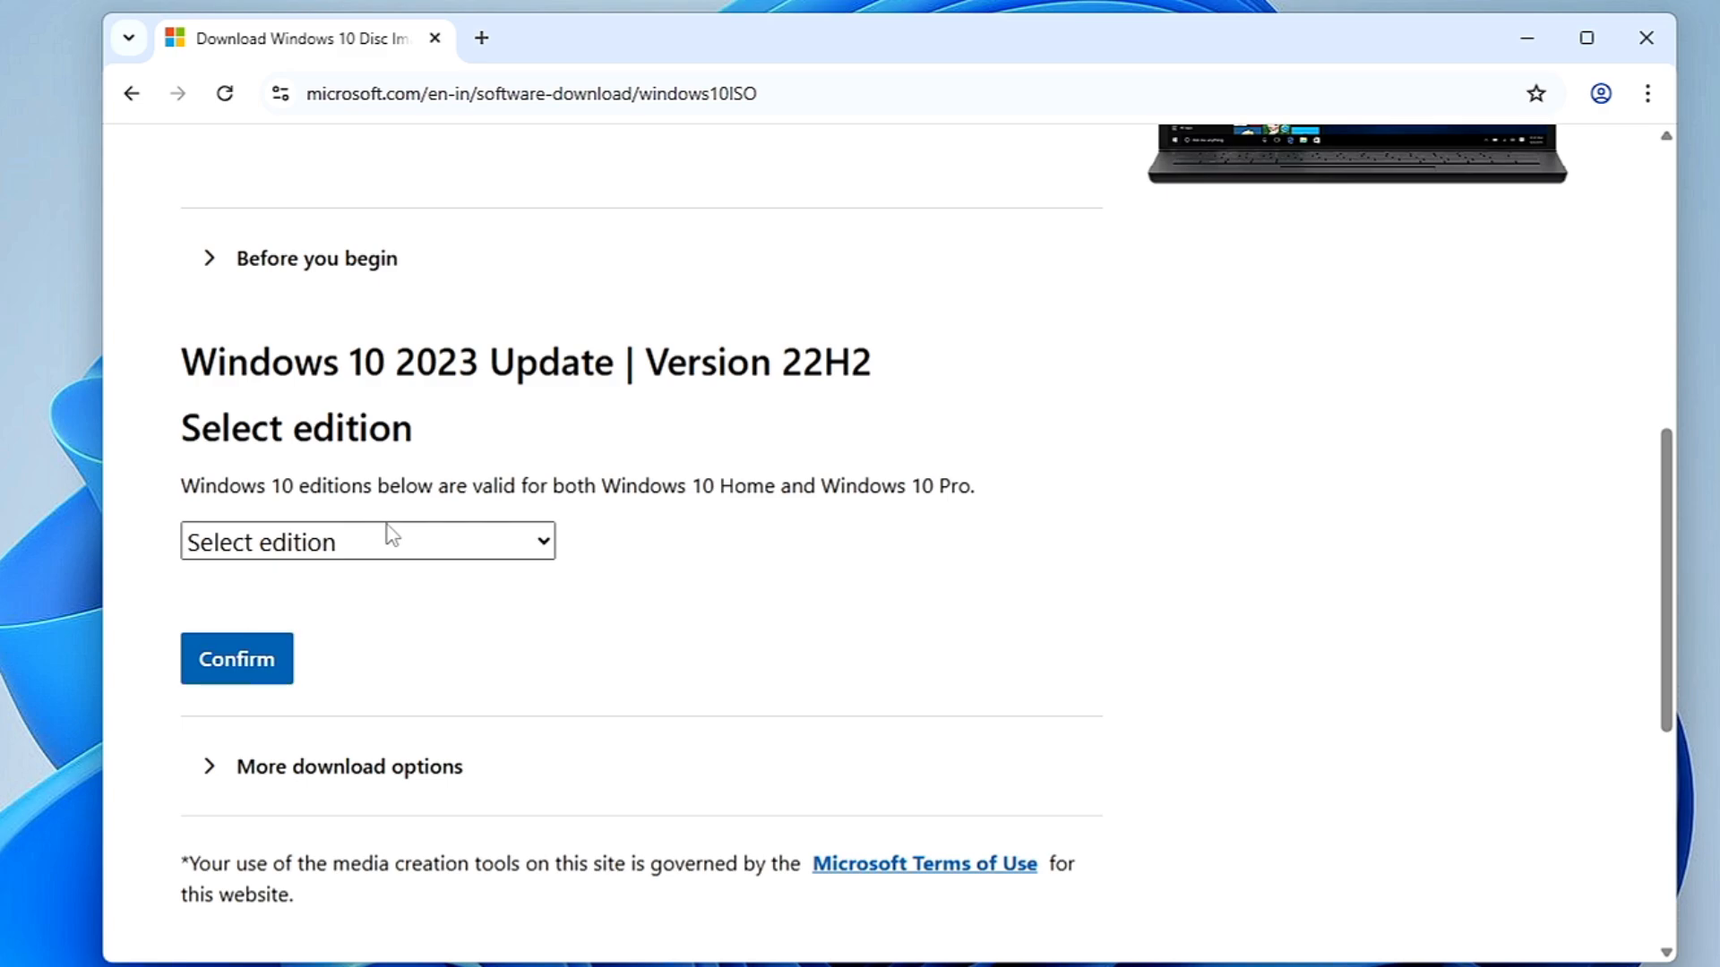
{"action": "left_click", "coordinate": [367, 541]}
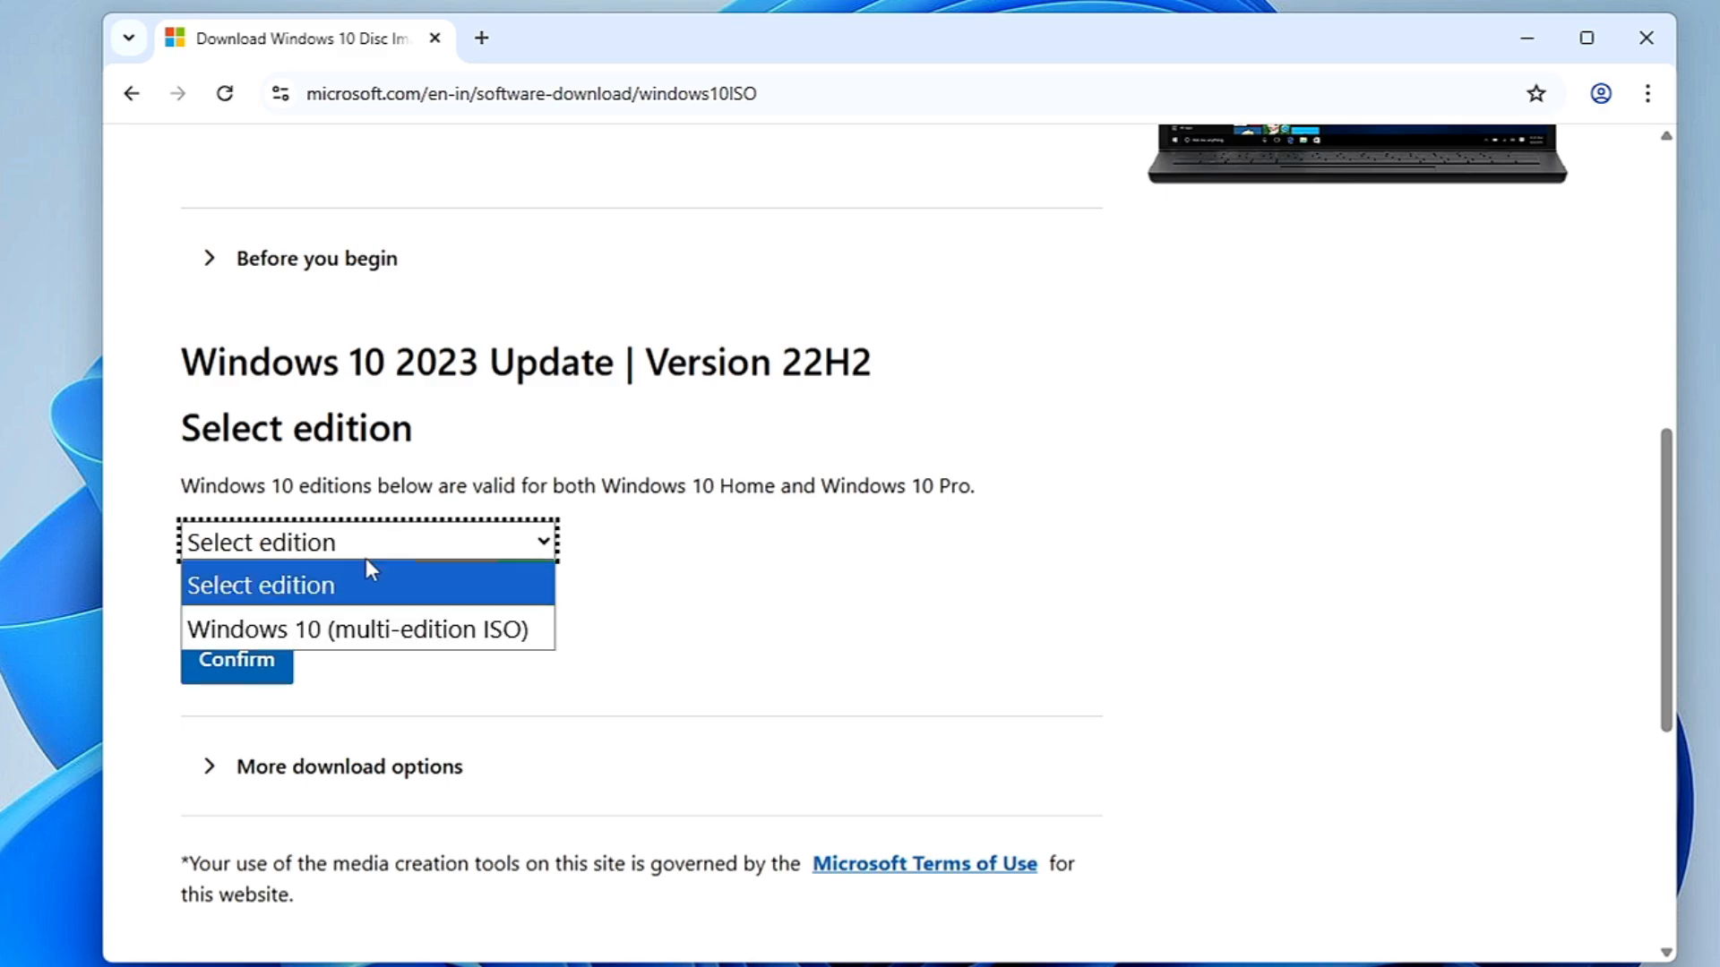
{"action": "left_click", "coordinate": [361, 629]}
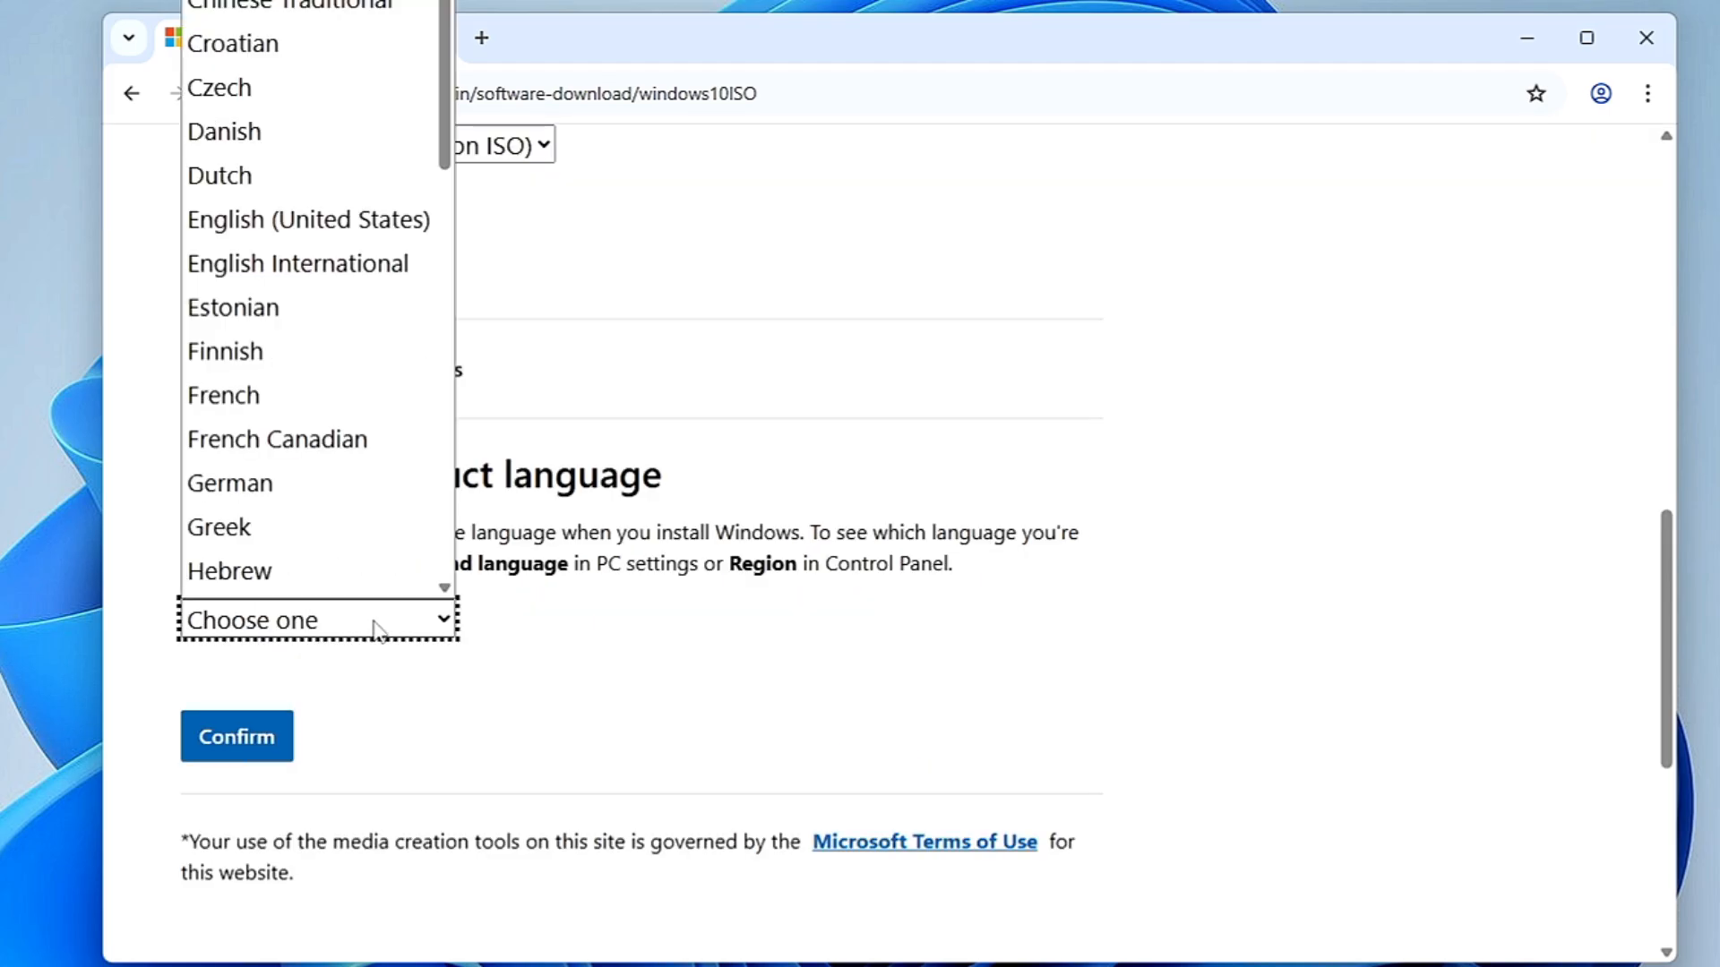
{"action": "left_click", "coordinate": [309, 220]}
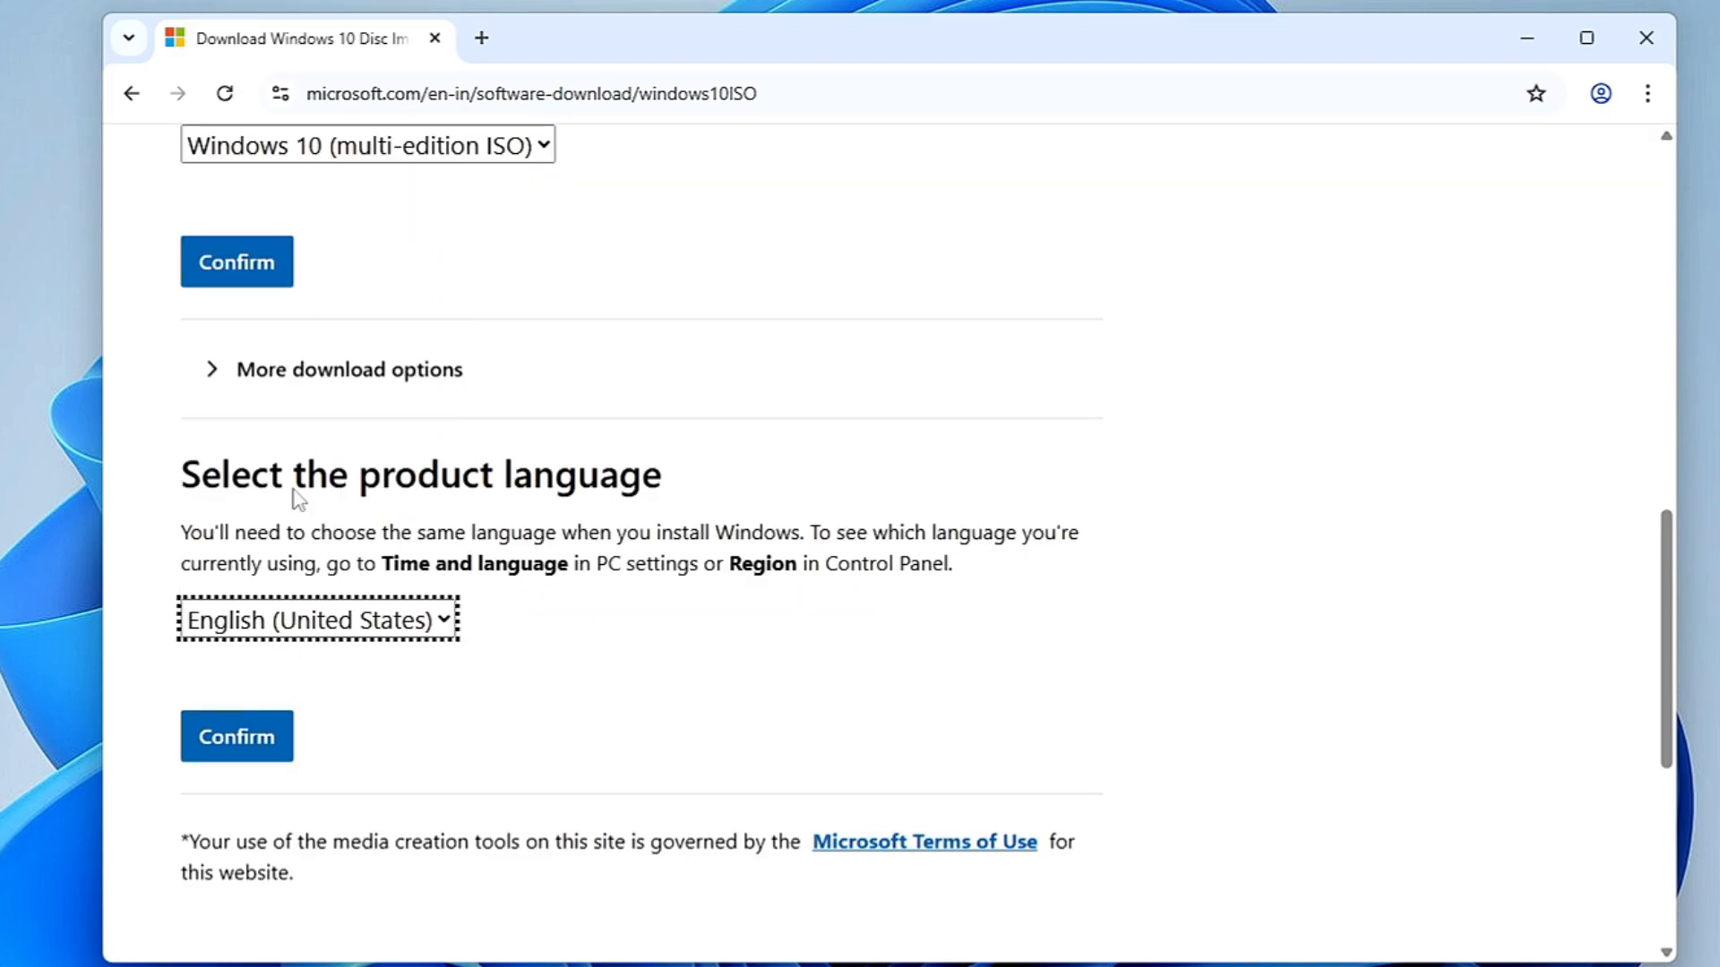
{"action": "left_click", "coordinate": [236, 737]}
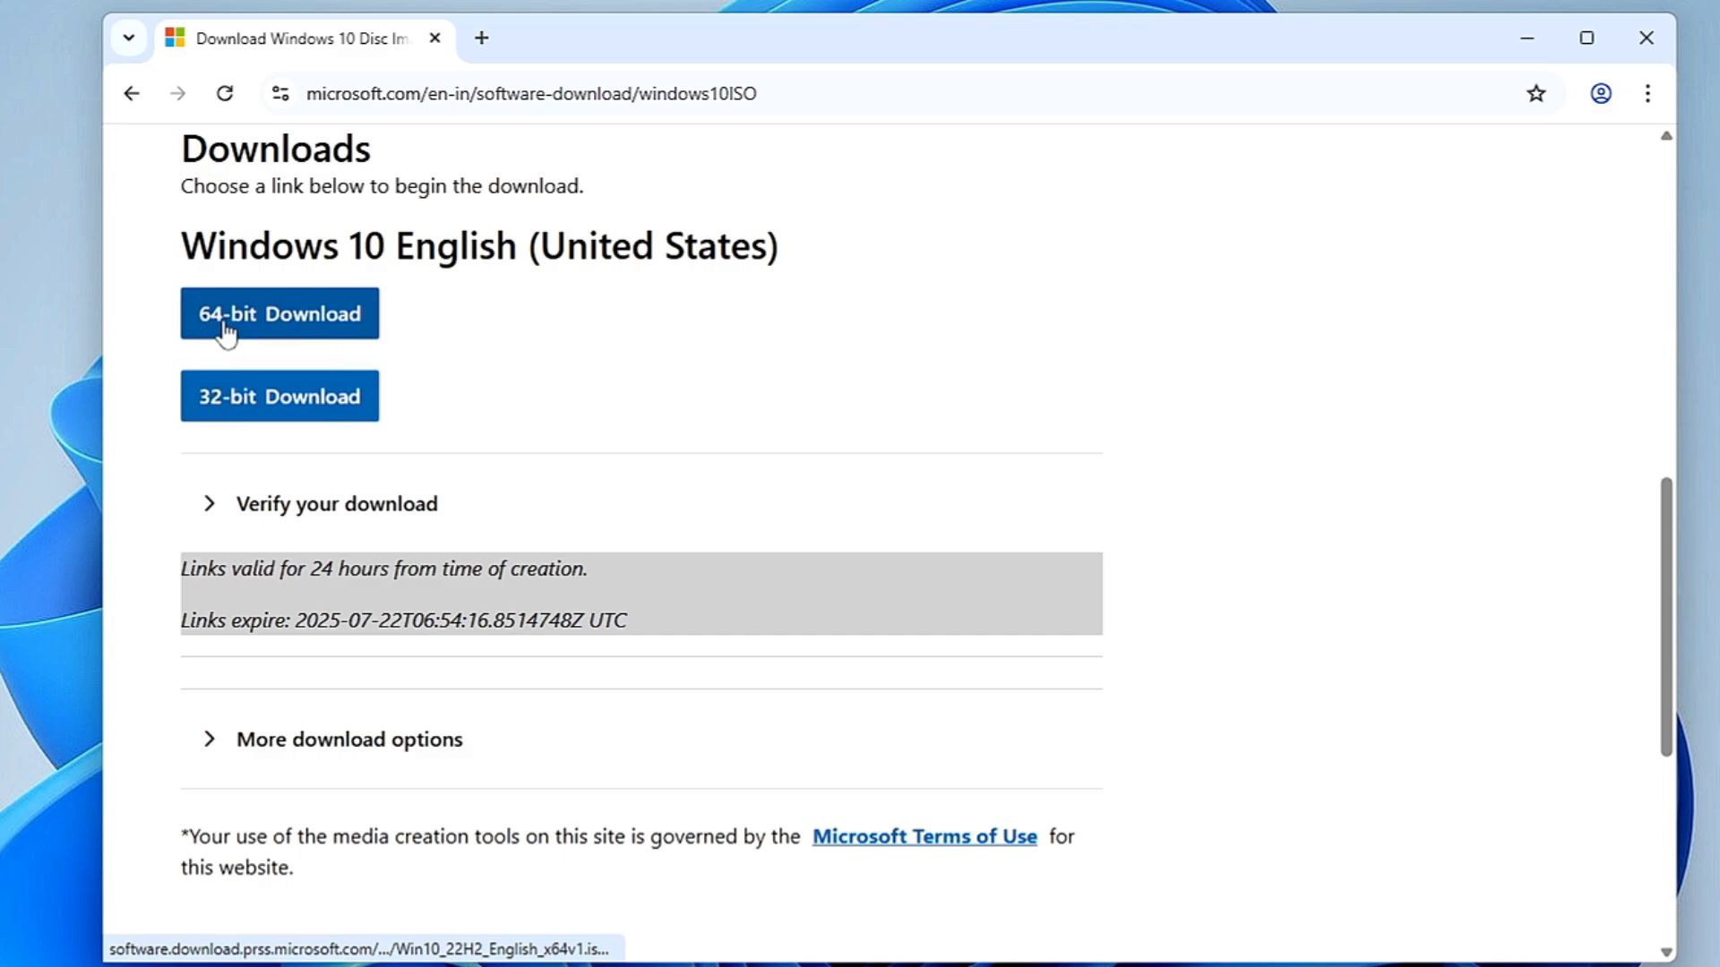
Step: Start the 64-bit Windows 10 ISO download
{"action": "left_click", "coordinate": [278, 313]}
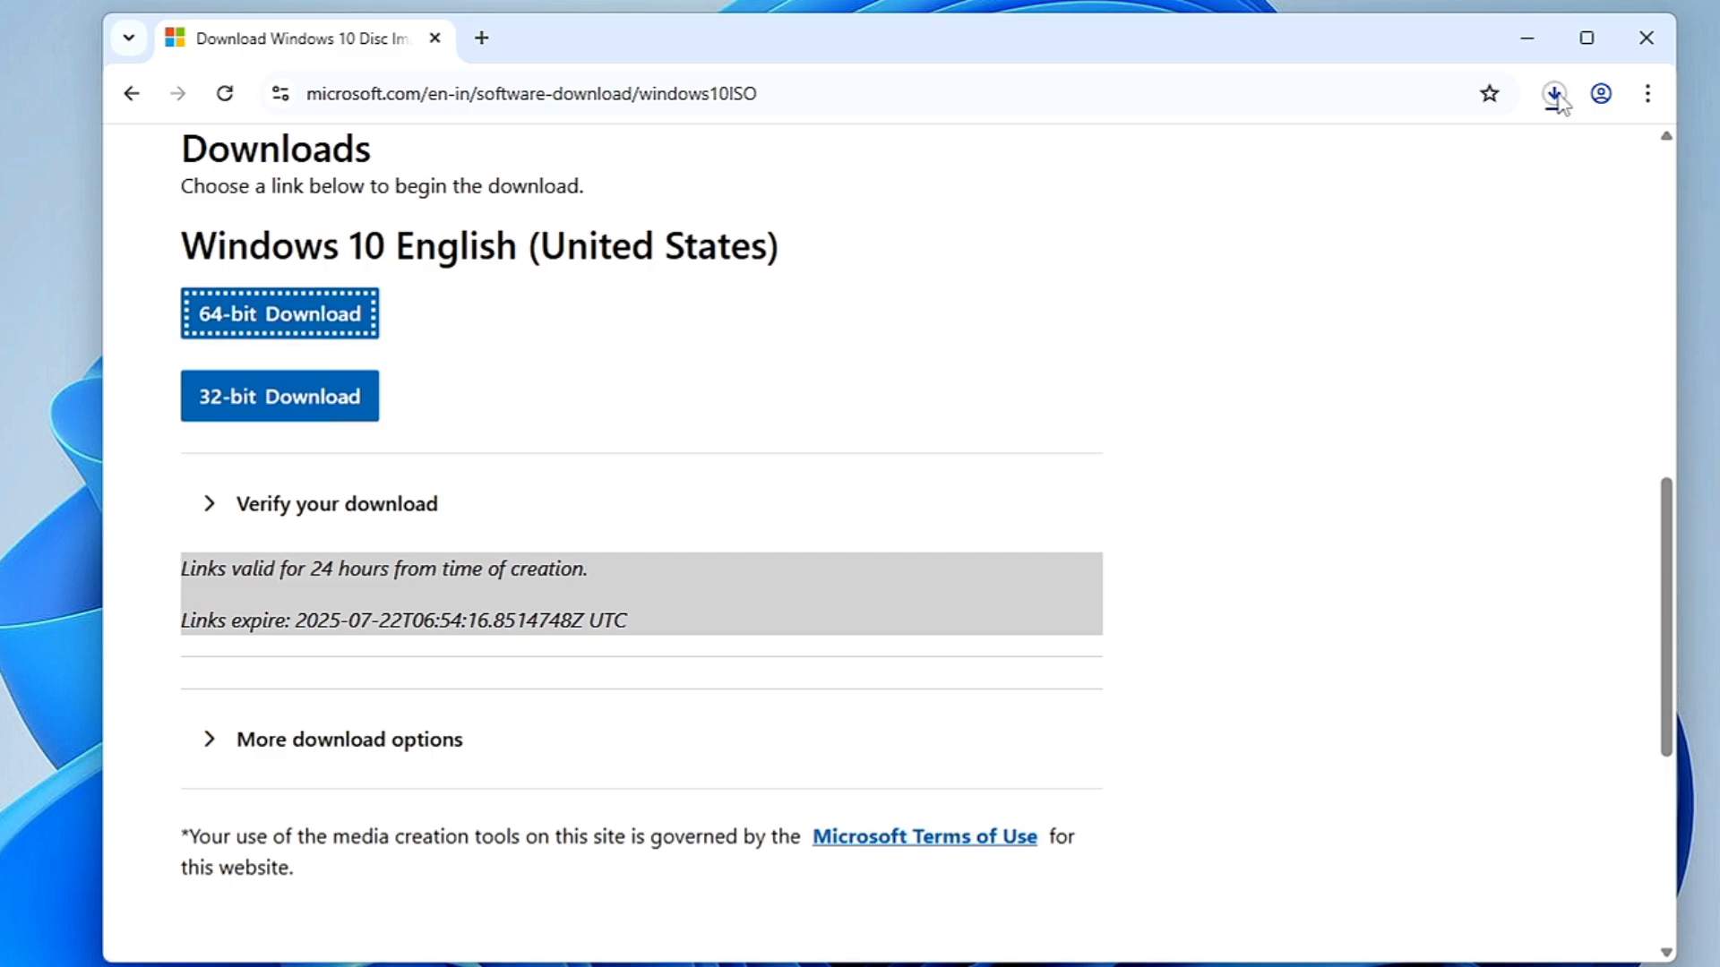
{"action": "mouse_move", "coordinate": [1554, 93]}
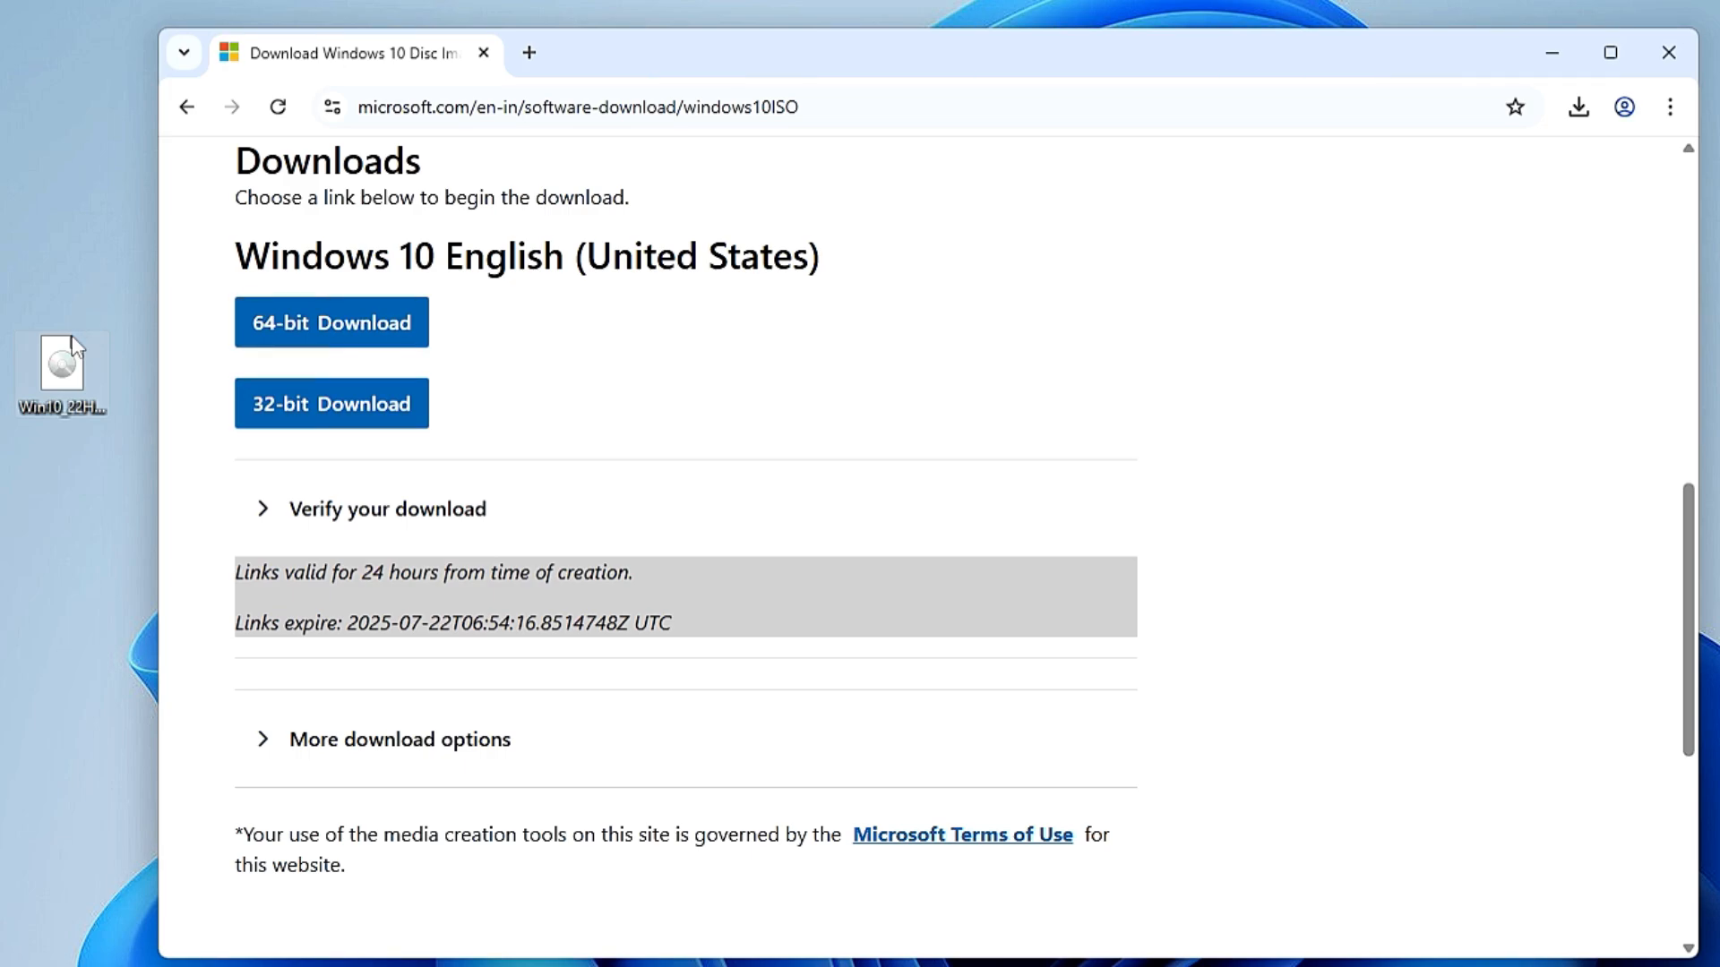
{"action": "mouse_move", "coordinate": [530, 53]}
{"action": "type", "text": "rufus"}
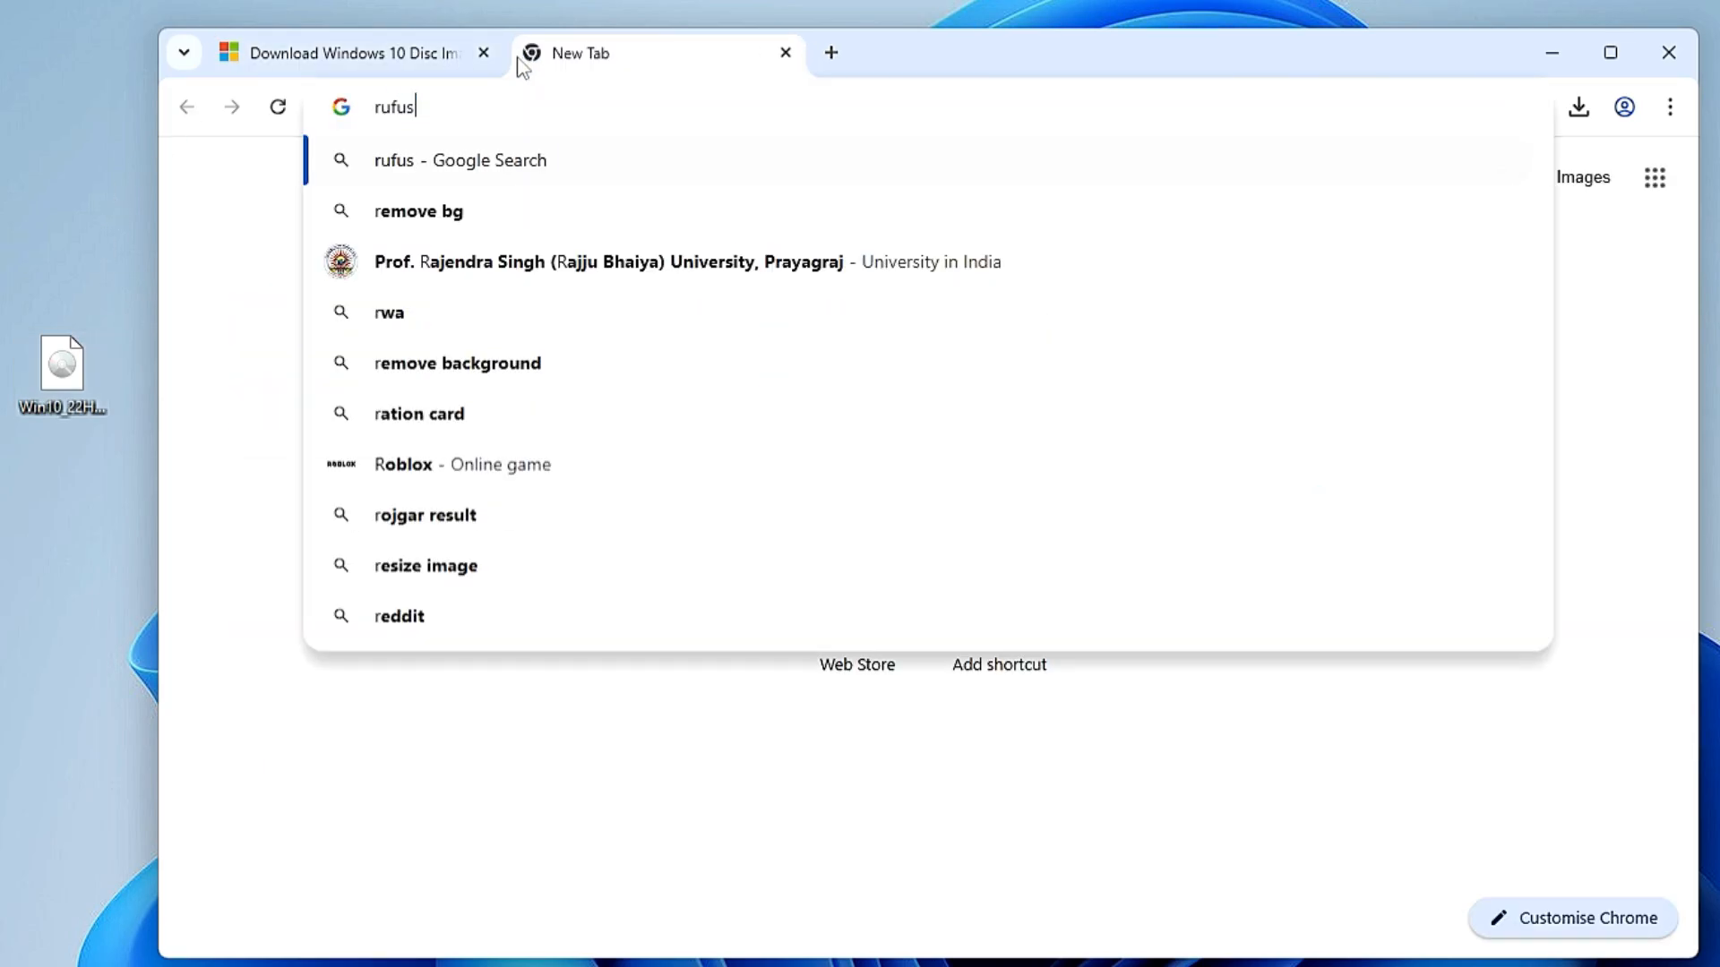
Step: Search for rufus and download rufus-4.9.exe from rufus.ie
{"action": "key", "text": "Return"}
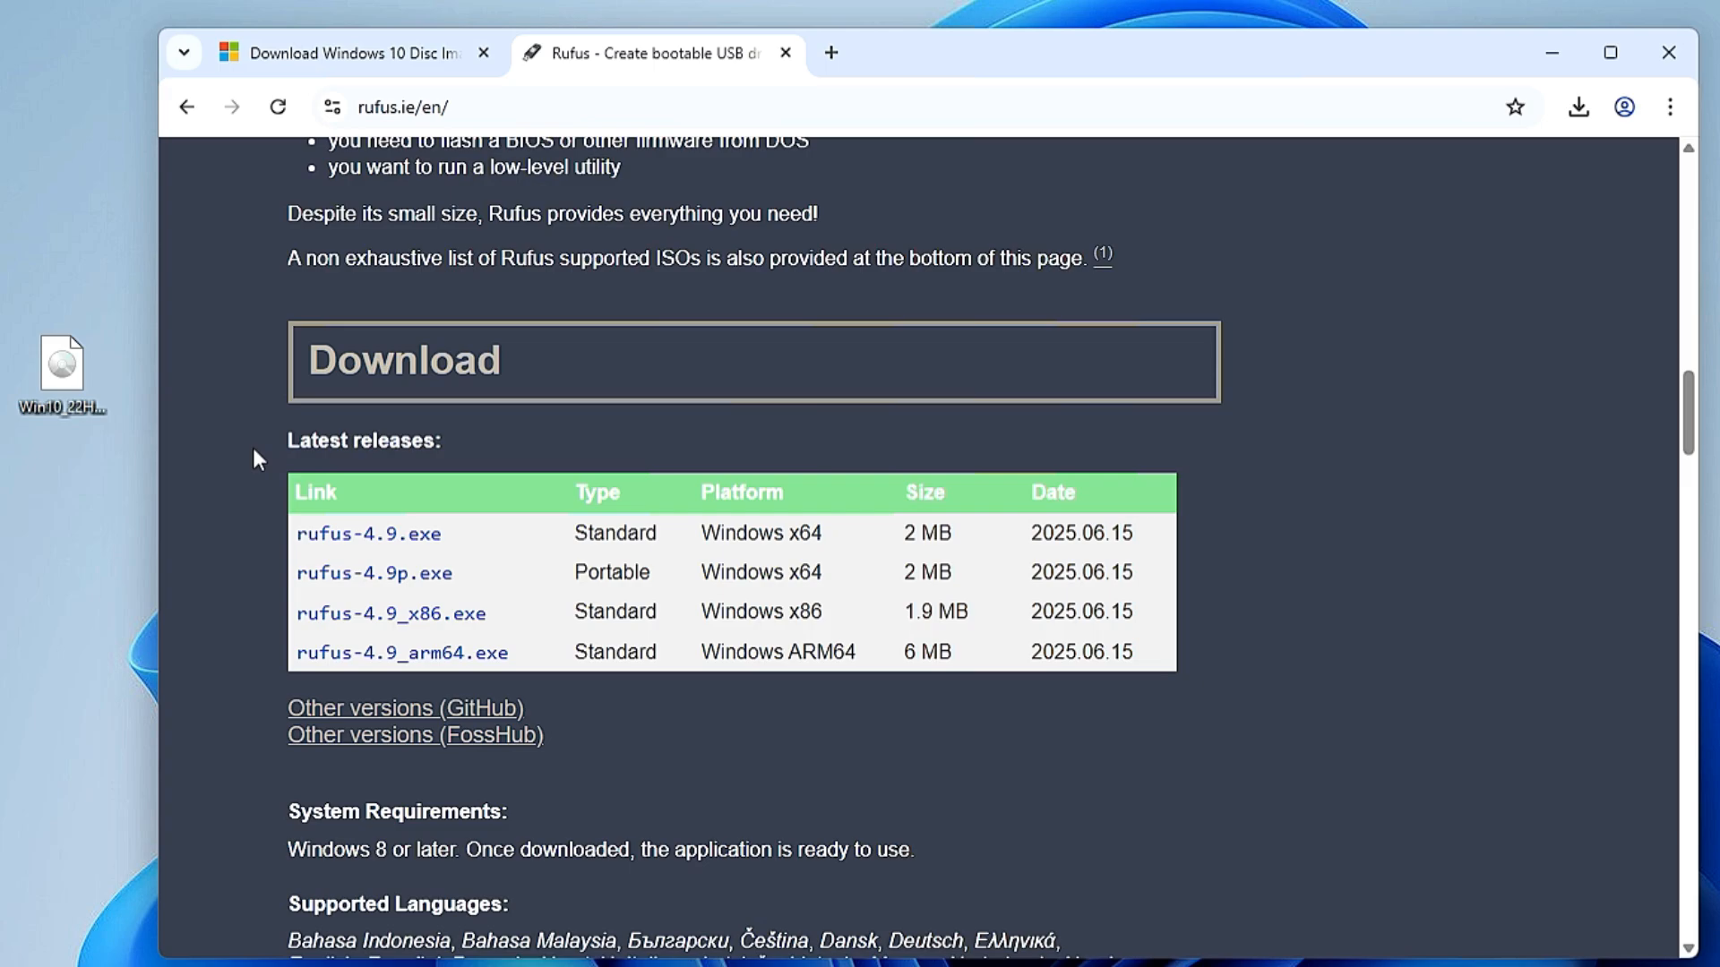
{"action": "mouse_move", "coordinate": [368, 534]}
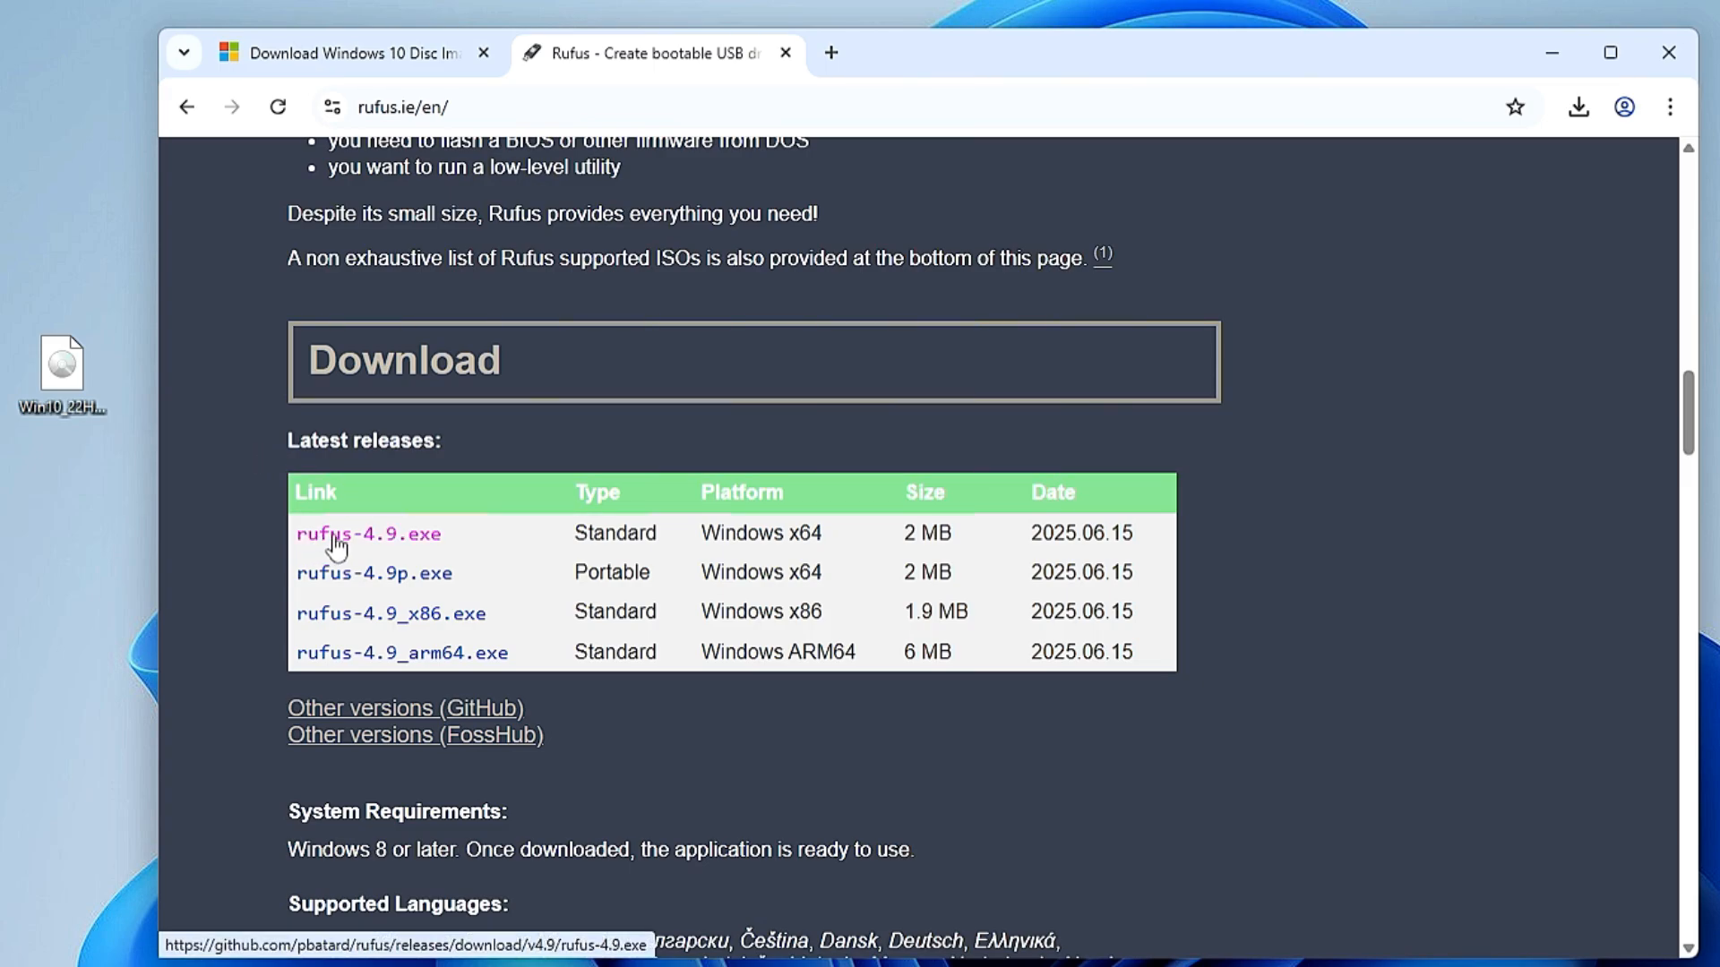
{"action": "mouse_move", "coordinate": [410, 545]}
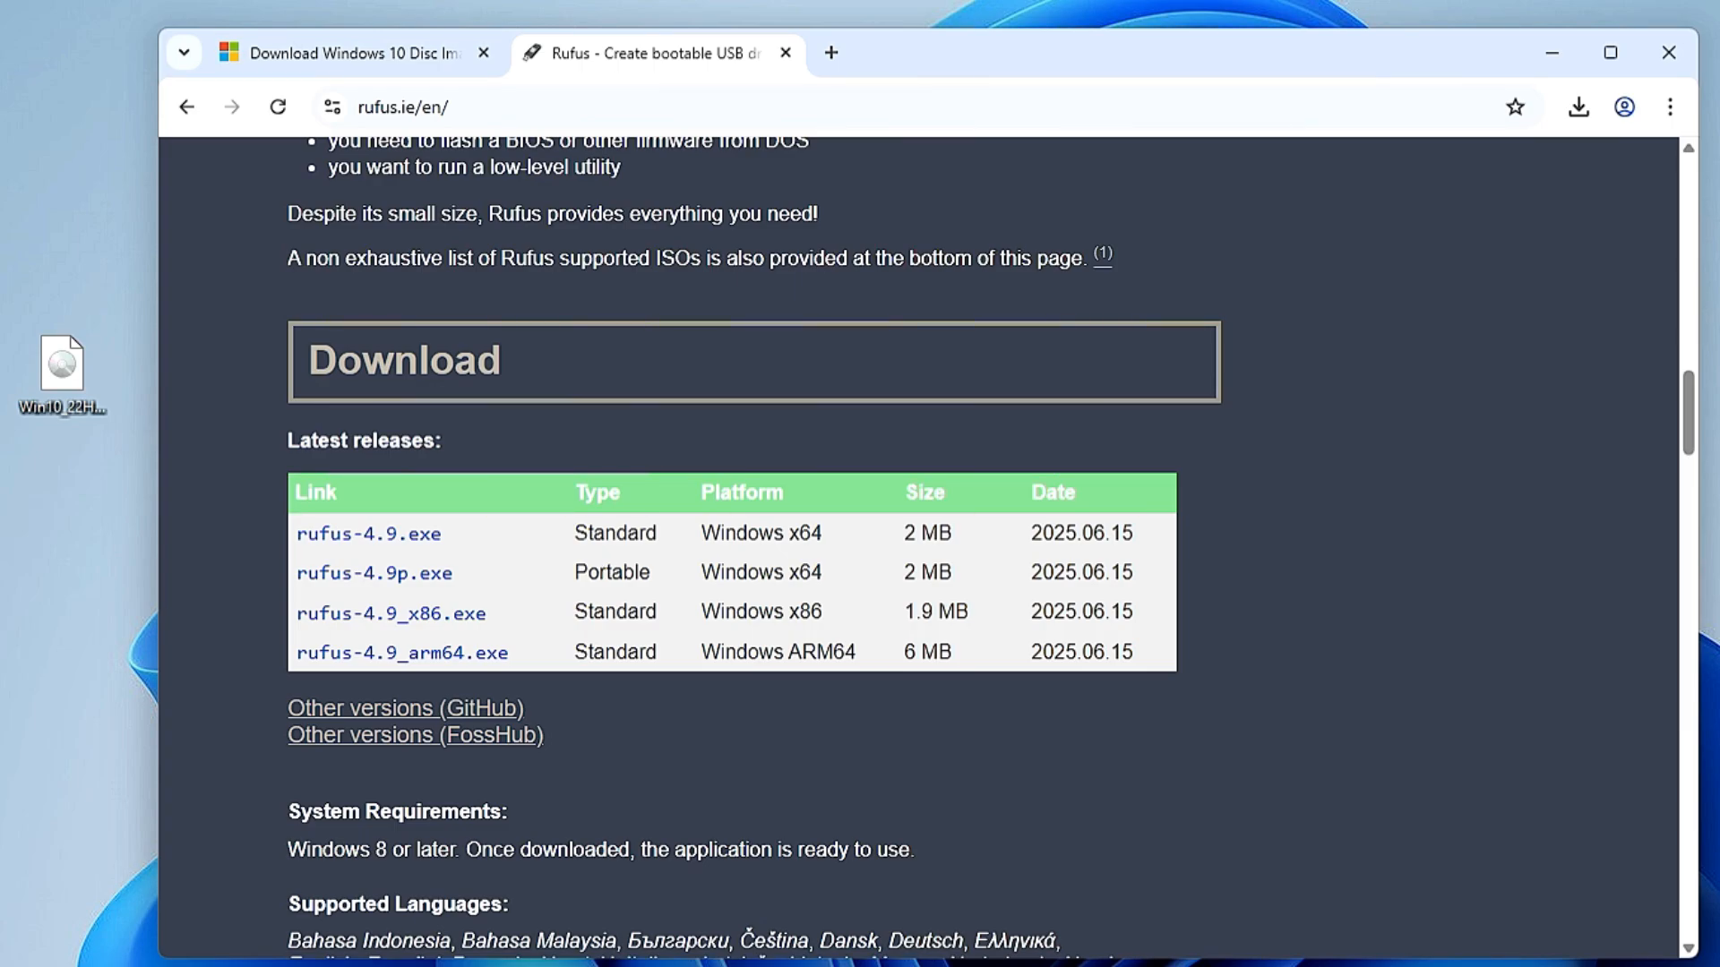
{"action": "left_click", "coordinate": [368, 534]}
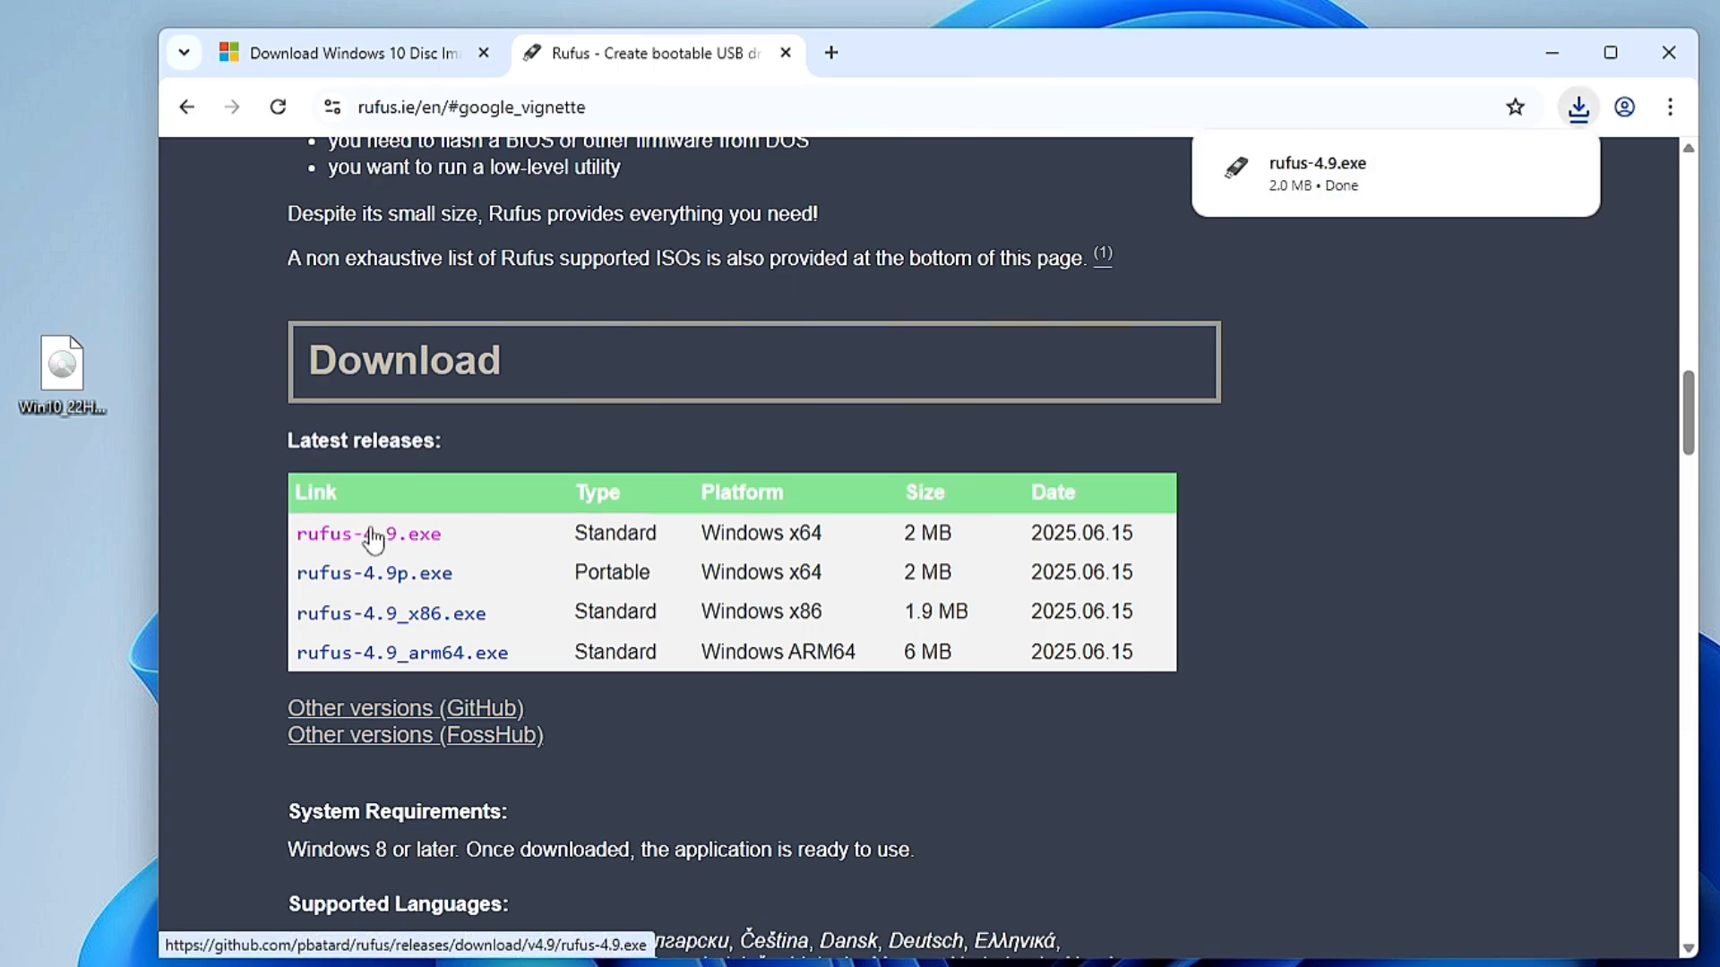
{"action": "mouse_move", "coordinate": [1335, 176]}
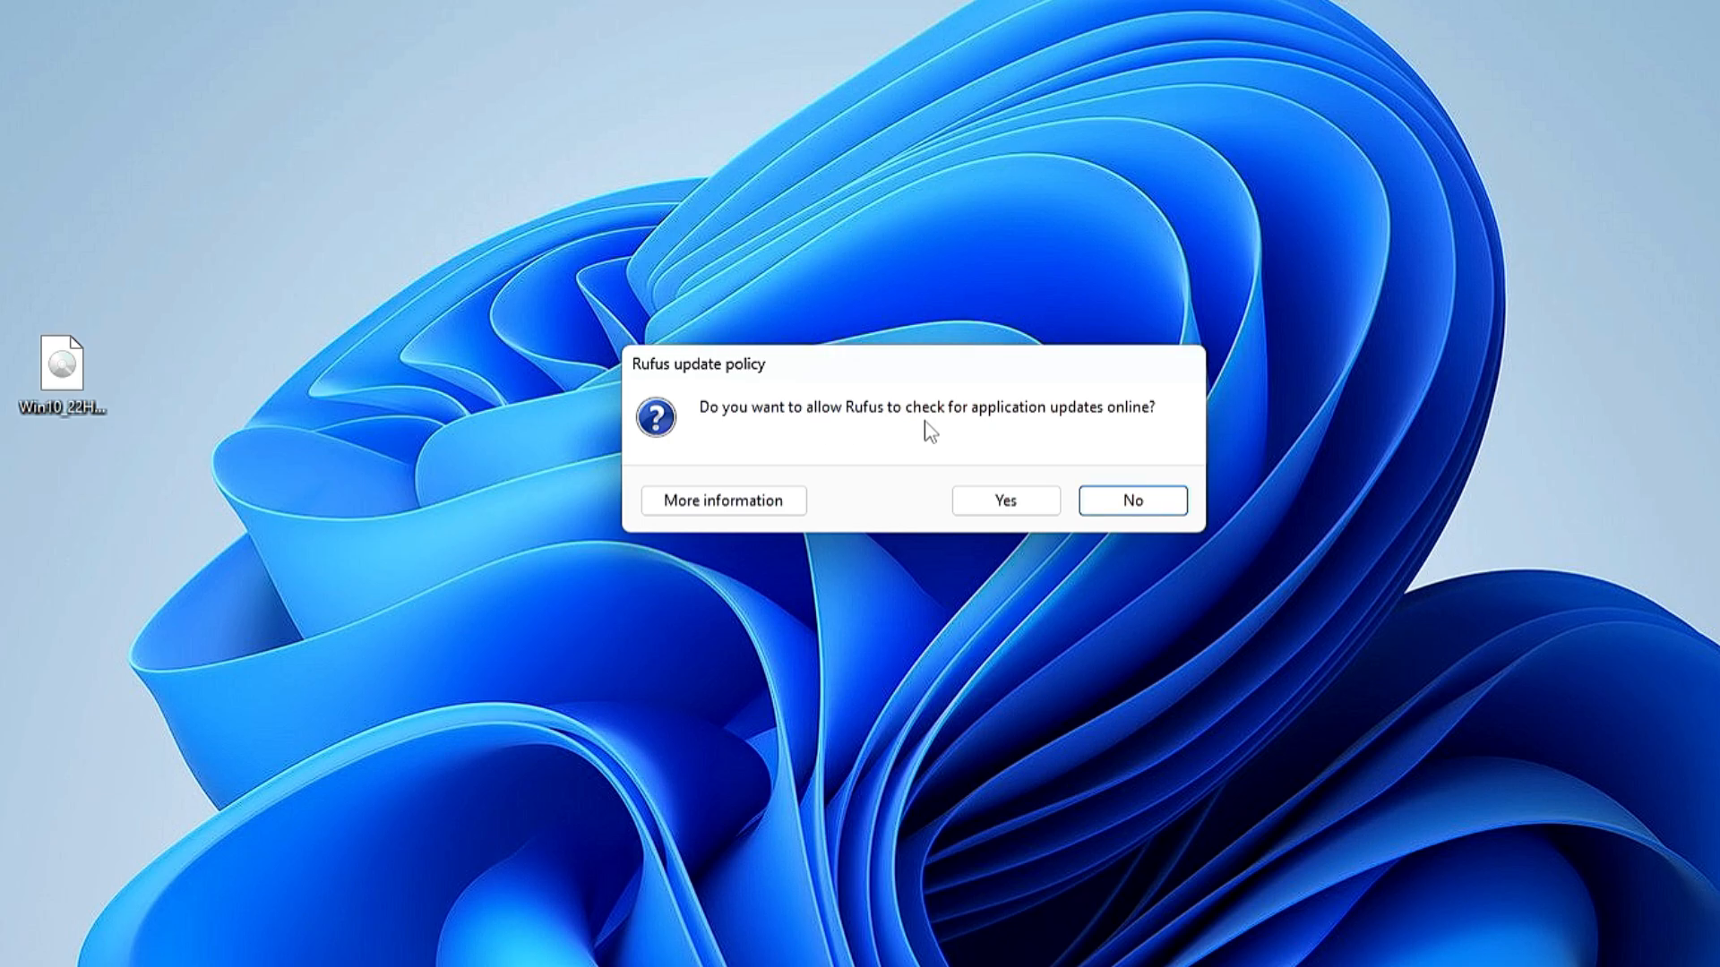
{"action": "mouse_move", "coordinate": [1077, 438]}
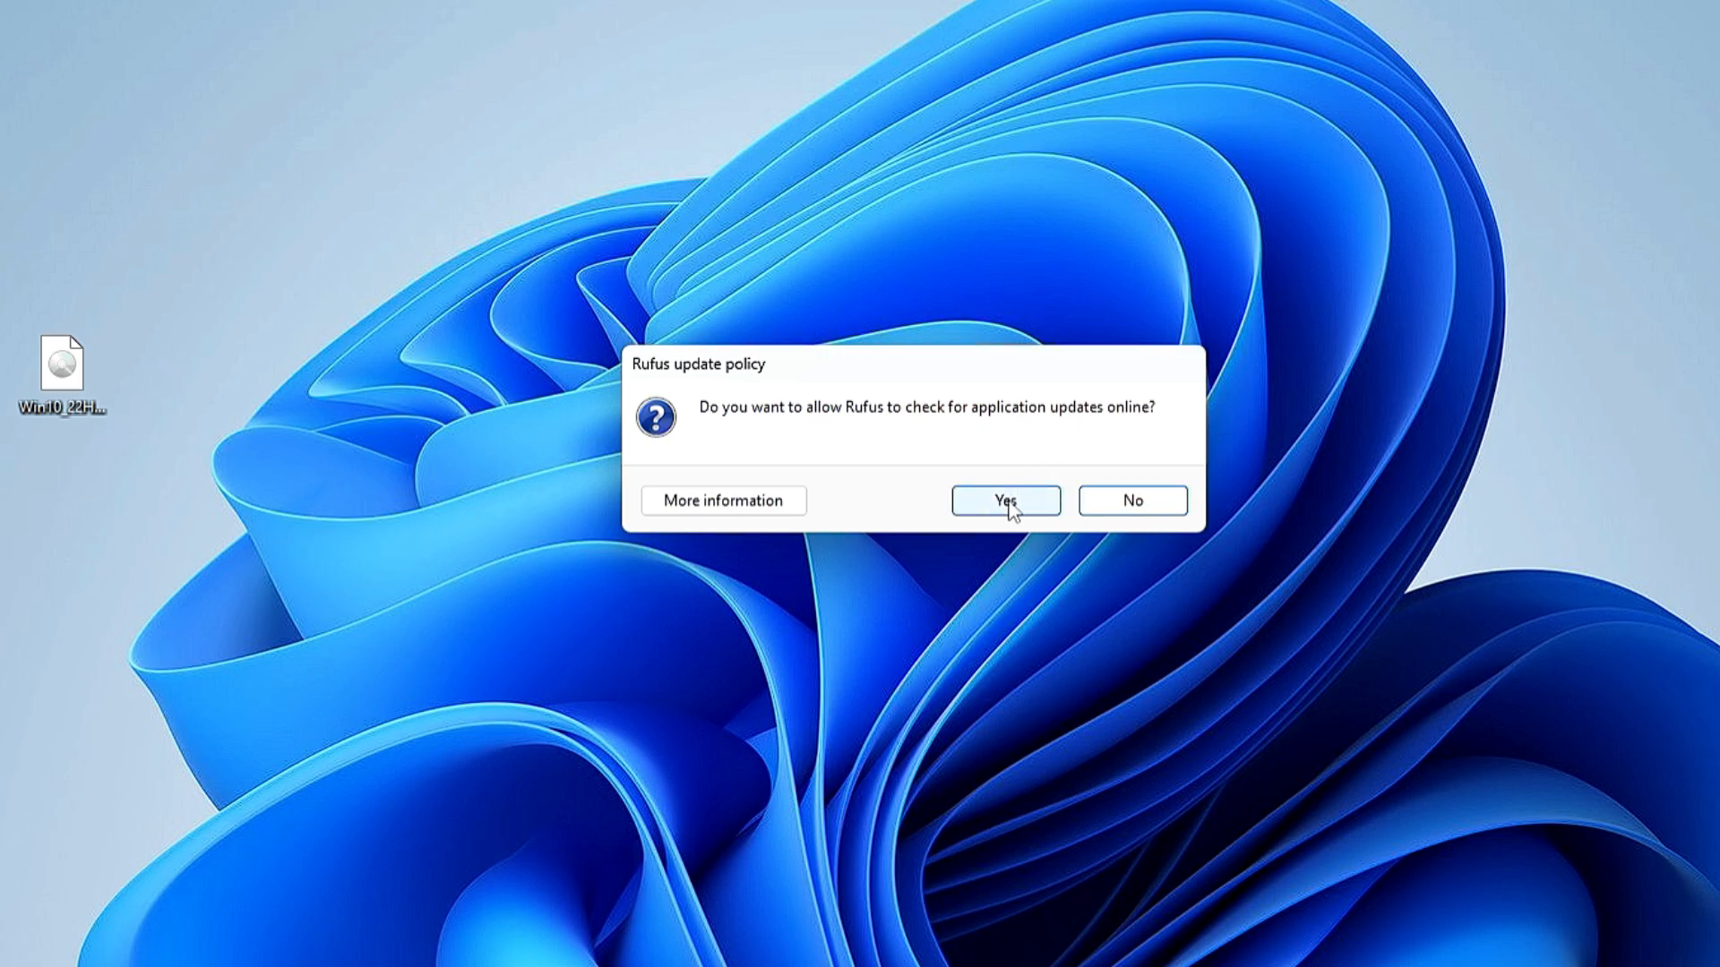
Step: Answer Yes to Rufus's online update check prompt
{"action": "left_click", "coordinate": [1003, 500]}
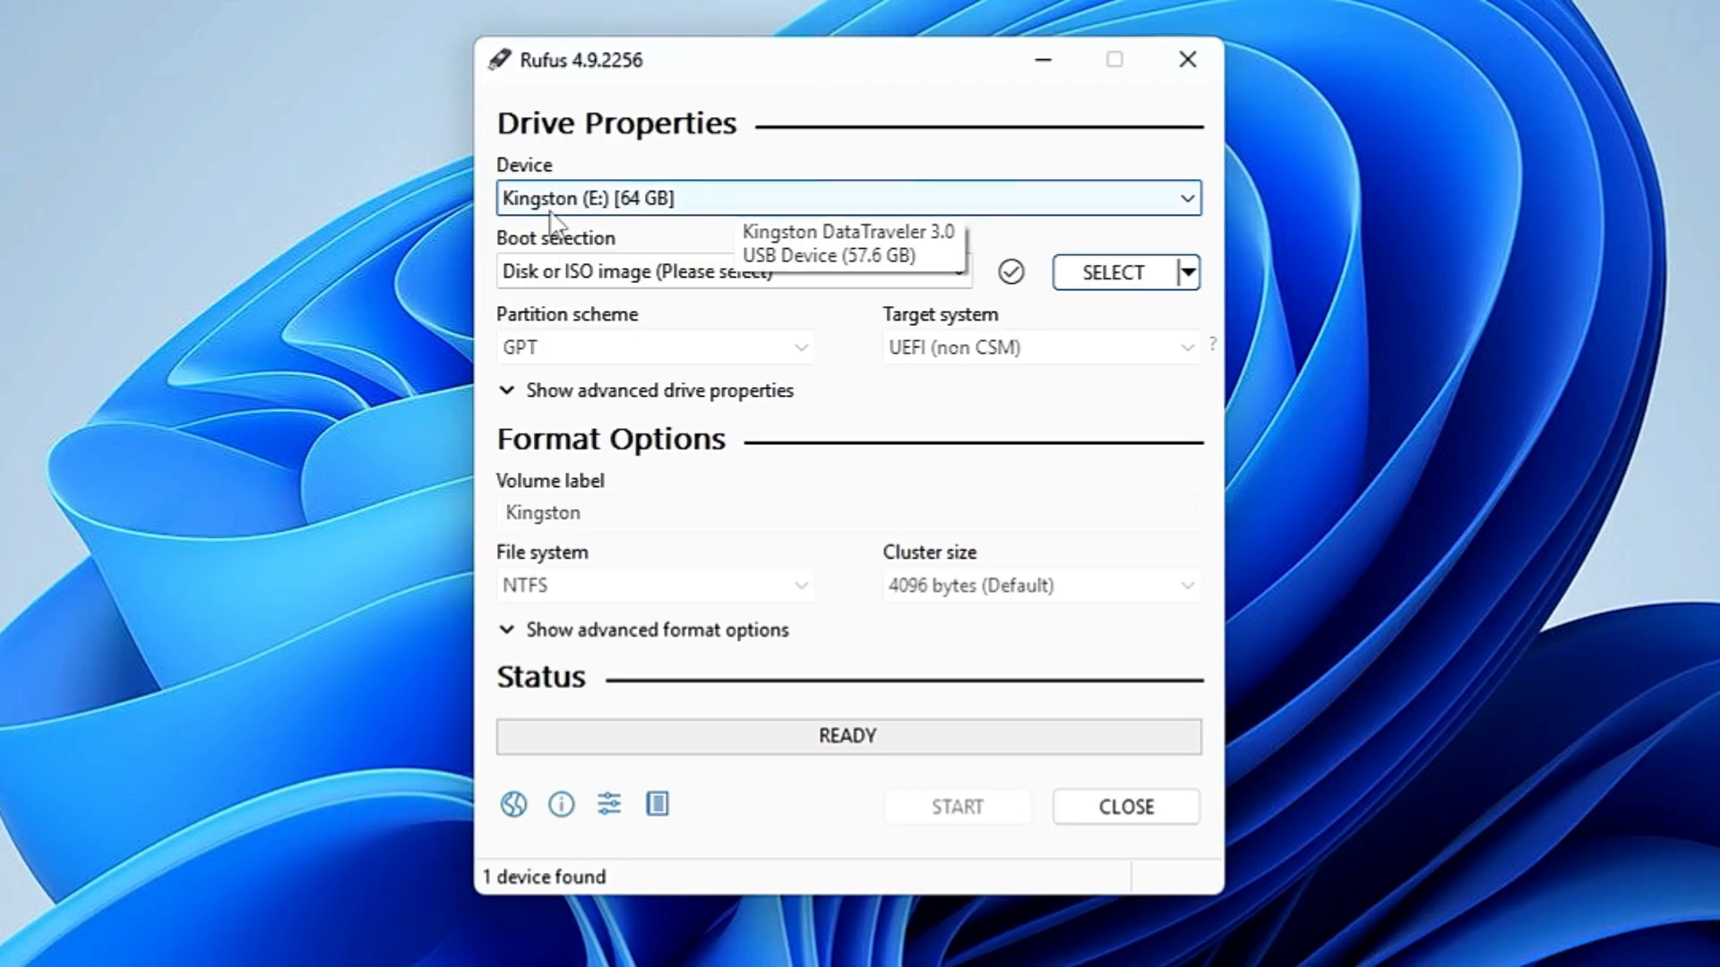
{"action": "mouse_move", "coordinate": [703, 210]}
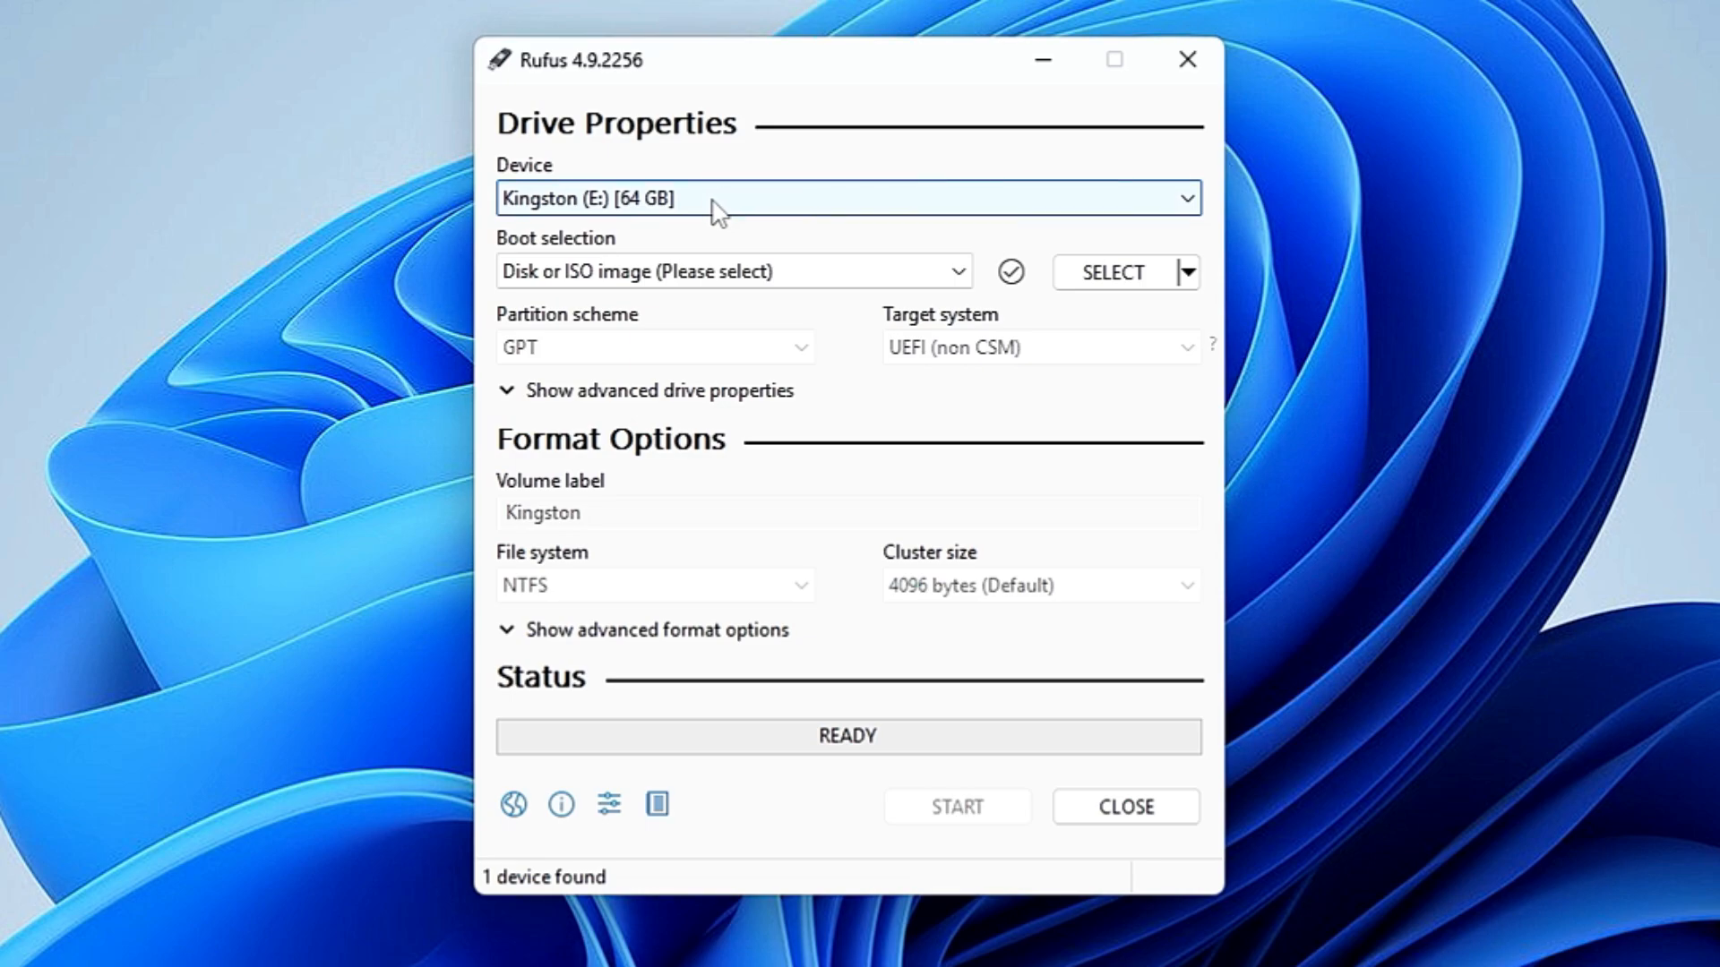
{"action": "mouse_move", "coordinate": [749, 271]}
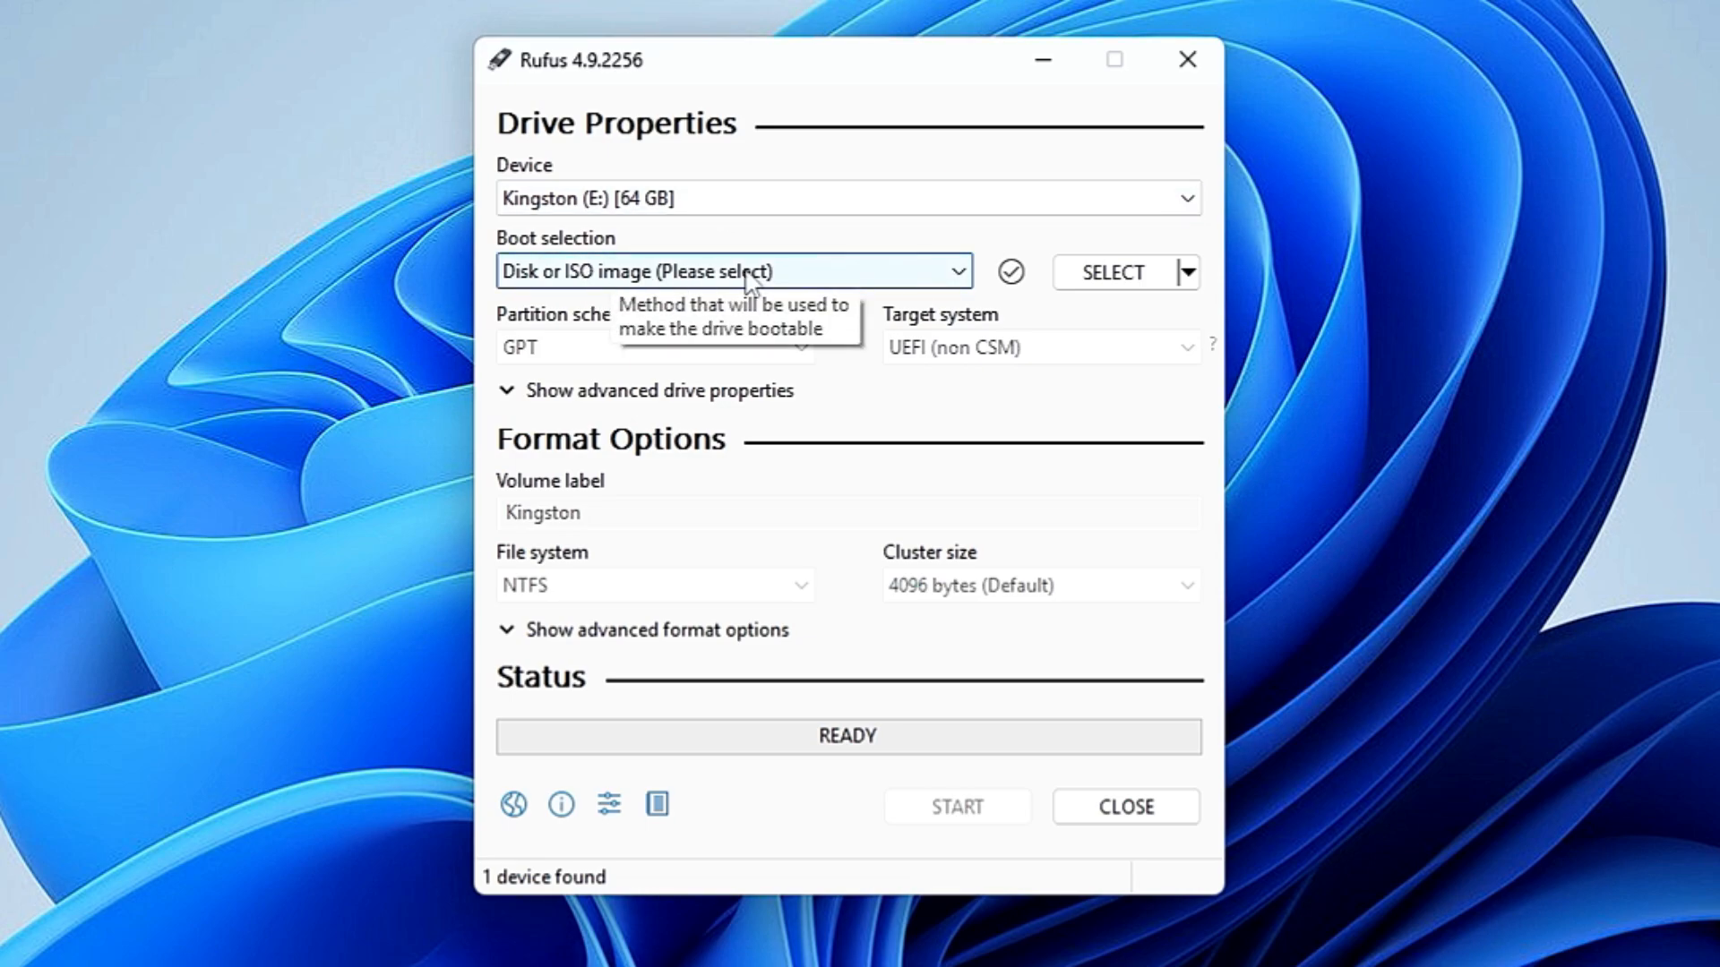
{"action": "mouse_move", "coordinate": [1123, 286]}
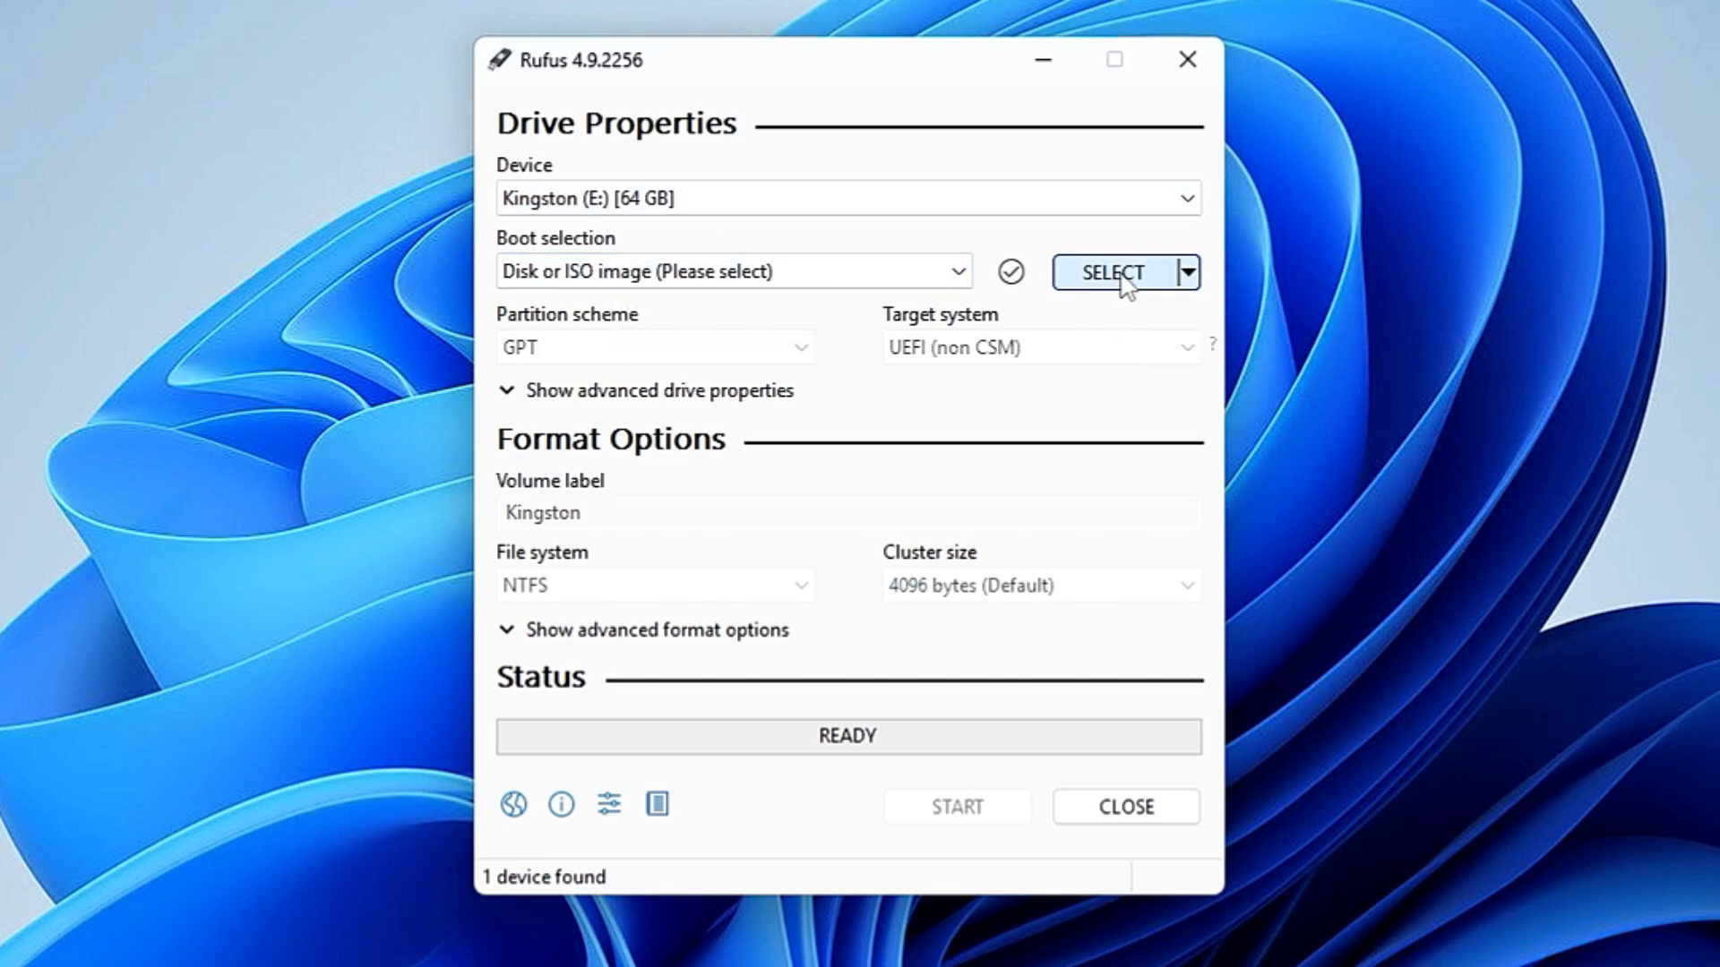
Step: Choose Win10_22H2_English_x64v1.iso from the Desktop as the boot selection
{"action": "left_click", "coordinate": [1111, 272]}
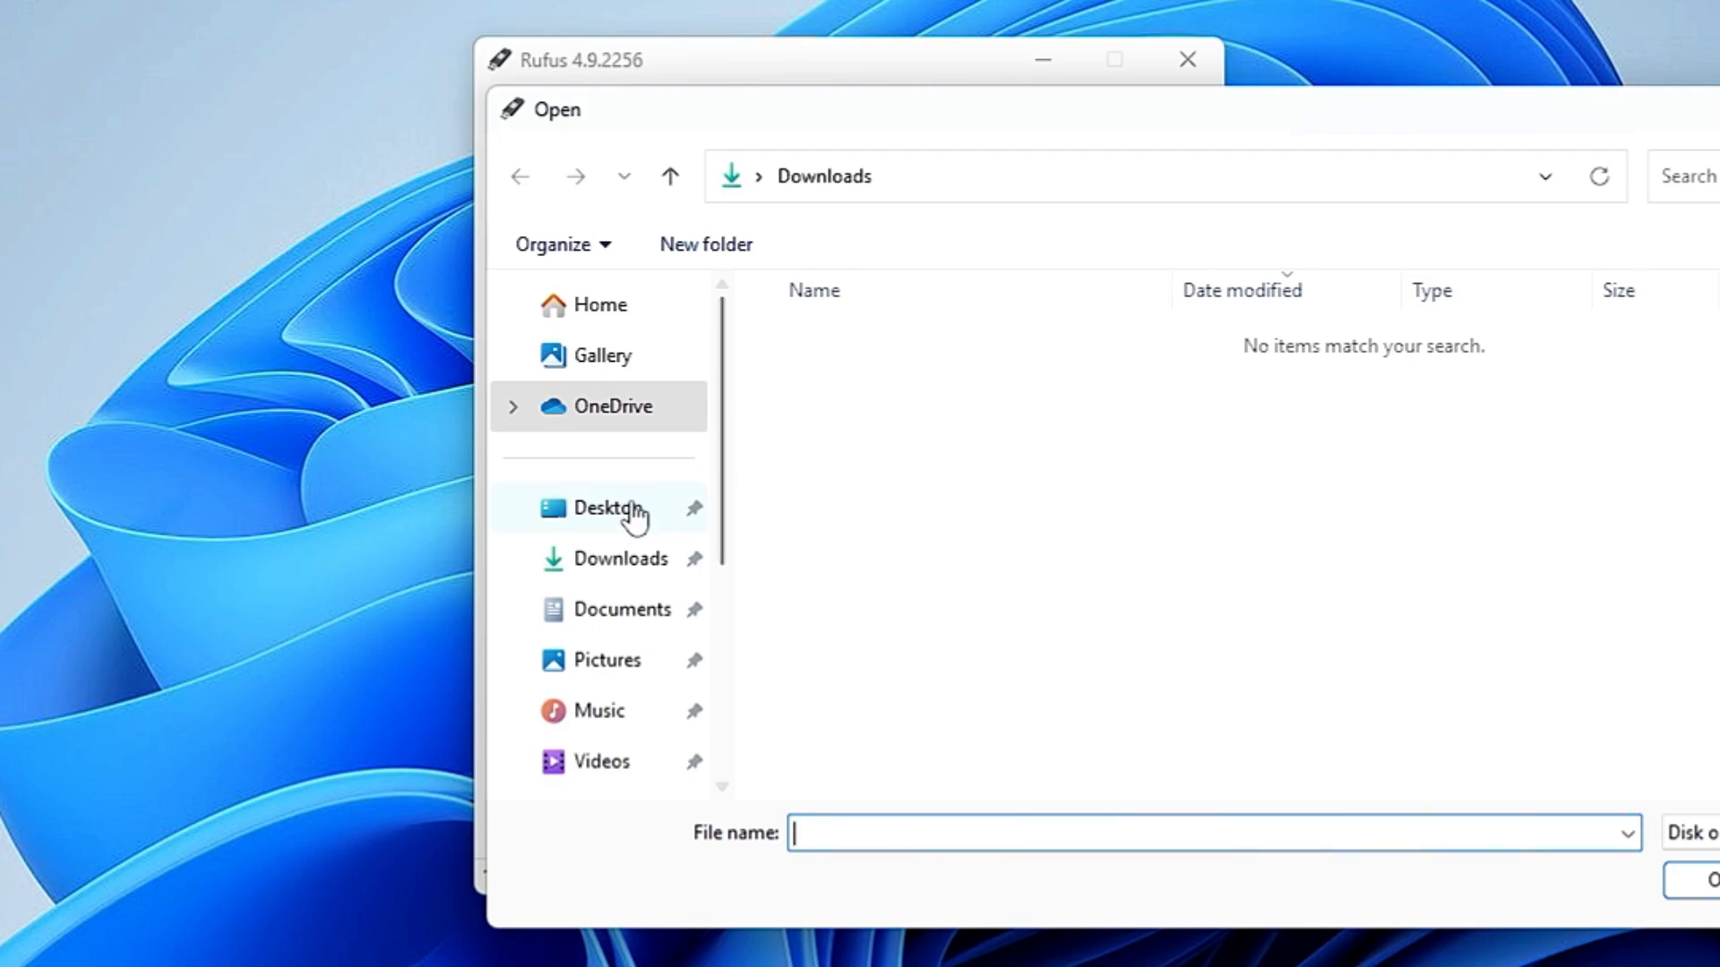
{"action": "left_click", "coordinate": [607, 508]}
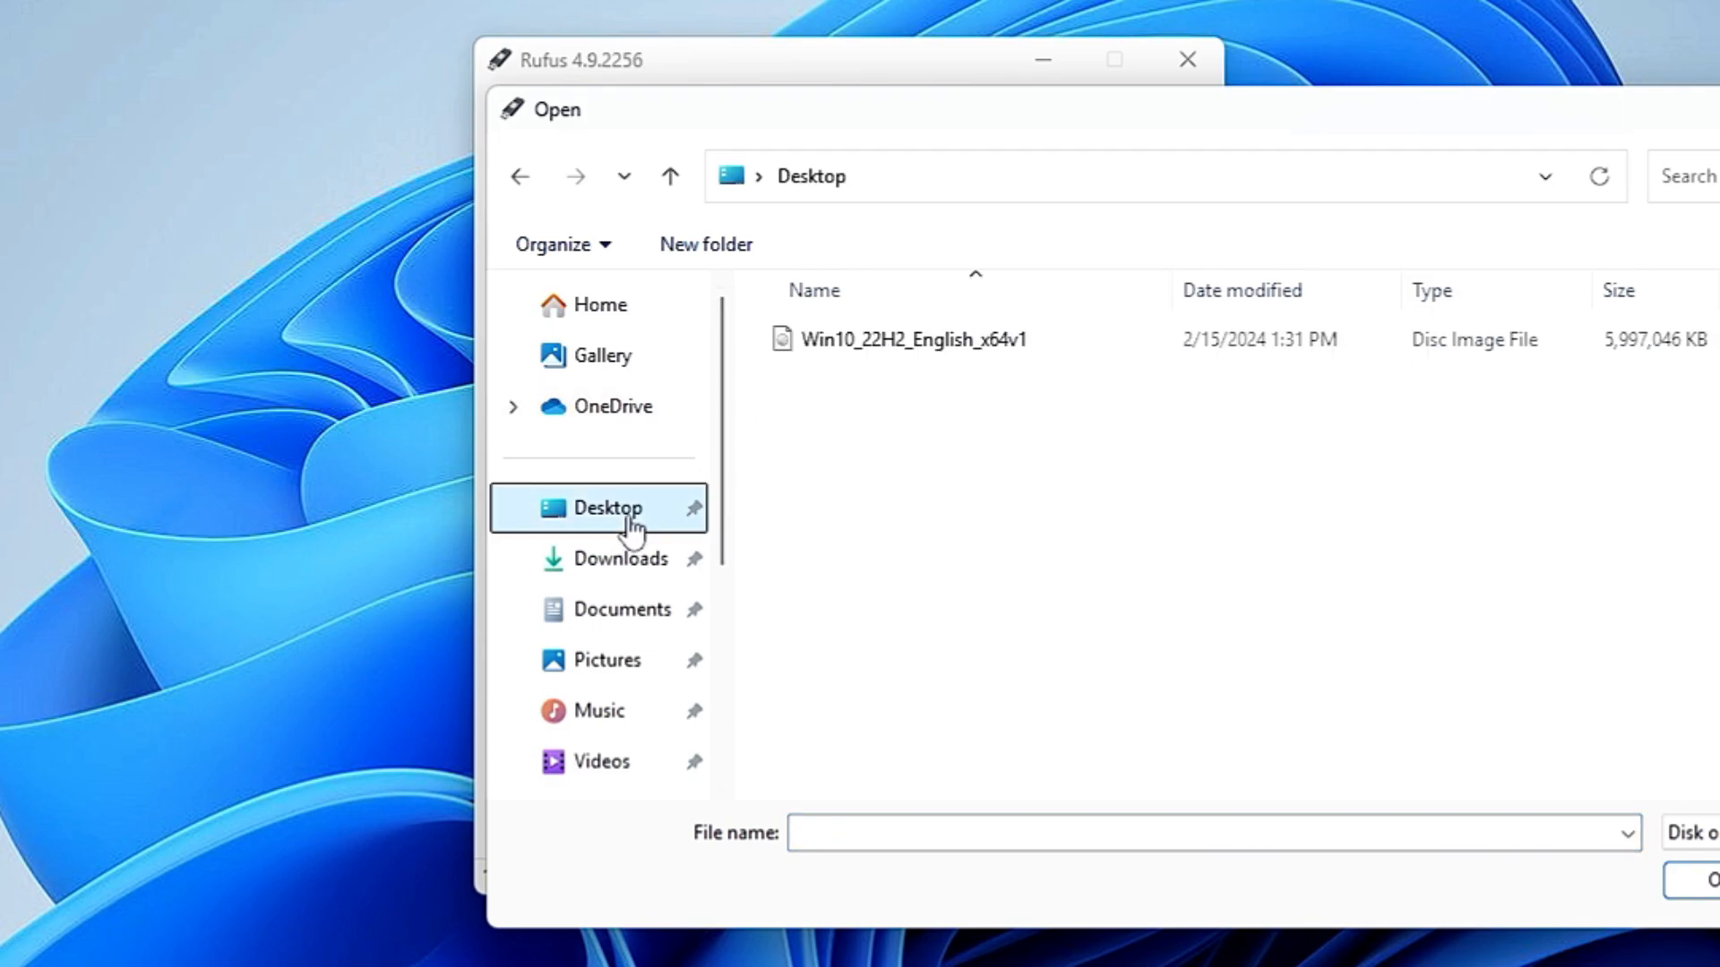
{"action": "left_click", "coordinate": [914, 338]}
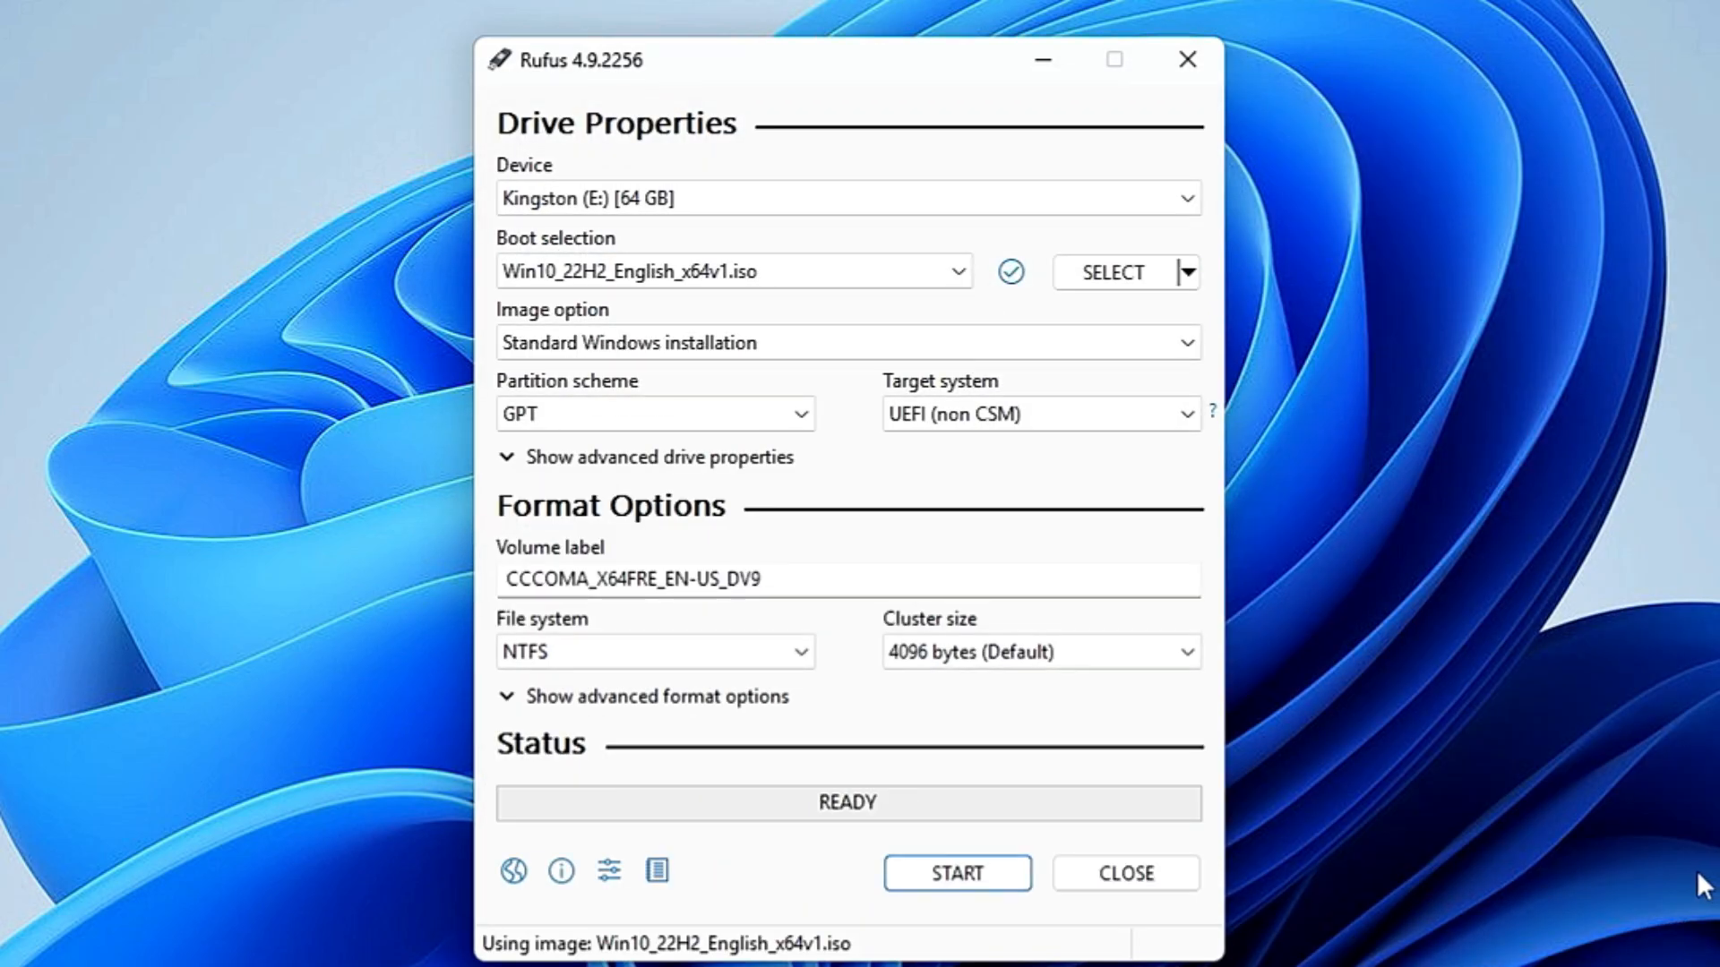
Step: Overwrite the ISO's default volume label with 'Win 10 USB'
{"action": "double_click", "coordinate": [664, 580]}
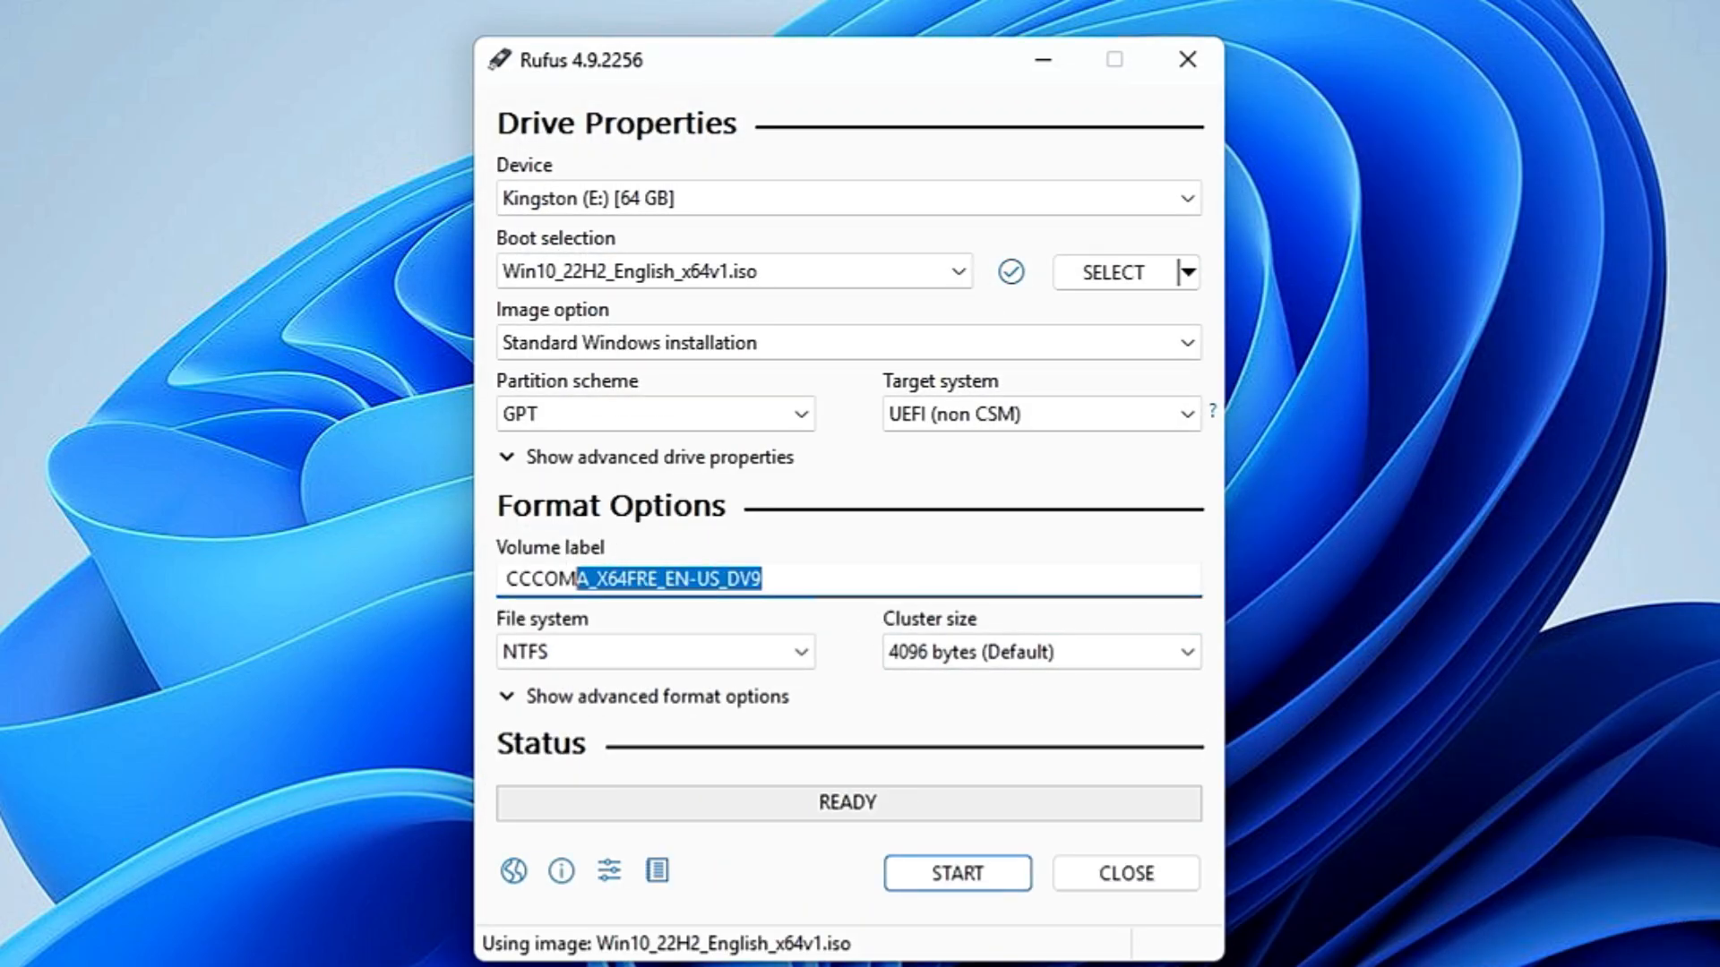
{"action": "type", "text": "Win"}
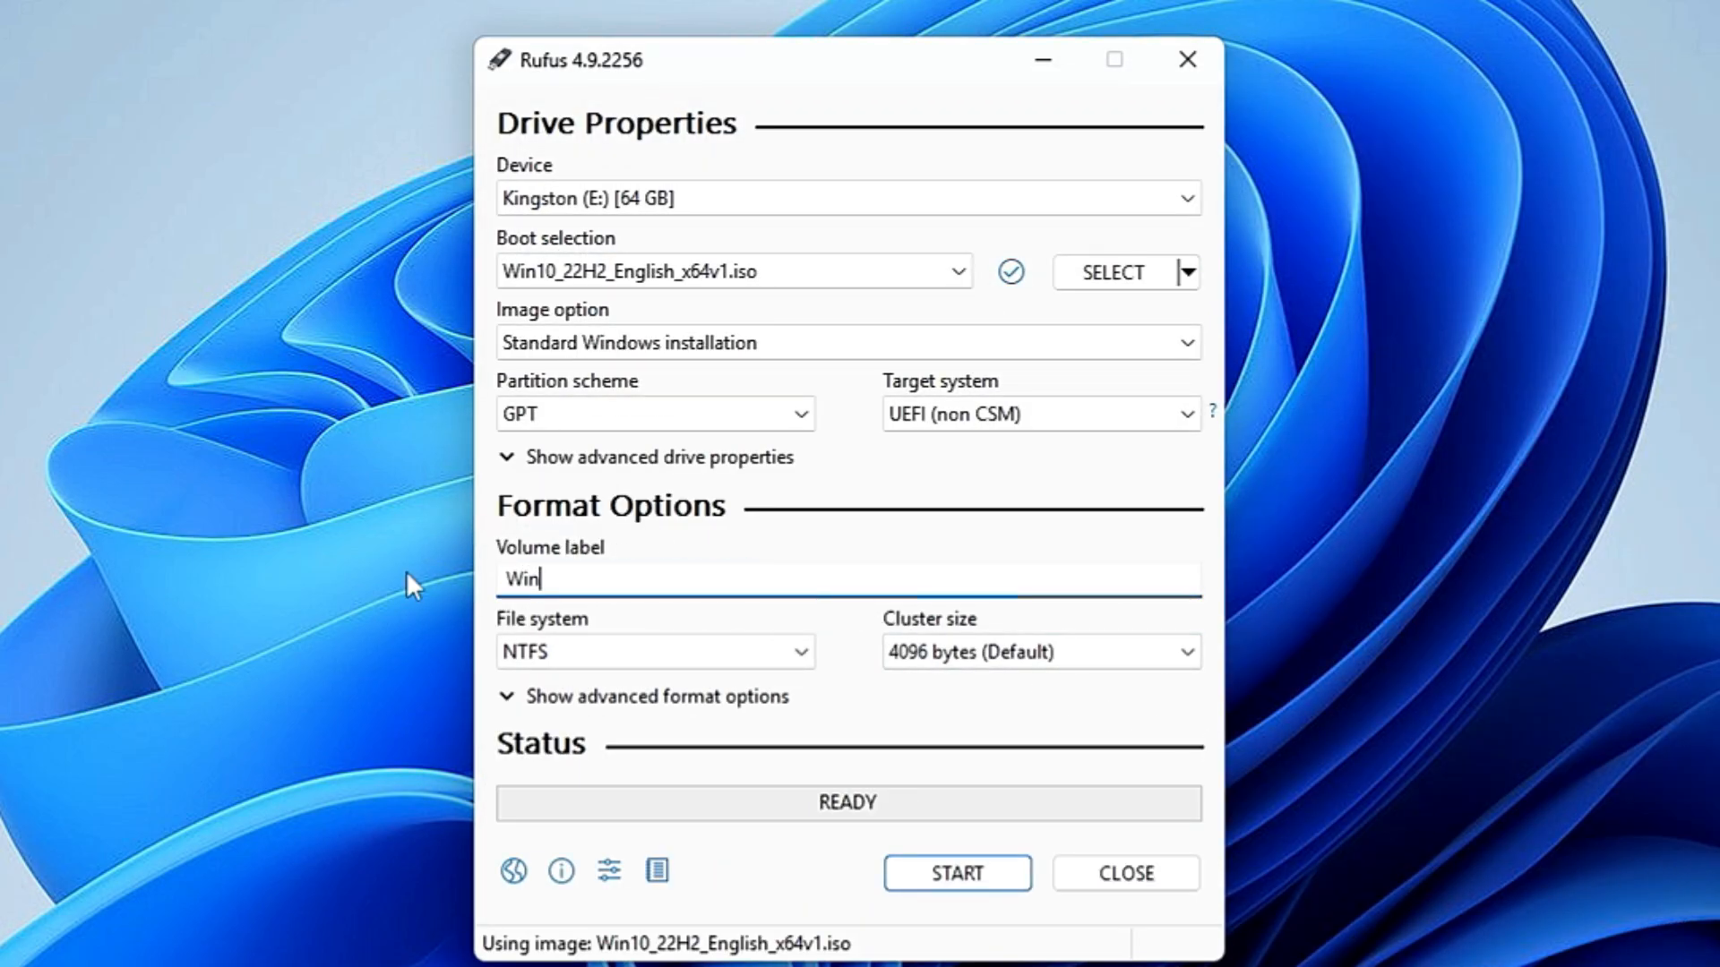
{"action": "type", "text": "10 US"}
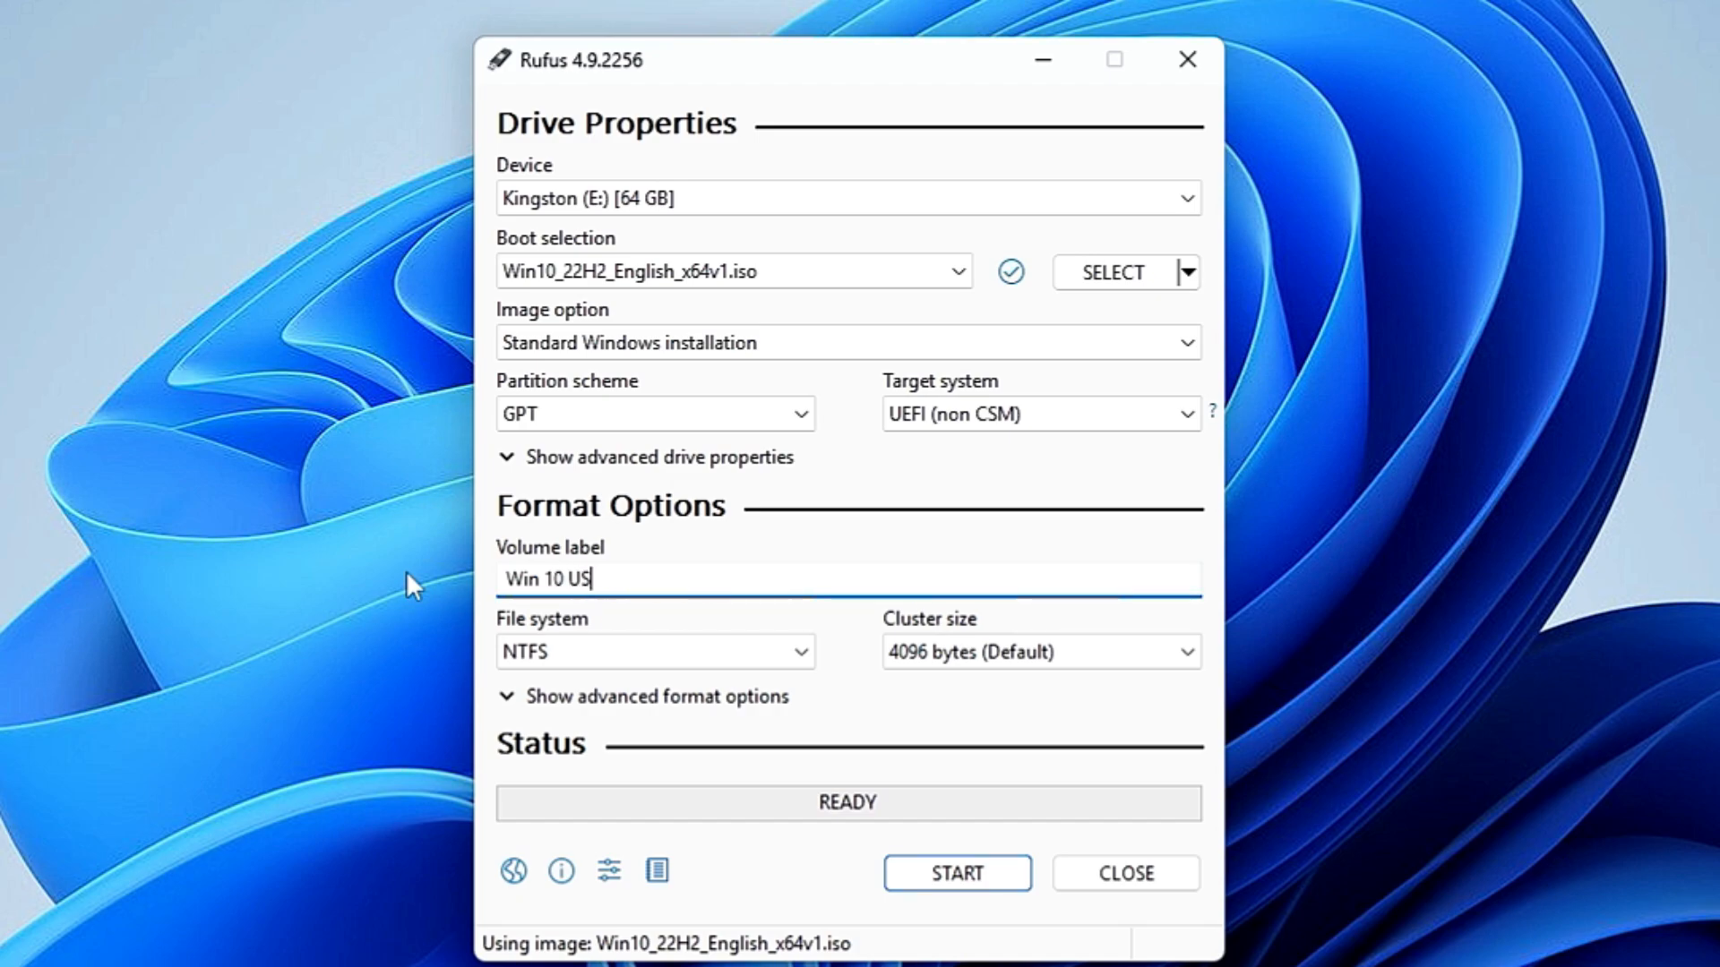
{"action": "type", "text": "B"}
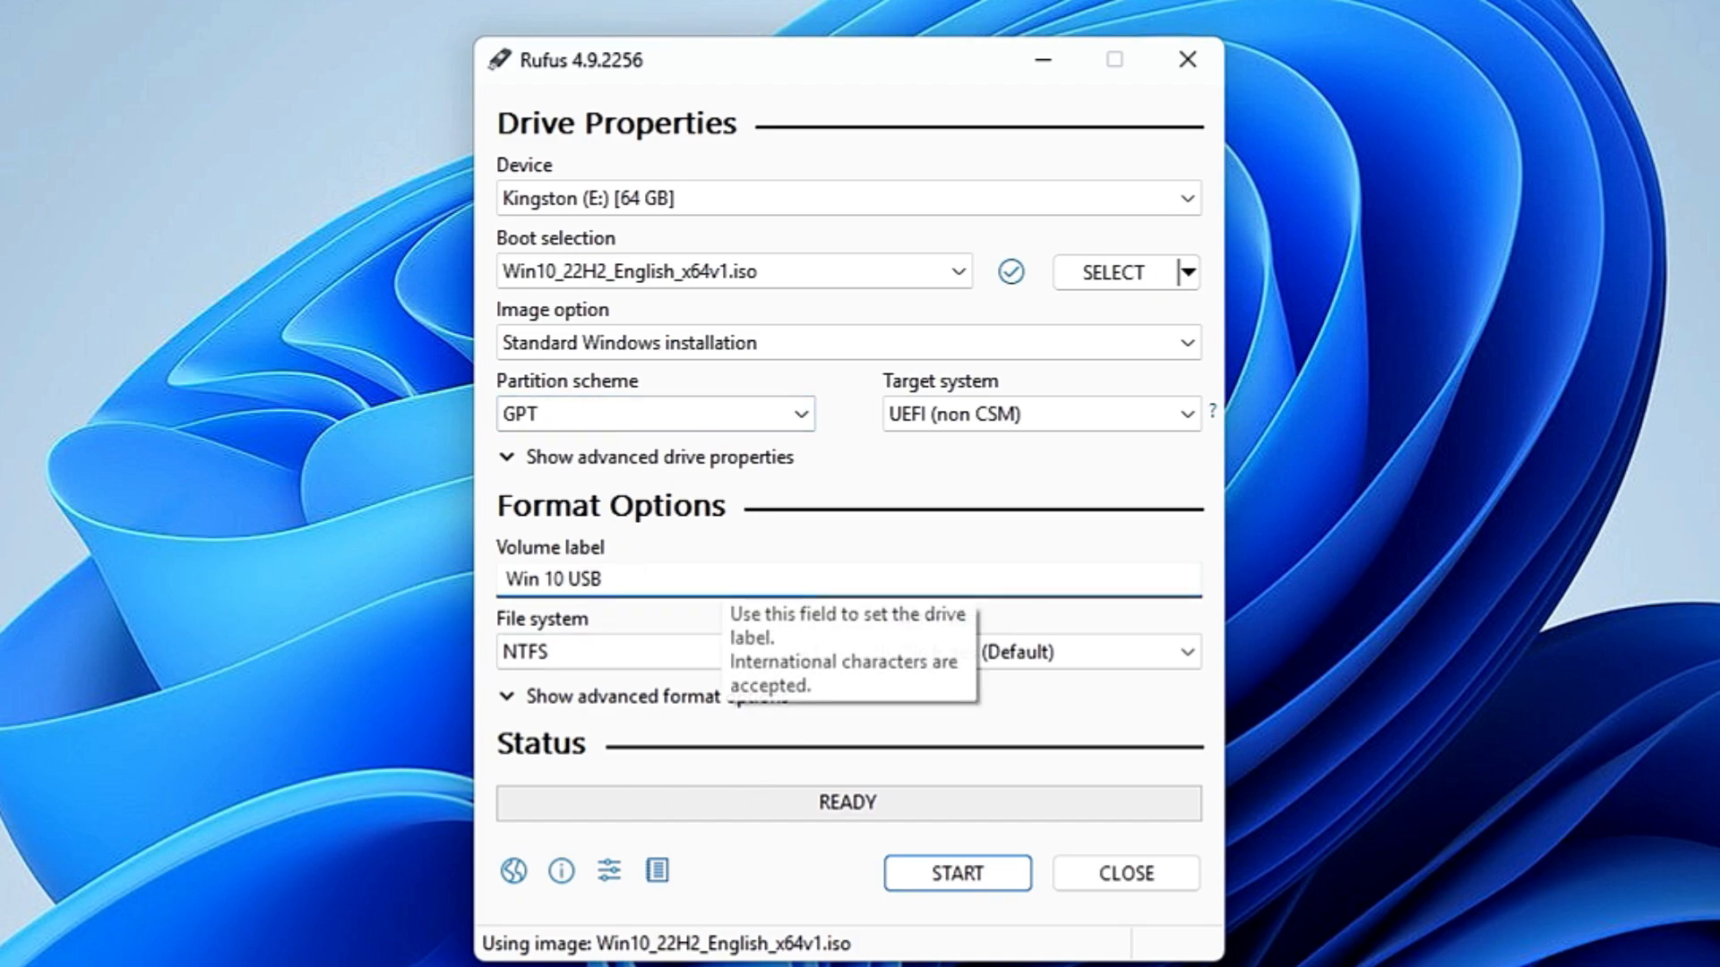
{"action": "mouse_move", "coordinate": [956, 873]}
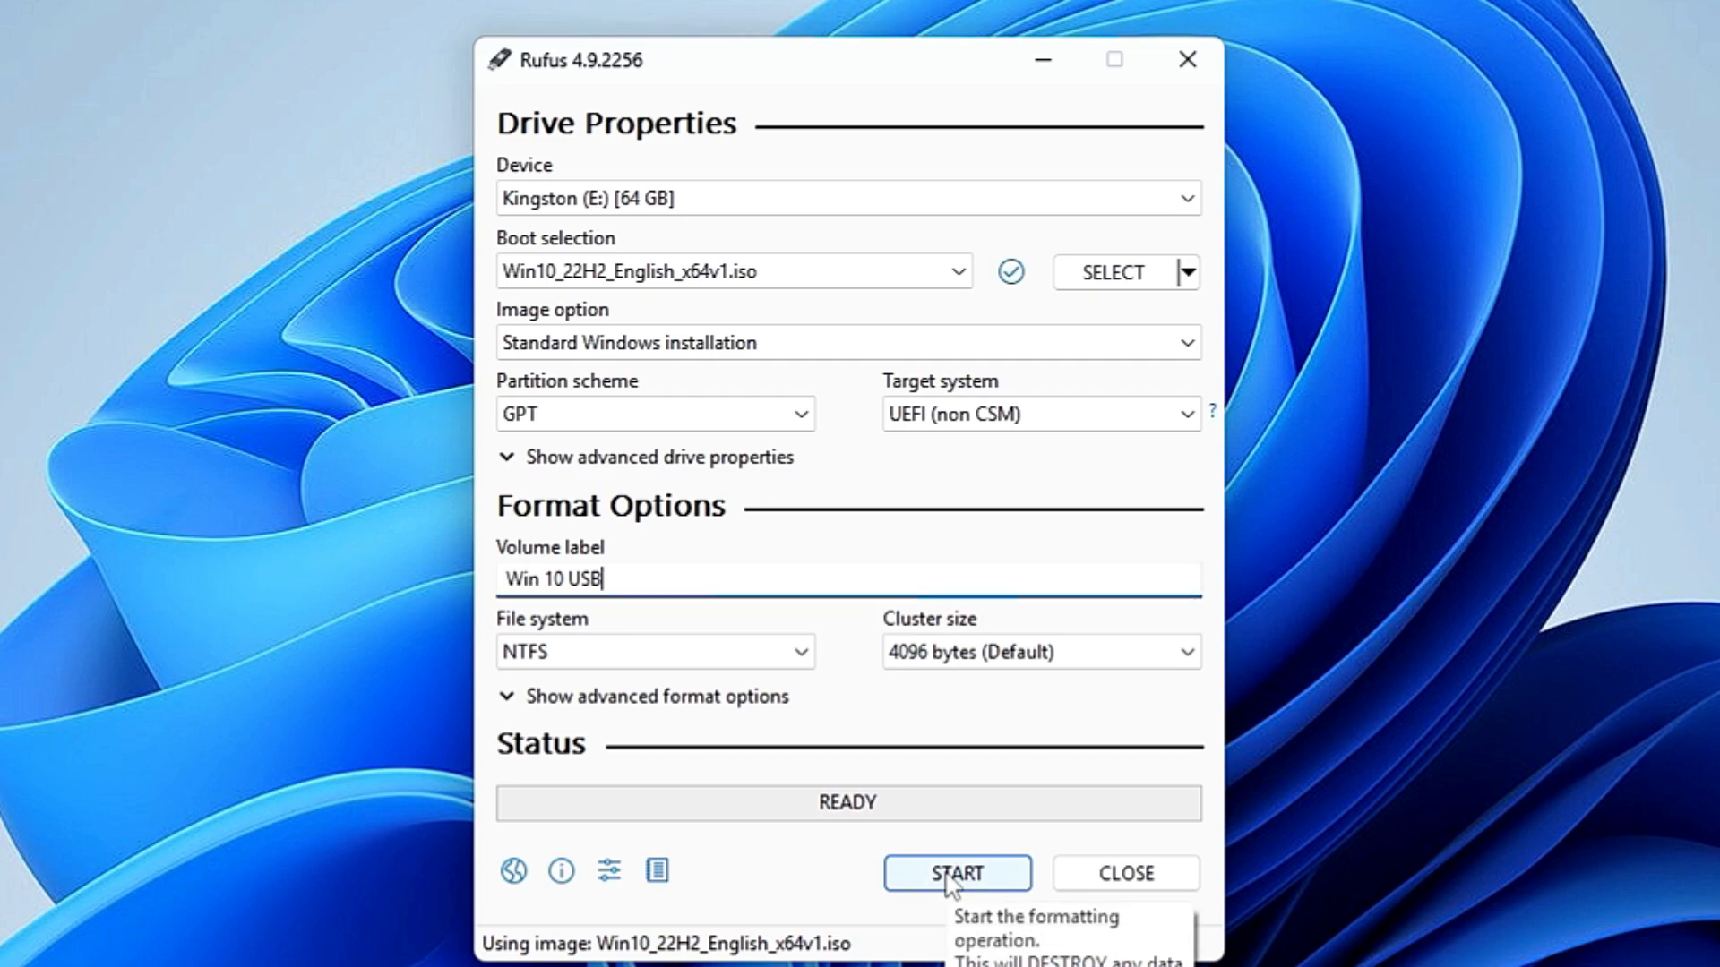
Step: Start the write with local account GENE and data collection disabled, accepting the revoked bootloader warning
{"action": "left_click", "coordinate": [956, 874]}
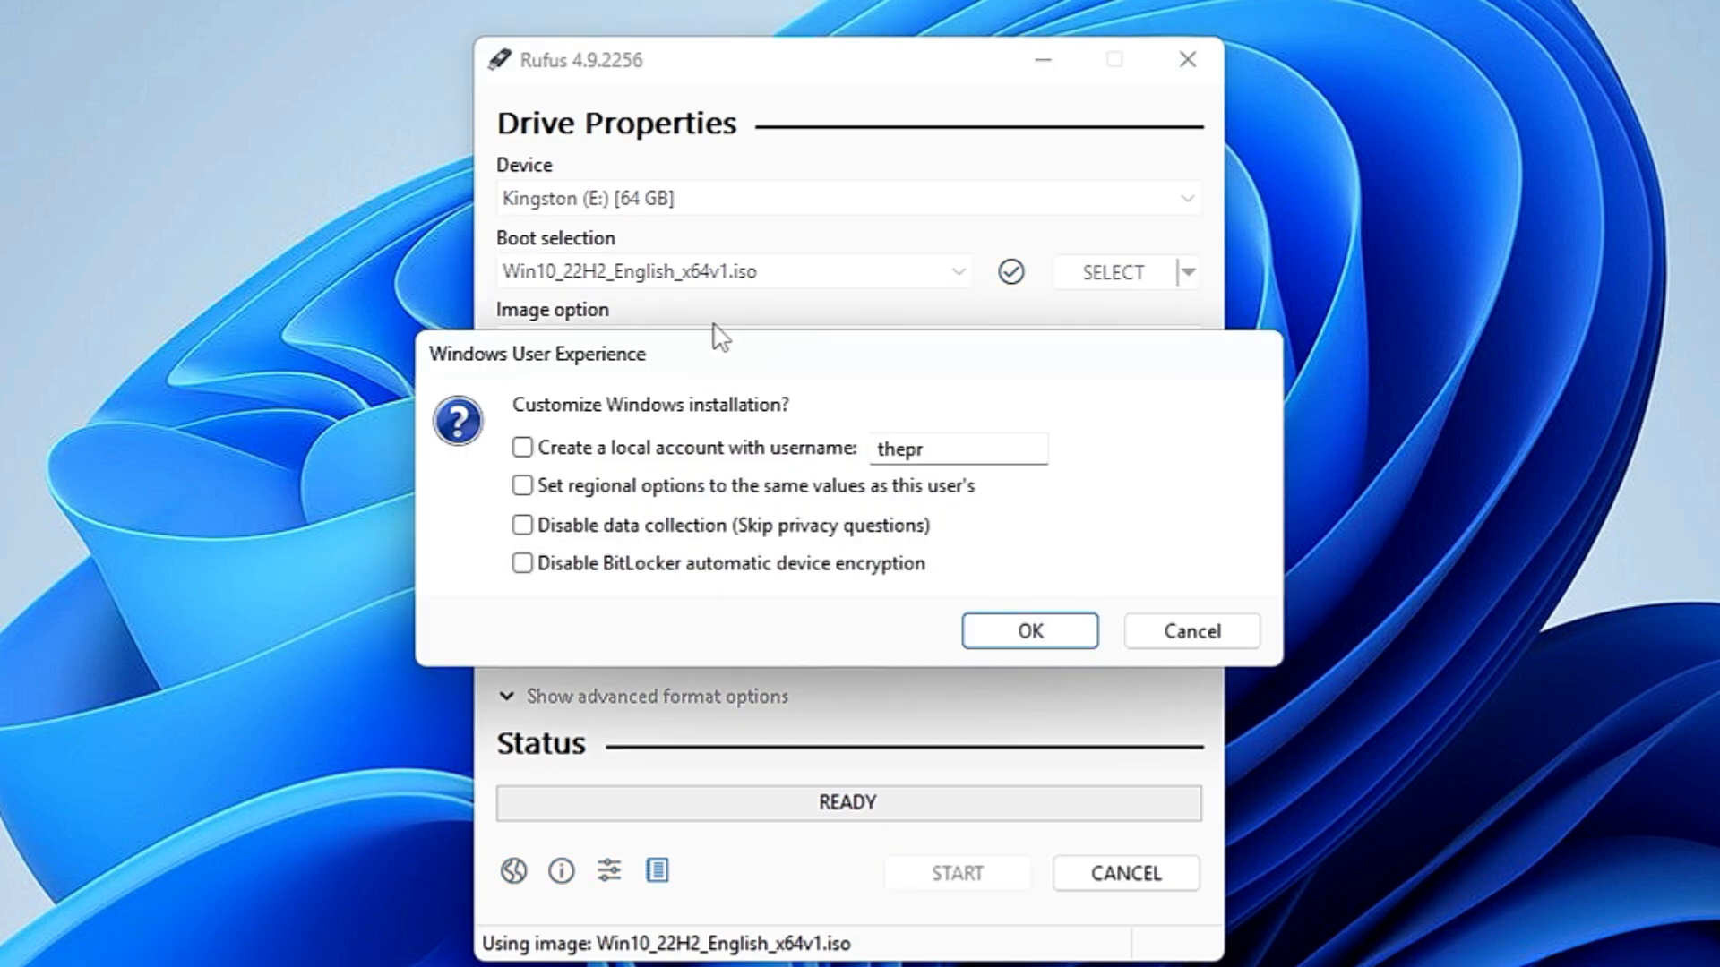
{"action": "mouse_move", "coordinate": [600, 459]}
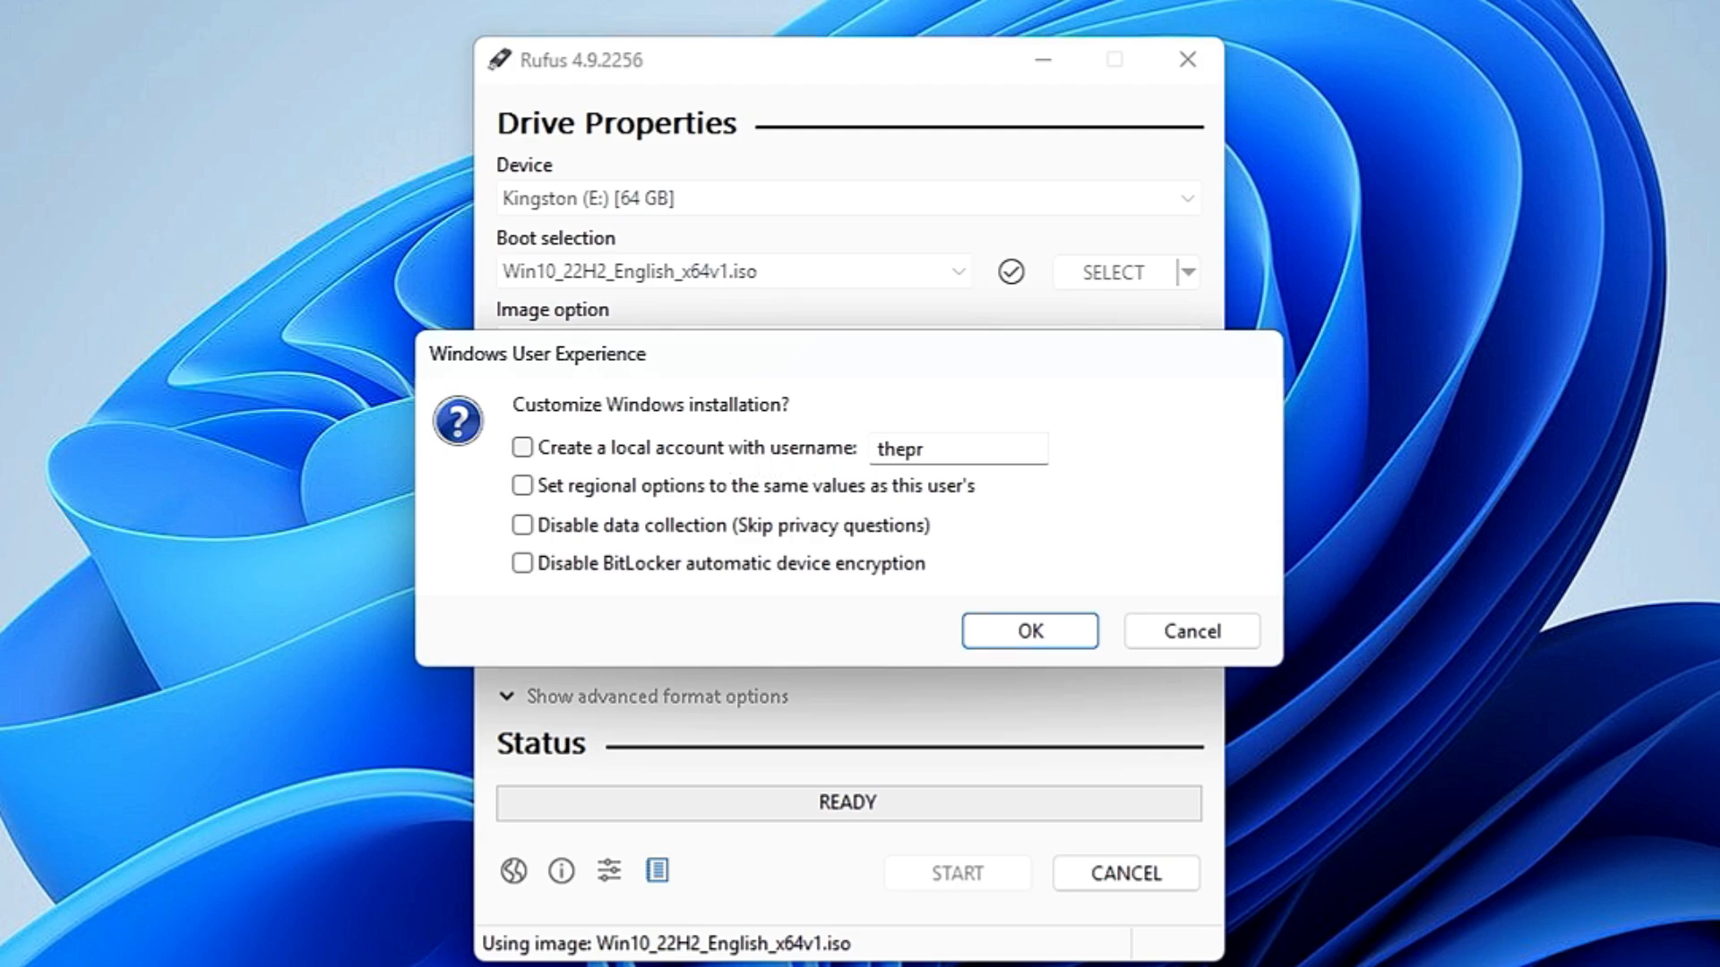
{"action": "triple_click", "coordinate": [954, 449]}
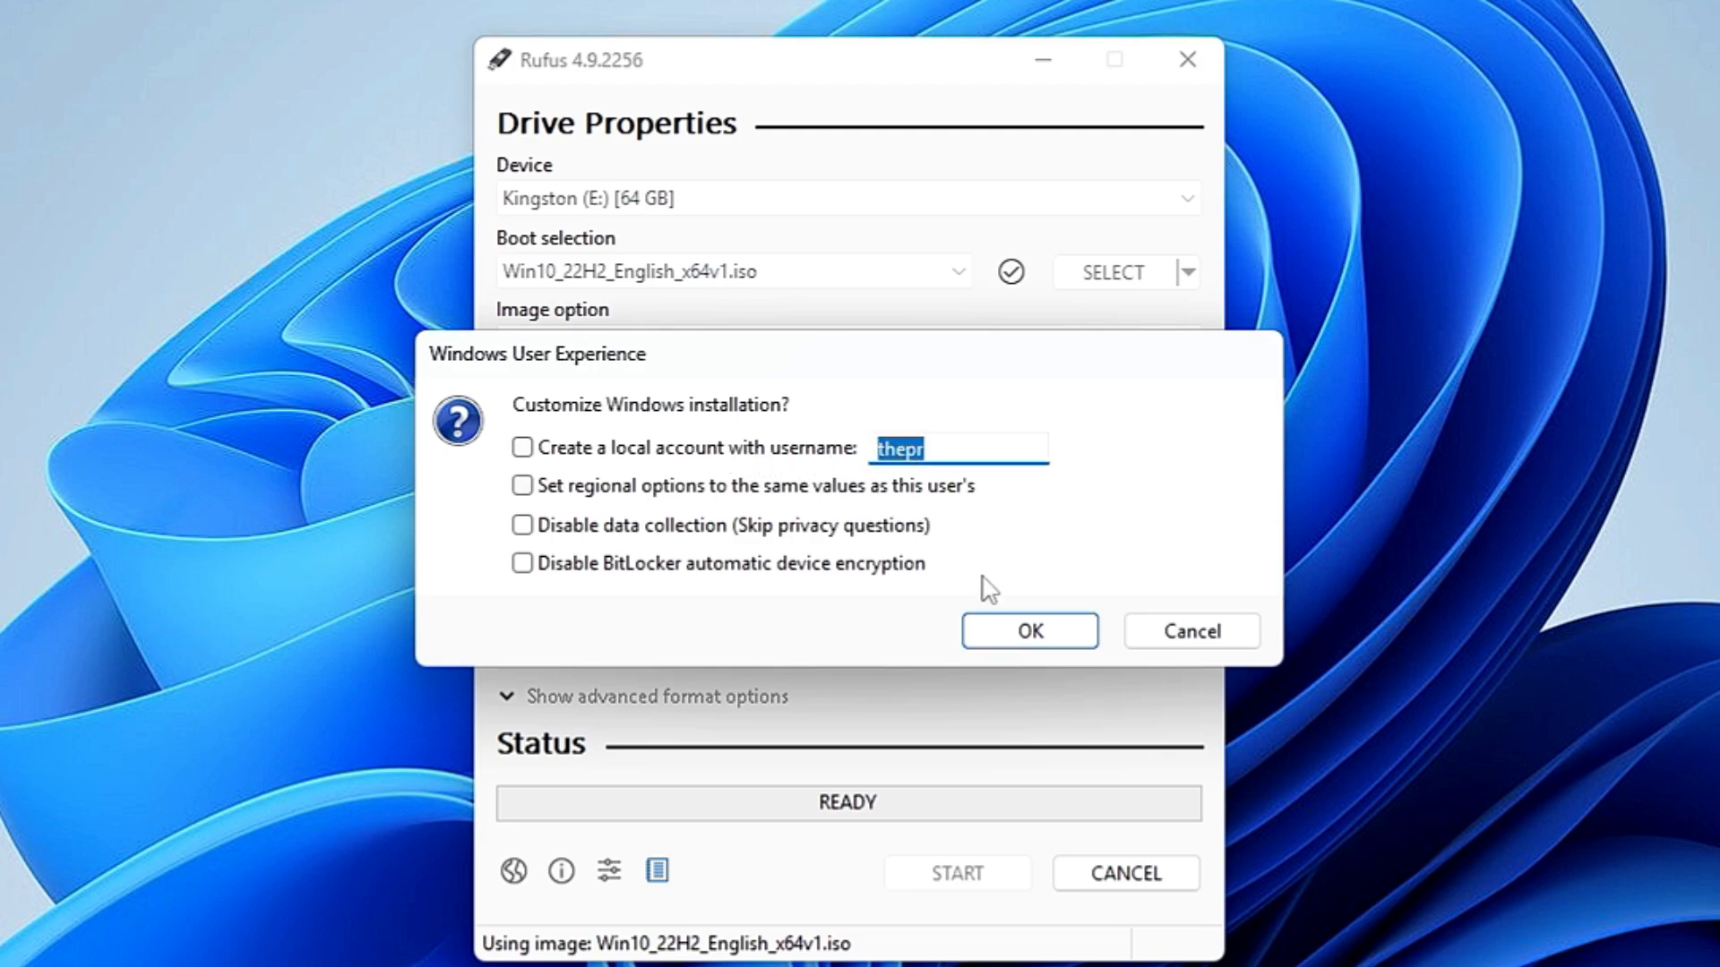
{"action": "left_click", "coordinate": [523, 446]}
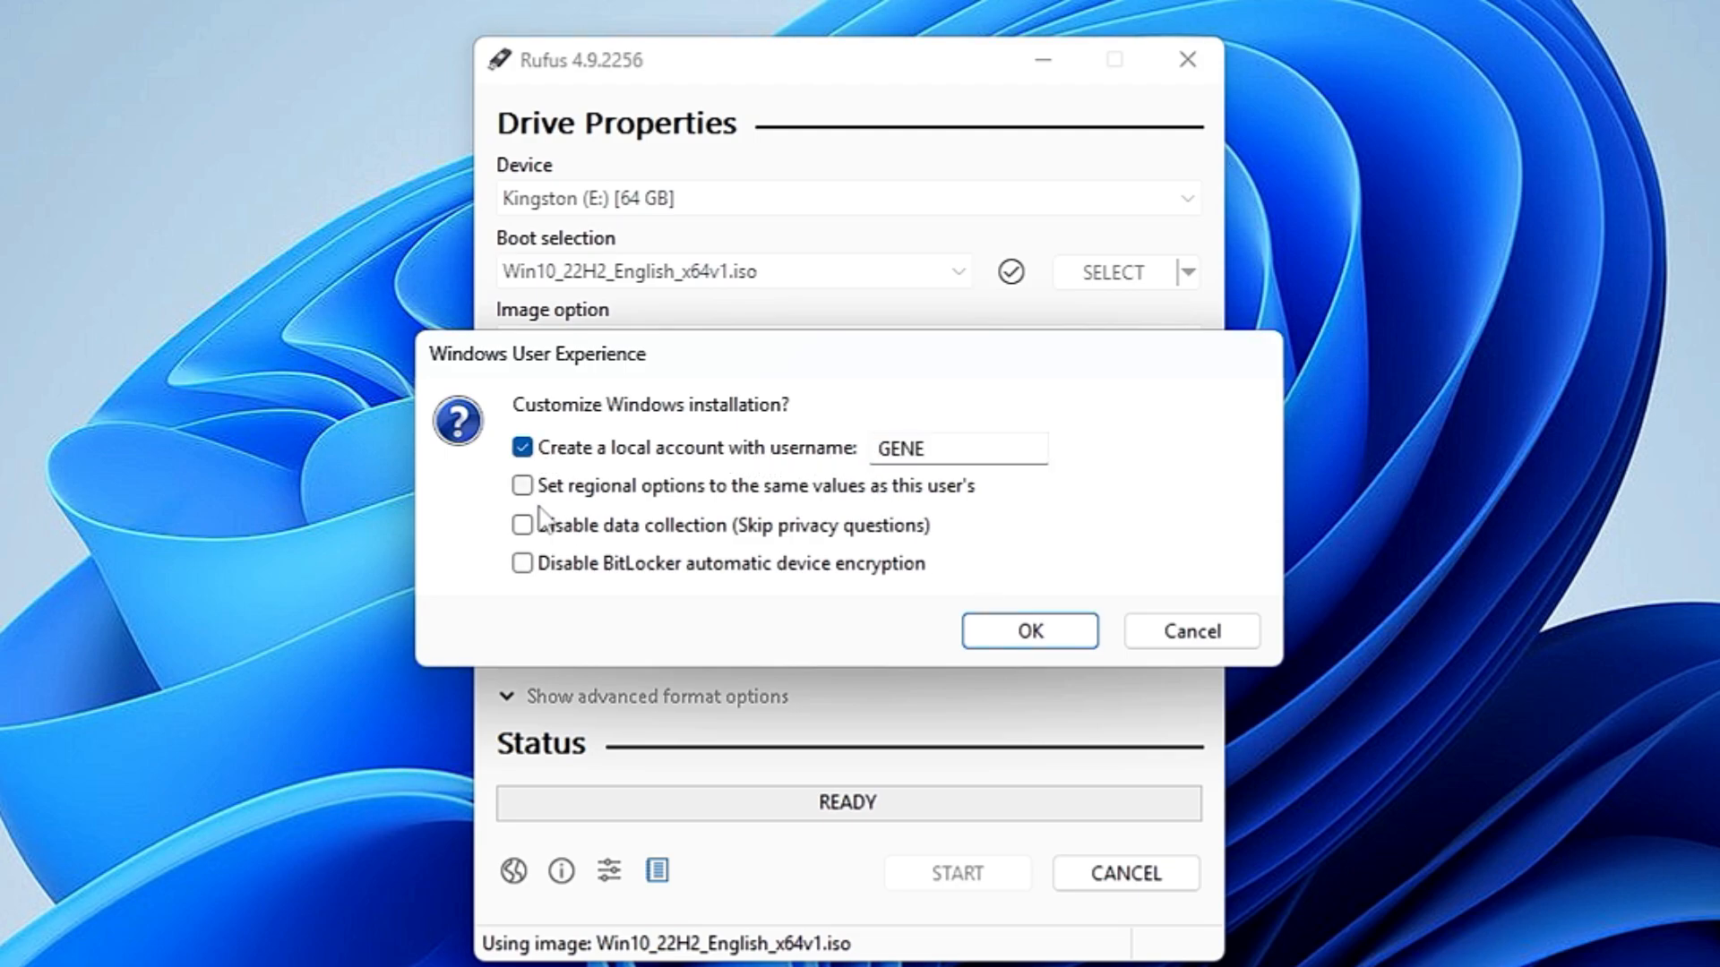
{"action": "mouse_move", "coordinate": [889, 510]}
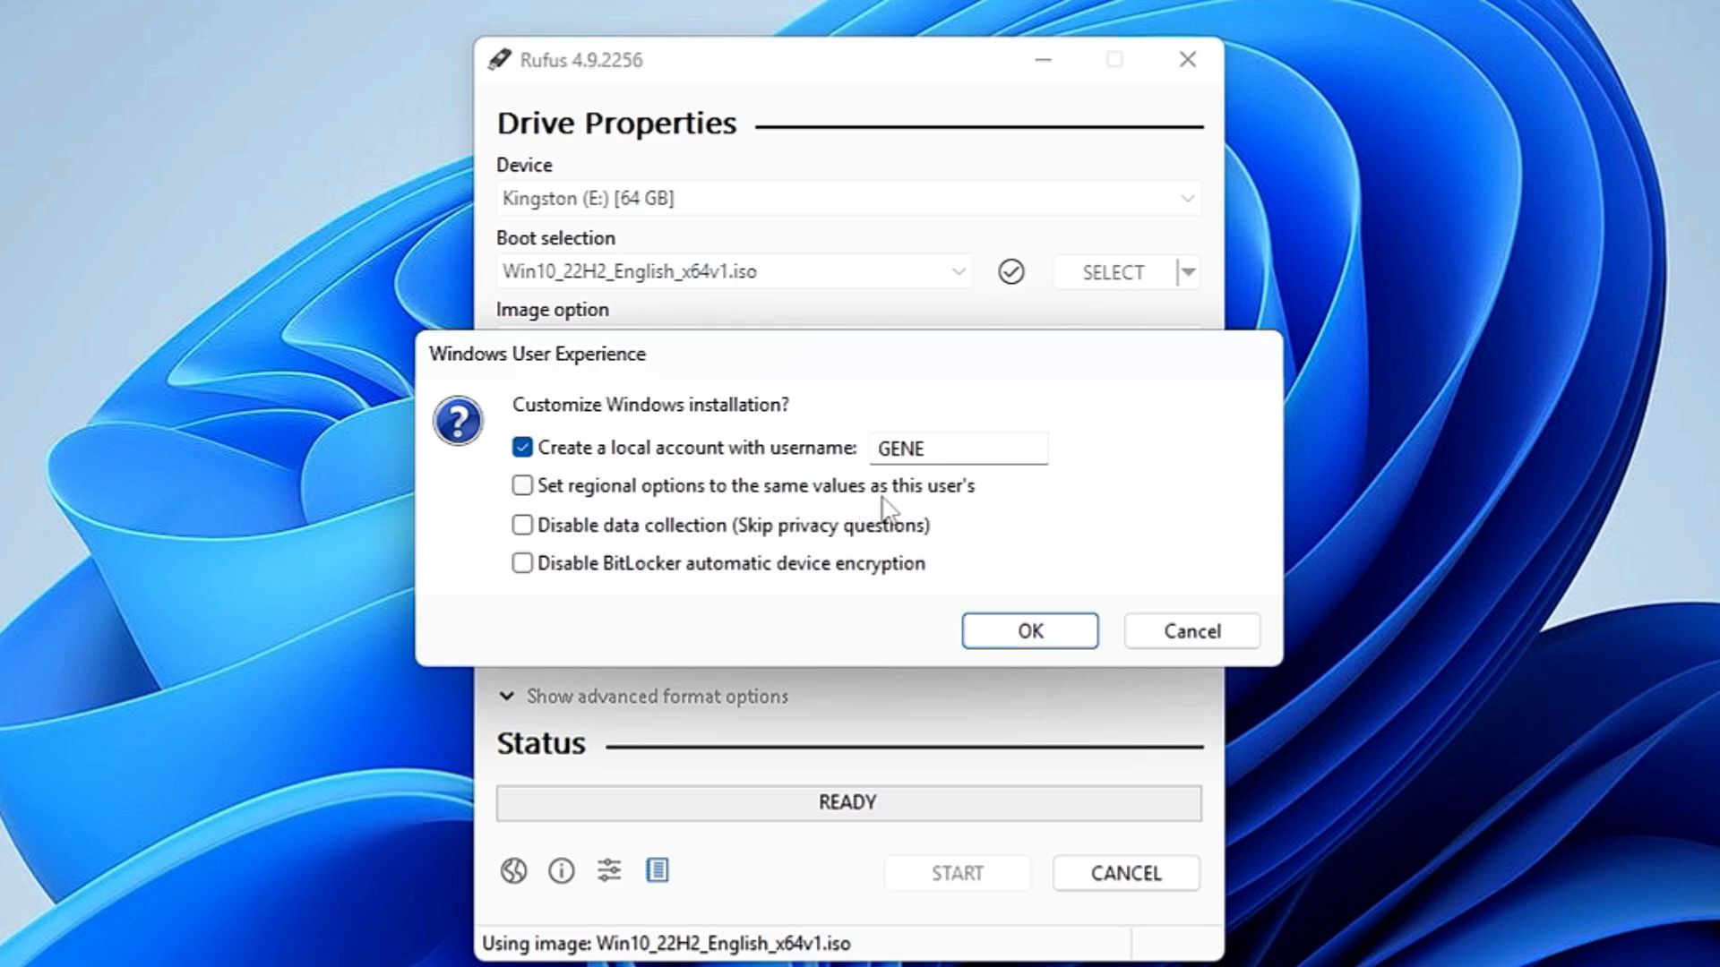
{"action": "mouse_move", "coordinate": [778, 546]}
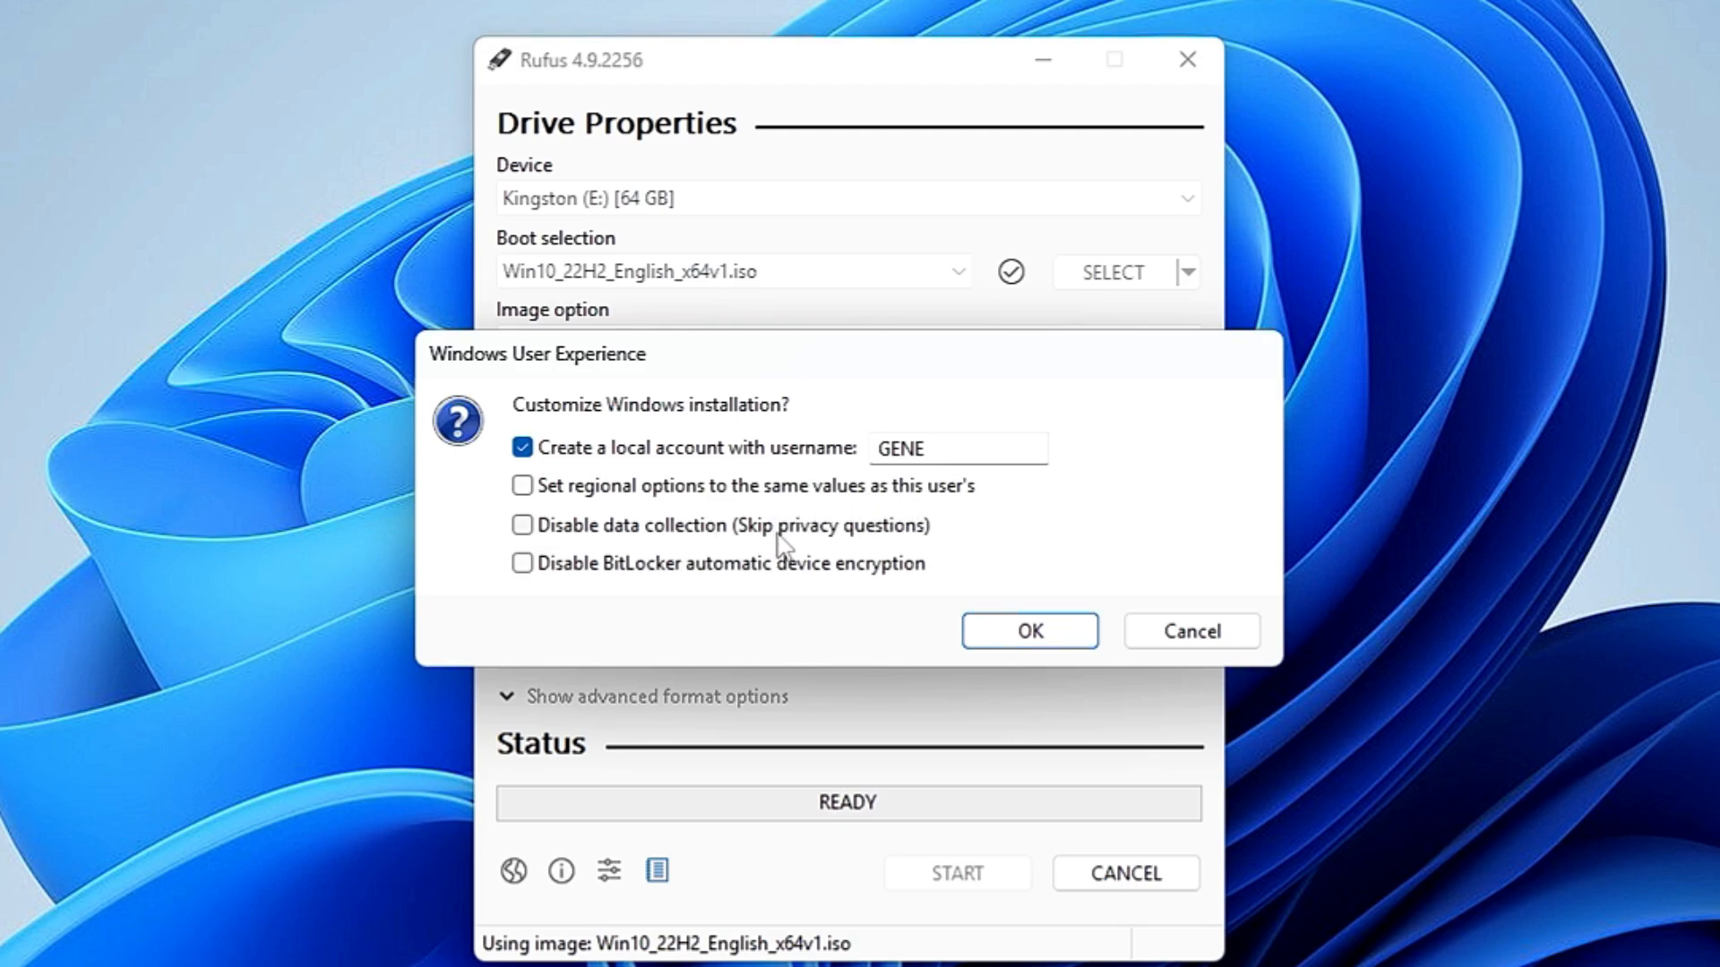
{"action": "mouse_move", "coordinate": [880, 588]}
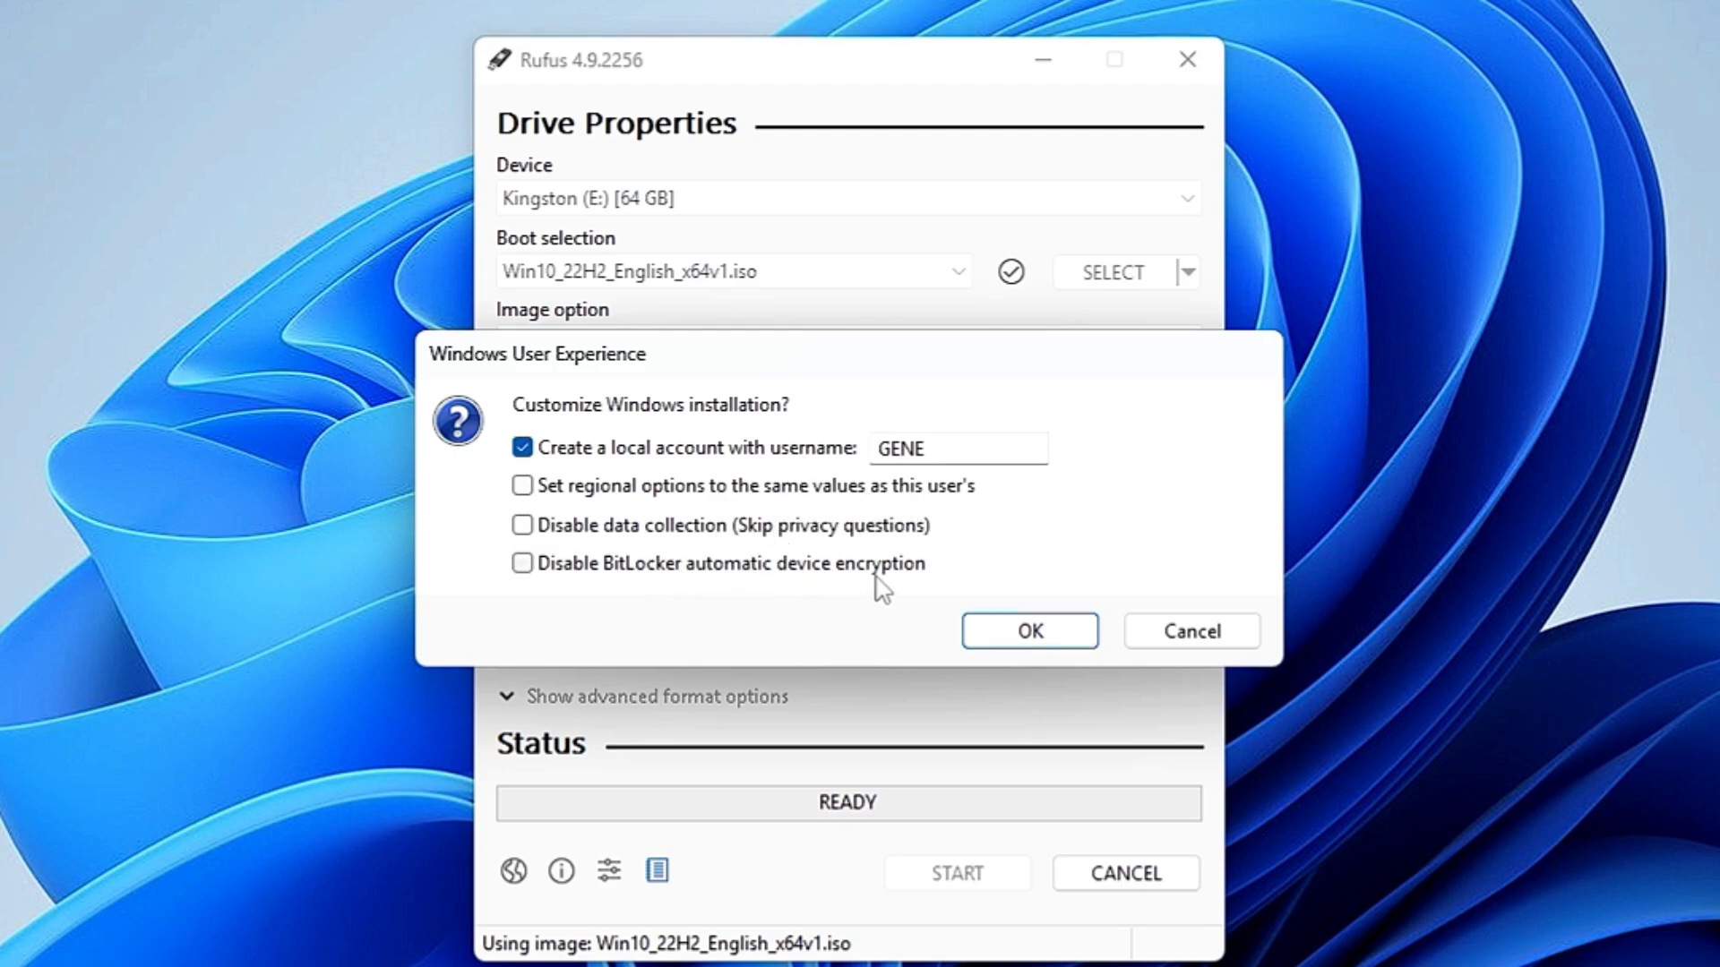
{"action": "mouse_move", "coordinate": [791, 548]}
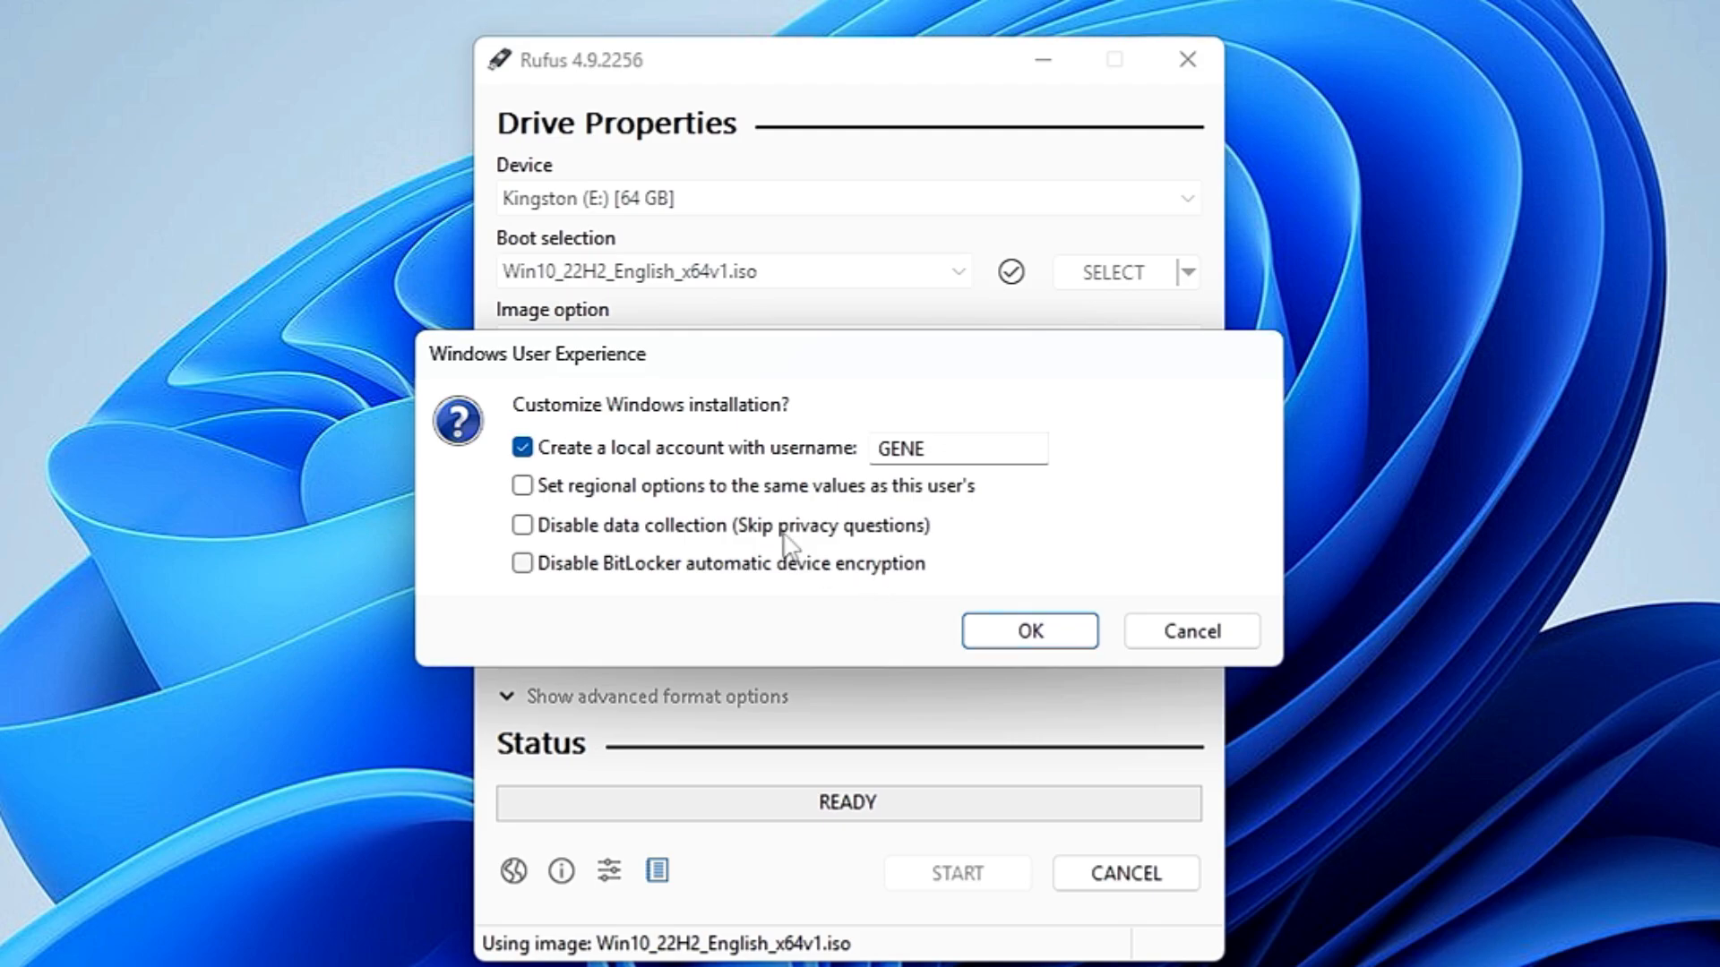
{"action": "mouse_move", "coordinate": [656, 472]}
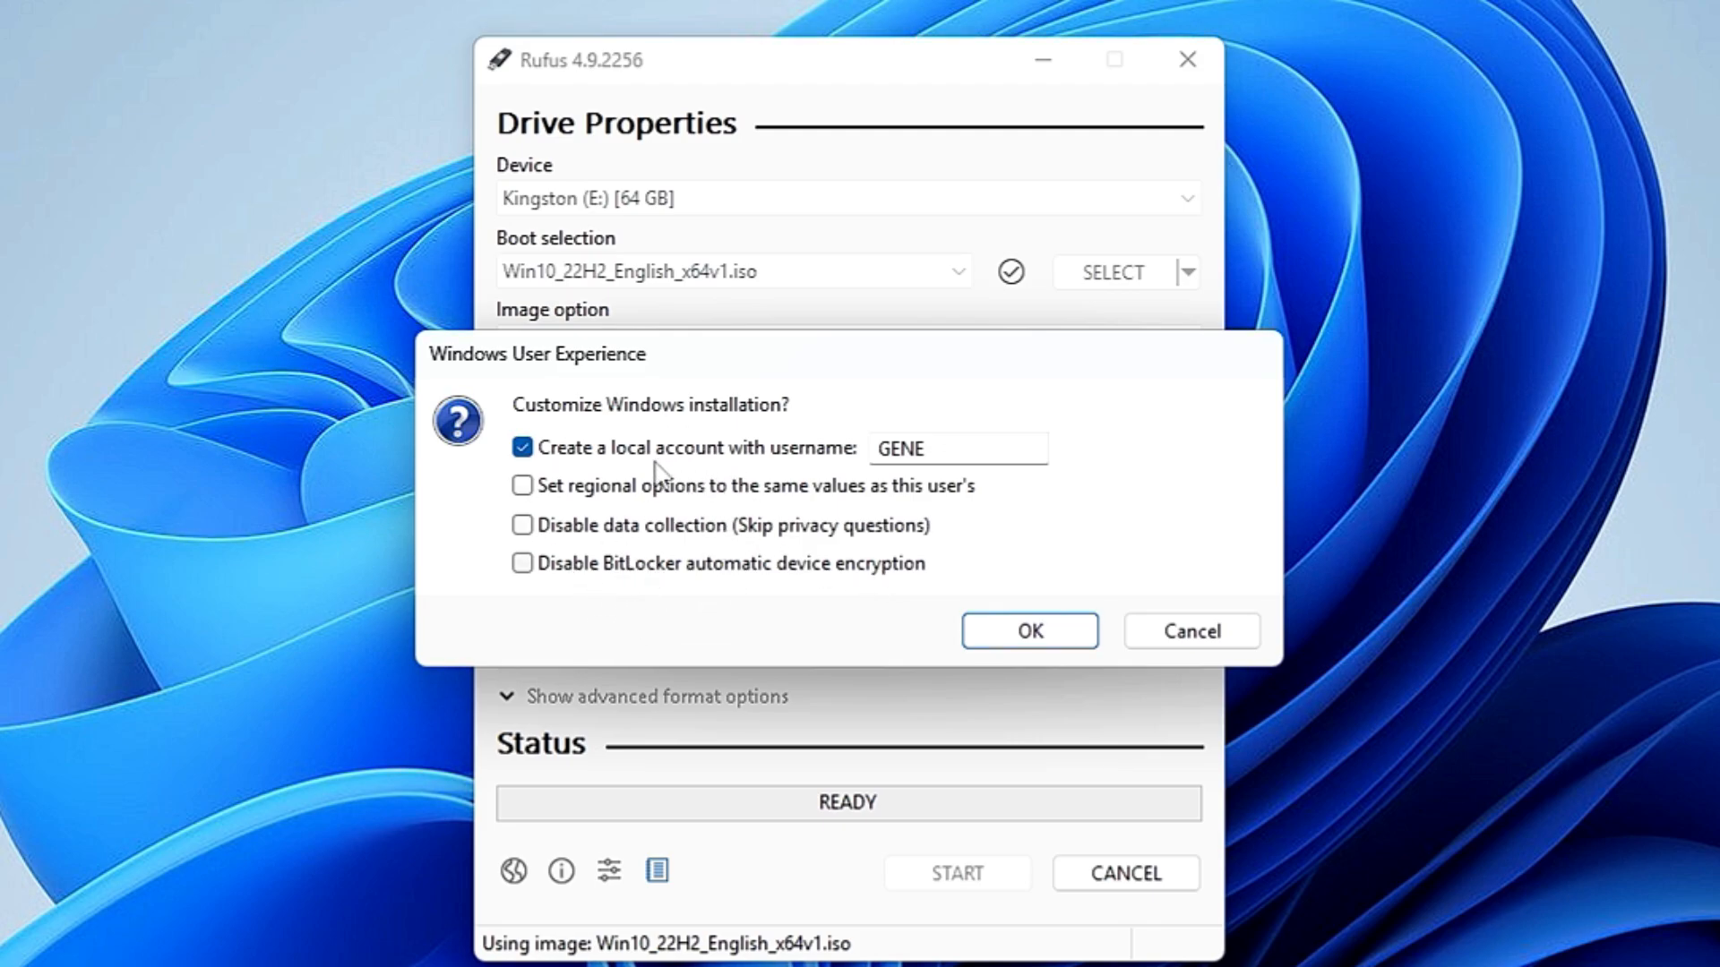
{"action": "left_click", "coordinate": [523, 526]}
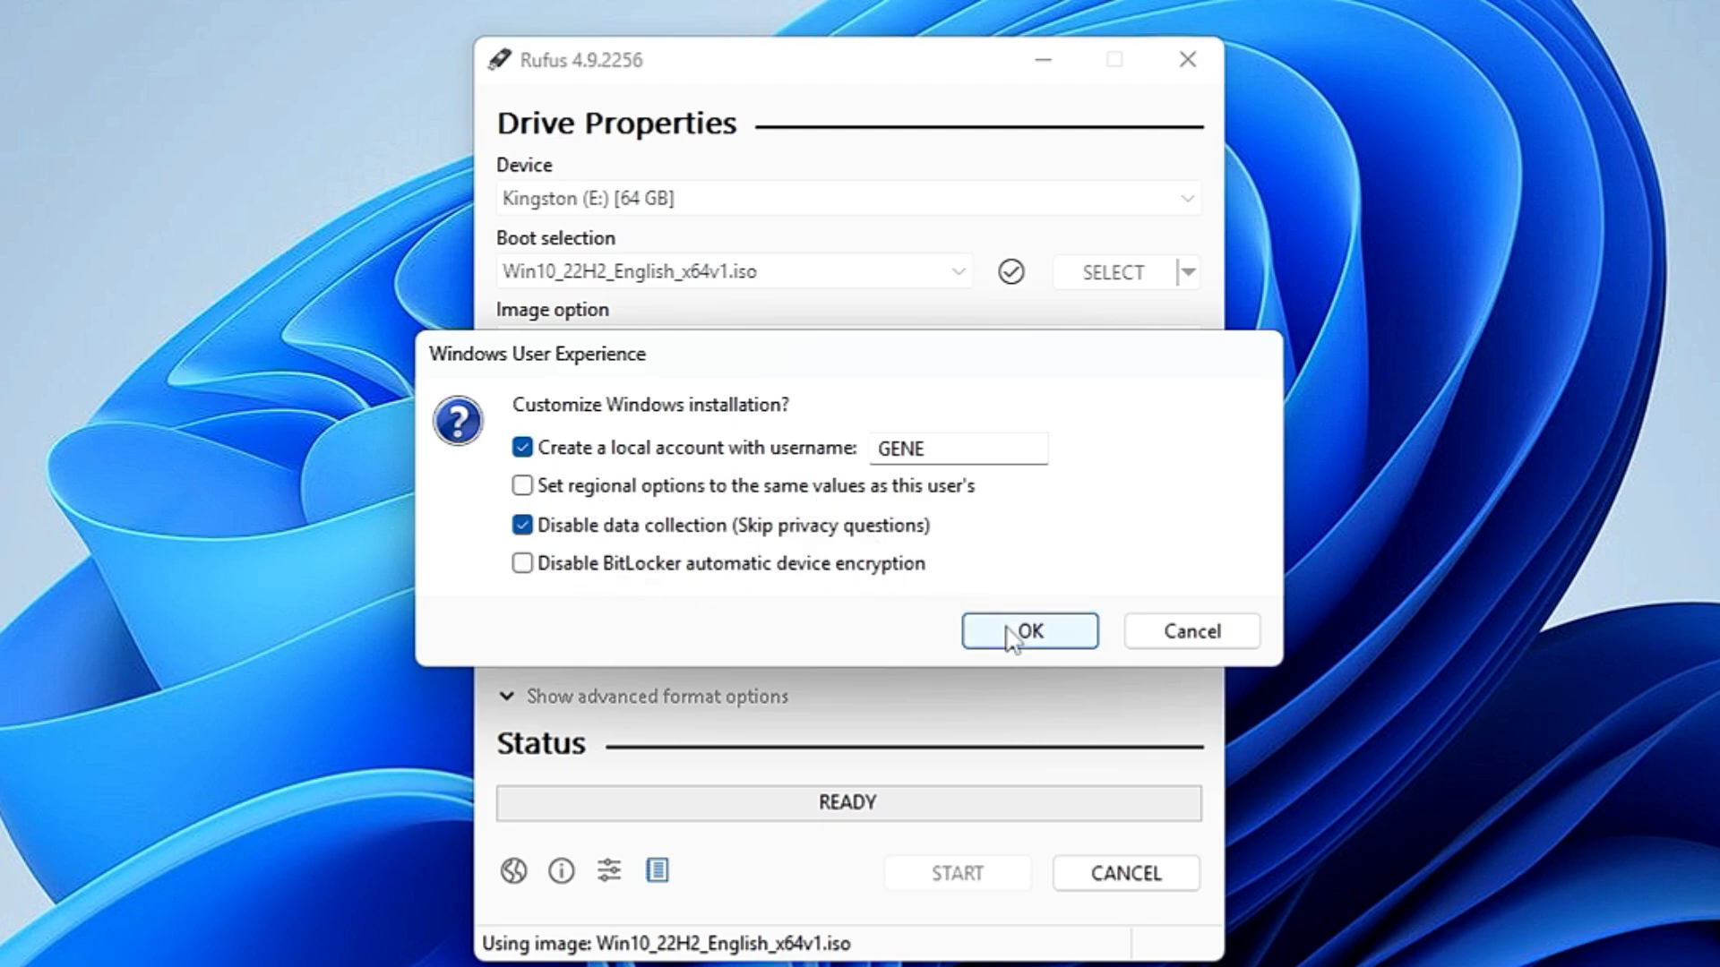
{"action": "left_click", "coordinate": [1026, 631]}
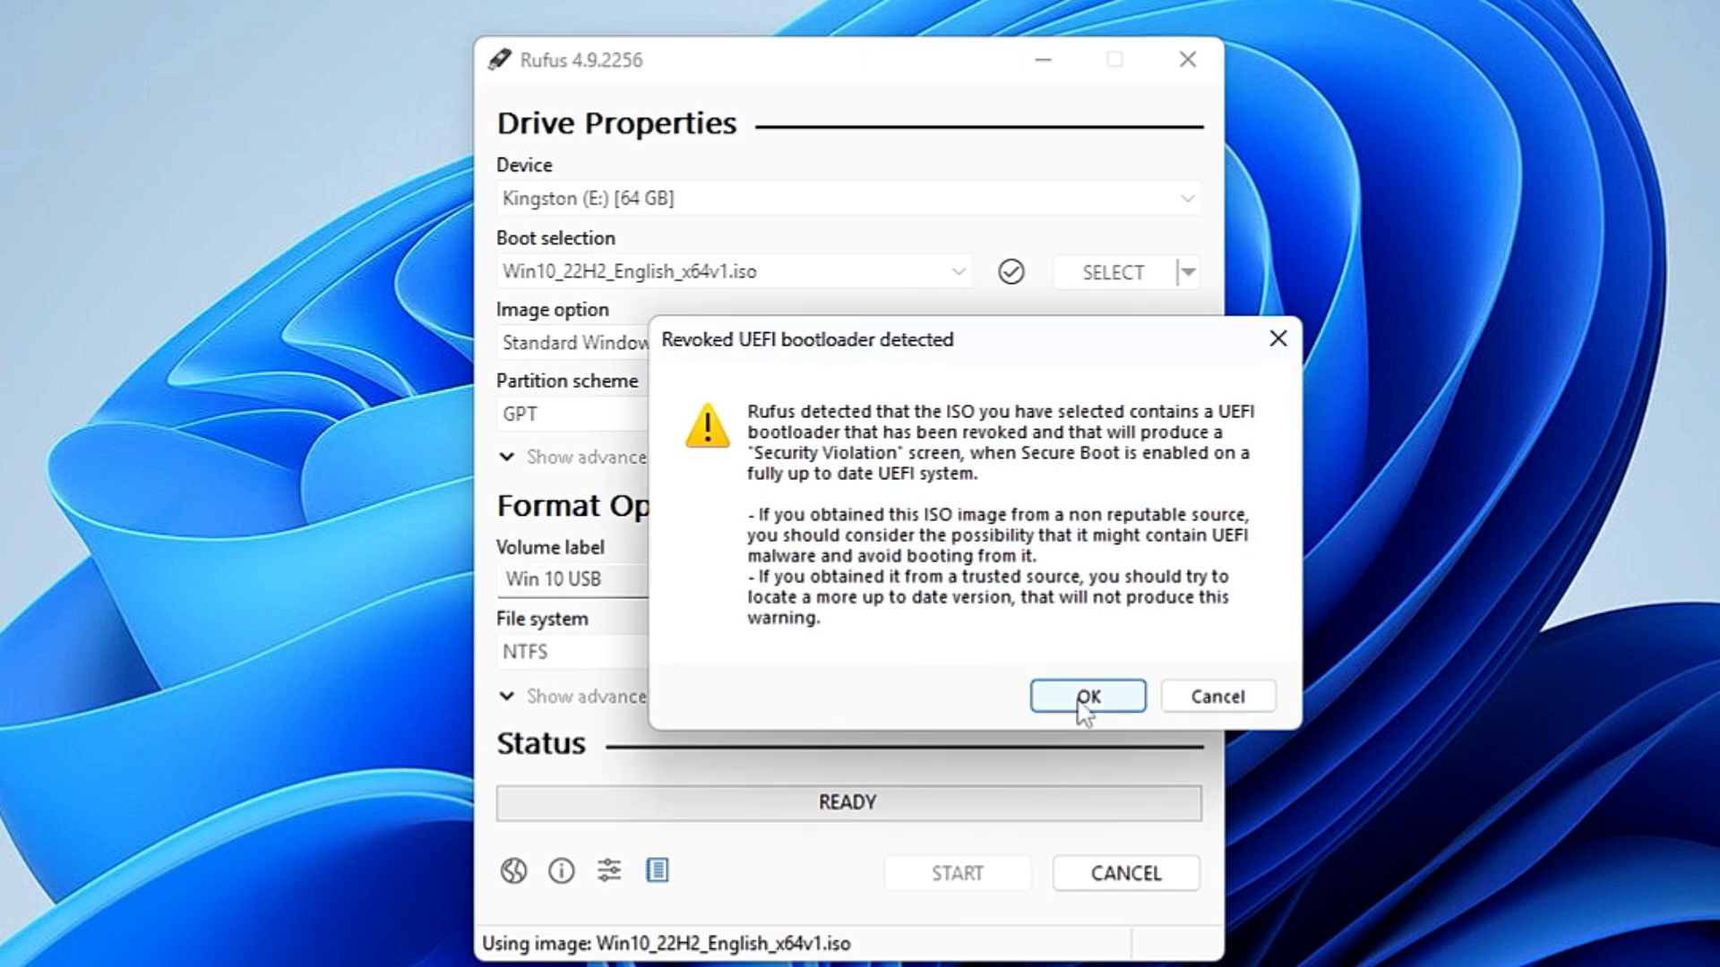
{"action": "left_click", "coordinate": [1086, 695]}
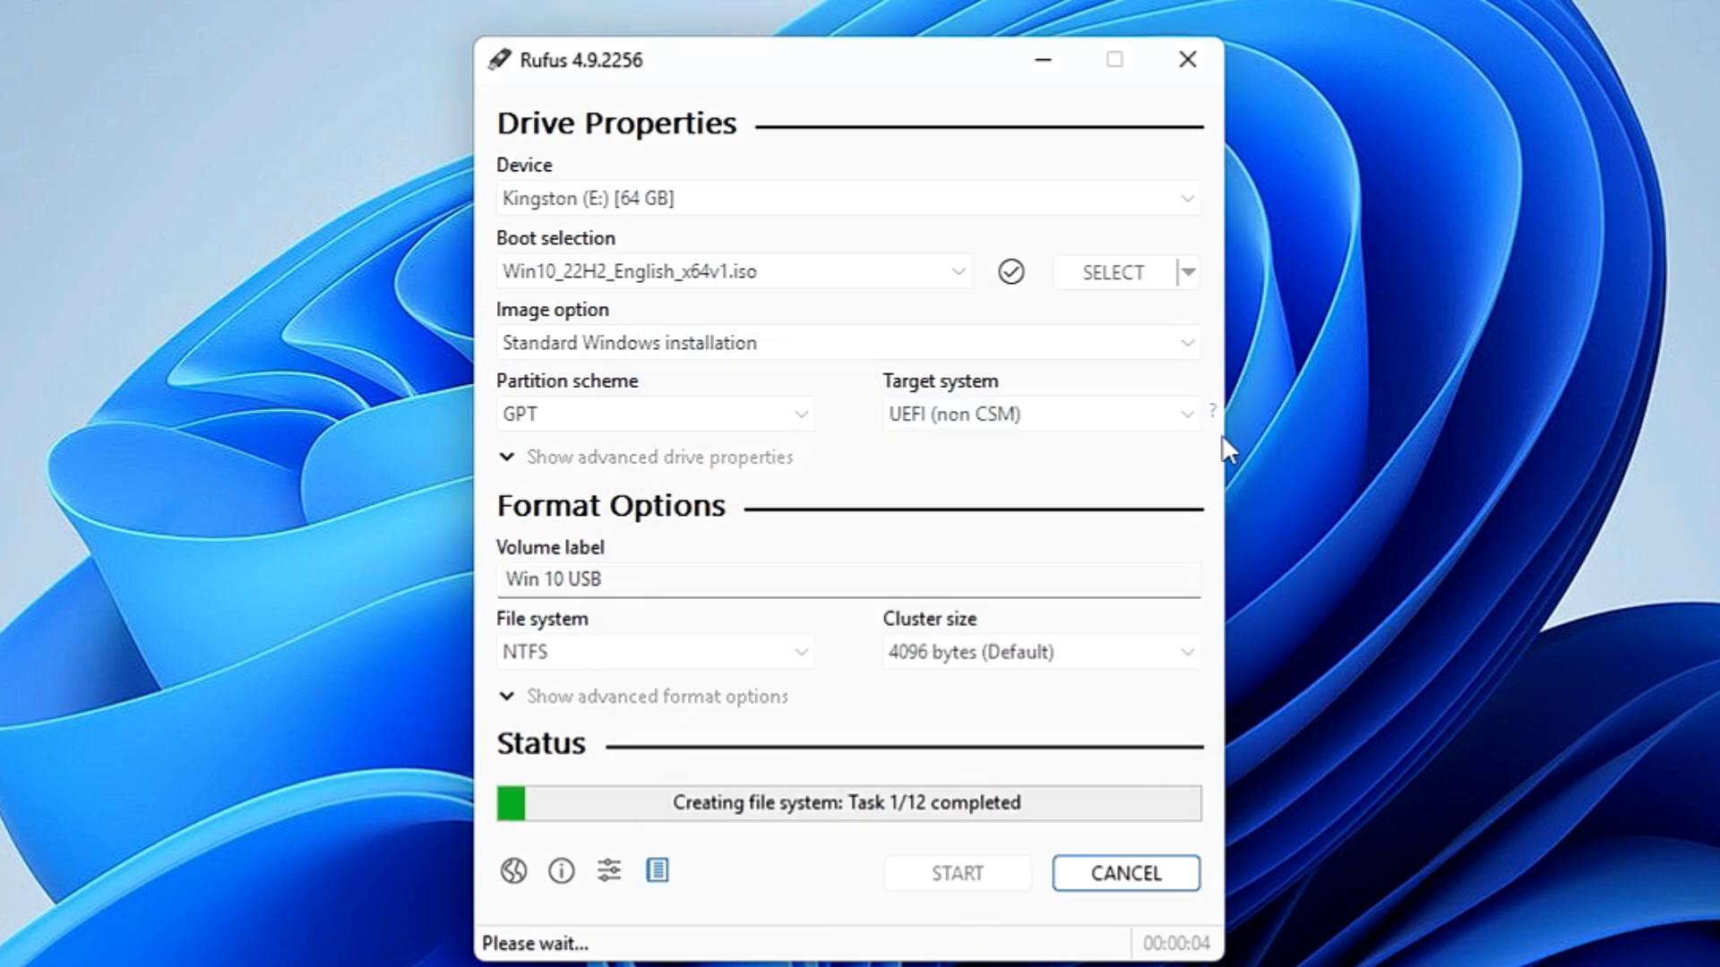
{"action": "mouse_move", "coordinate": [1206, 450]}
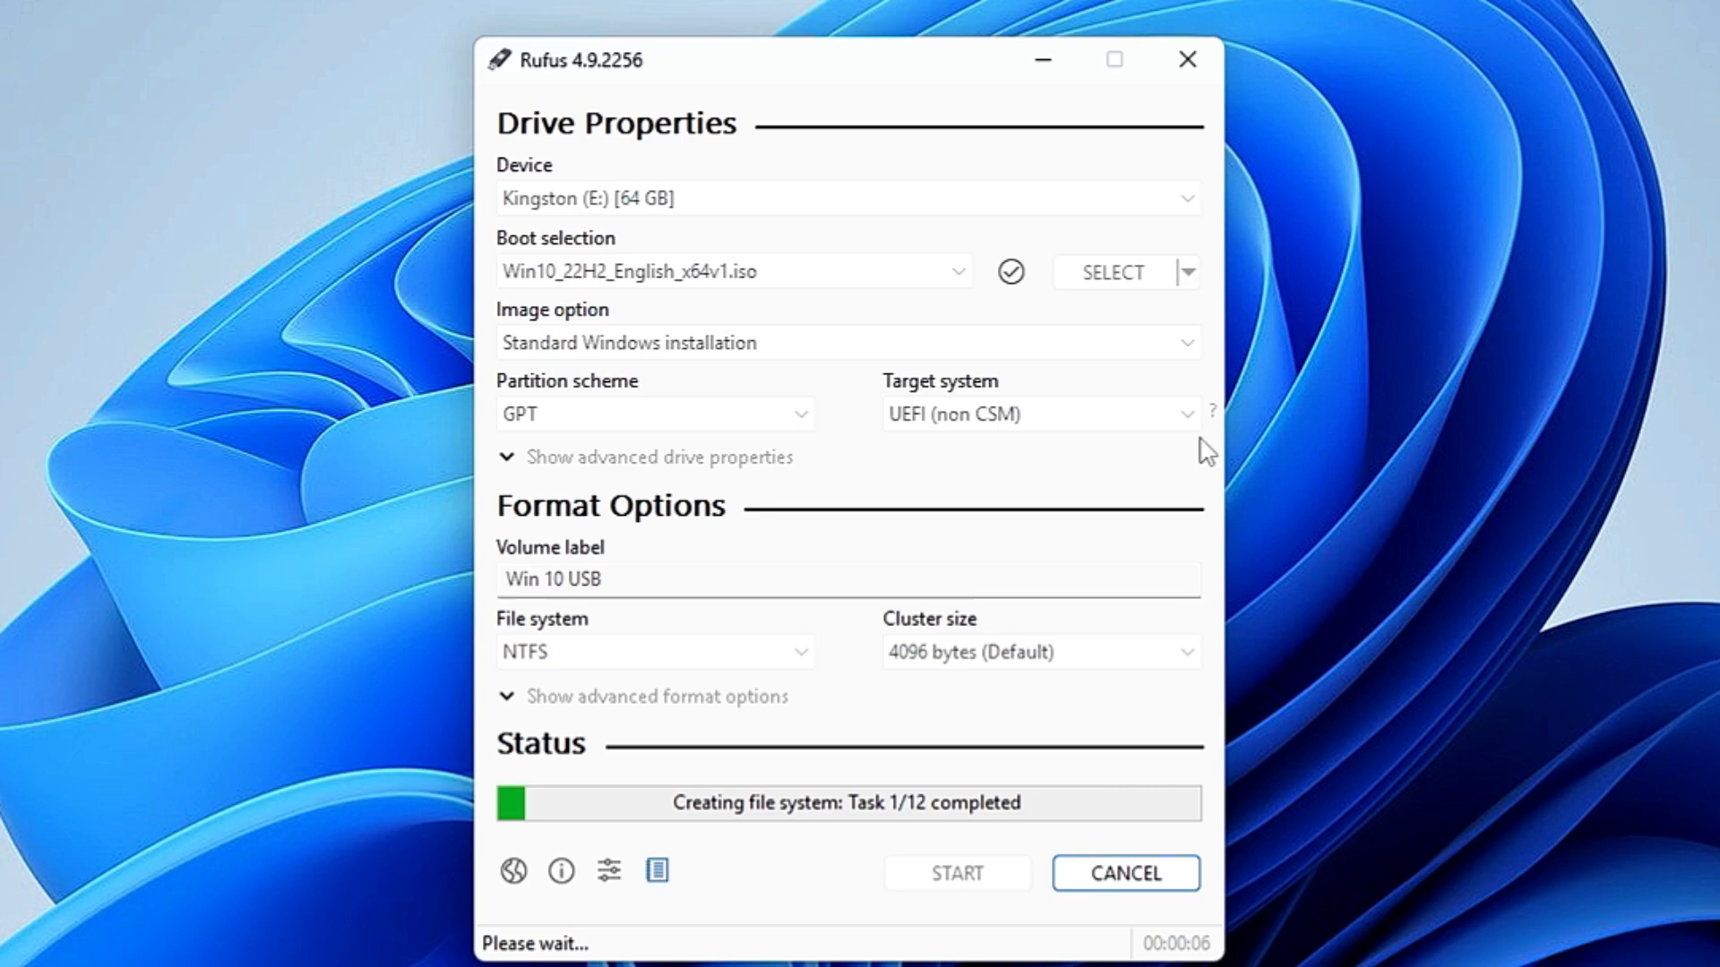
{"action": "mouse_move", "coordinate": [1183, 466]}
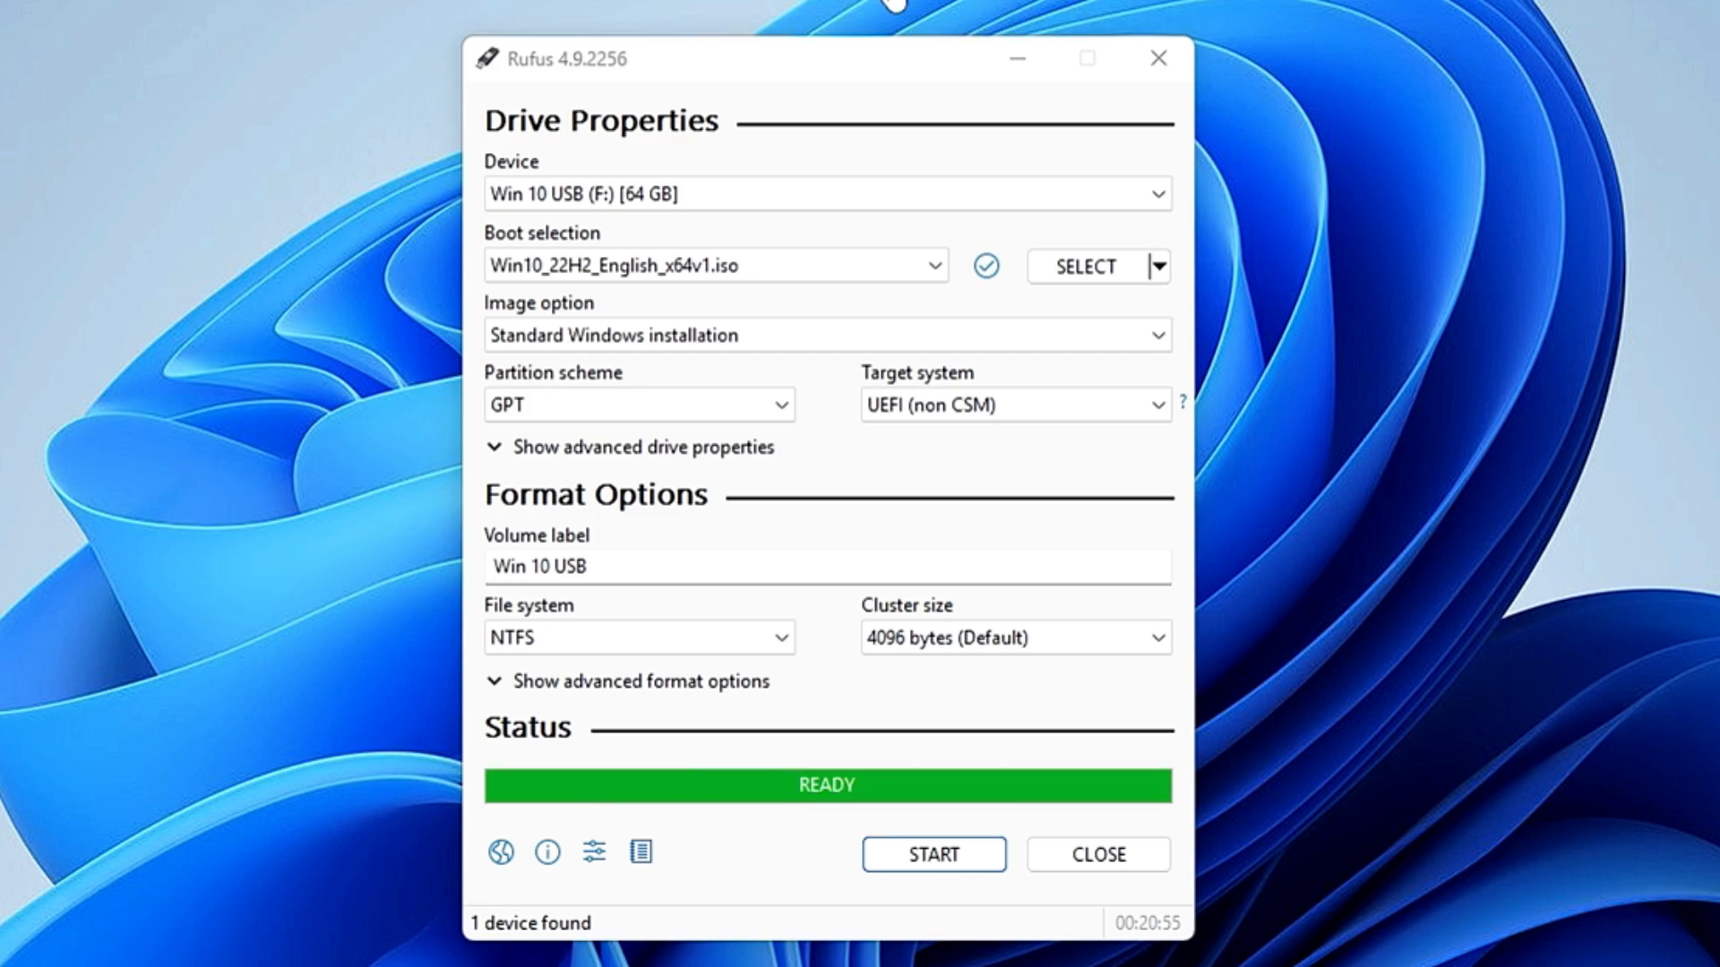
{"action": "mouse_move", "coordinate": [815, 792]}
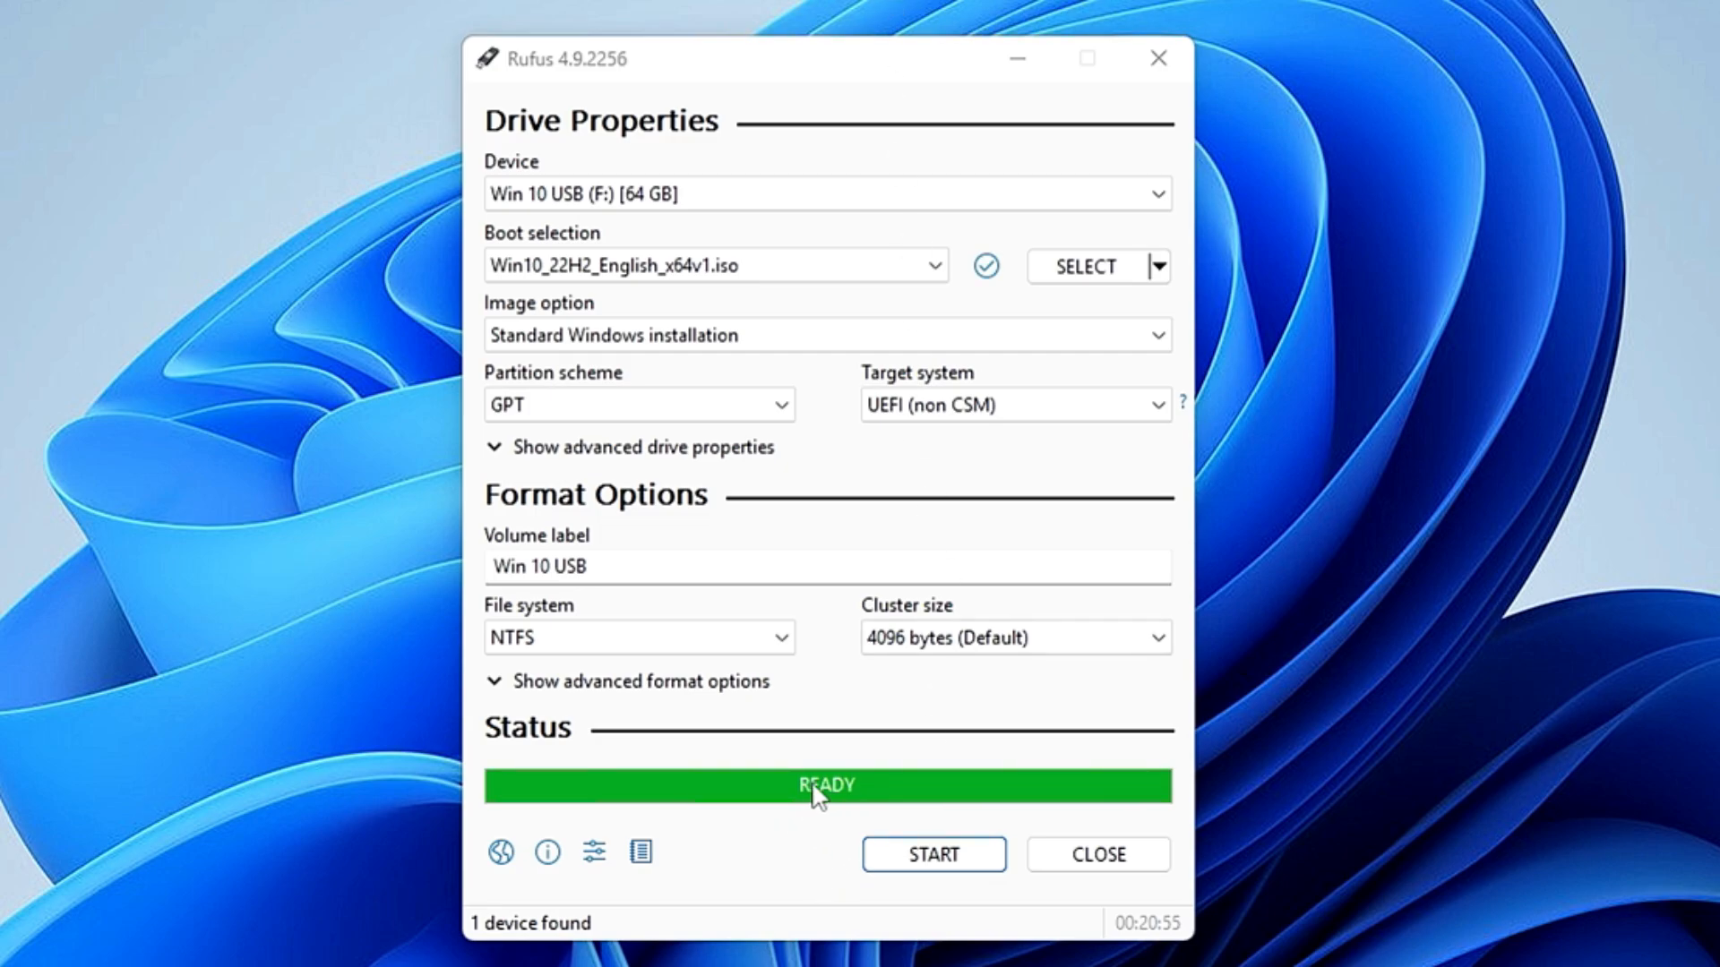
{"action": "mouse_move", "coordinate": [856, 798]}
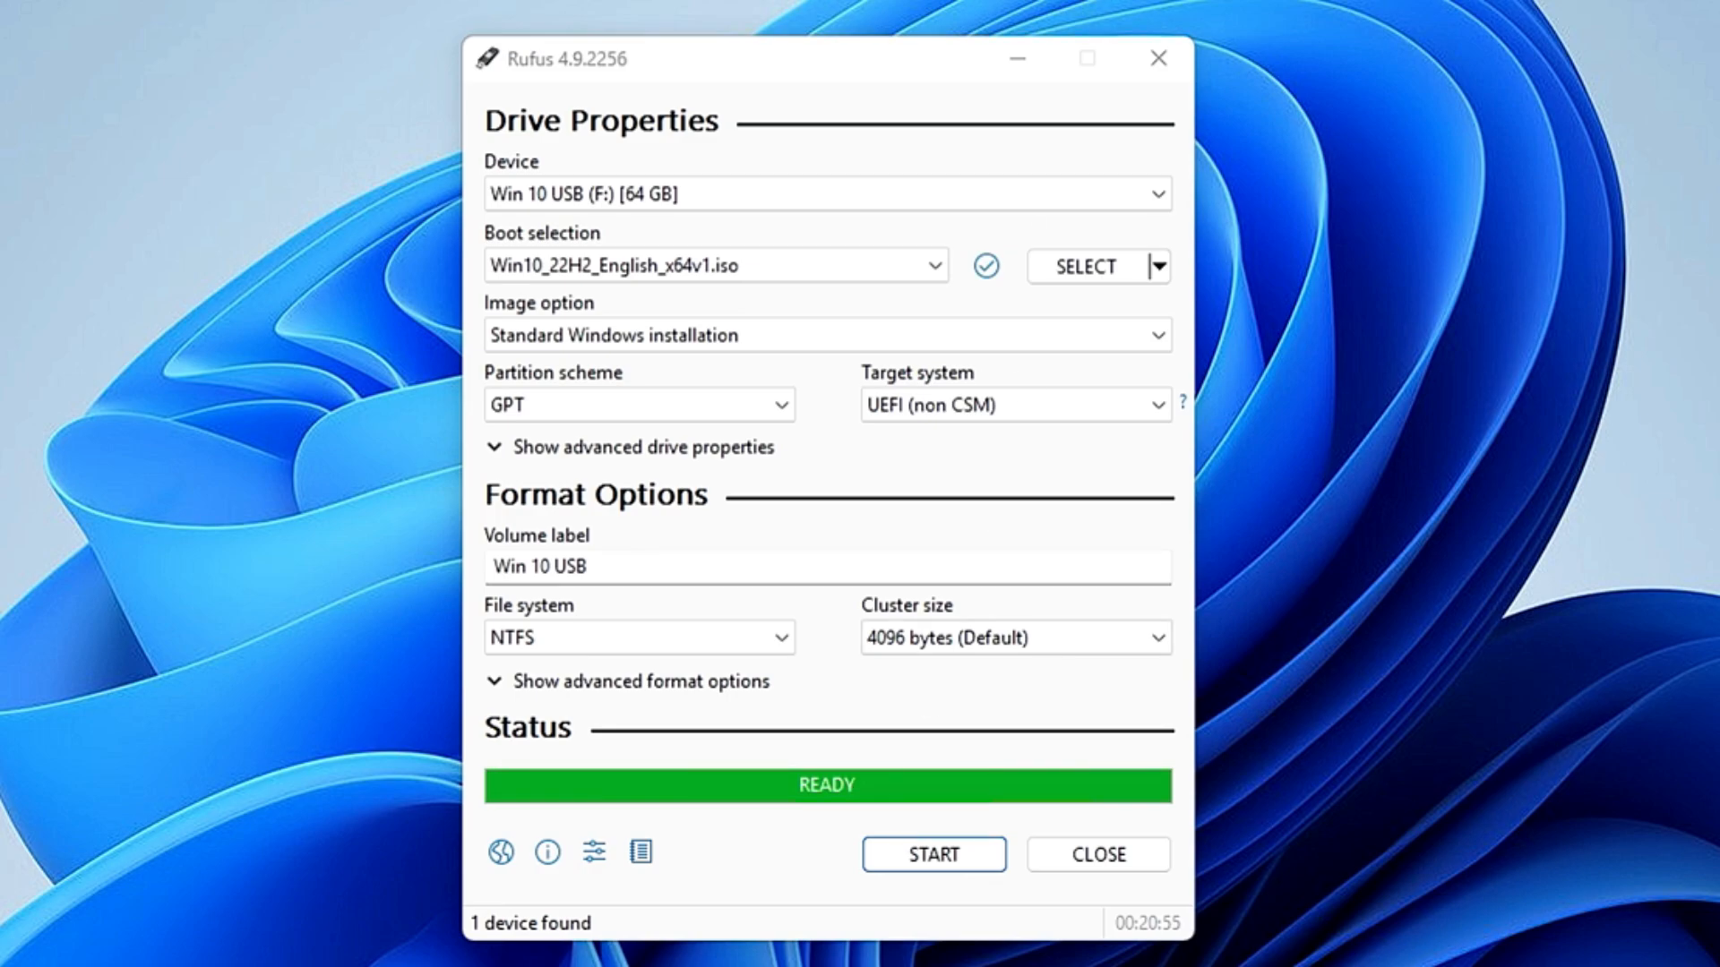
{"action": "mouse_move", "coordinate": [1106, 866]}
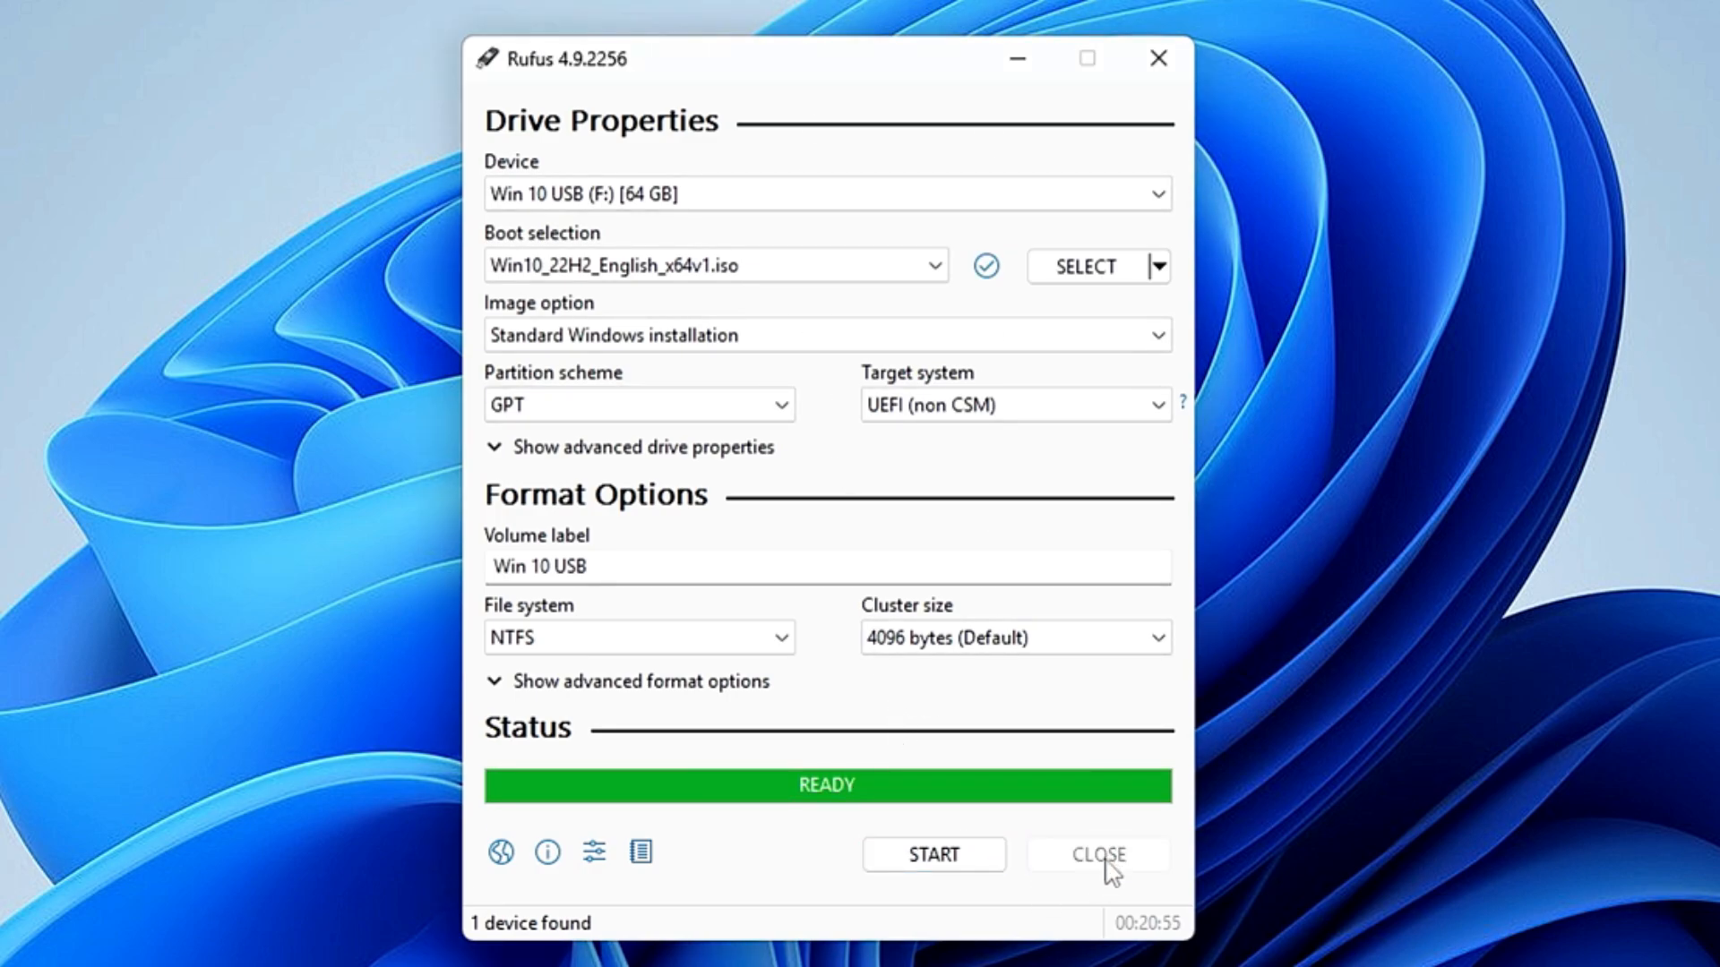
Step: Close Rufus once the Win 10 USB drive write reaches READY
{"action": "left_click", "coordinate": [1096, 853]}
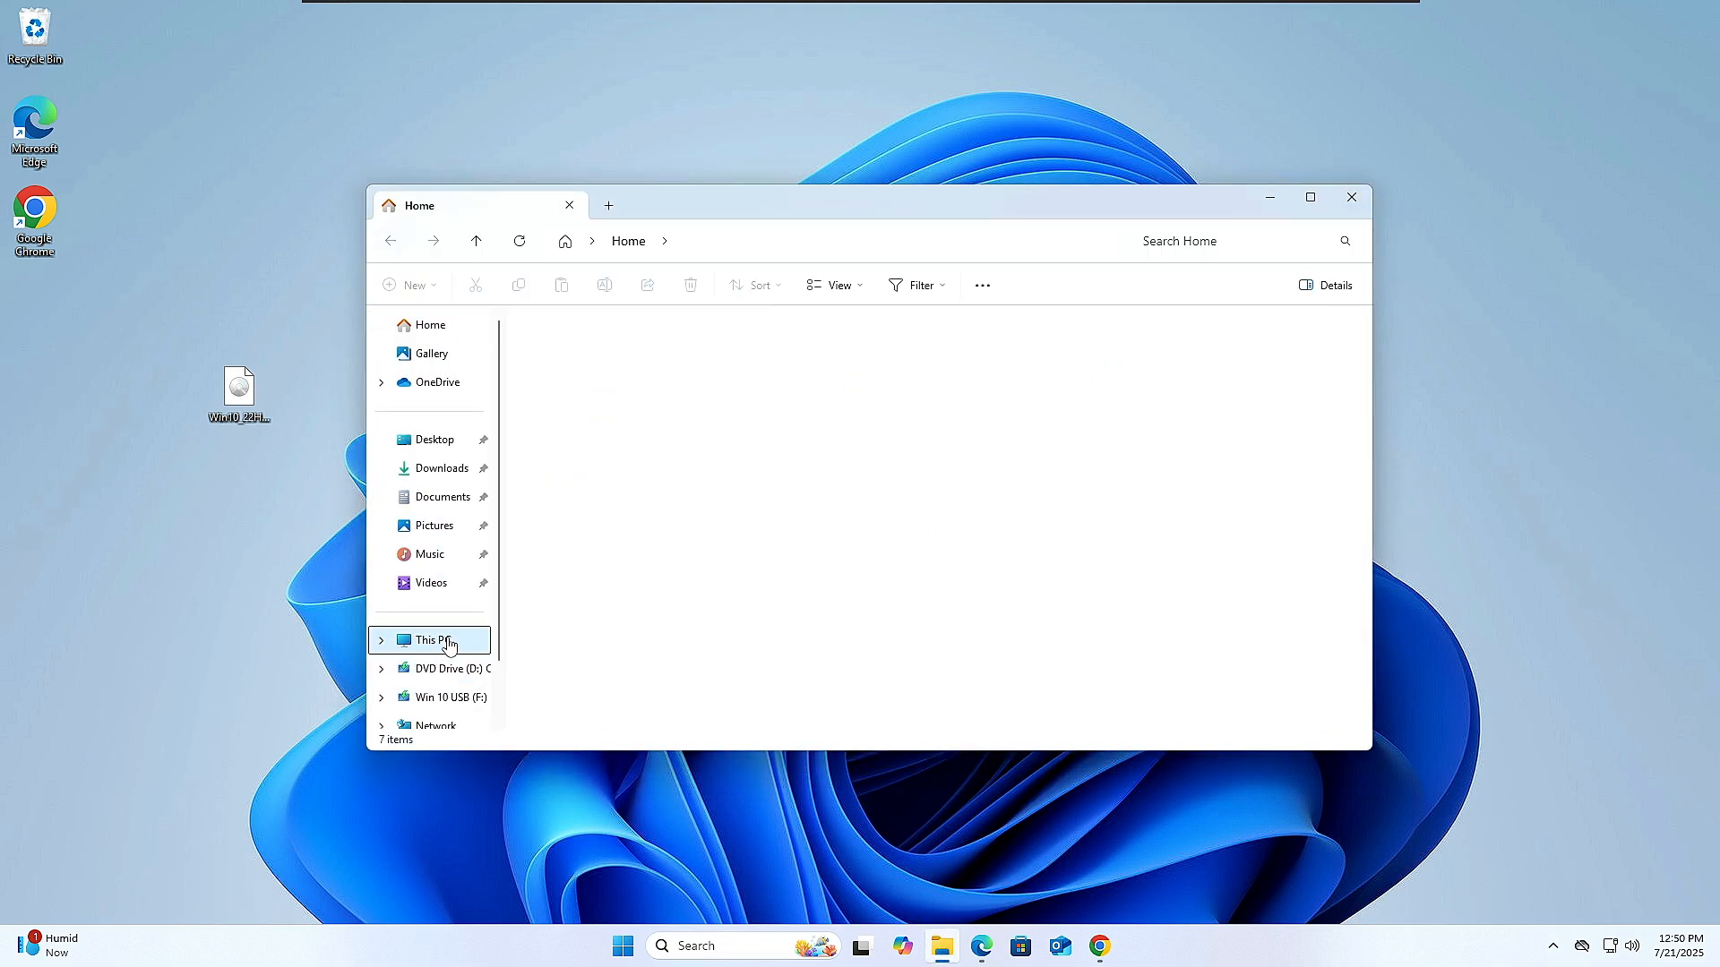
Step: Browse This PC and open the Win 10 USB (F:) drive to view boot, efi, sources and setup
{"action": "left_click", "coordinate": [436, 639]}
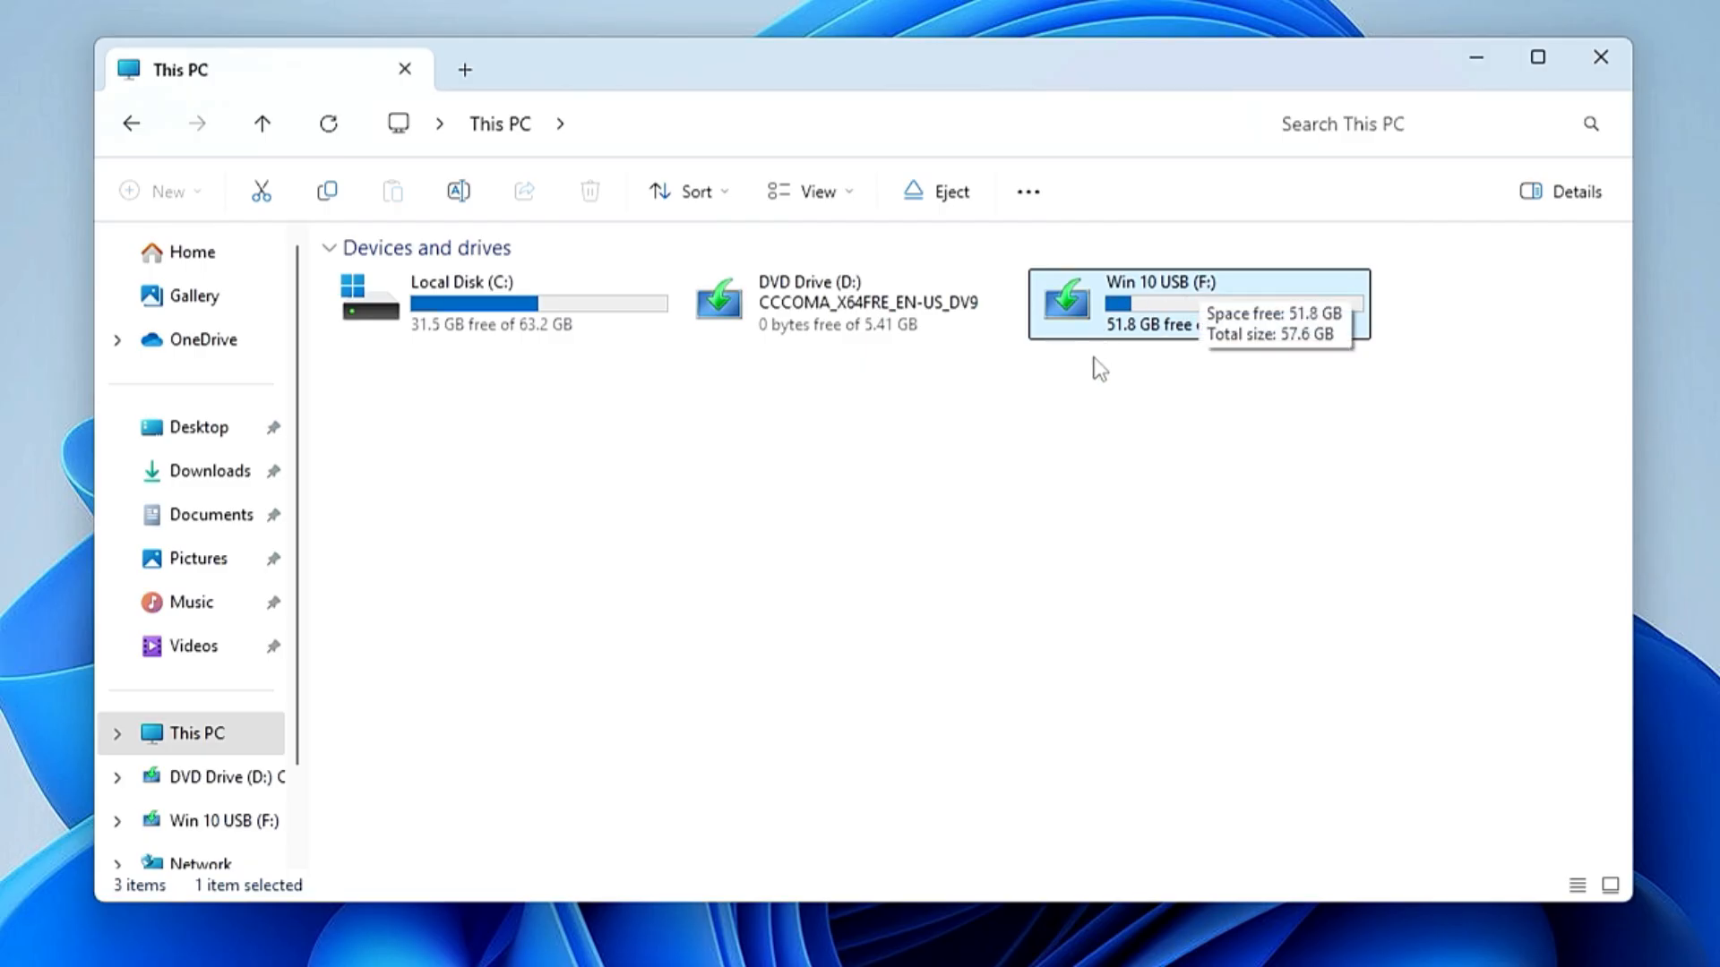
{"action": "mouse_move", "coordinate": [1163, 328]}
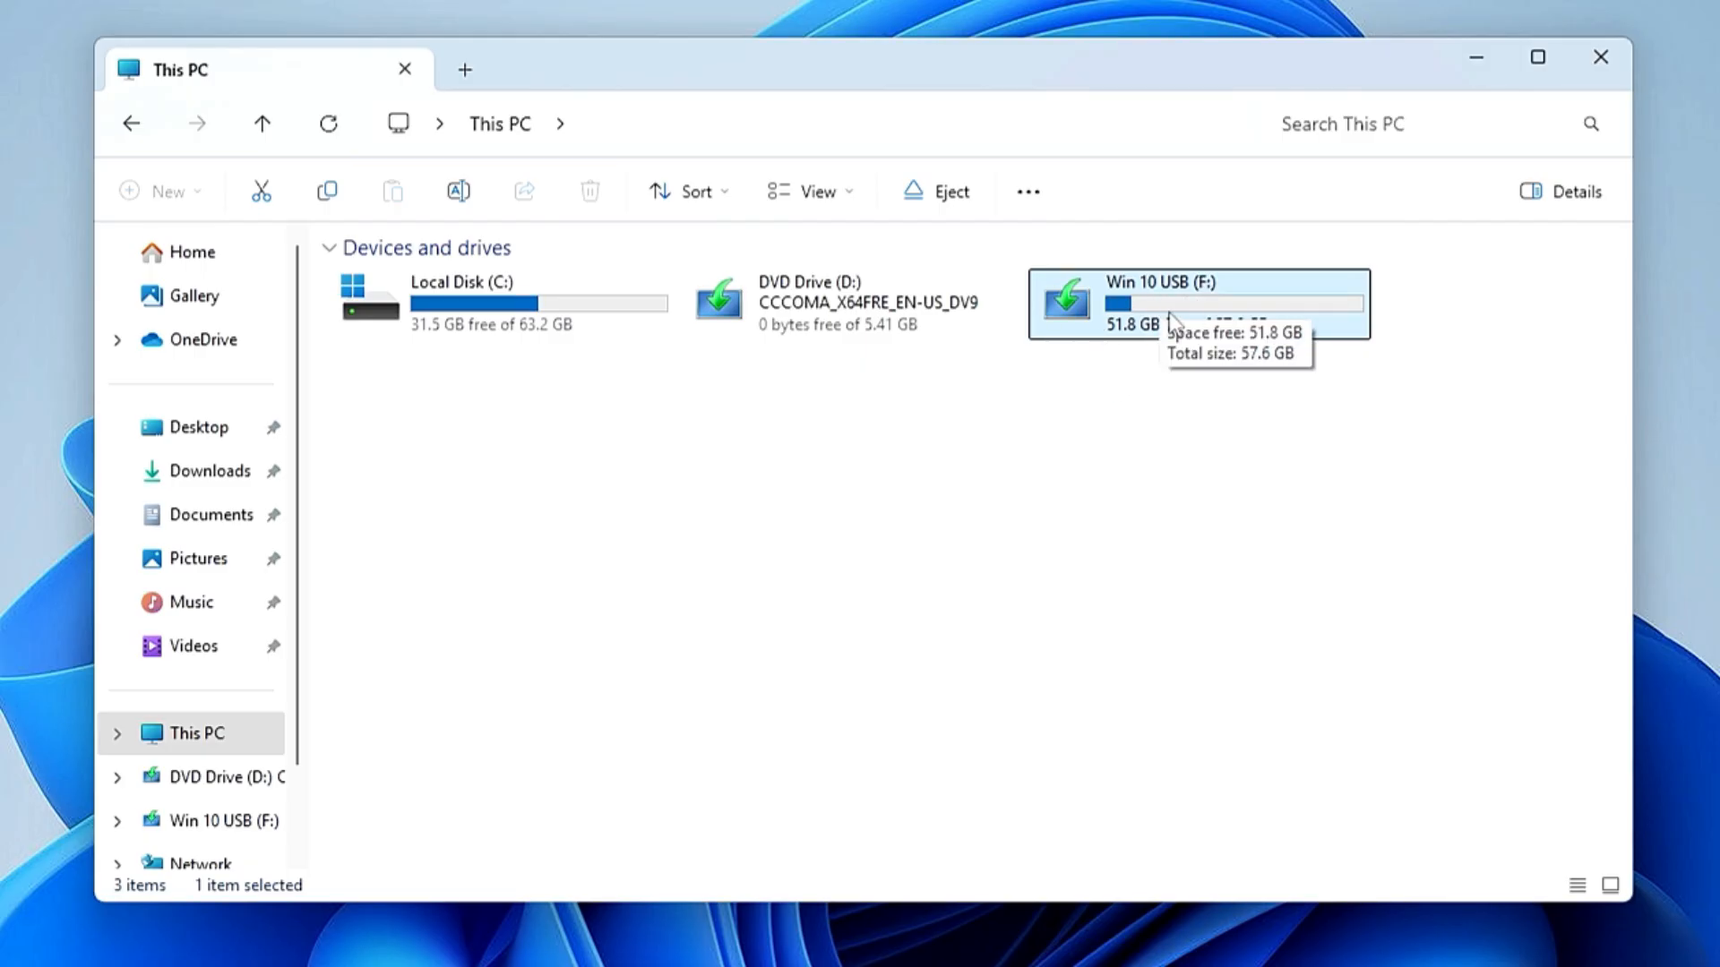
{"action": "double_click", "coordinate": [1196, 304]}
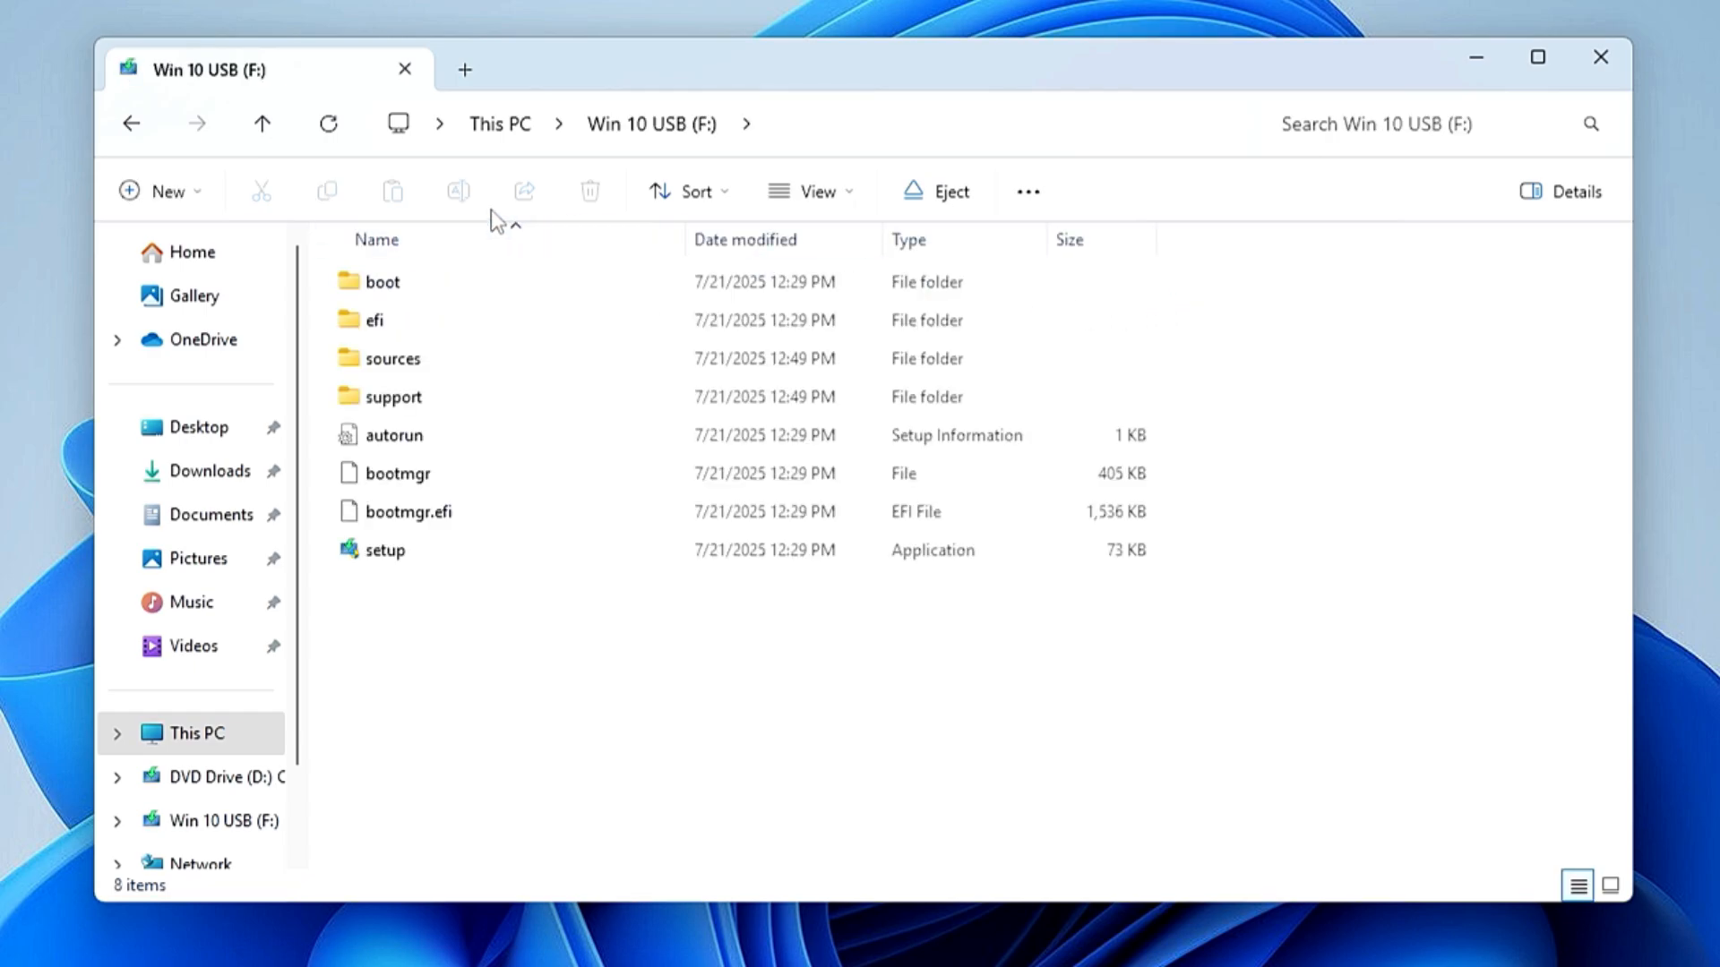
{"action": "left_click", "coordinate": [385, 549]}
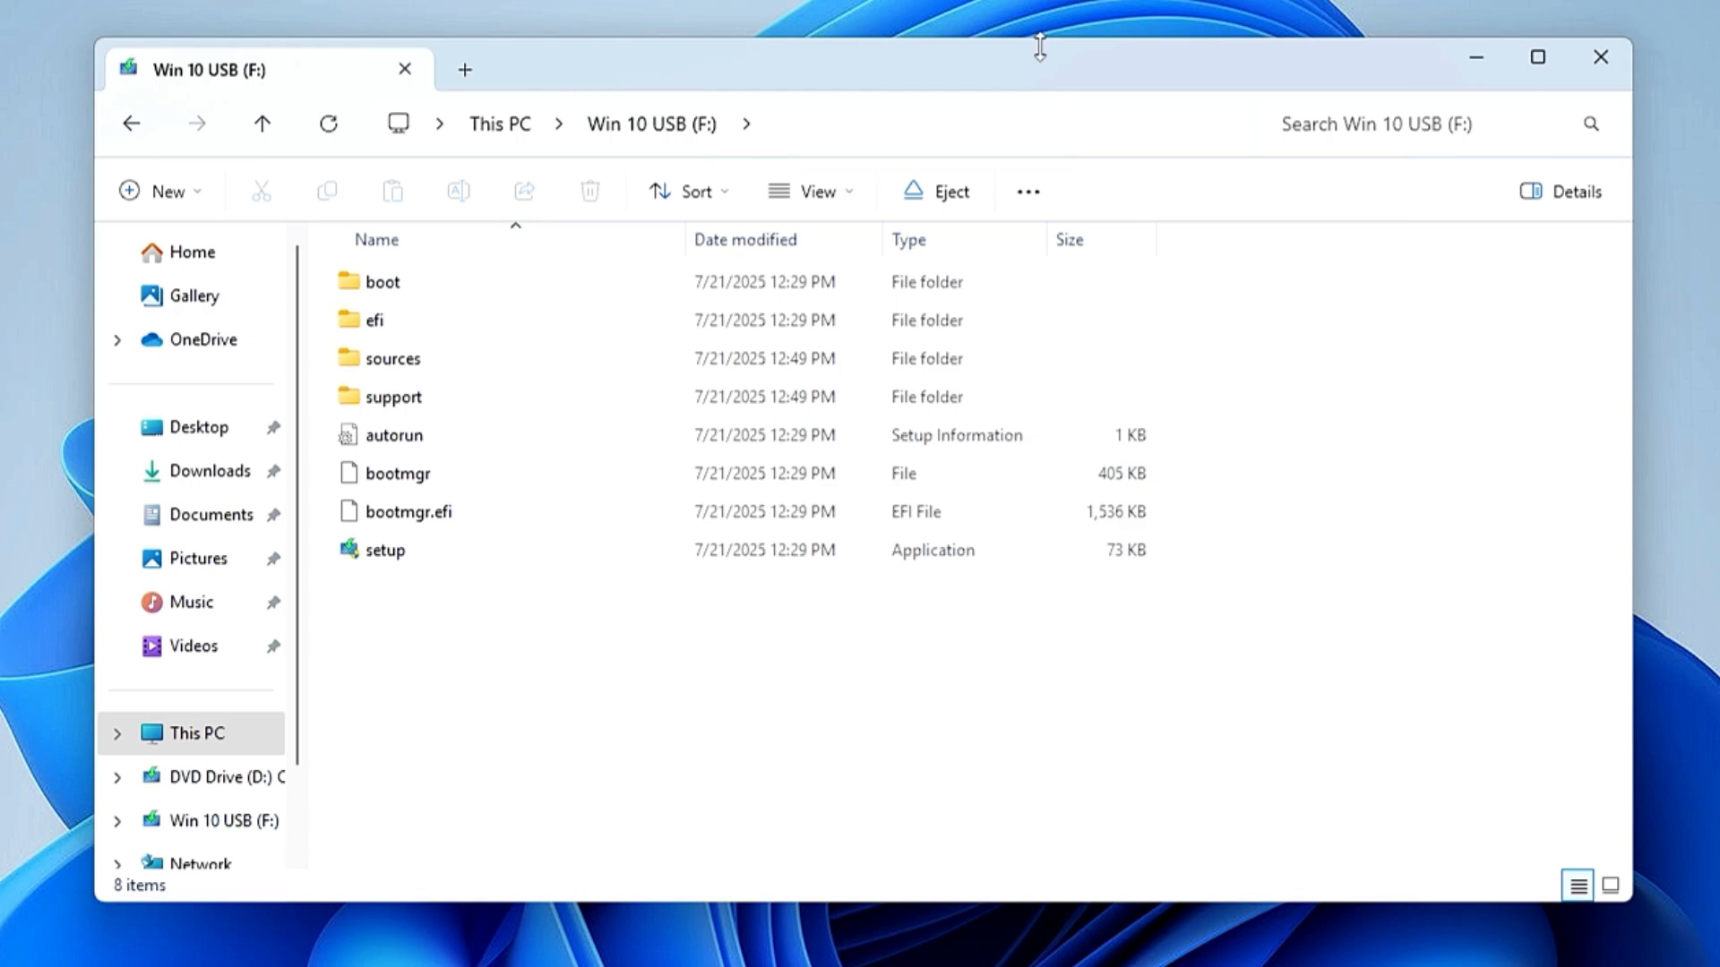
{"action": "mouse_move", "coordinate": [1032, 59]}
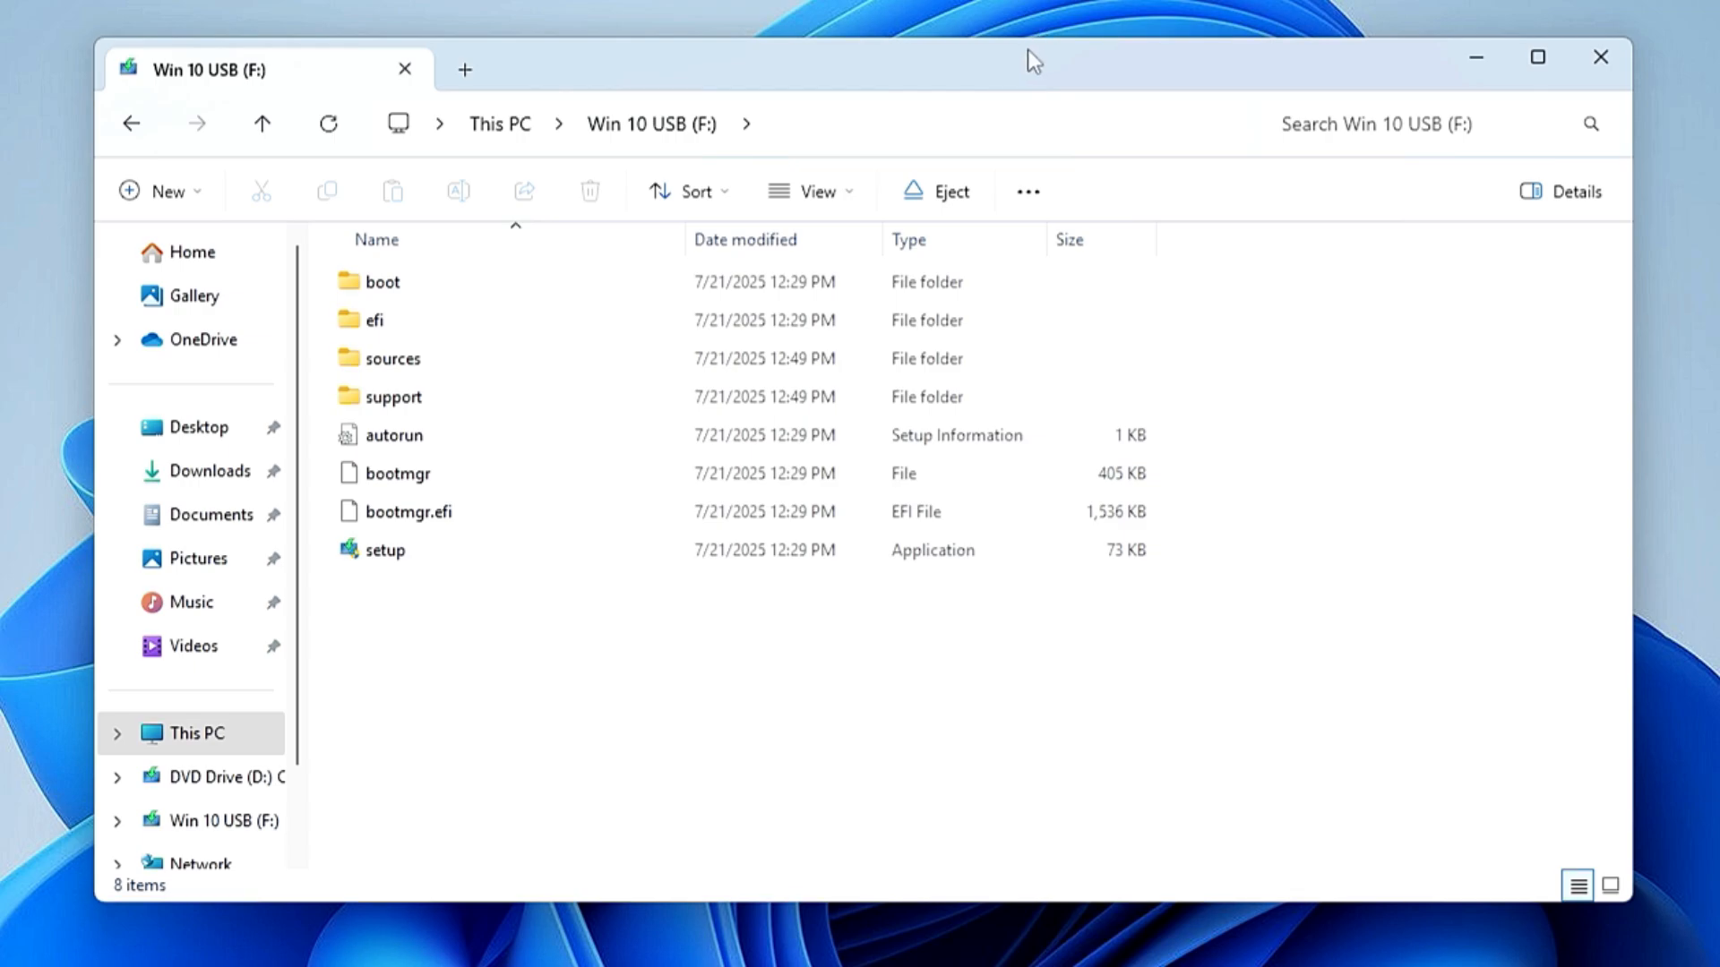
{"action": "mouse_move", "coordinate": [1600, 58]}
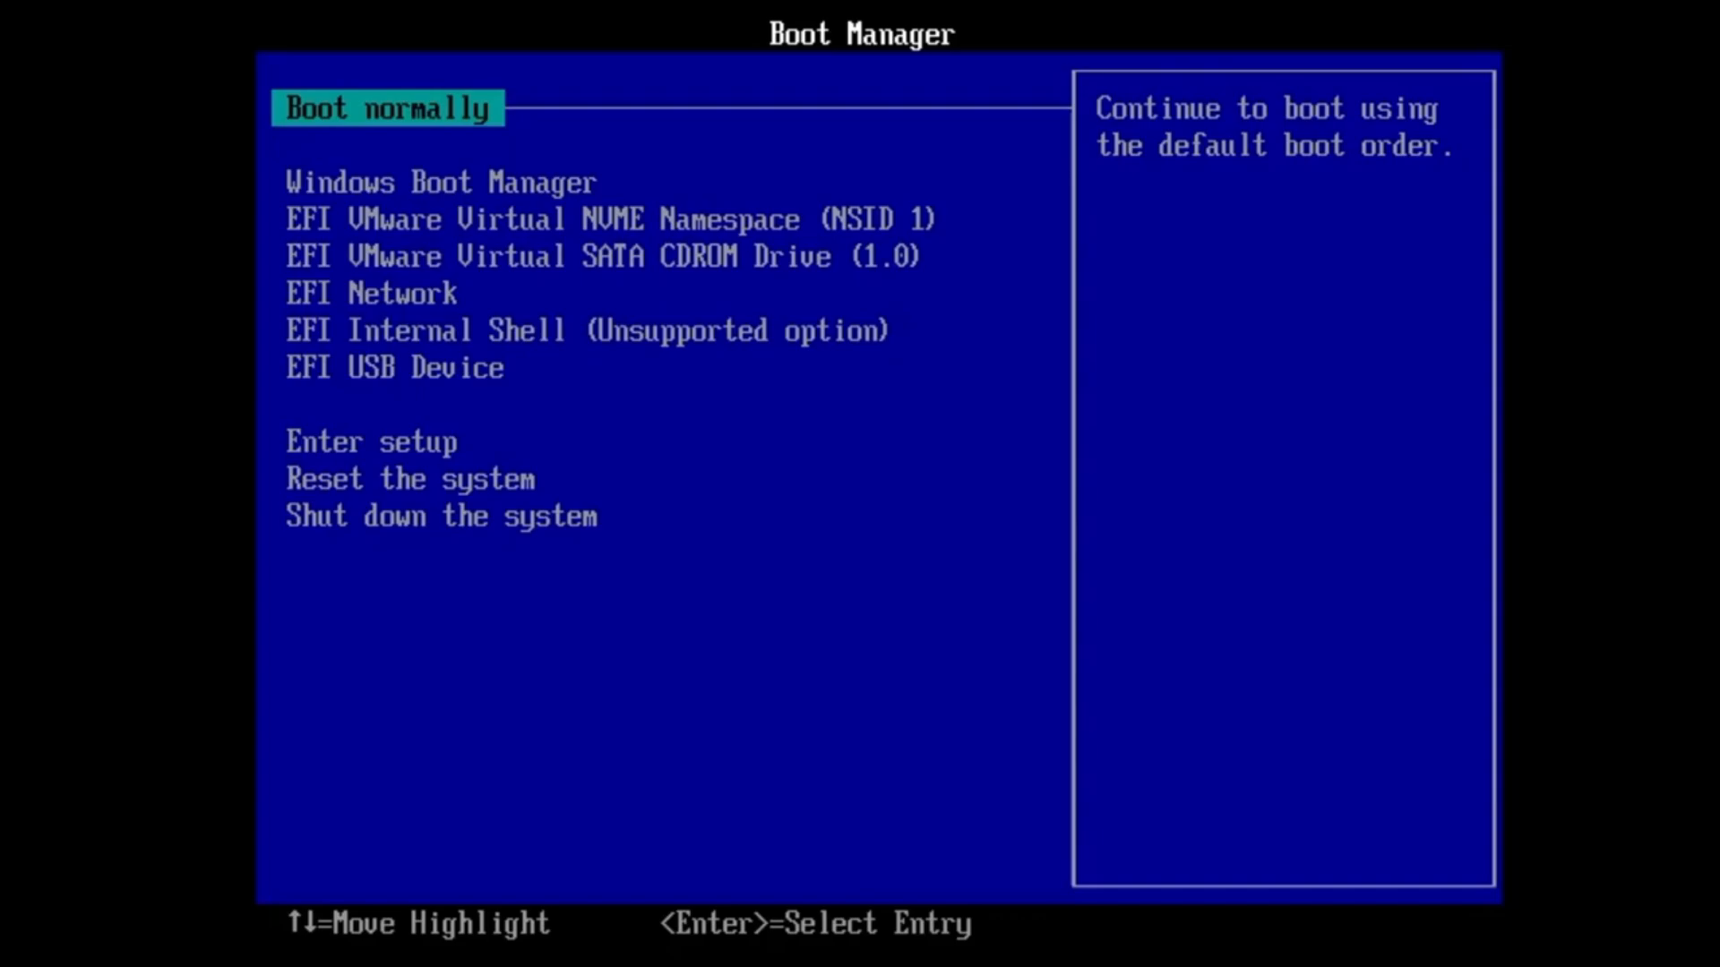
Step: Highlight EFI USB Device in the UEFI Boot Manager and boot from it
{"action": "key", "text": "Down"}
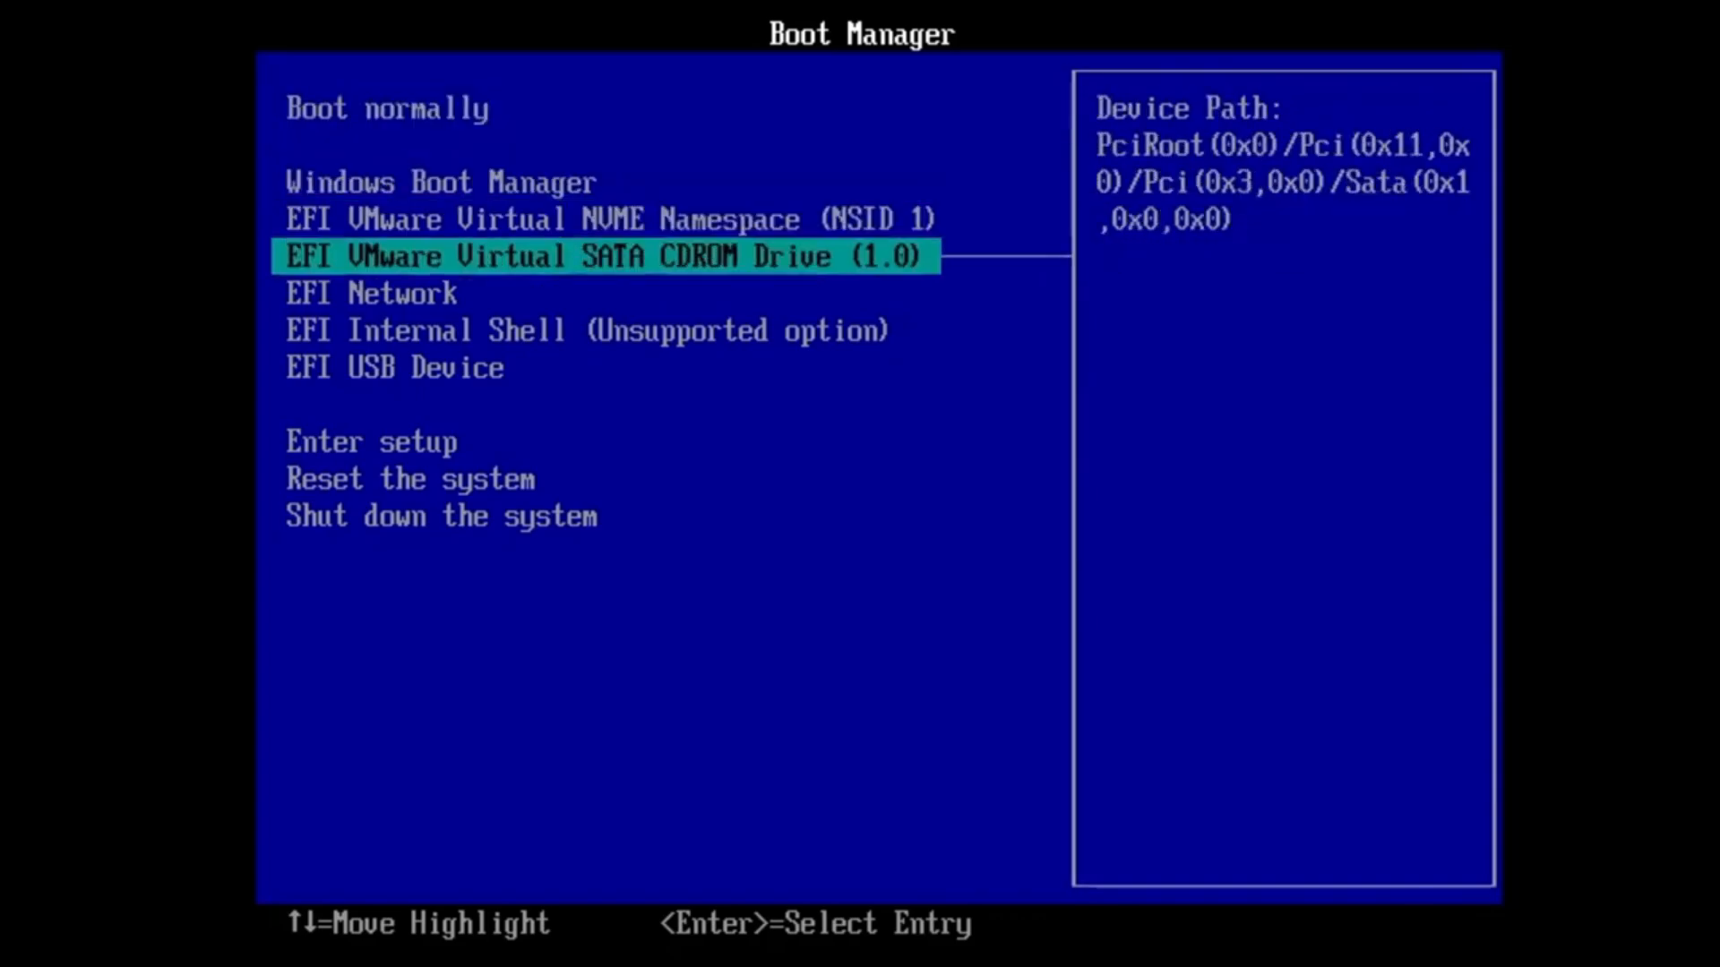
{"action": "key", "text": "down"}
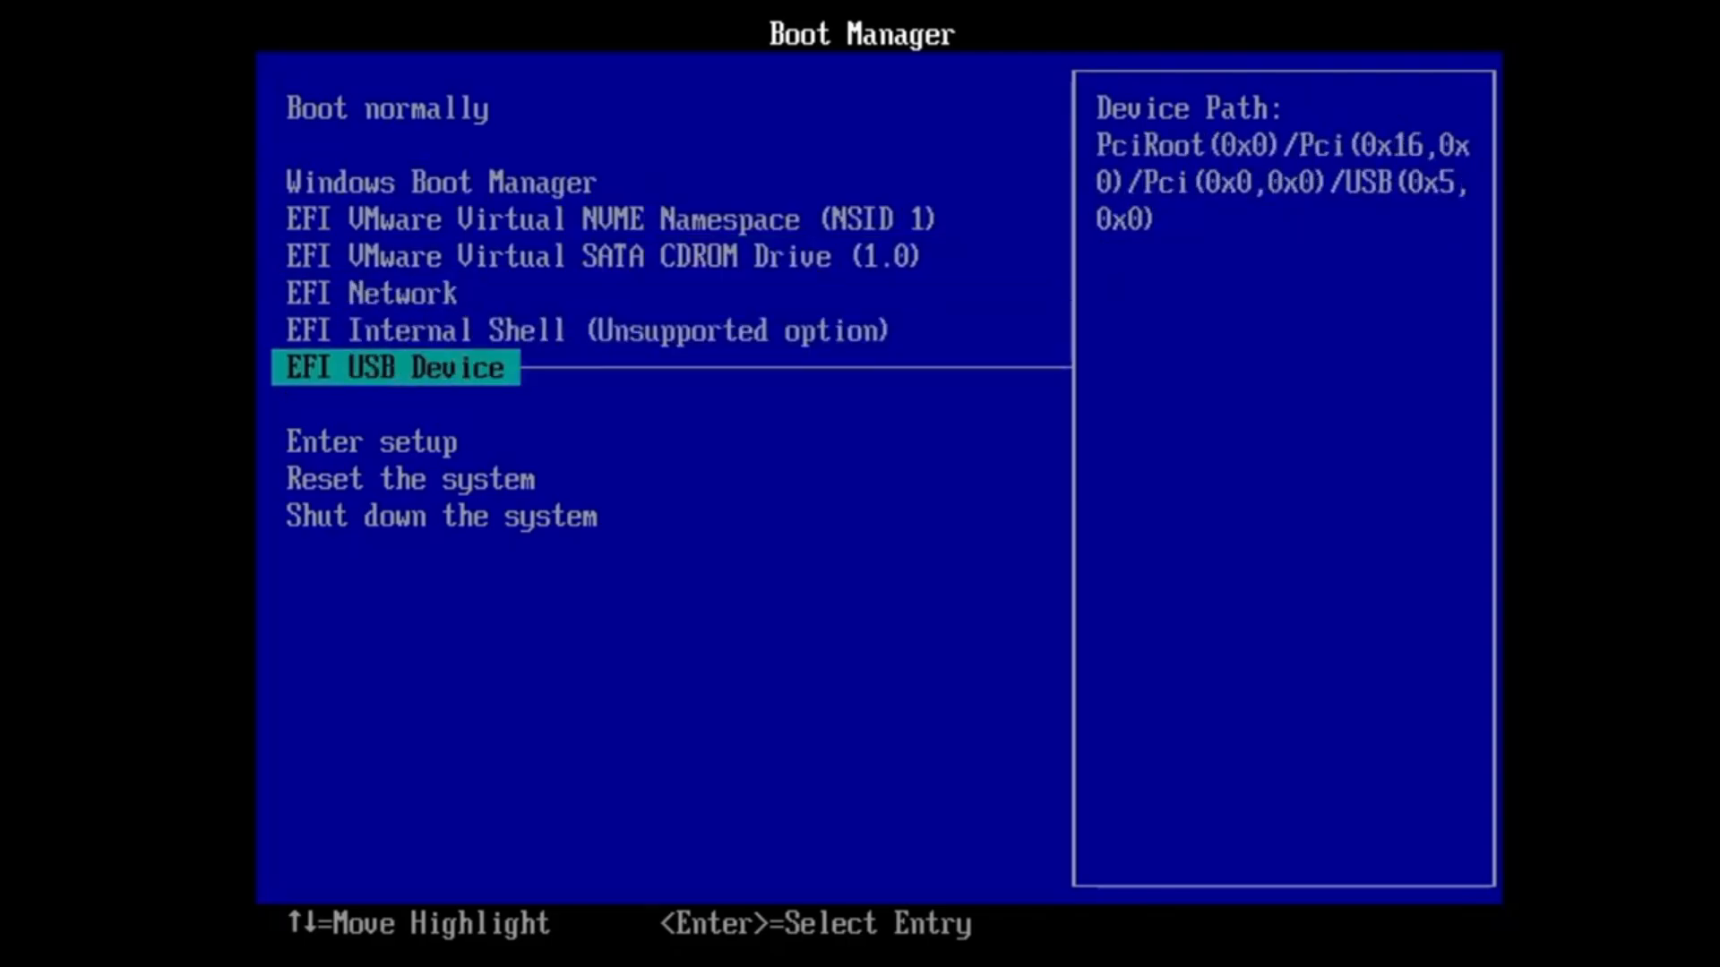
{"action": "key", "text": "Return"}
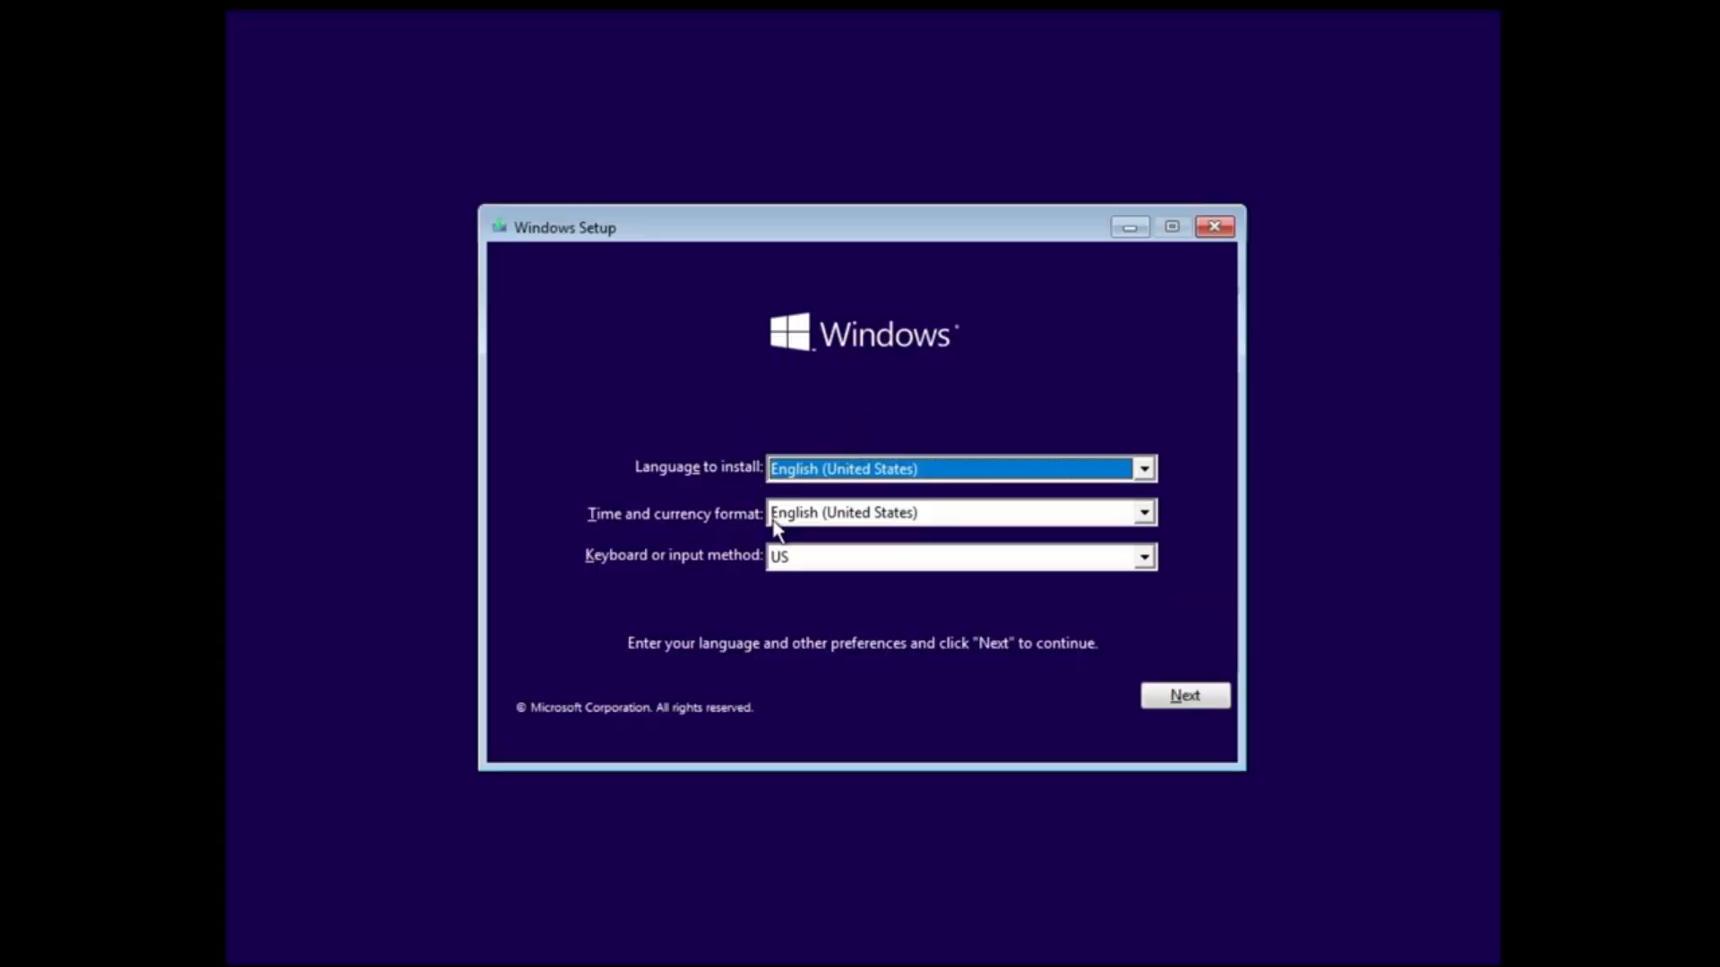
{"action": "mouse_move", "coordinate": [924, 522]}
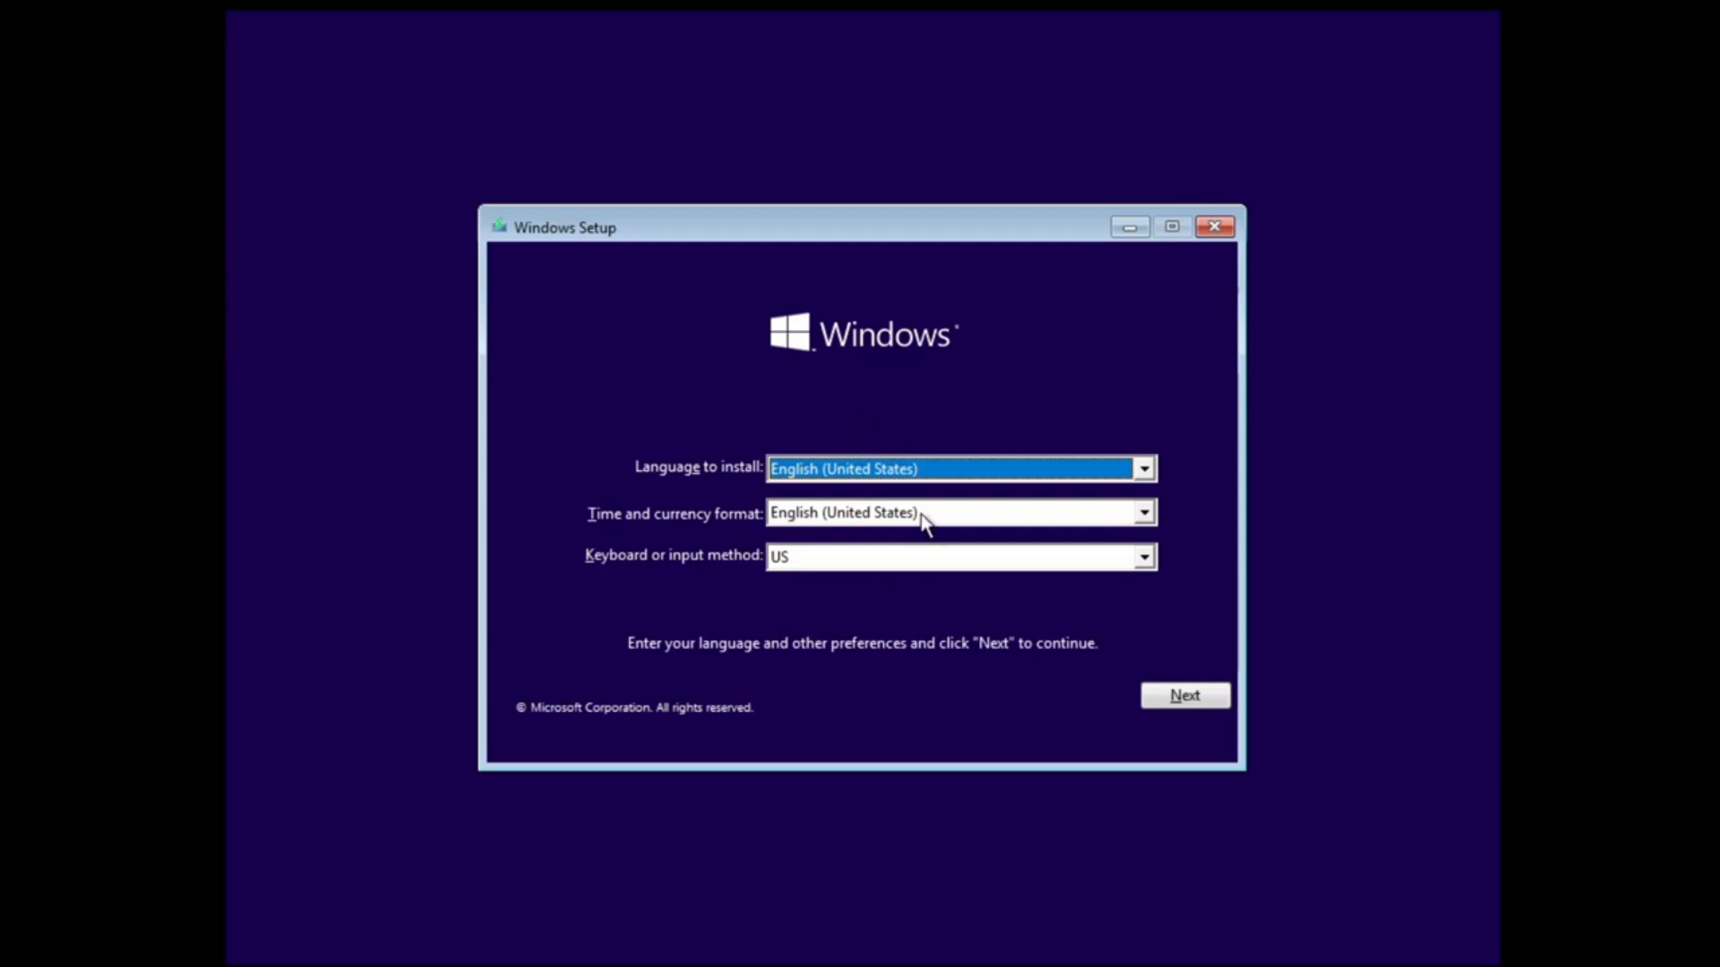
{"action": "mouse_move", "coordinate": [866, 478]}
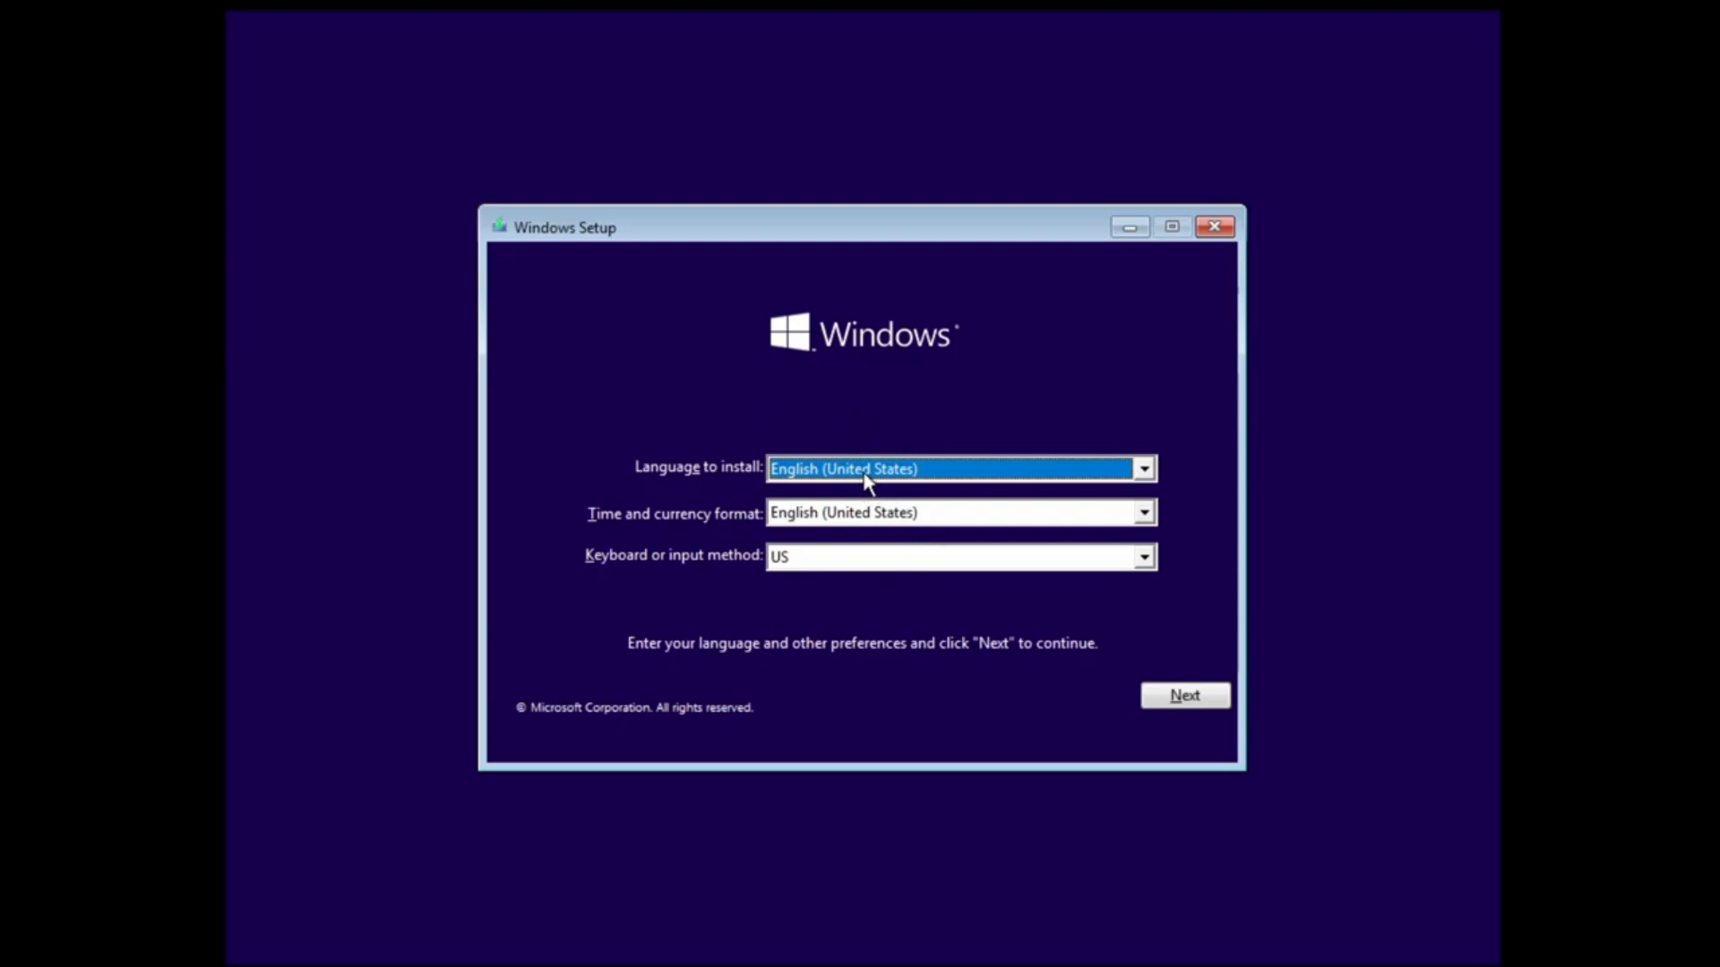
{"action": "mouse_move", "coordinate": [798, 546]}
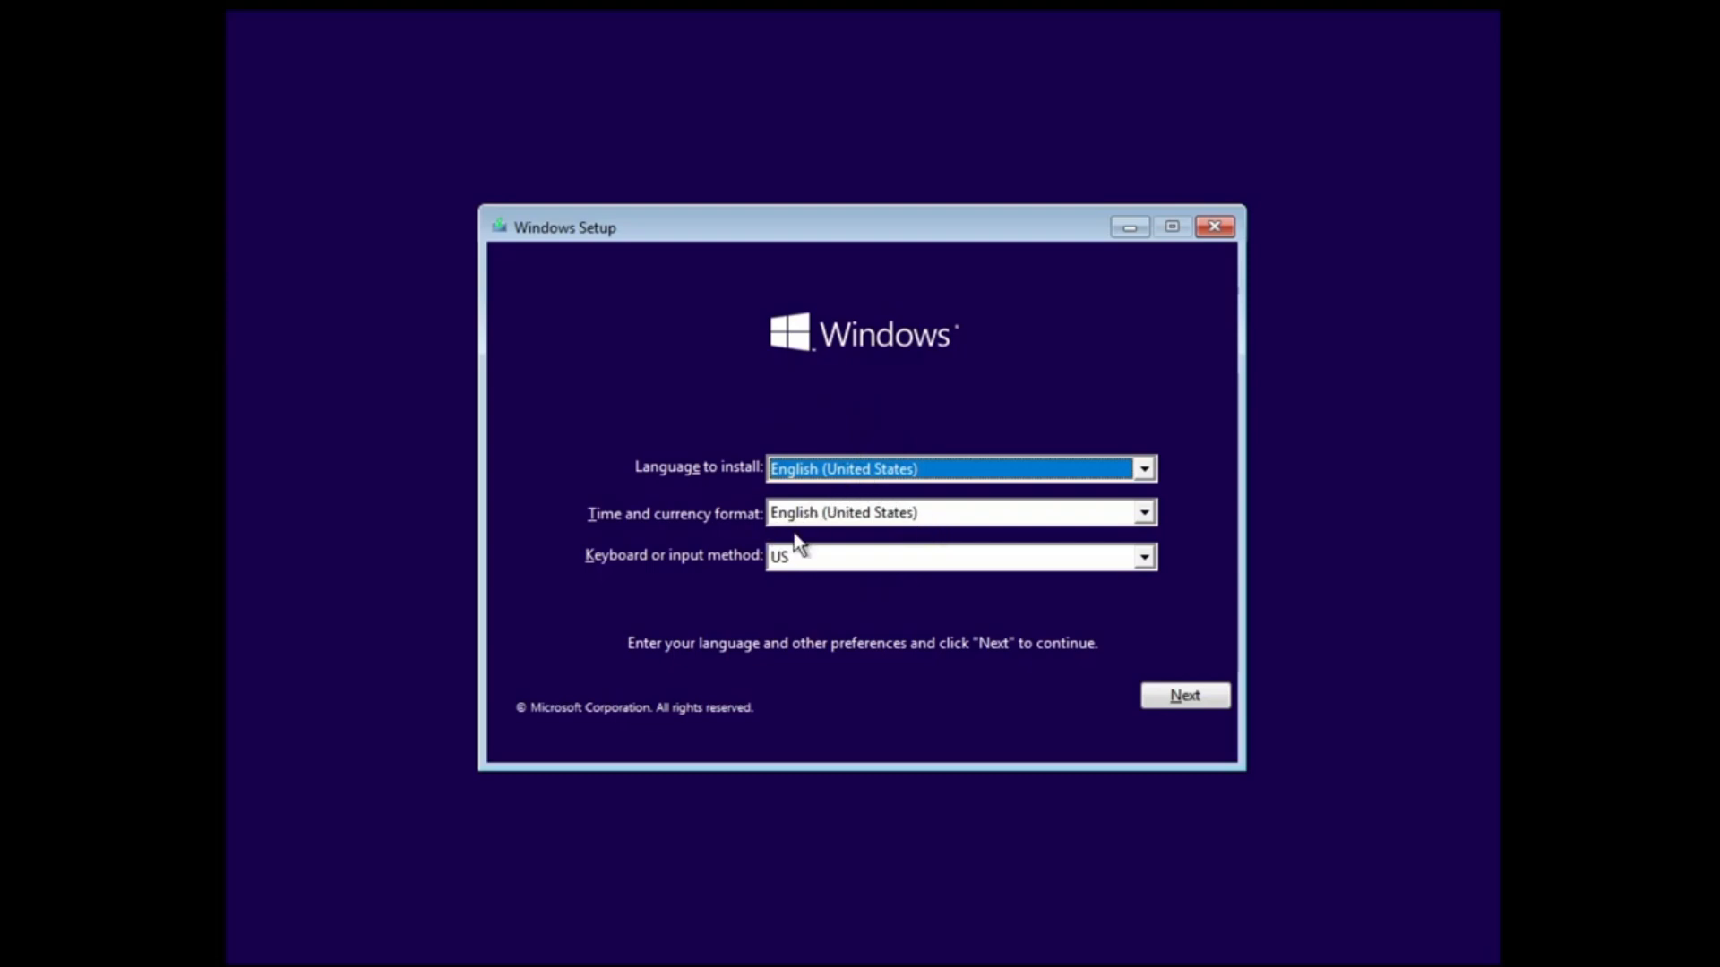
Step: Accept the English (United States) language and US keyboard defaults and choose Install now
{"action": "left_click", "coordinate": [1184, 695]}
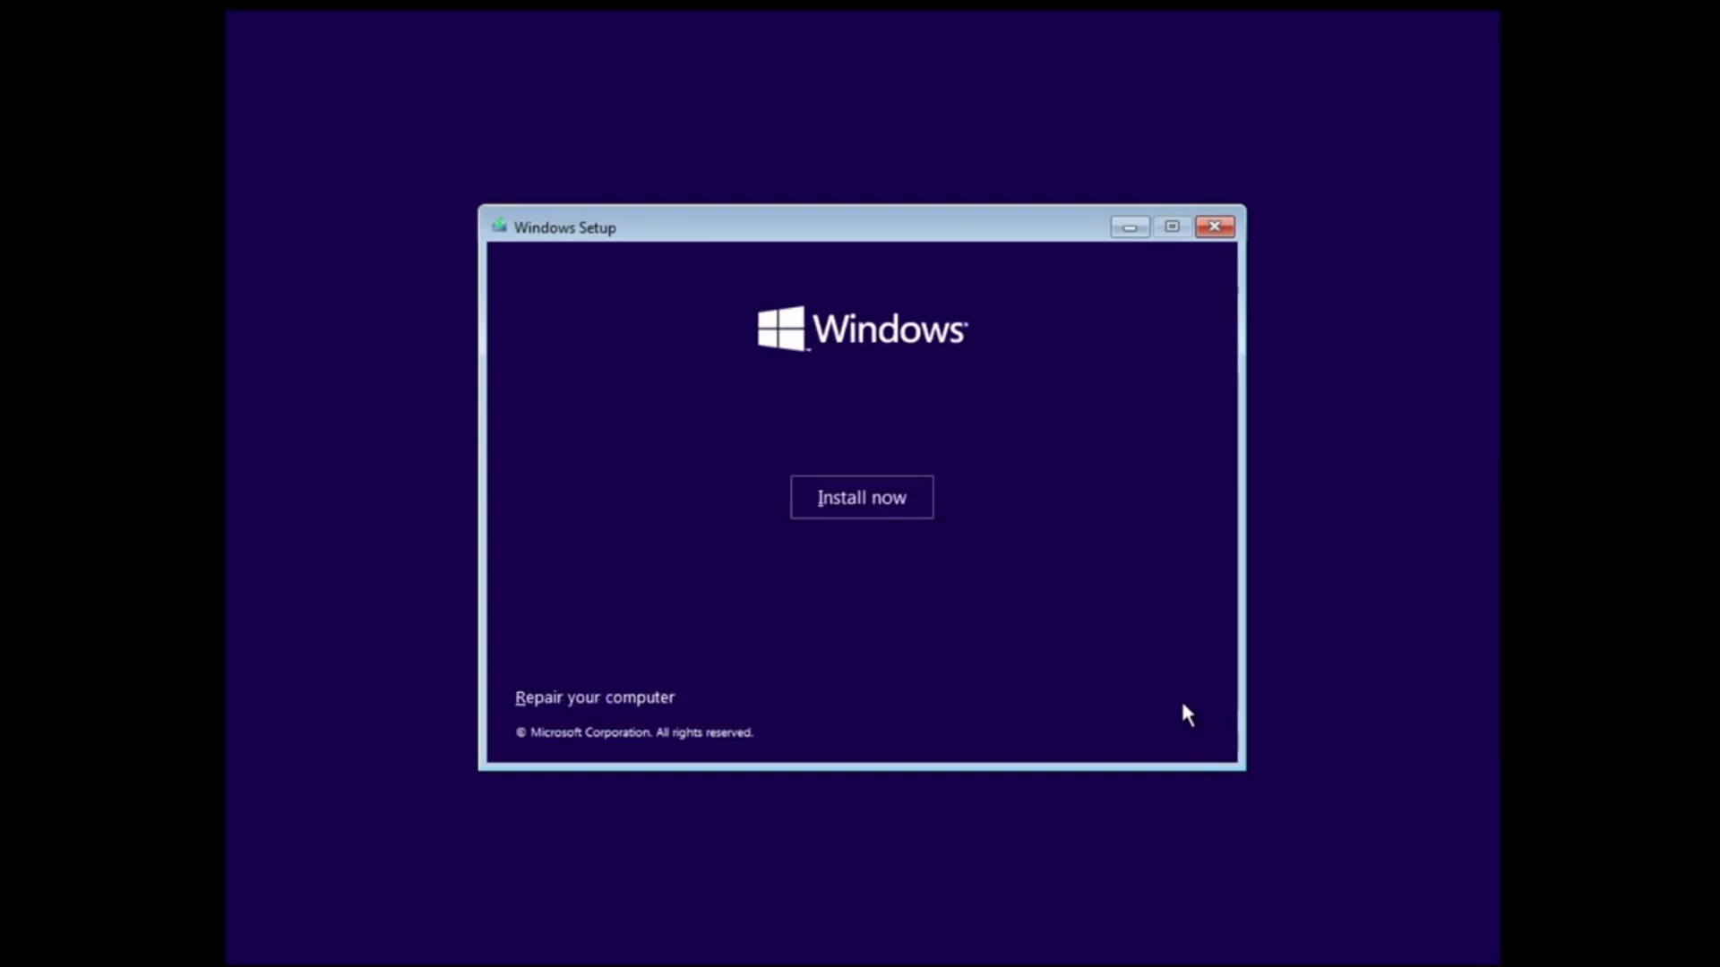
{"action": "left_click", "coordinate": [861, 497]}
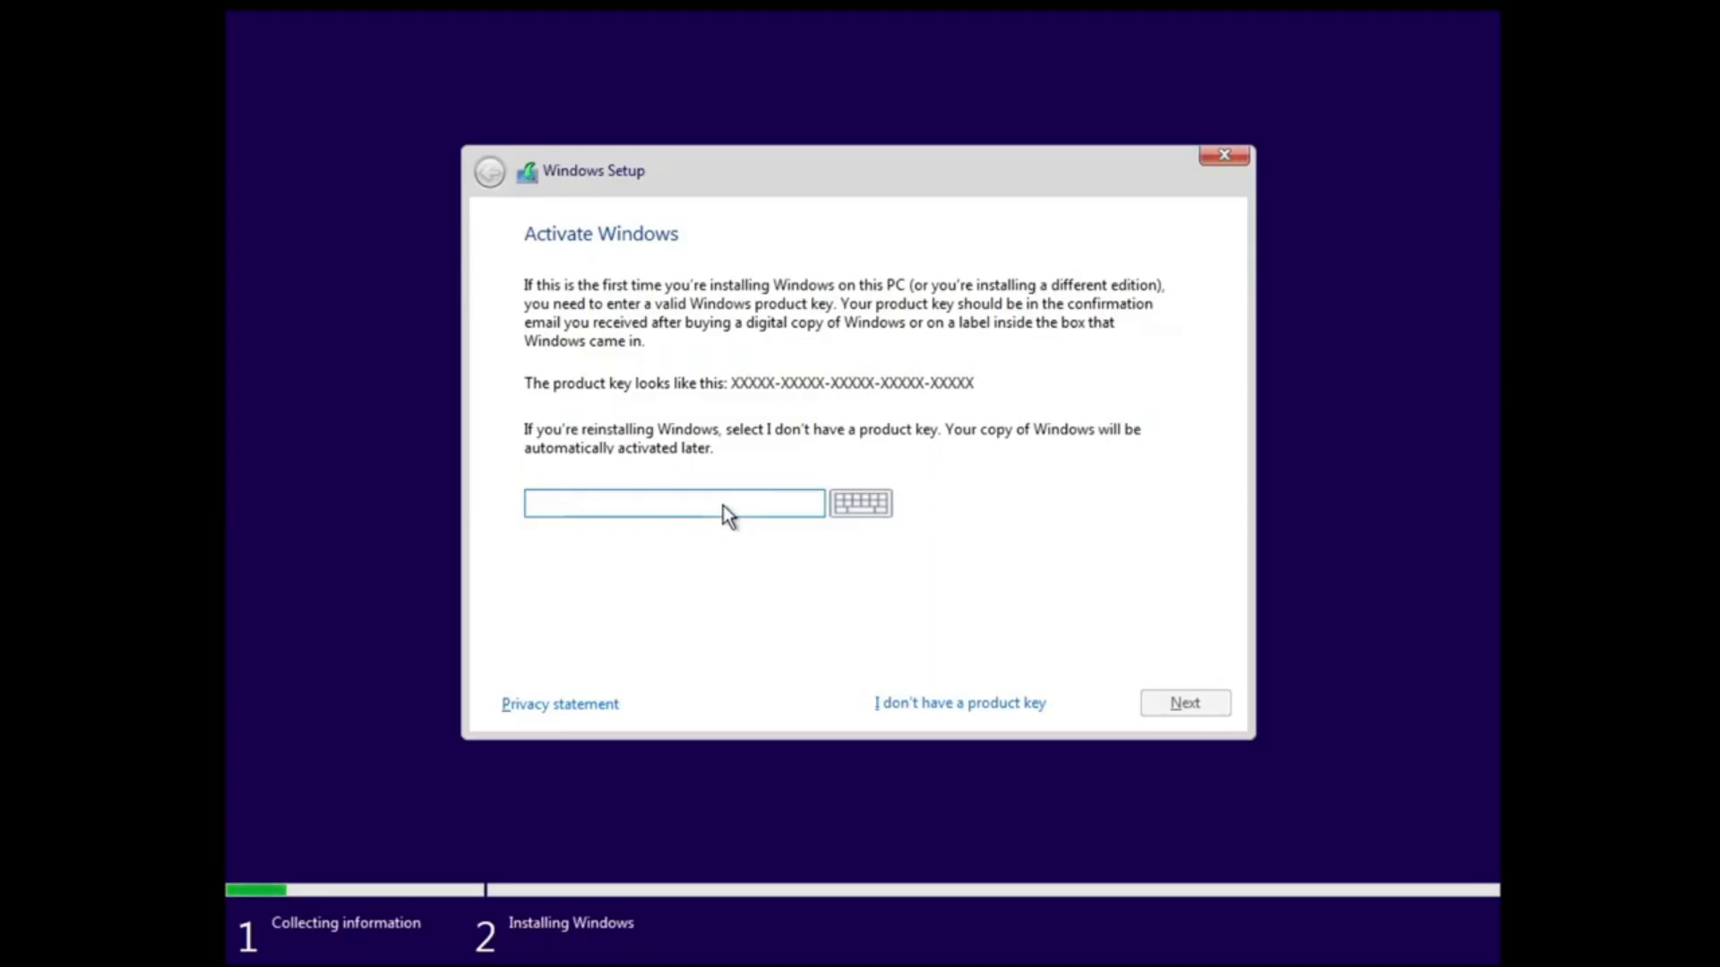
Step: Proceed without a product key, selecting Windows 10 Pro and accepting the license terms
{"action": "left_click", "coordinate": [674, 502]}
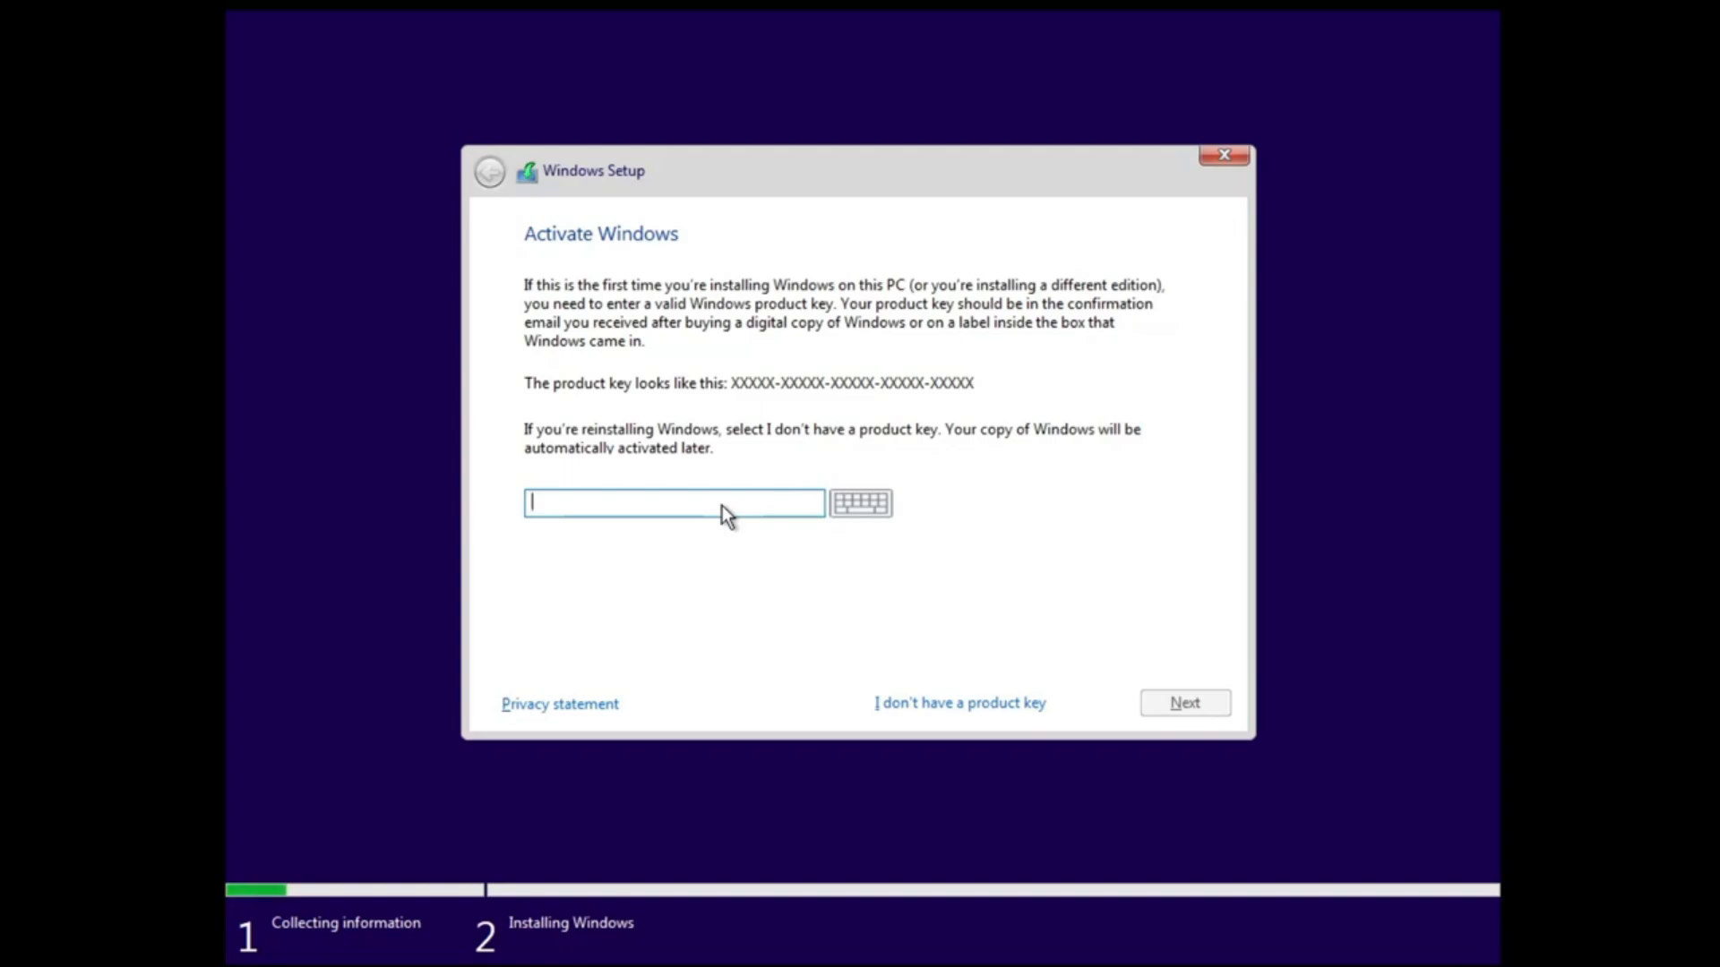
{"action": "mouse_move", "coordinate": [743, 530]}
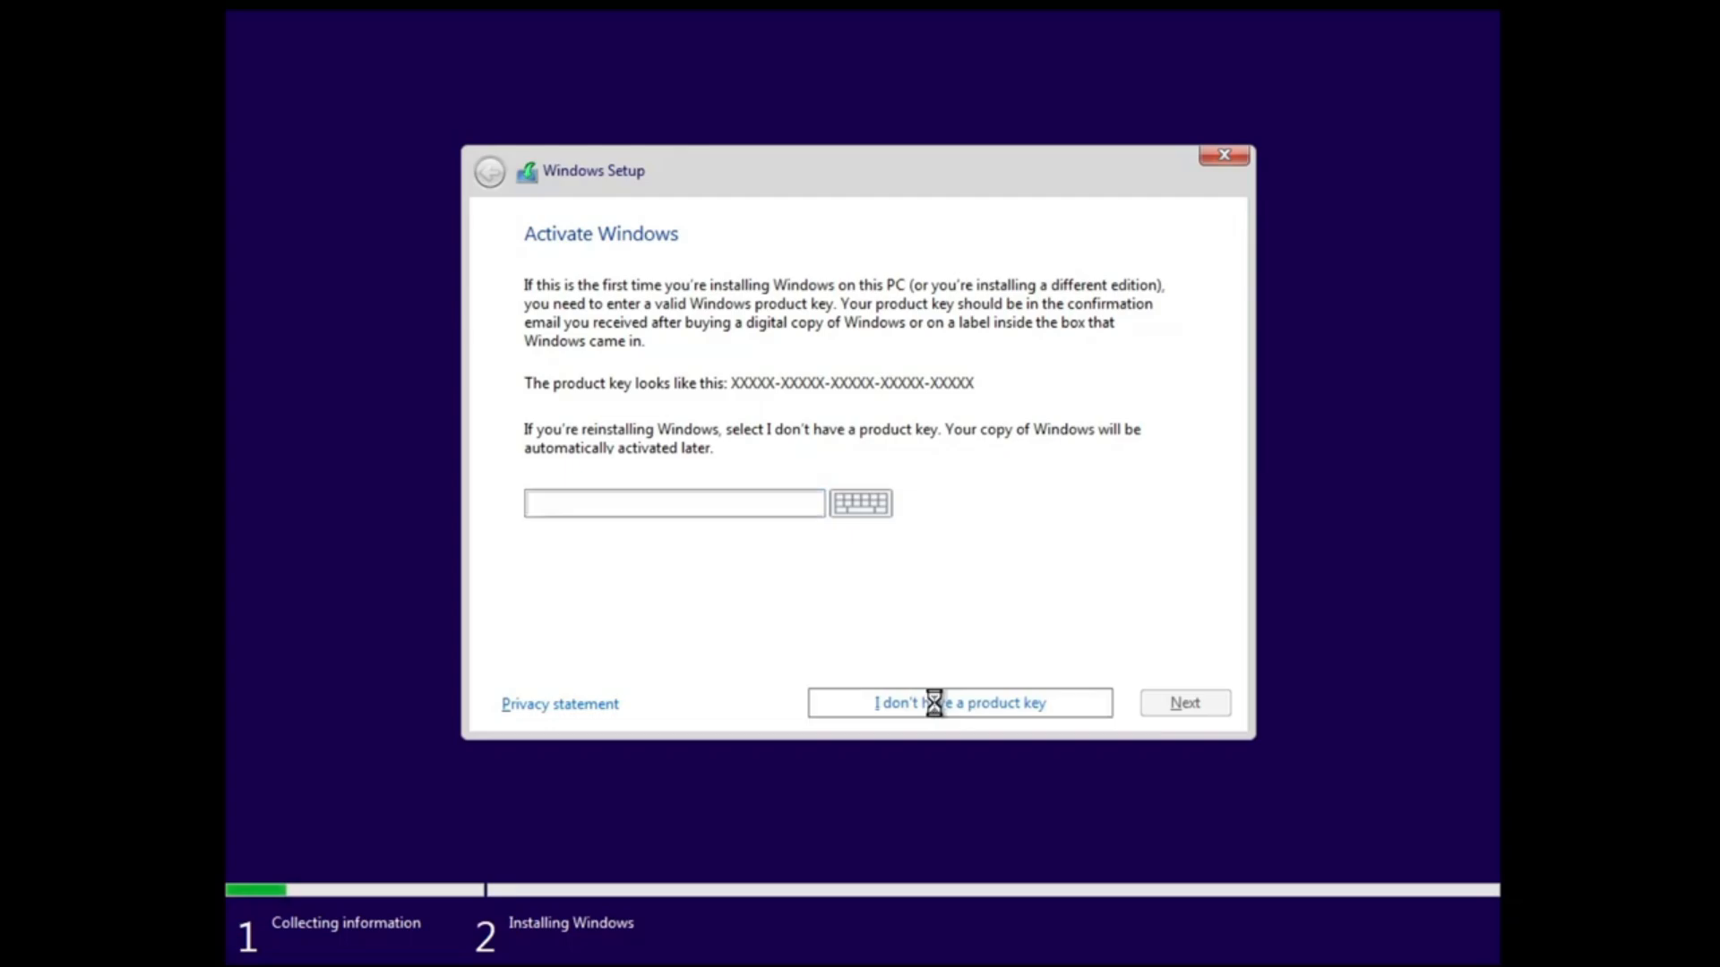
{"action": "left_click", "coordinate": [957, 703]}
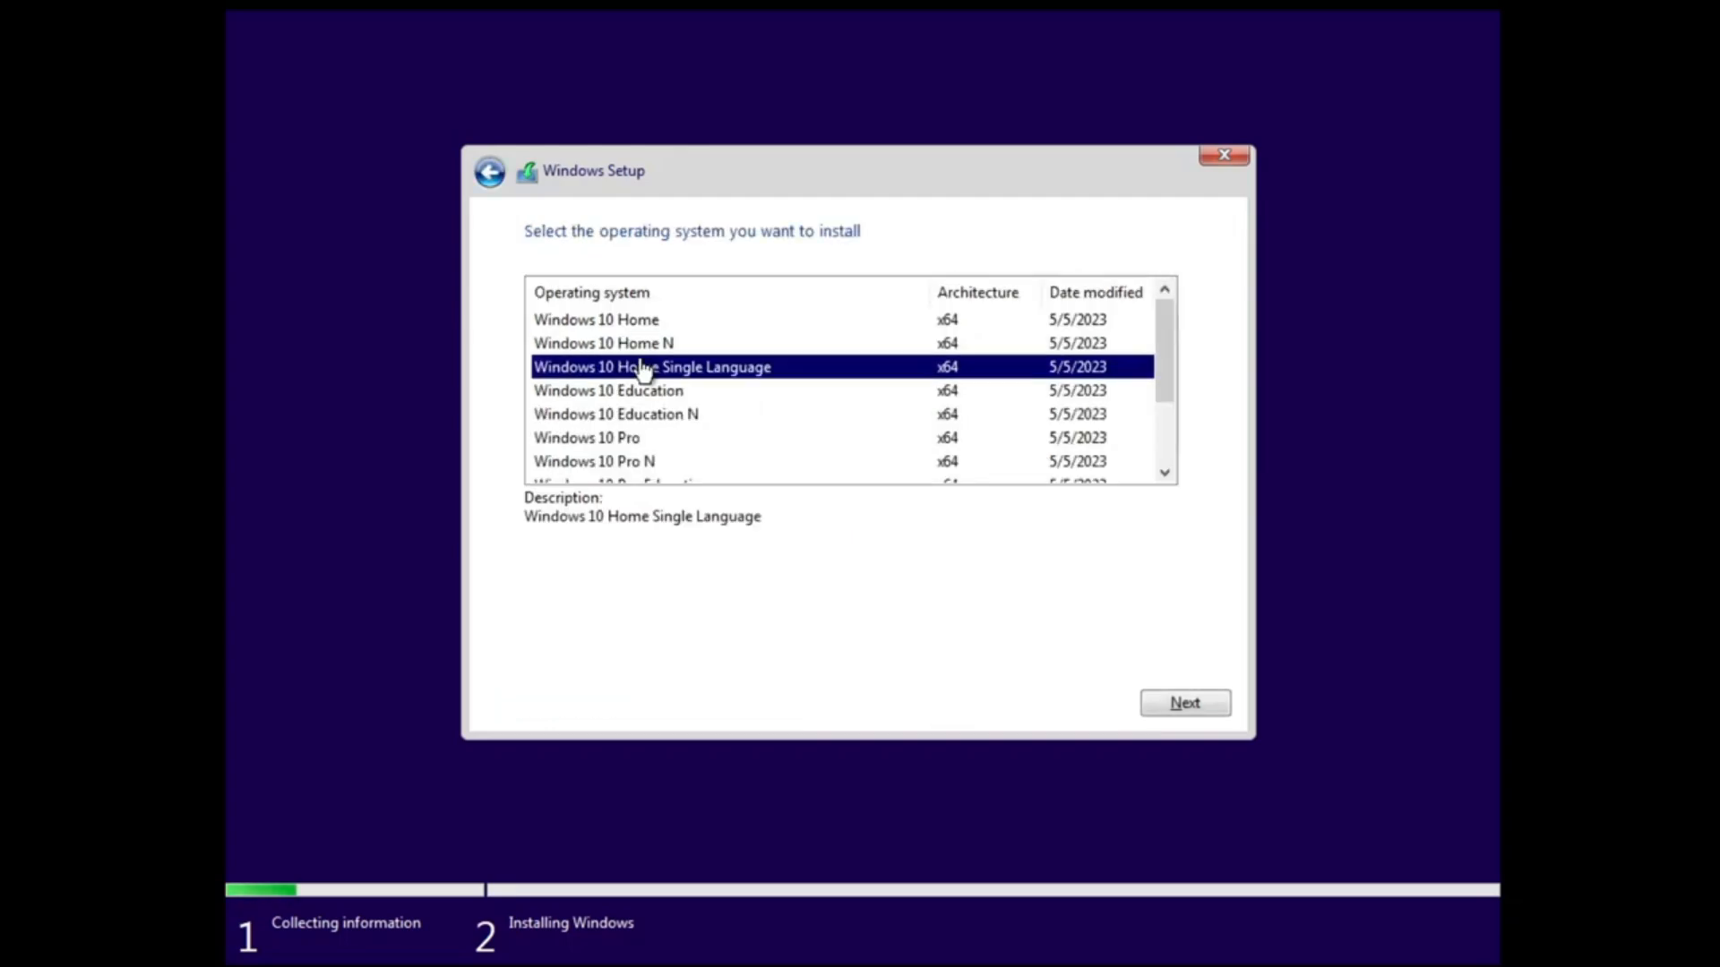
{"action": "mouse_move", "coordinate": [636, 395]}
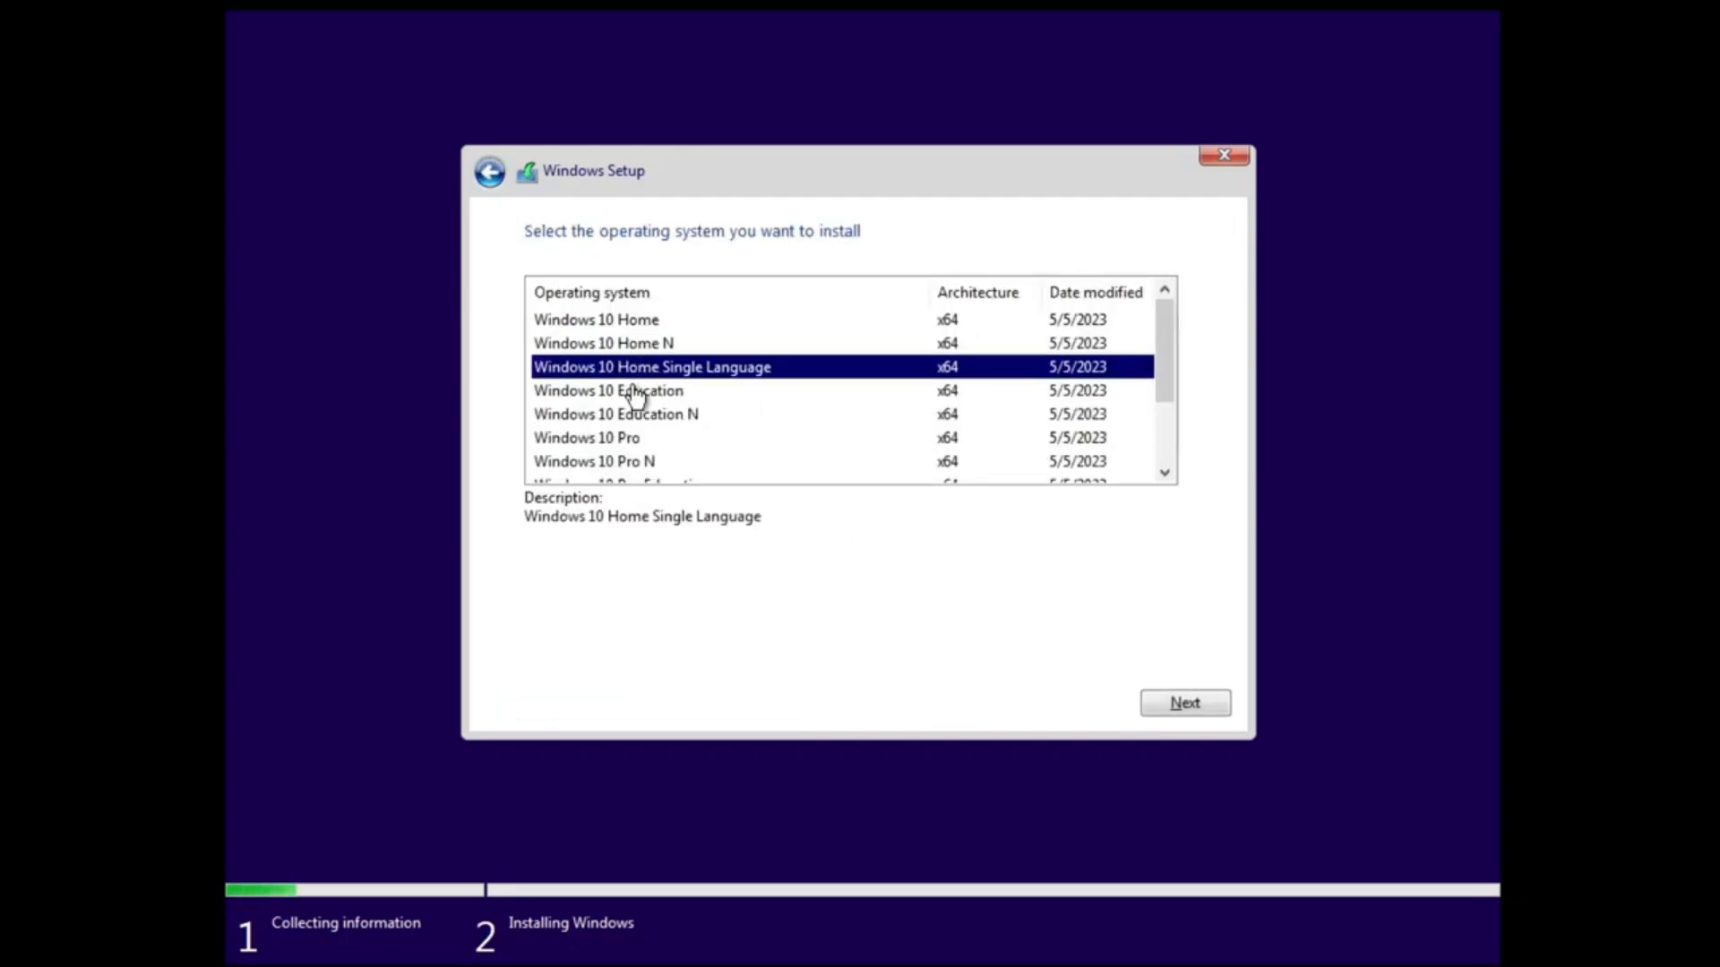
{"action": "left_click", "coordinate": [587, 436]}
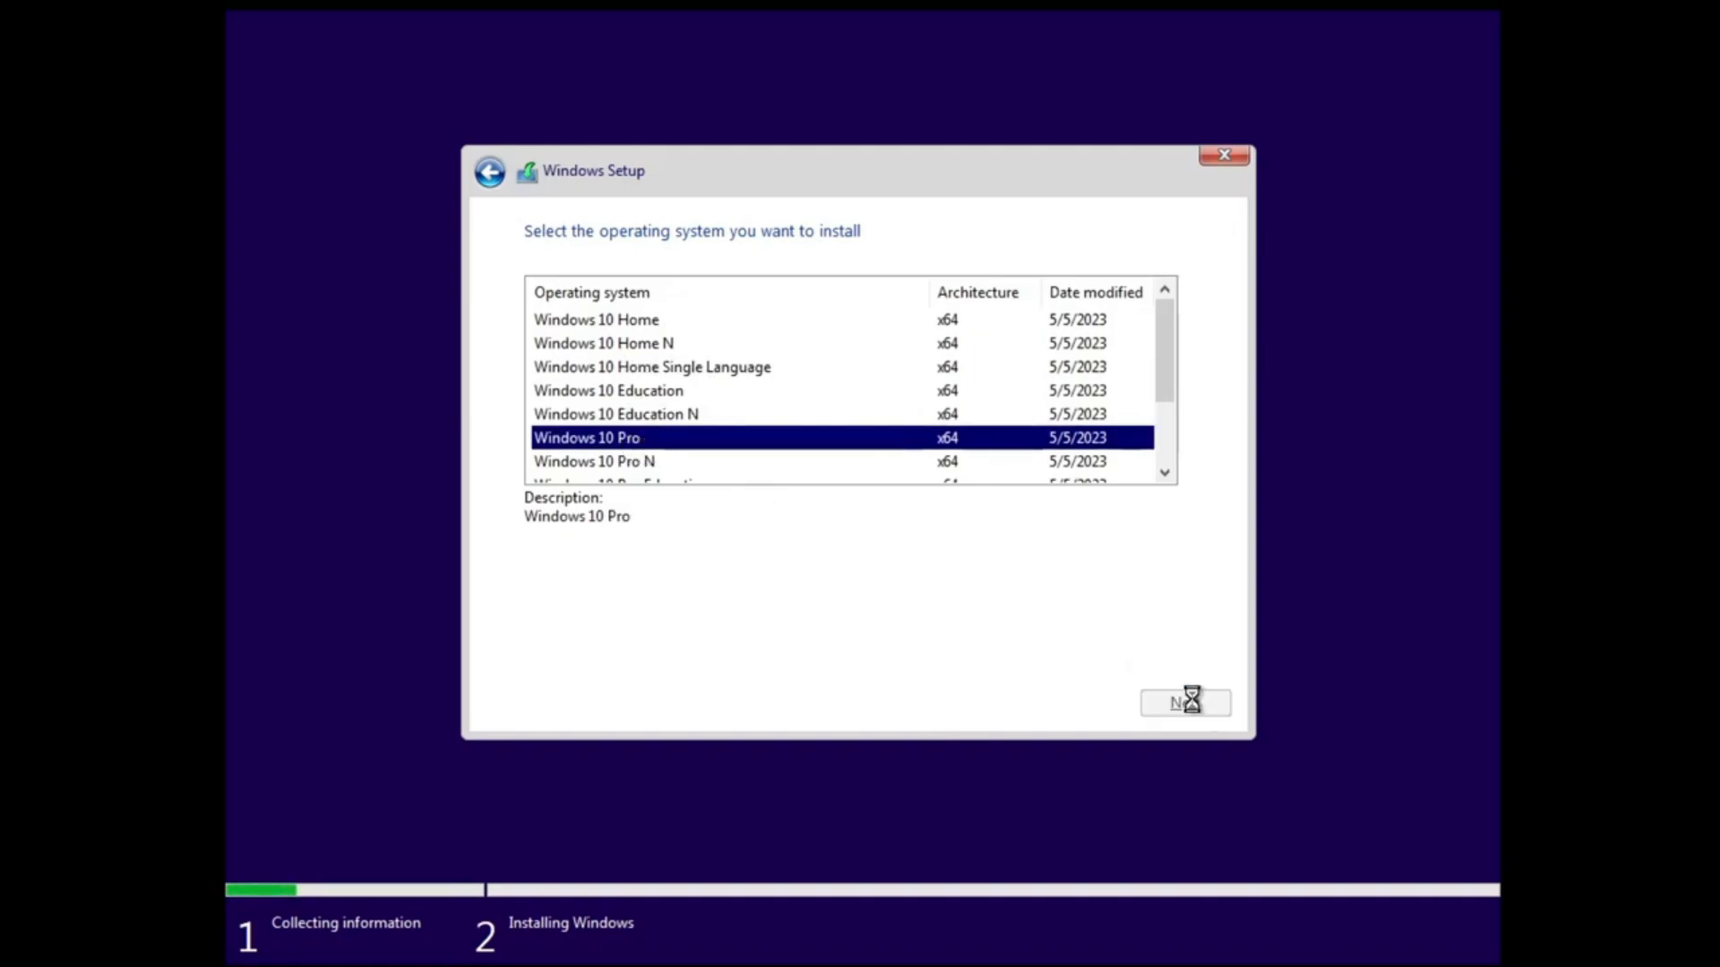
{"action": "left_click", "coordinate": [1183, 702]}
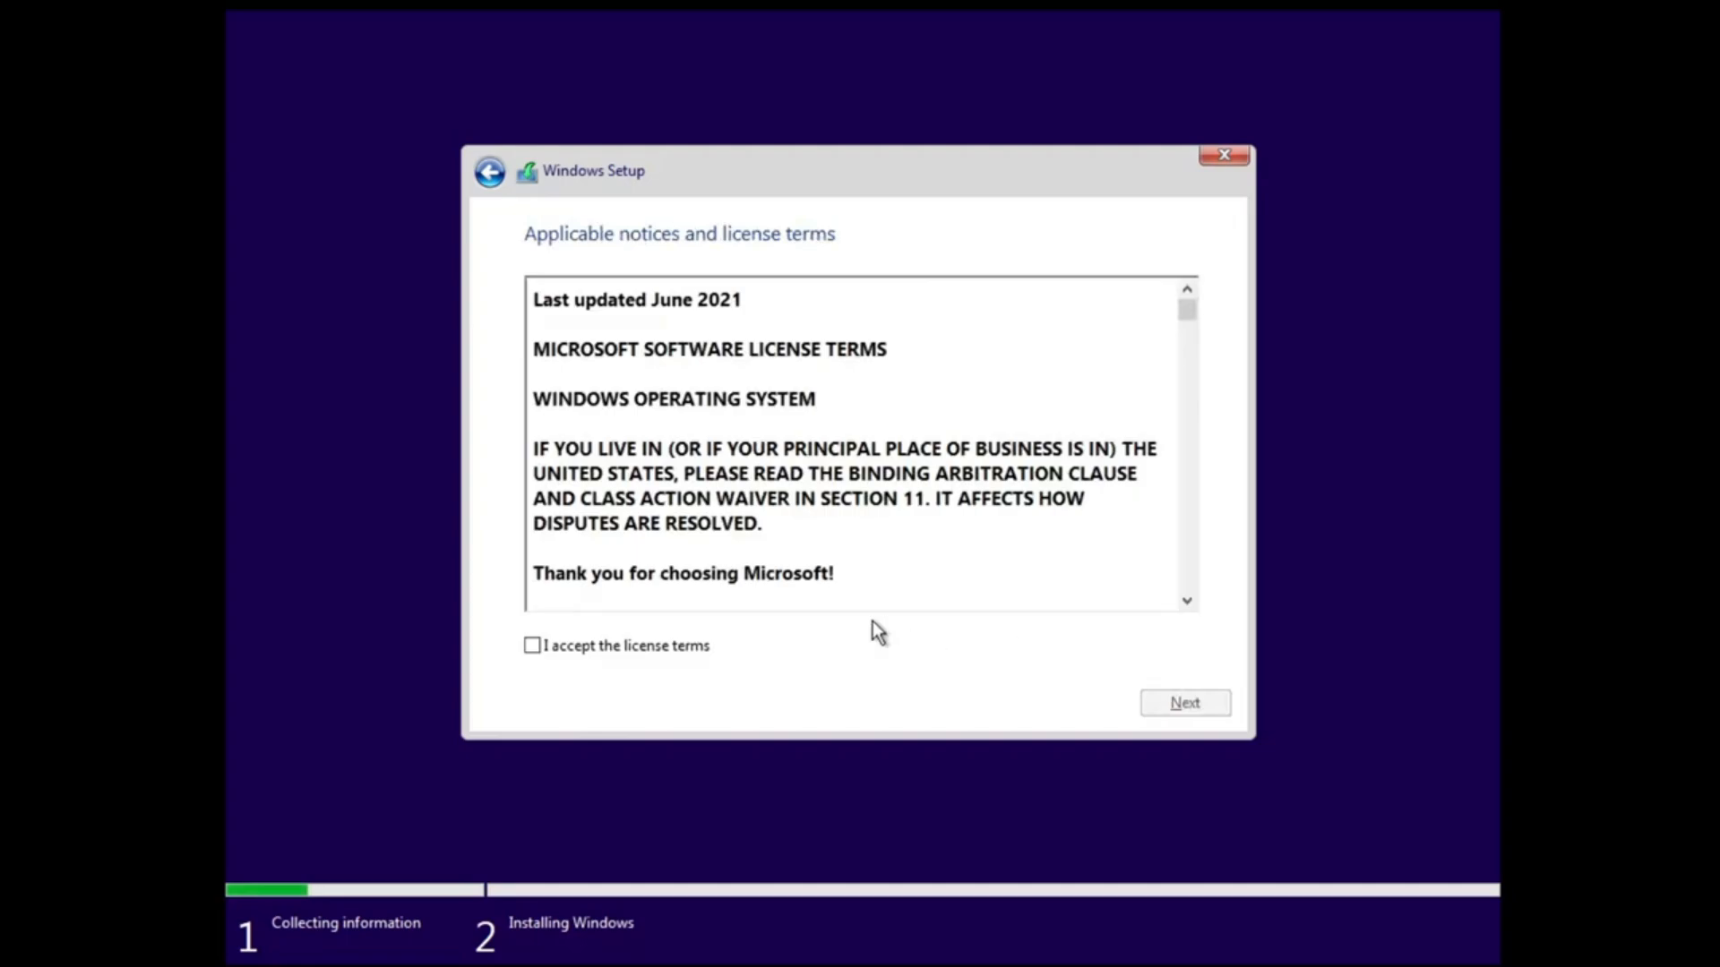
{"action": "left_click", "coordinate": [532, 645]}
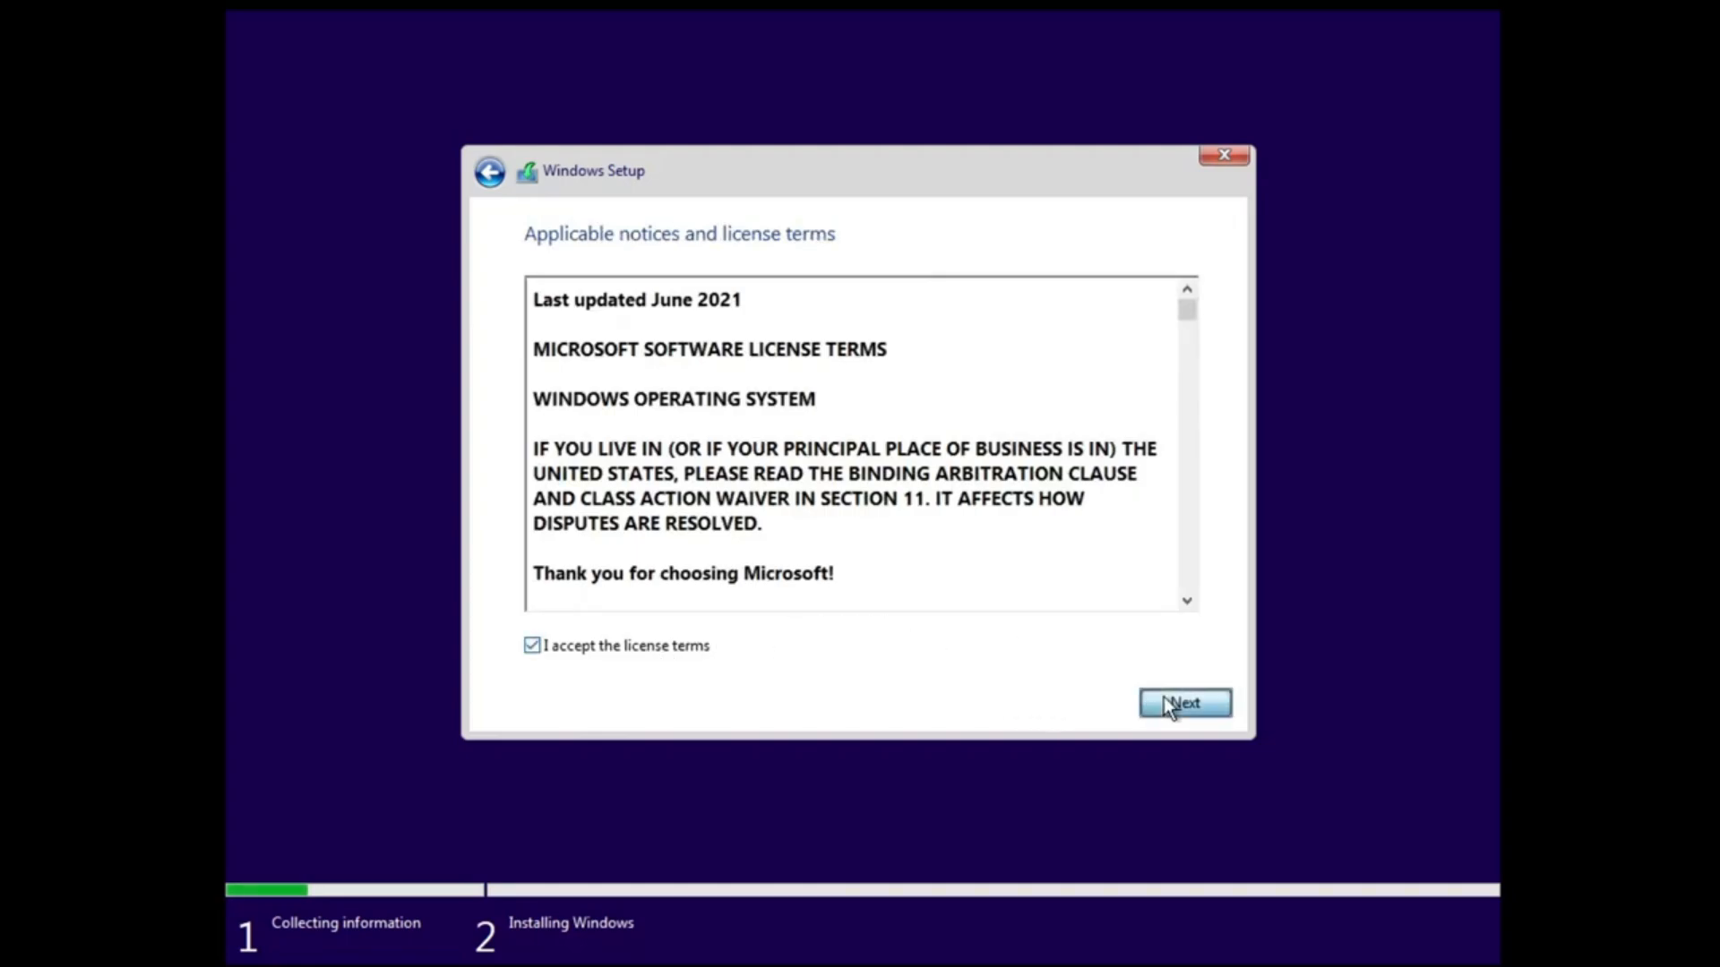
{"action": "left_click", "coordinate": [1184, 702]}
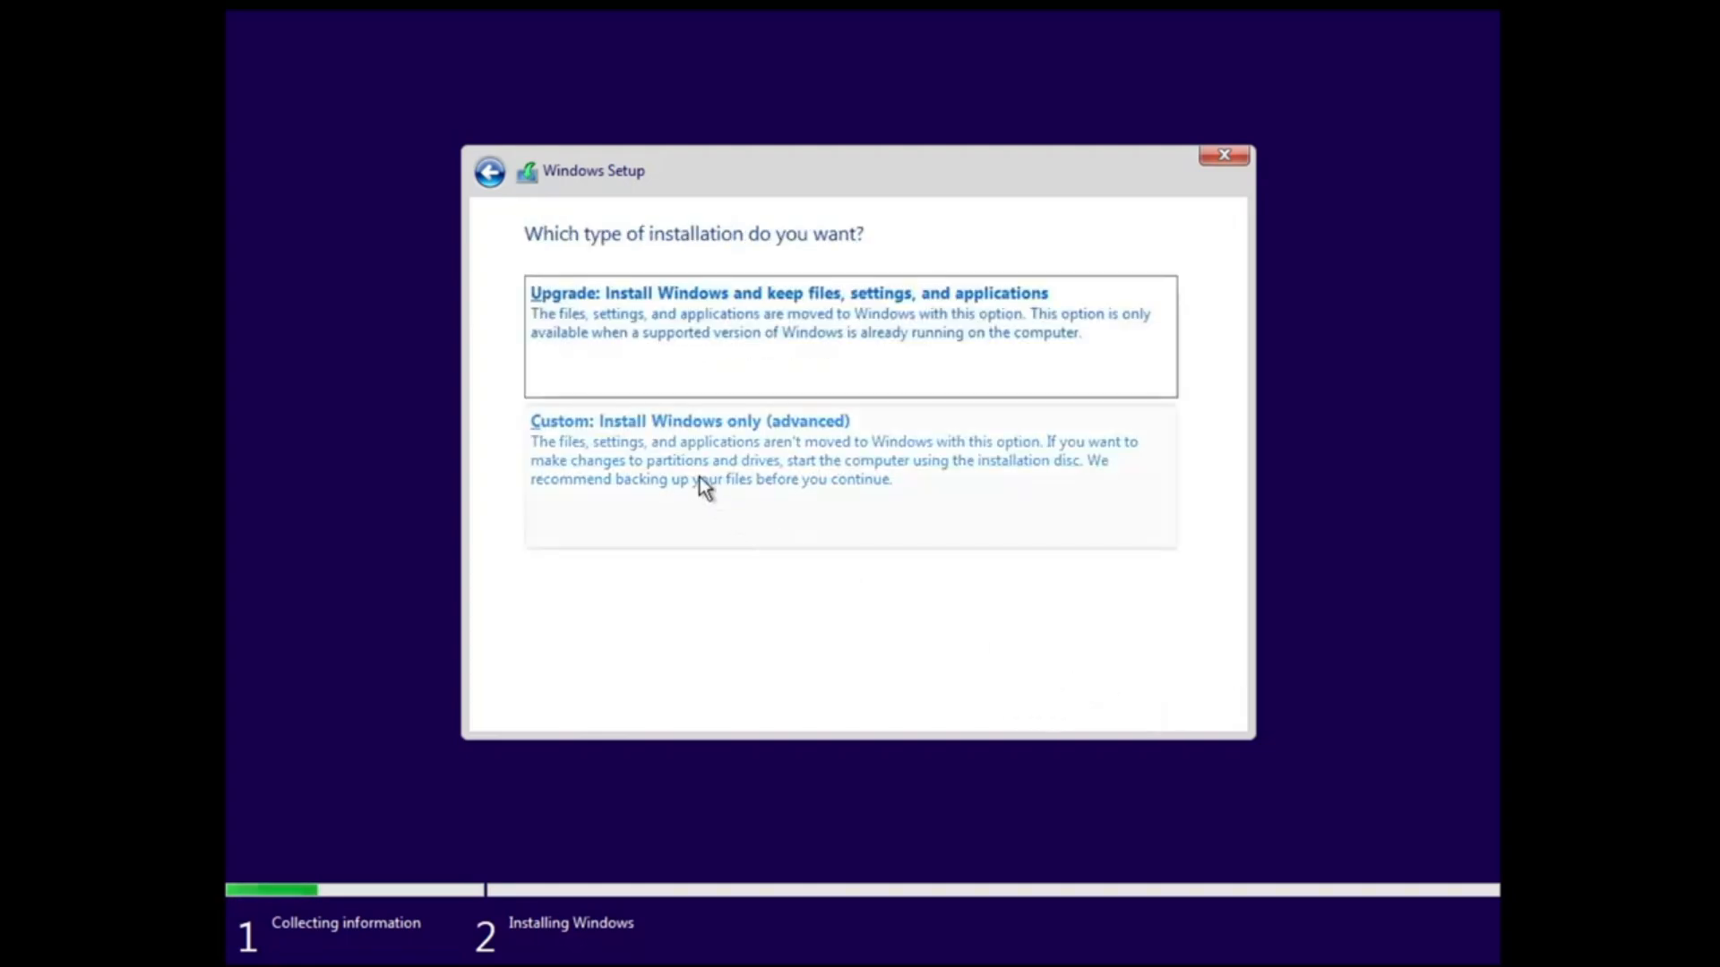
Step: Choose Custom install, delete Drive 0 Partitions 2 and 1, and install onto the 60 GB unallocated space
{"action": "left_click", "coordinate": [689, 420]}
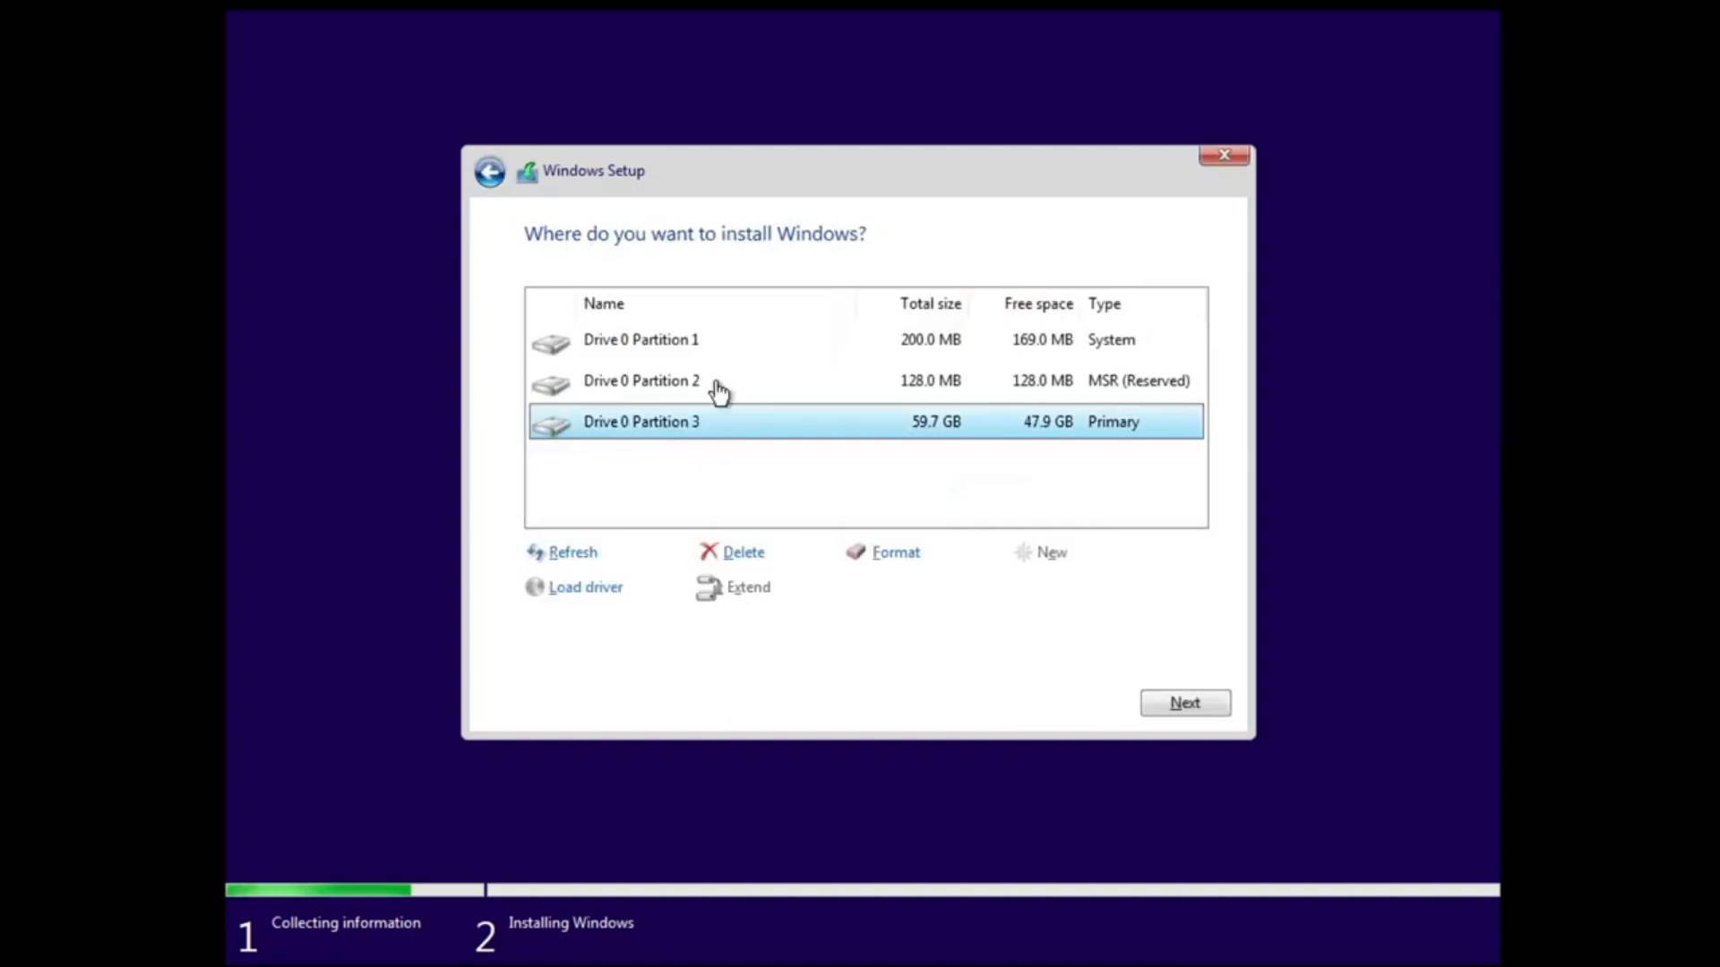
{"action": "mouse_move", "coordinate": [646, 380]}
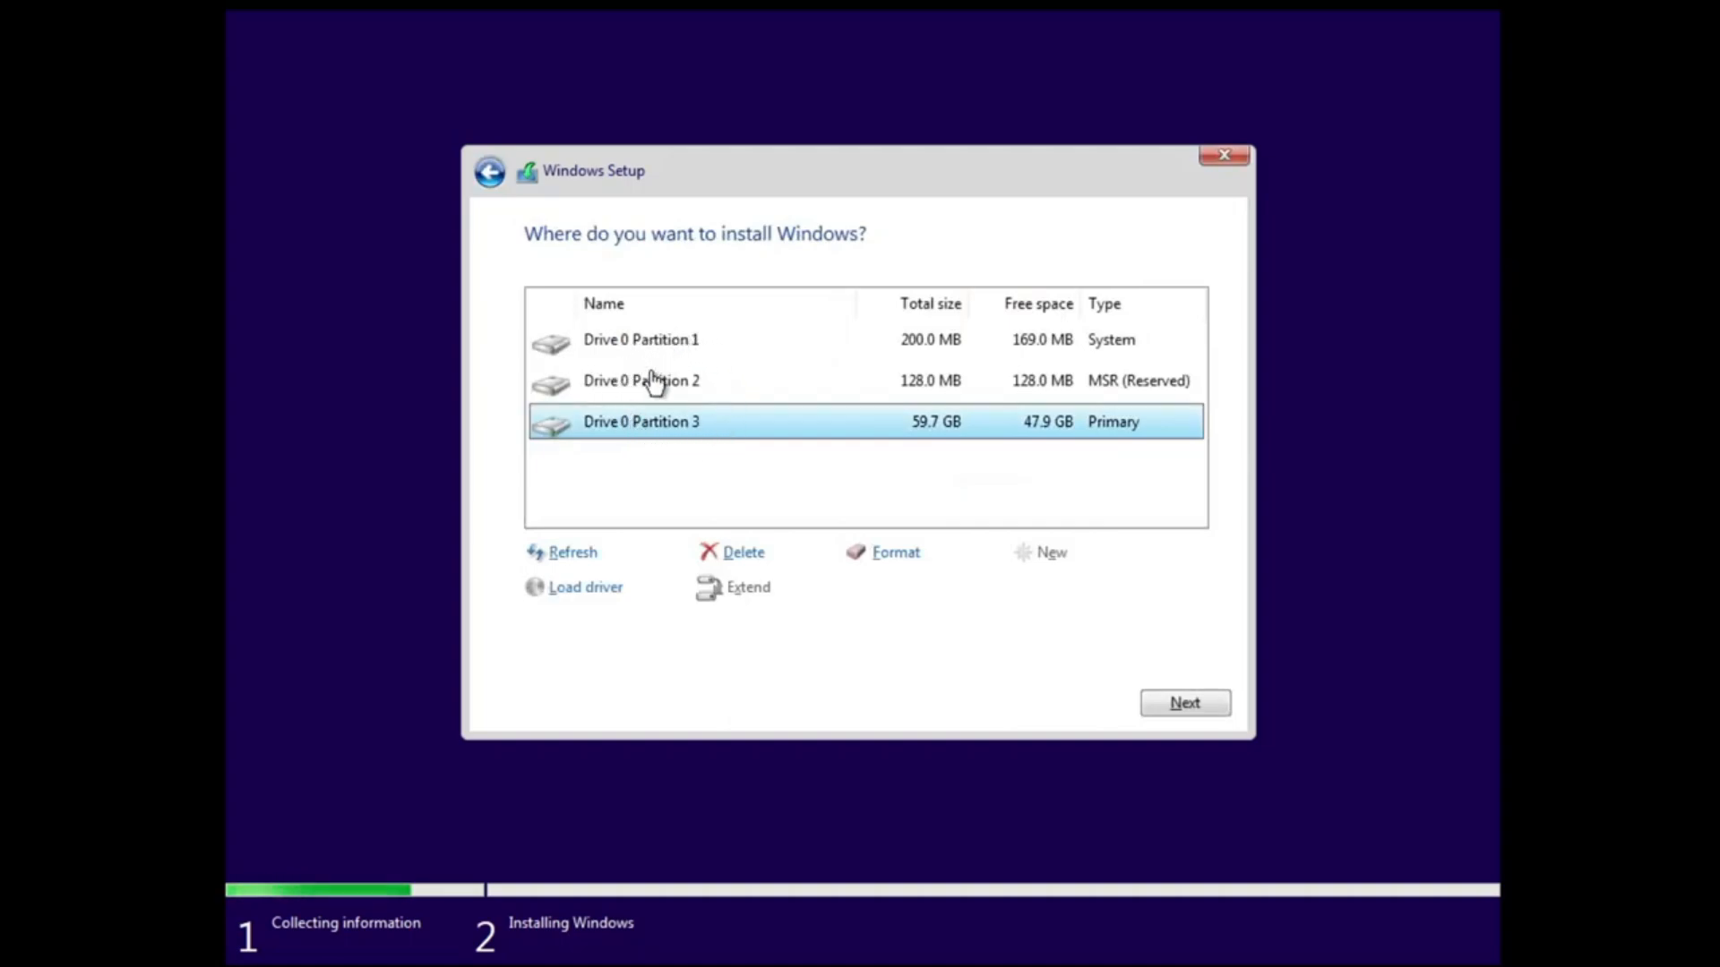
{"action": "mouse_move", "coordinate": [742, 446]}
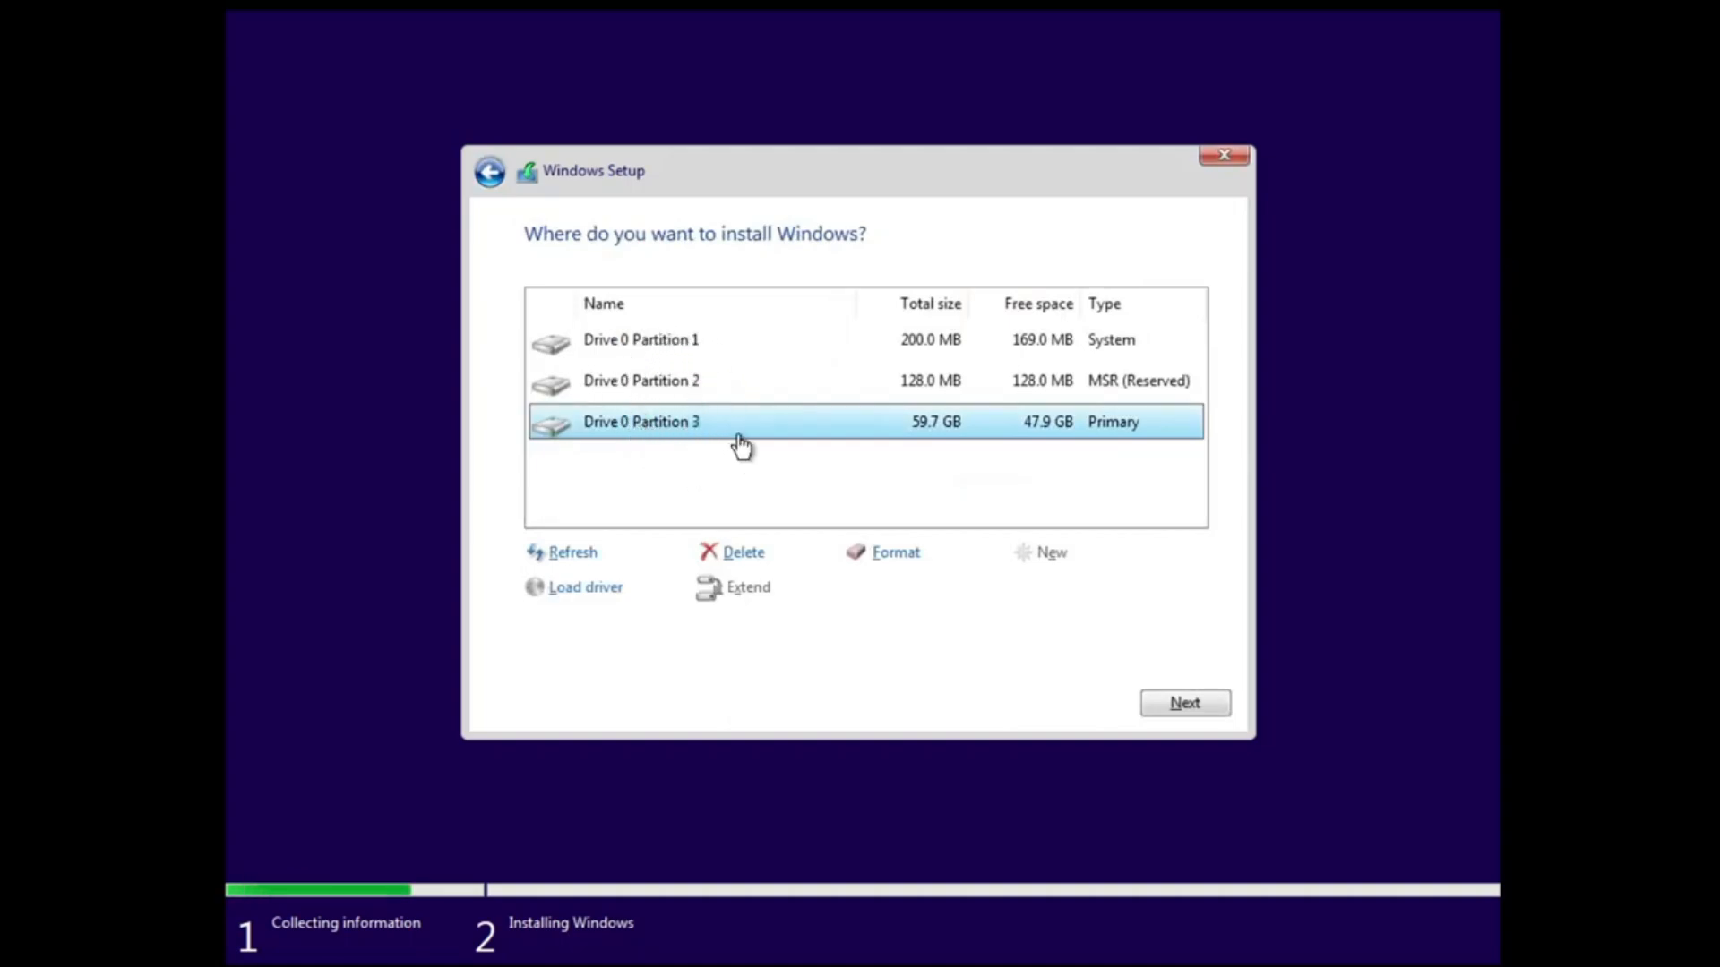
{"action": "mouse_move", "coordinate": [699, 376]}
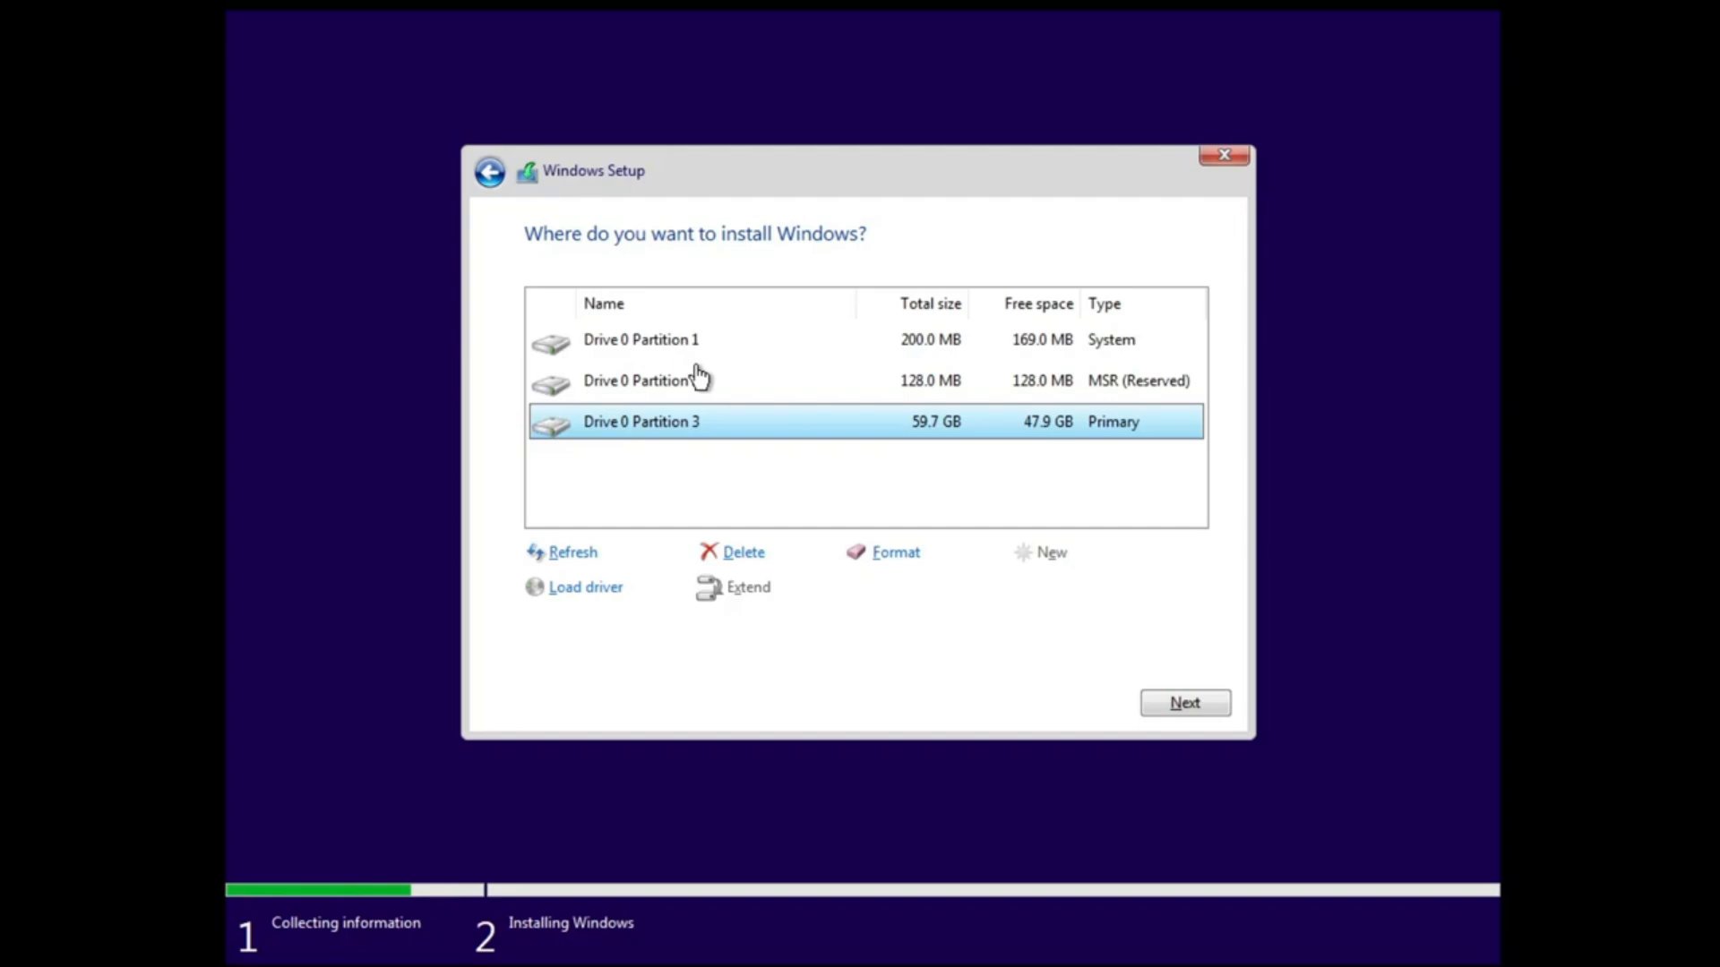
{"action": "mouse_move", "coordinate": [729, 409]}
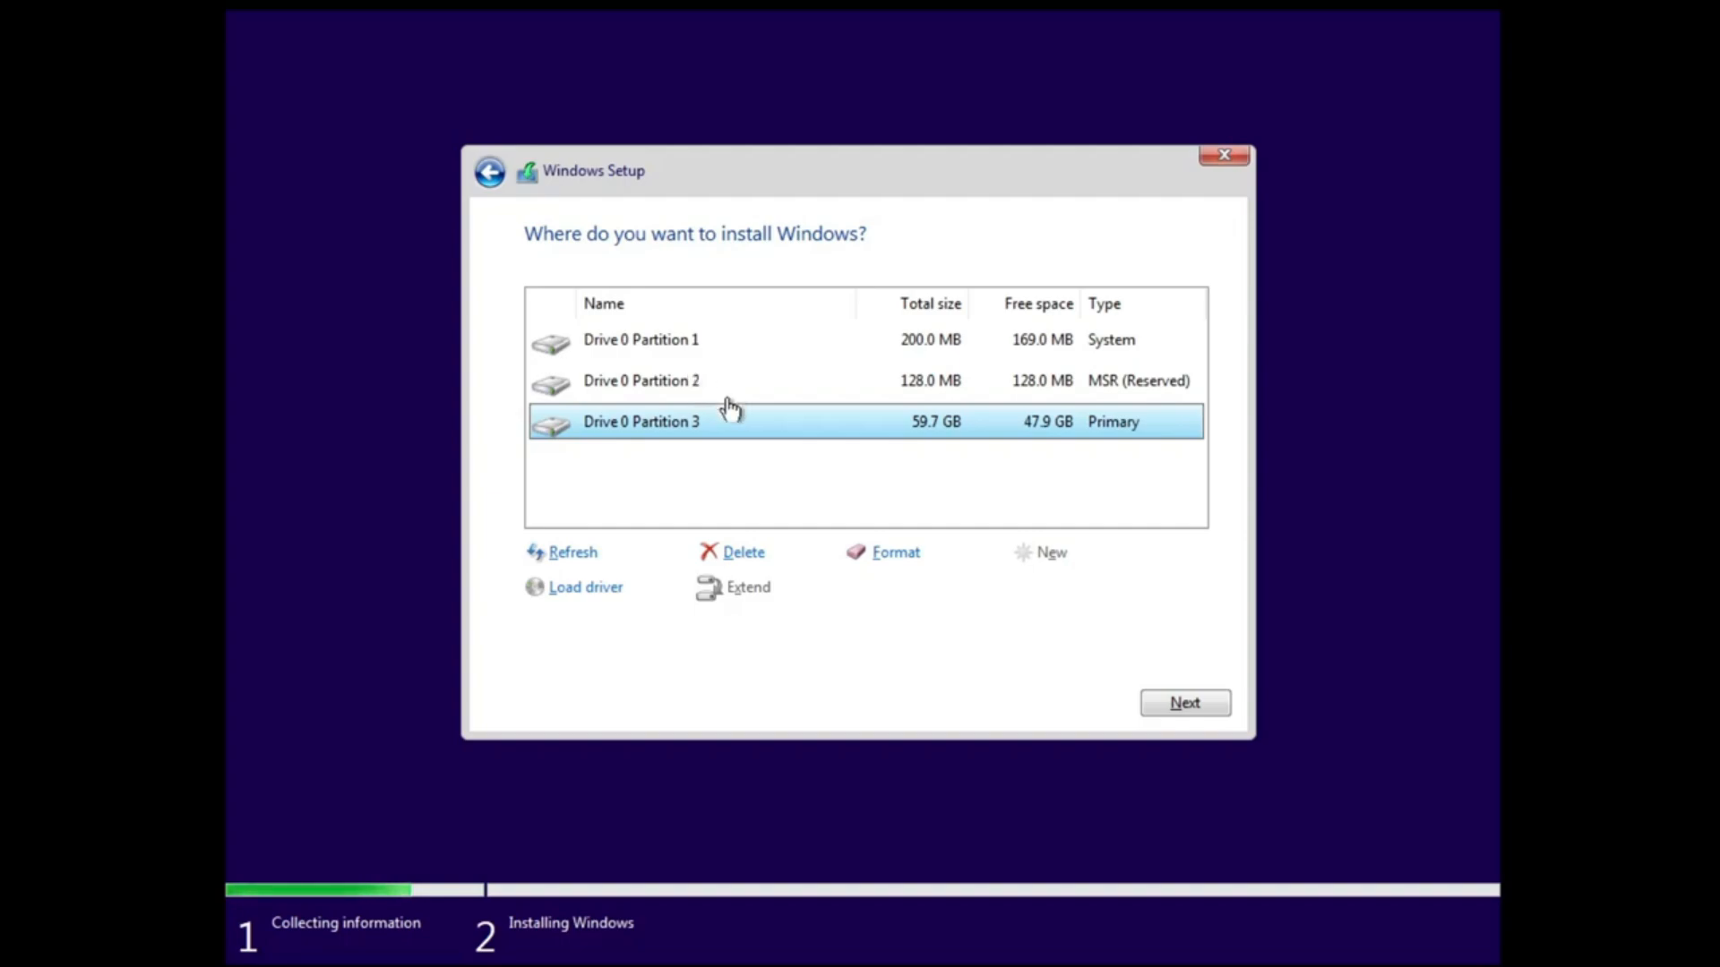
{"action": "mouse_move", "coordinate": [742, 557]}
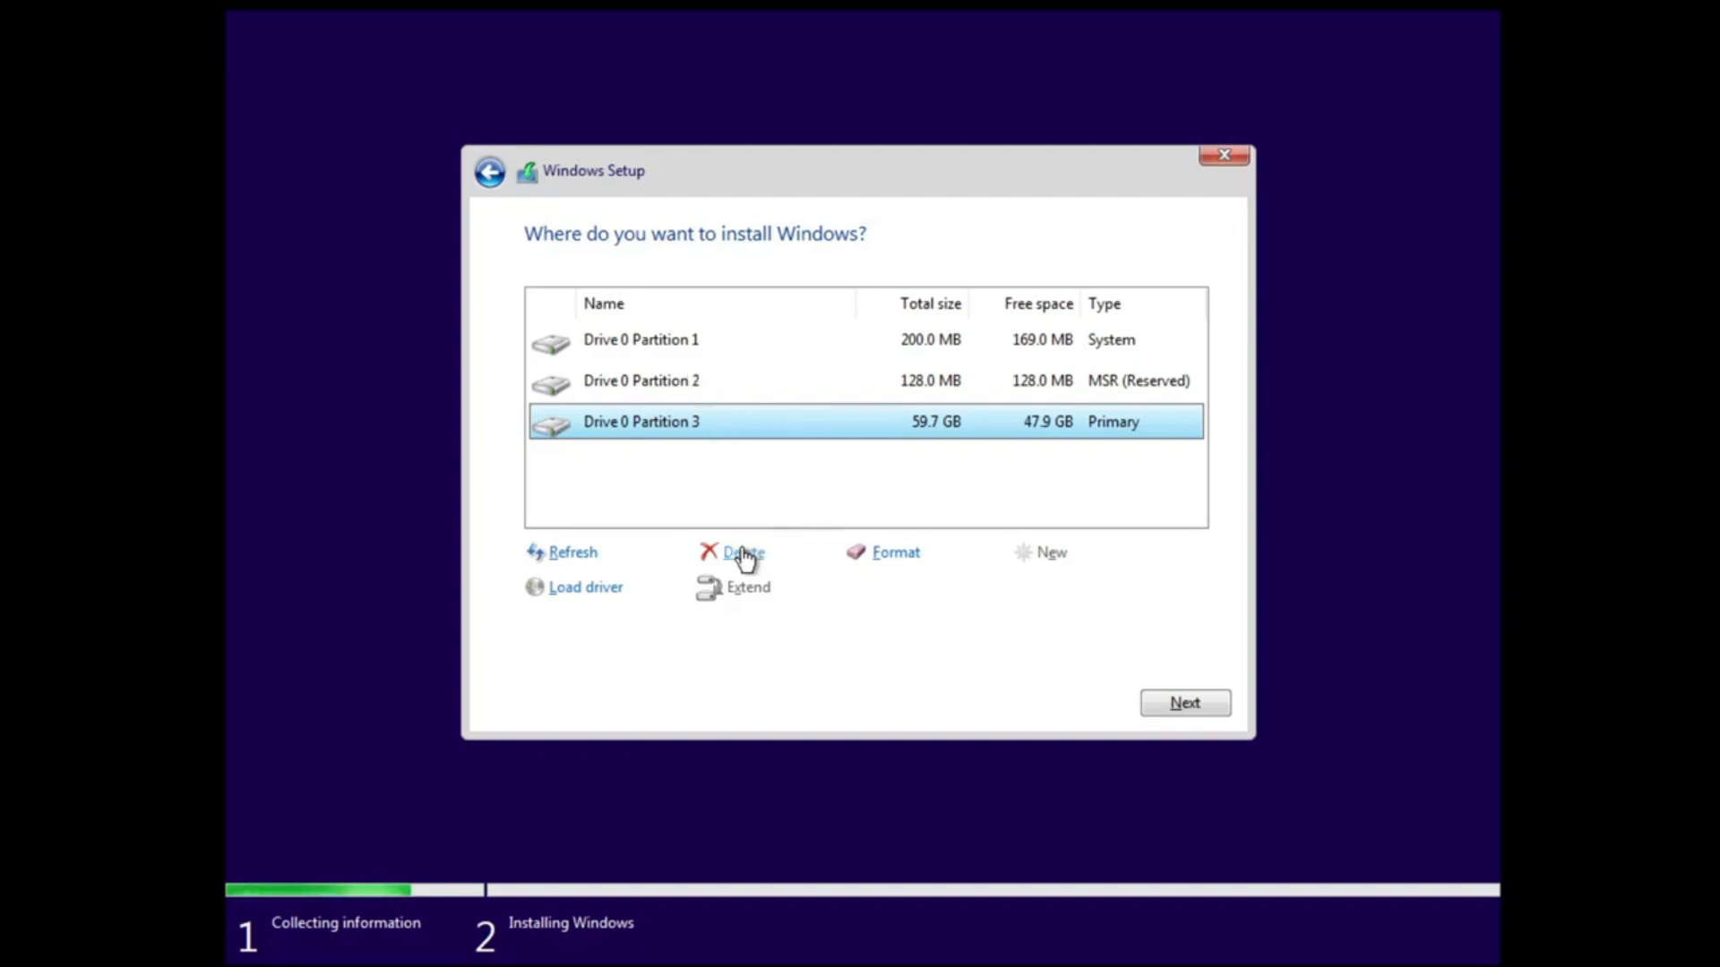
{"action": "mouse_move", "coordinate": [950, 517]}
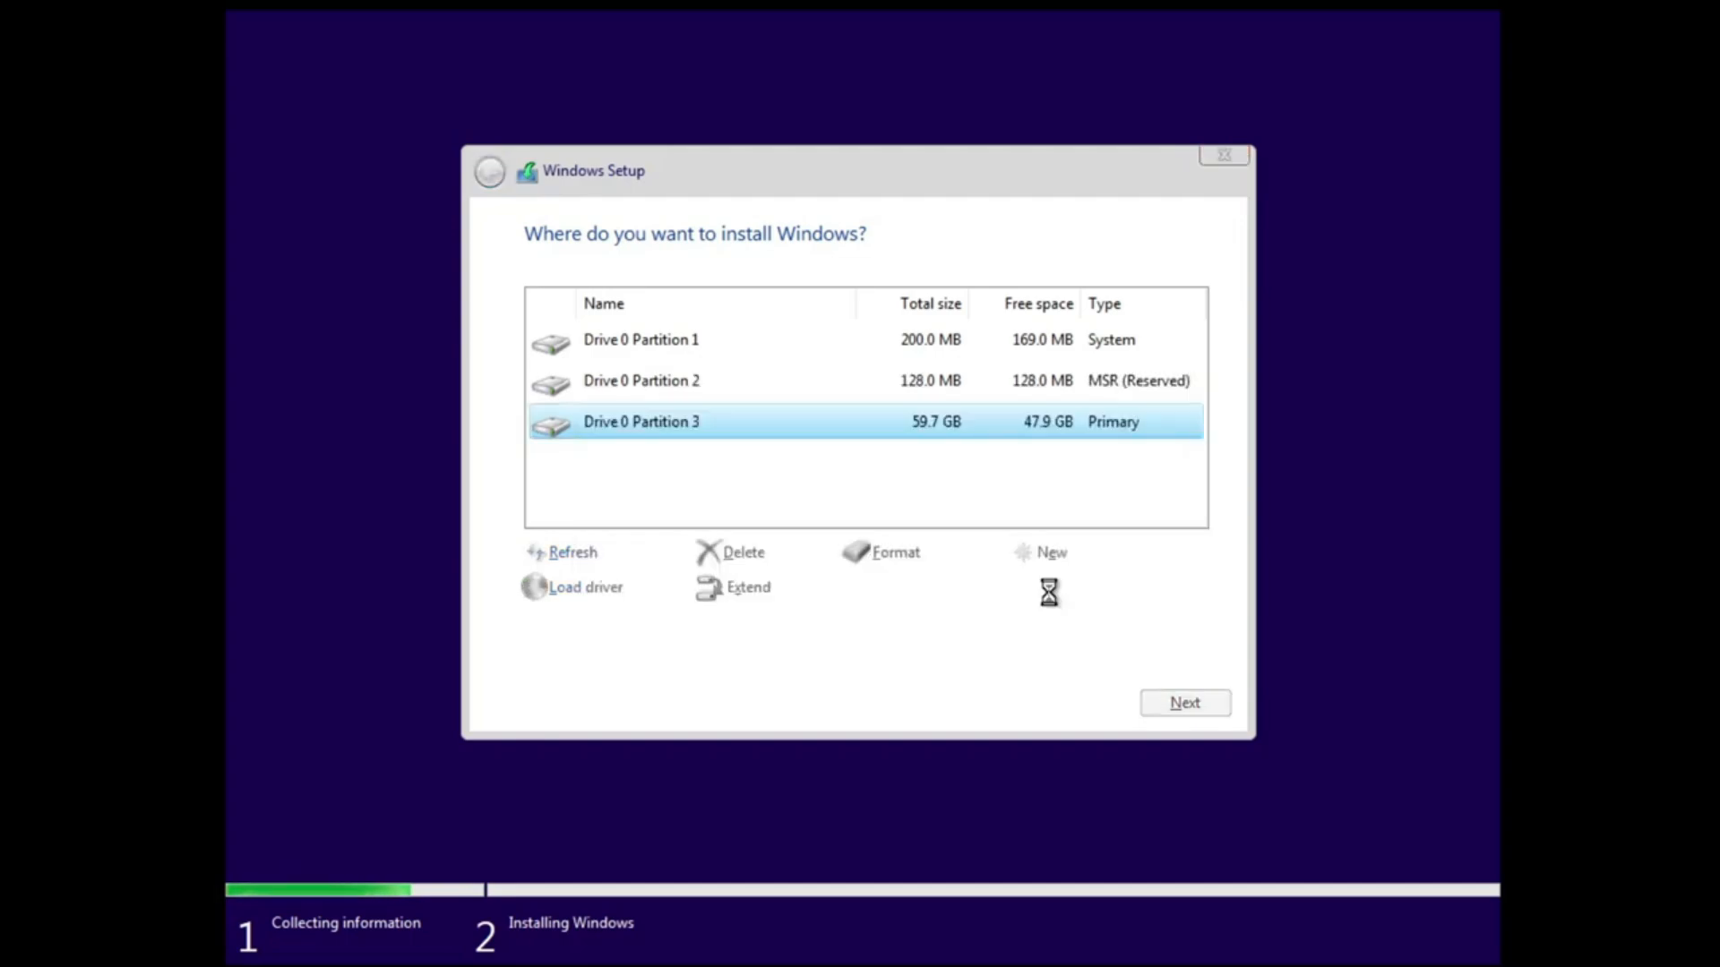
{"action": "left_click", "coordinate": [743, 552]}
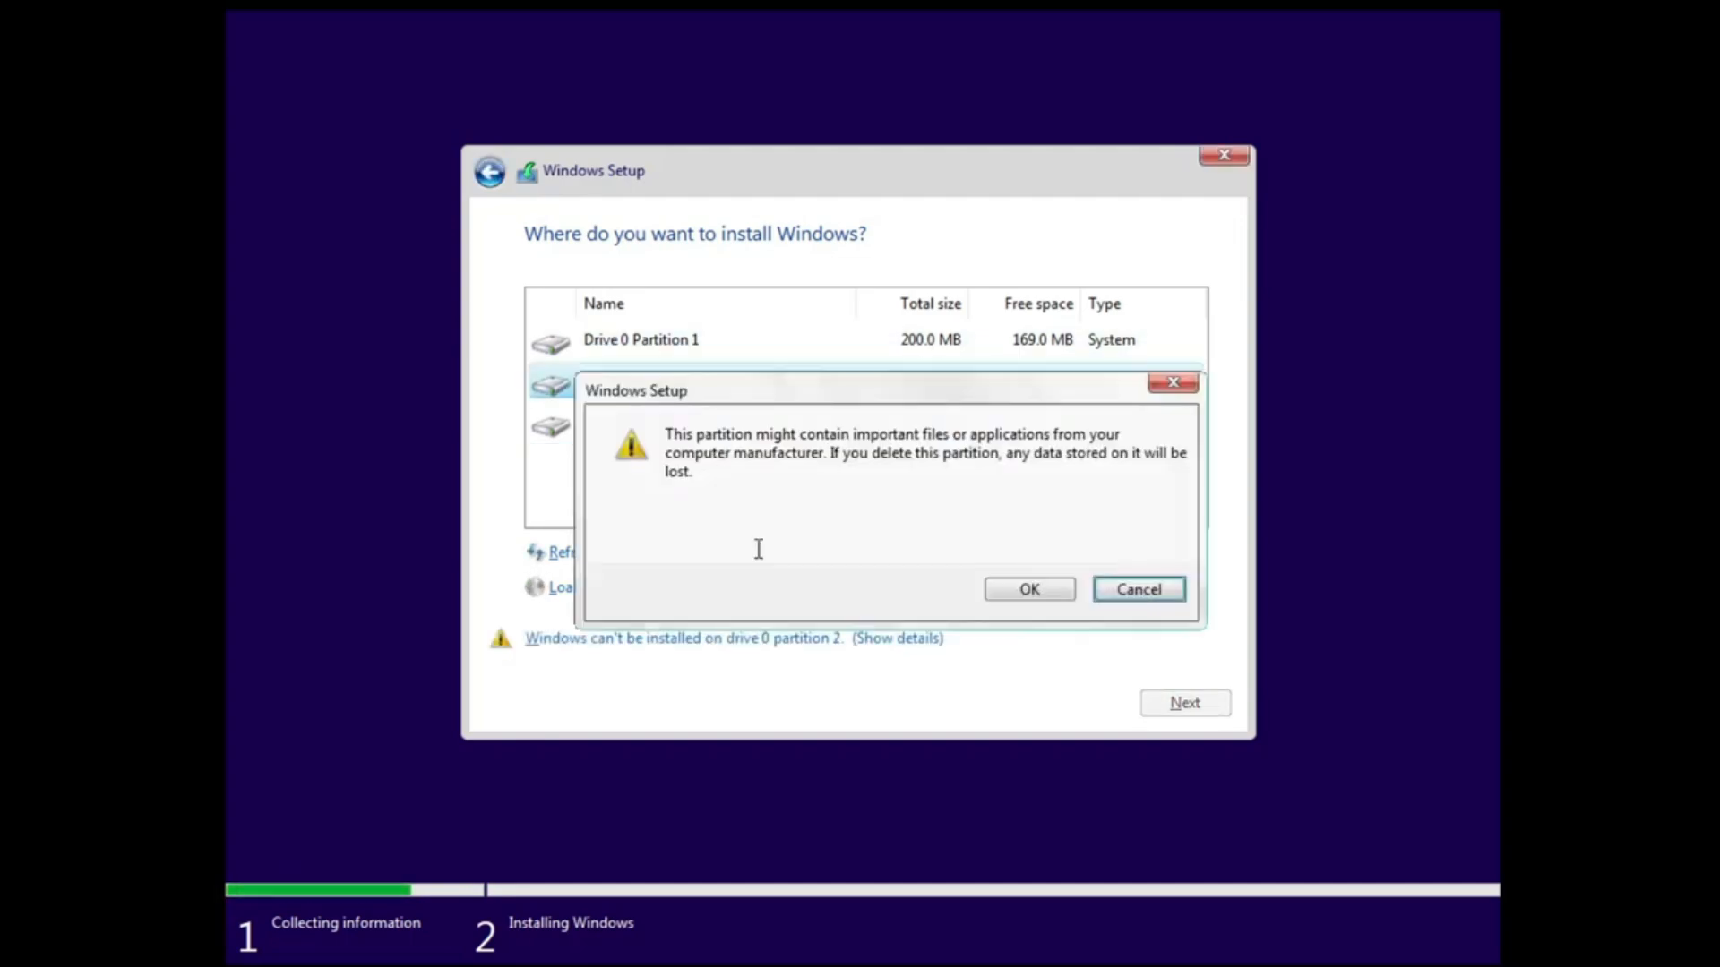
{"action": "left_click", "coordinate": [1027, 590]}
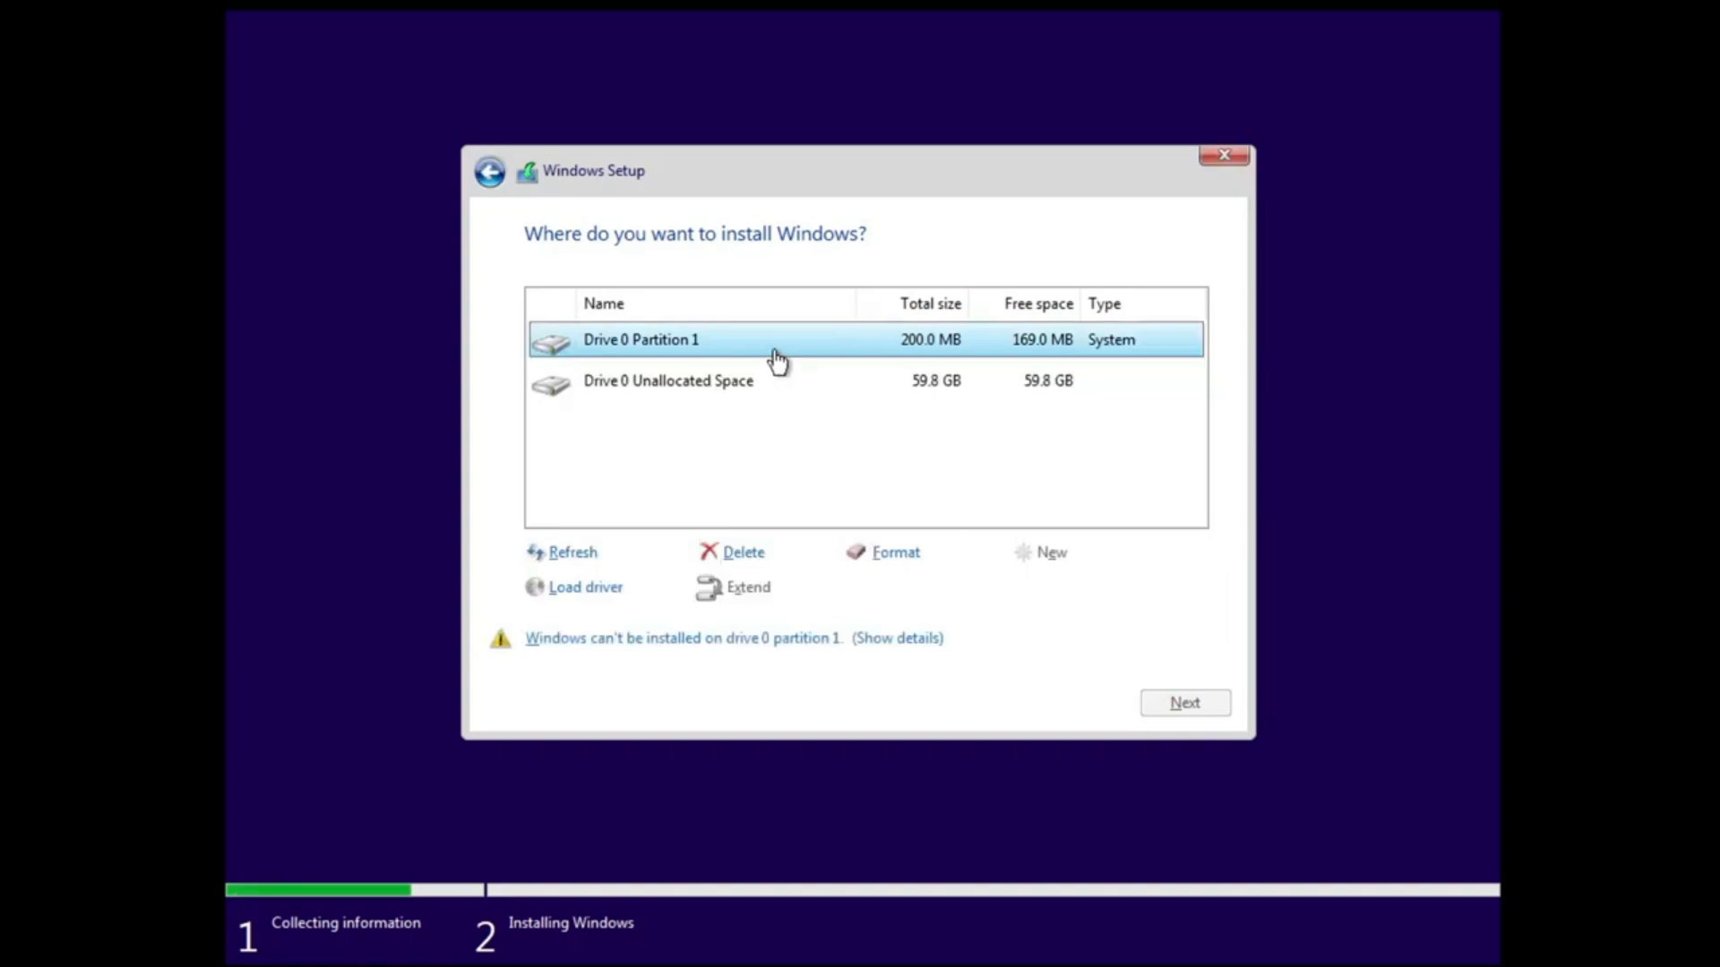
{"action": "left_click", "coordinate": [731, 552]}
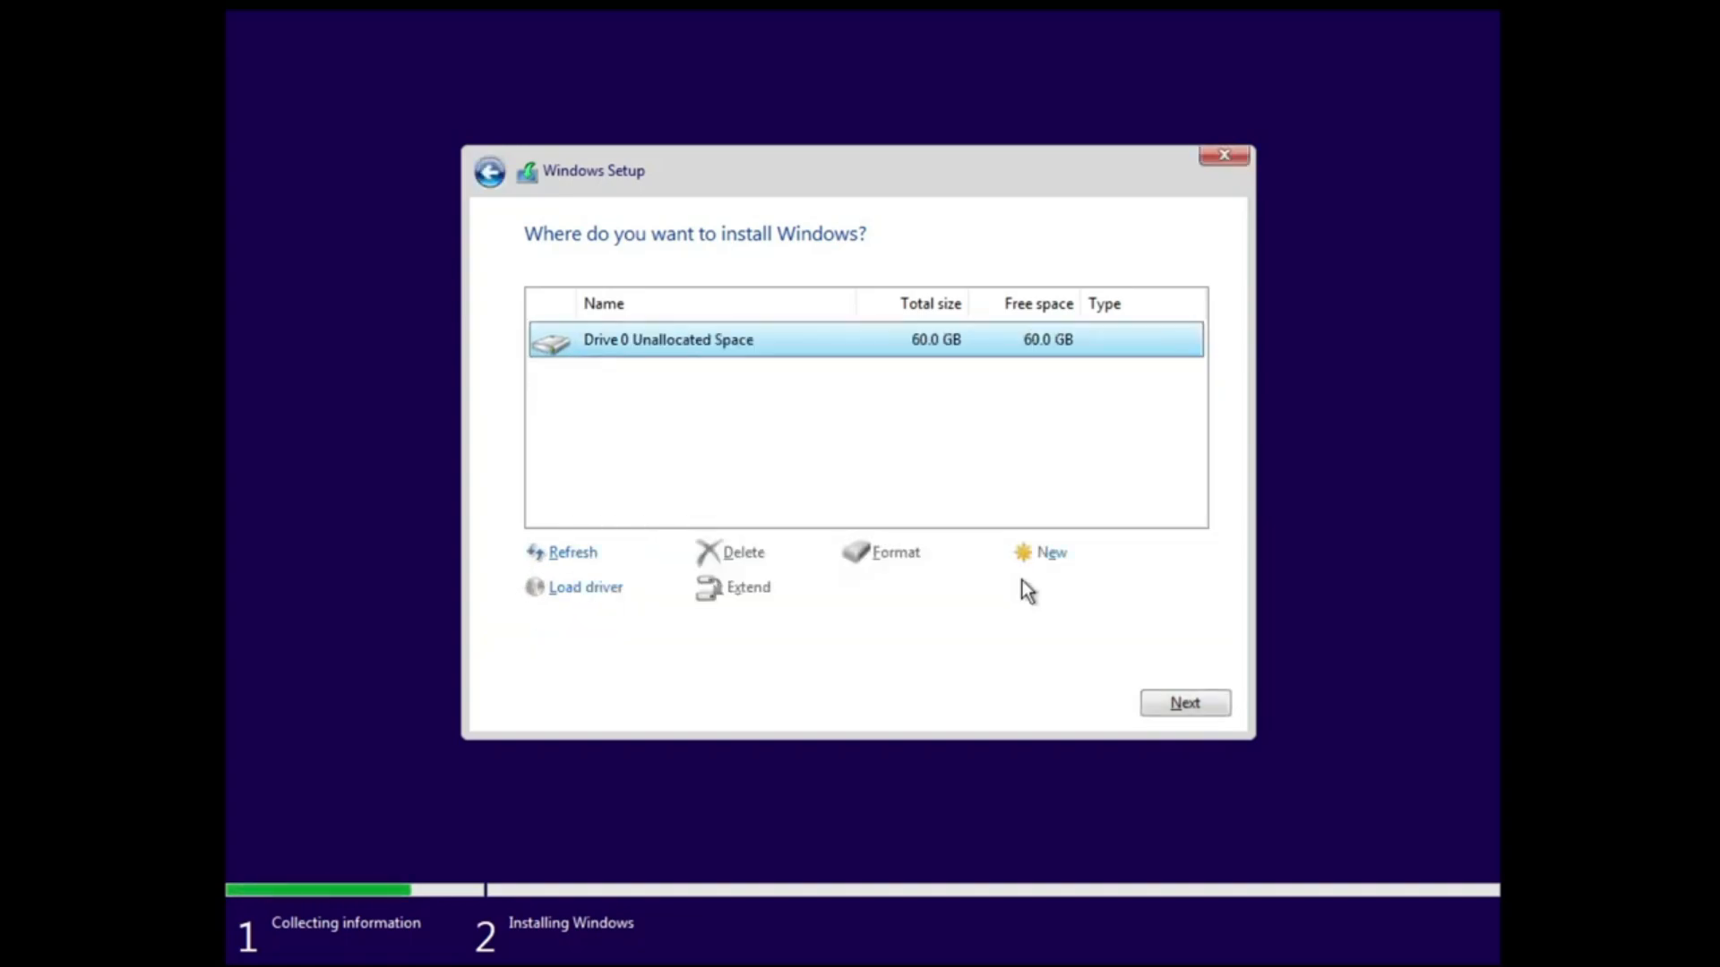
{"action": "left_click", "coordinate": [764, 401]}
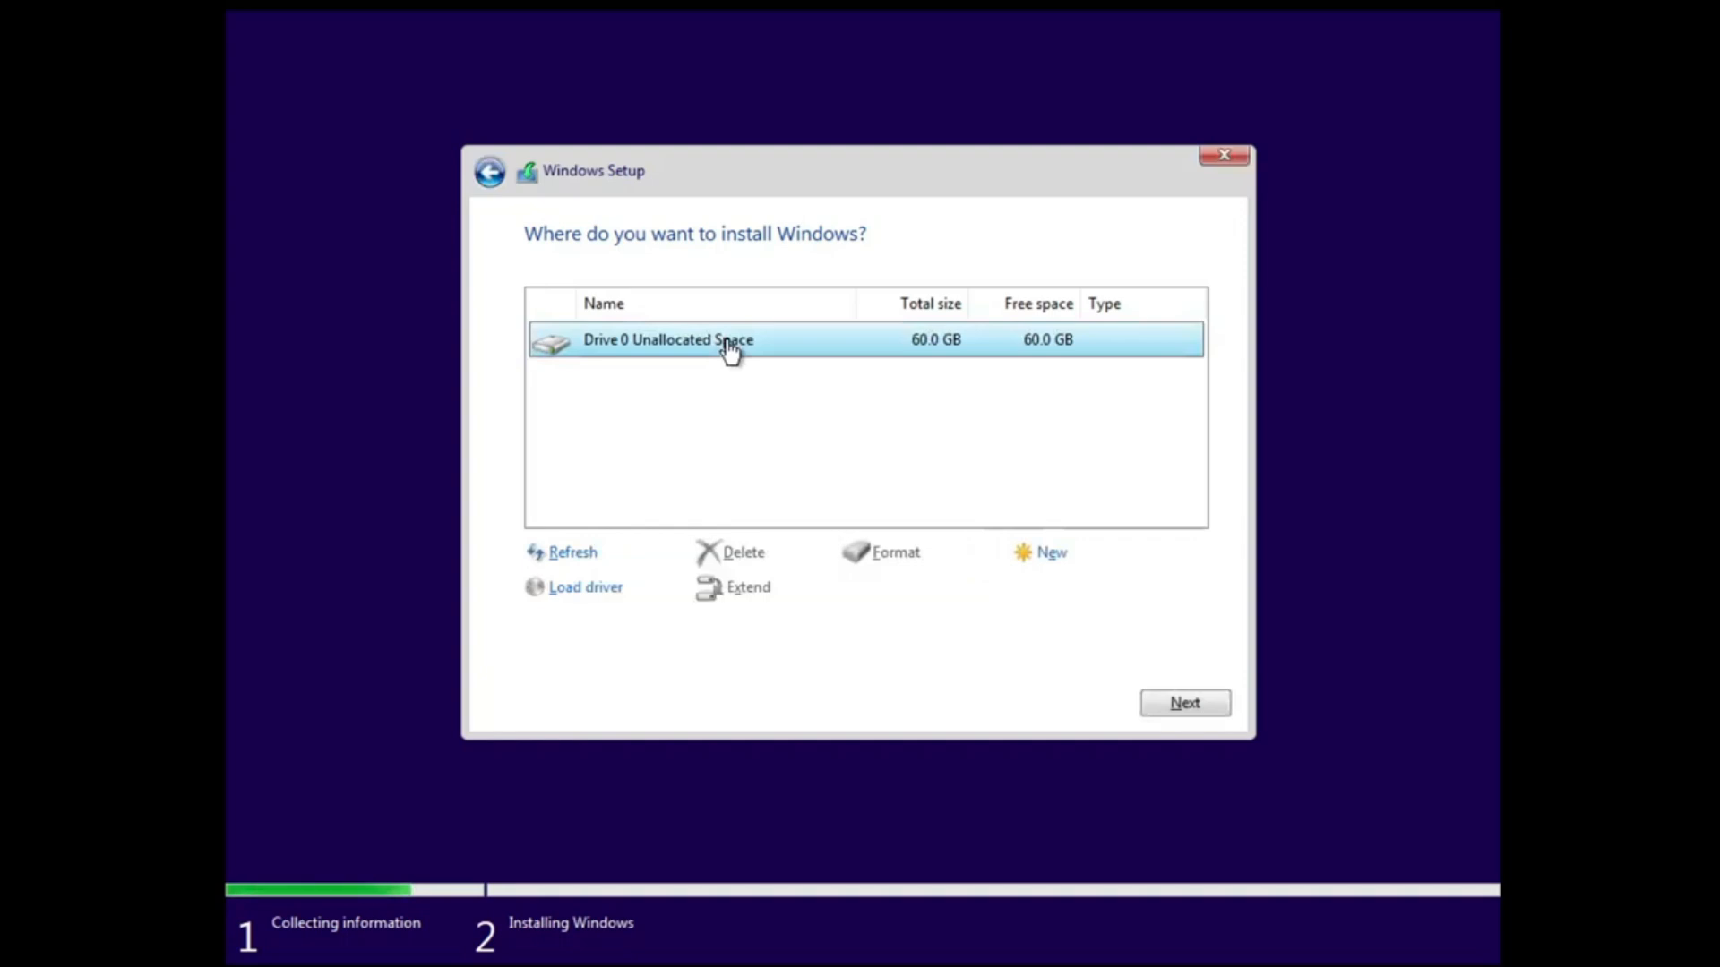
{"action": "left_click", "coordinate": [1184, 702]}
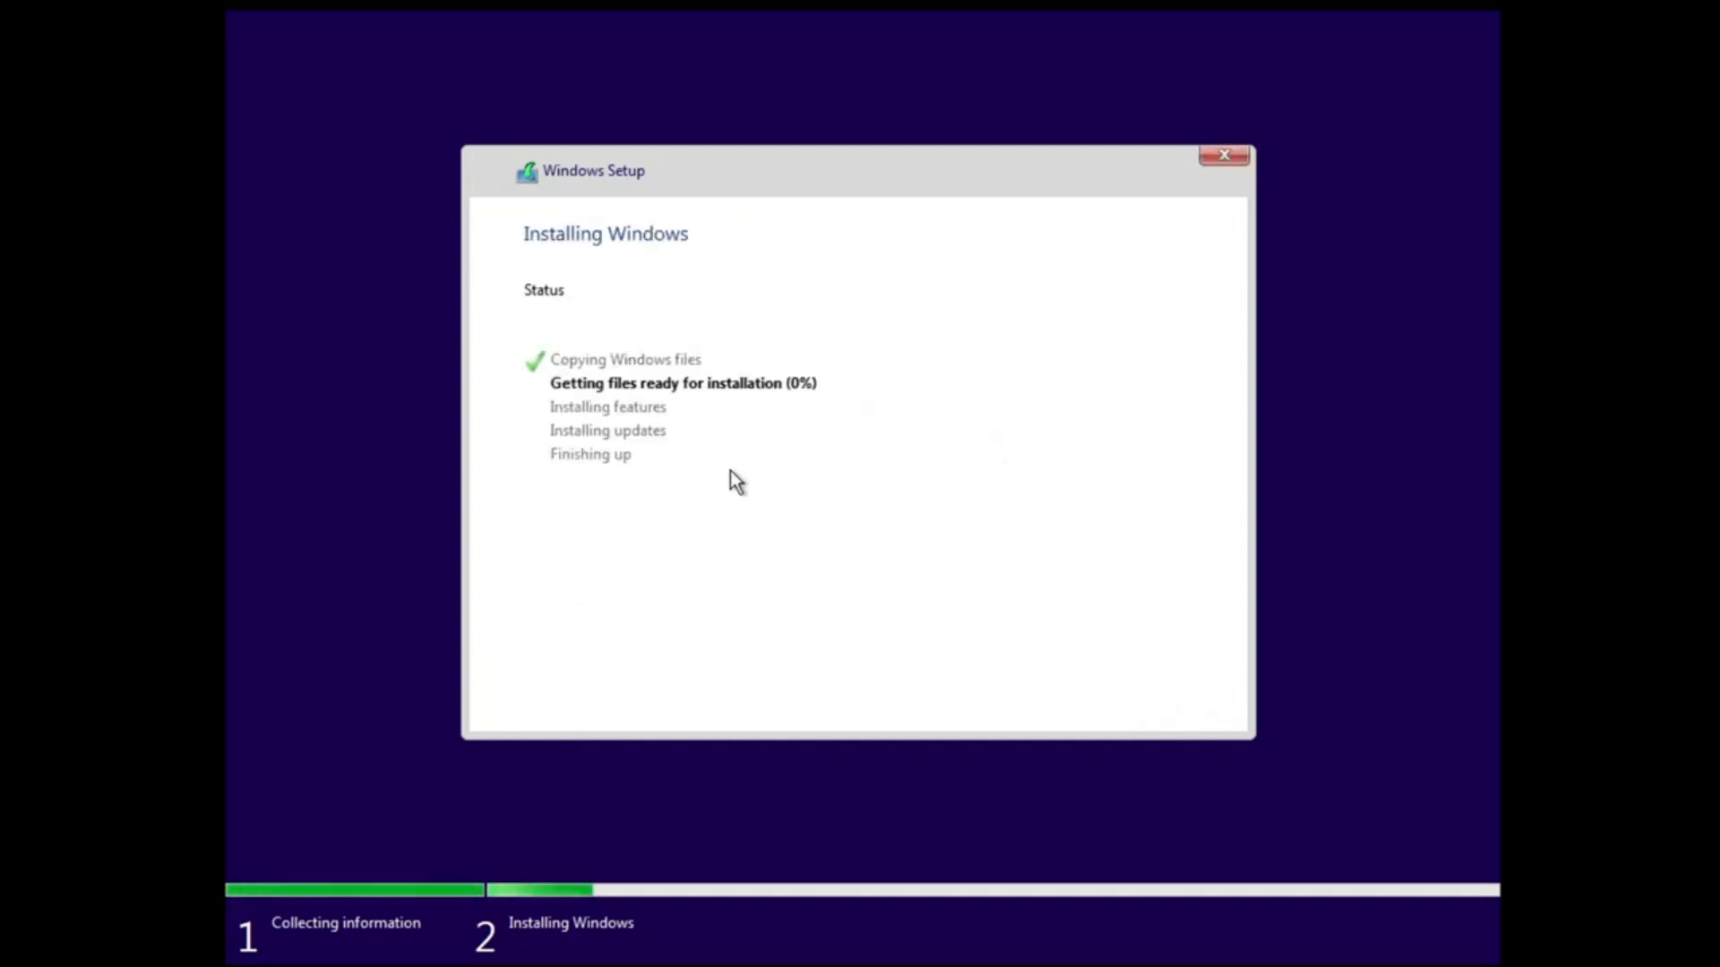
{"action": "mouse_move", "coordinate": [773, 591]}
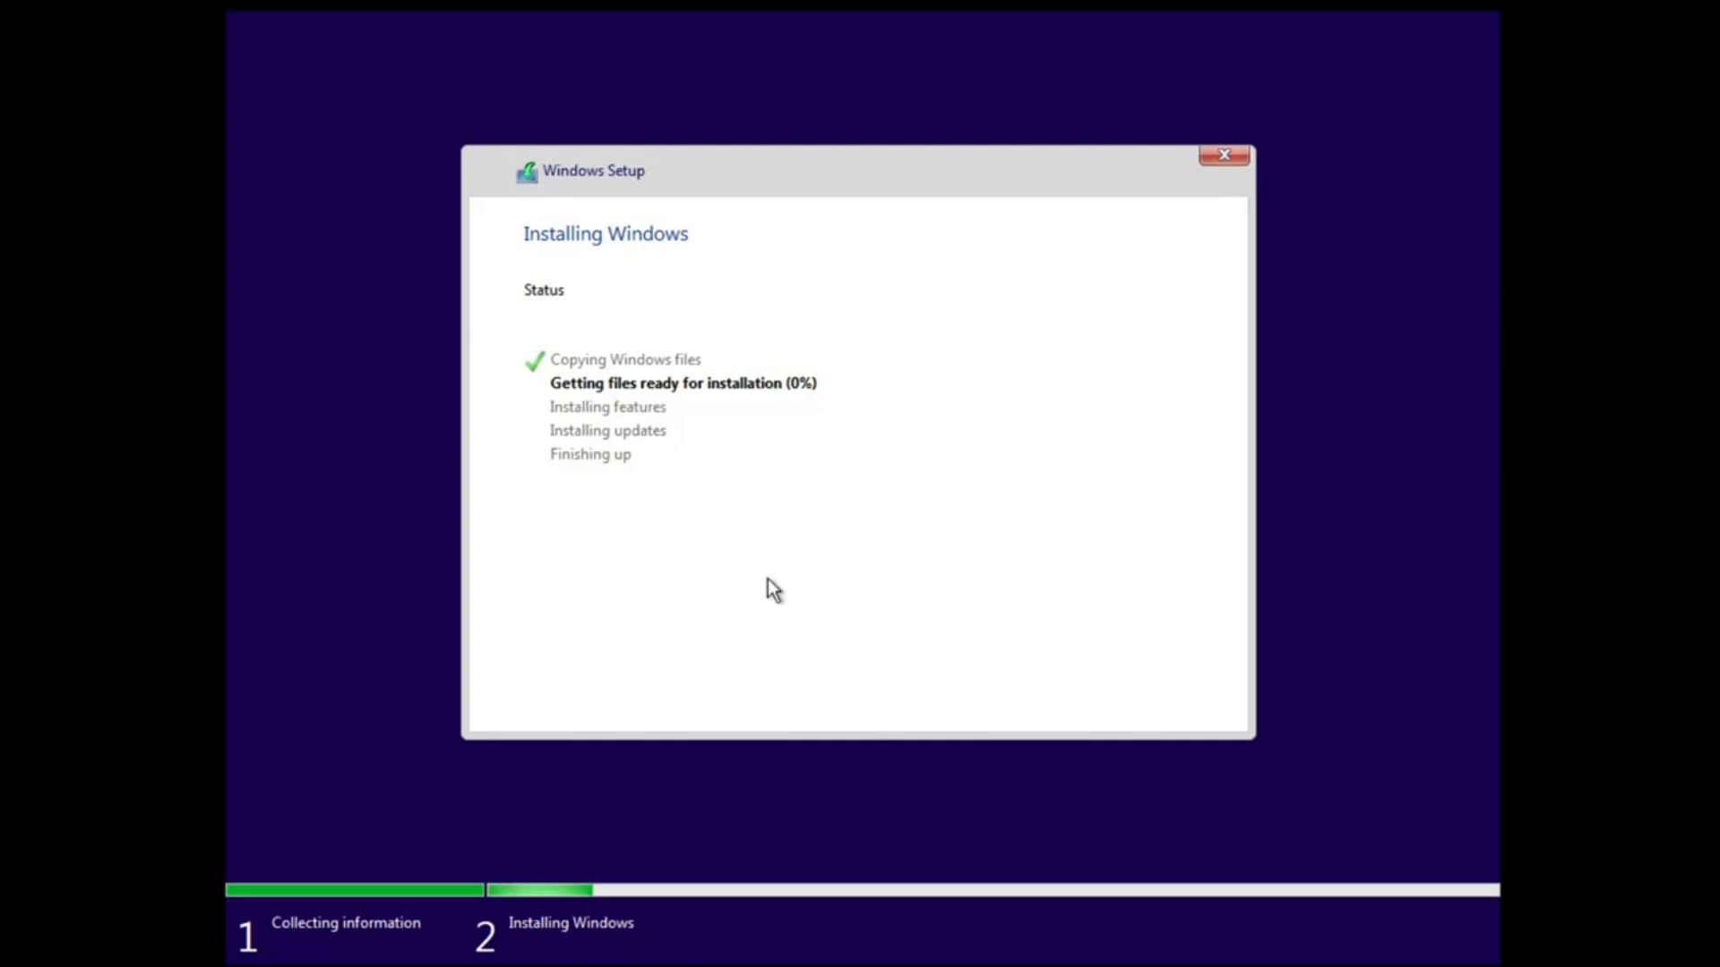
{"action": "mouse_move", "coordinate": [721, 483]}
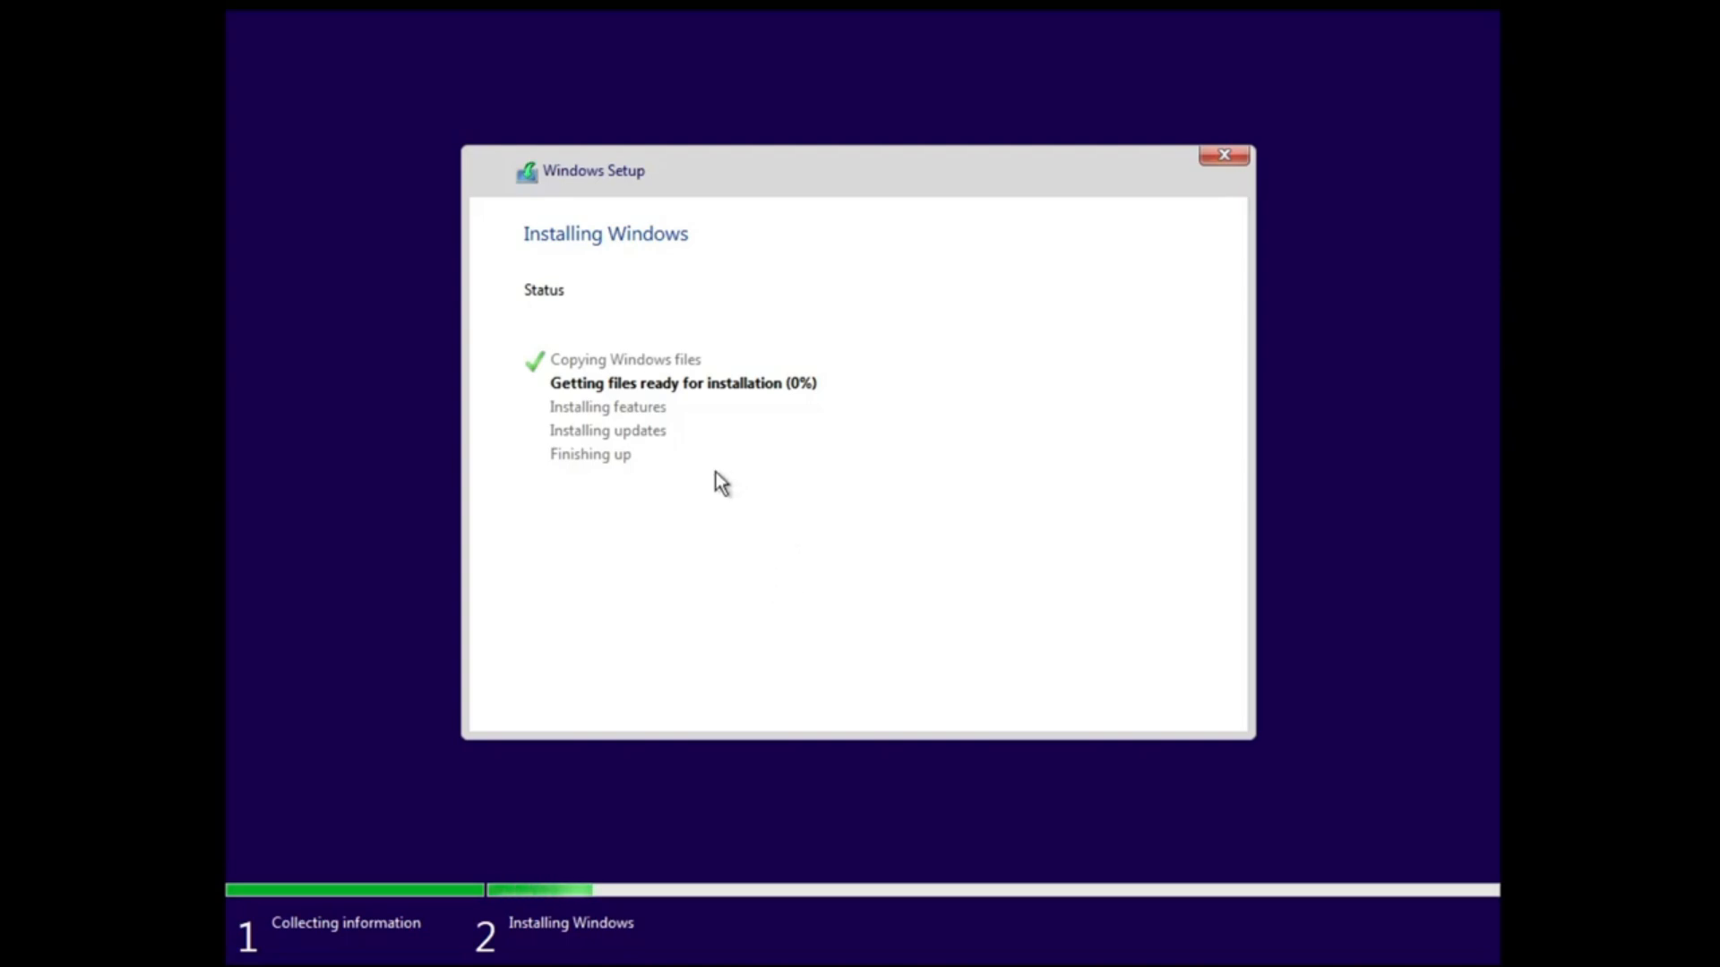
{"action": "mouse_move", "coordinate": [781, 440]}
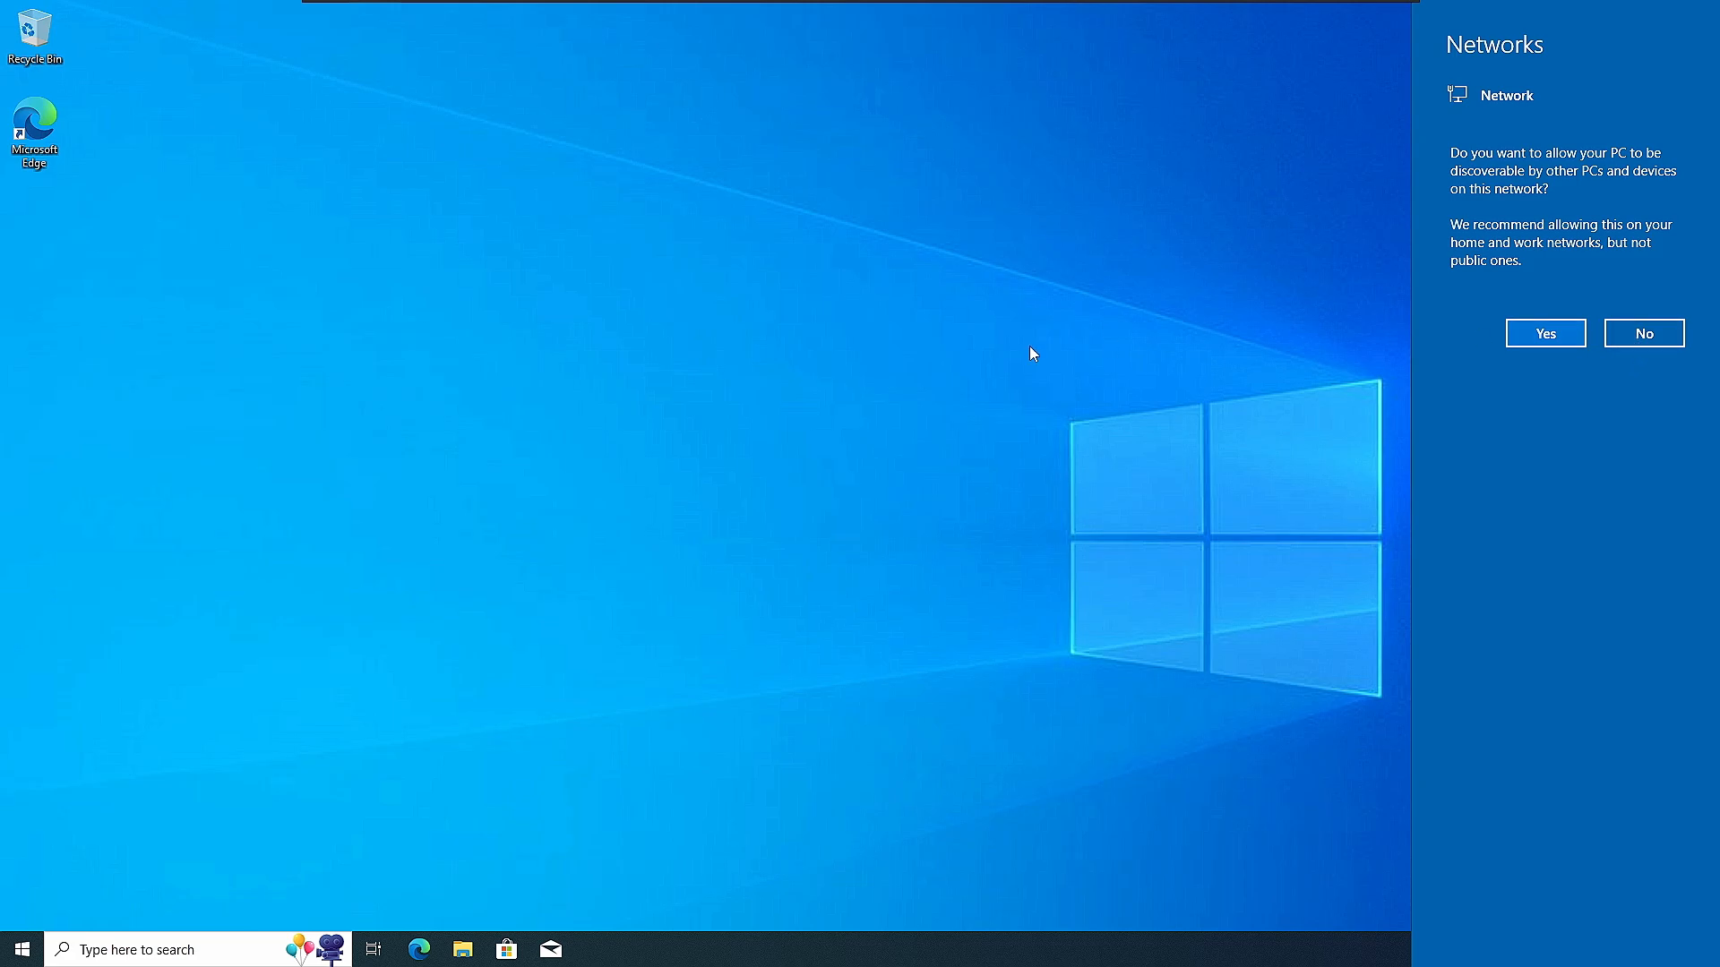
{"action": "mouse_move", "coordinate": [880, 495]}
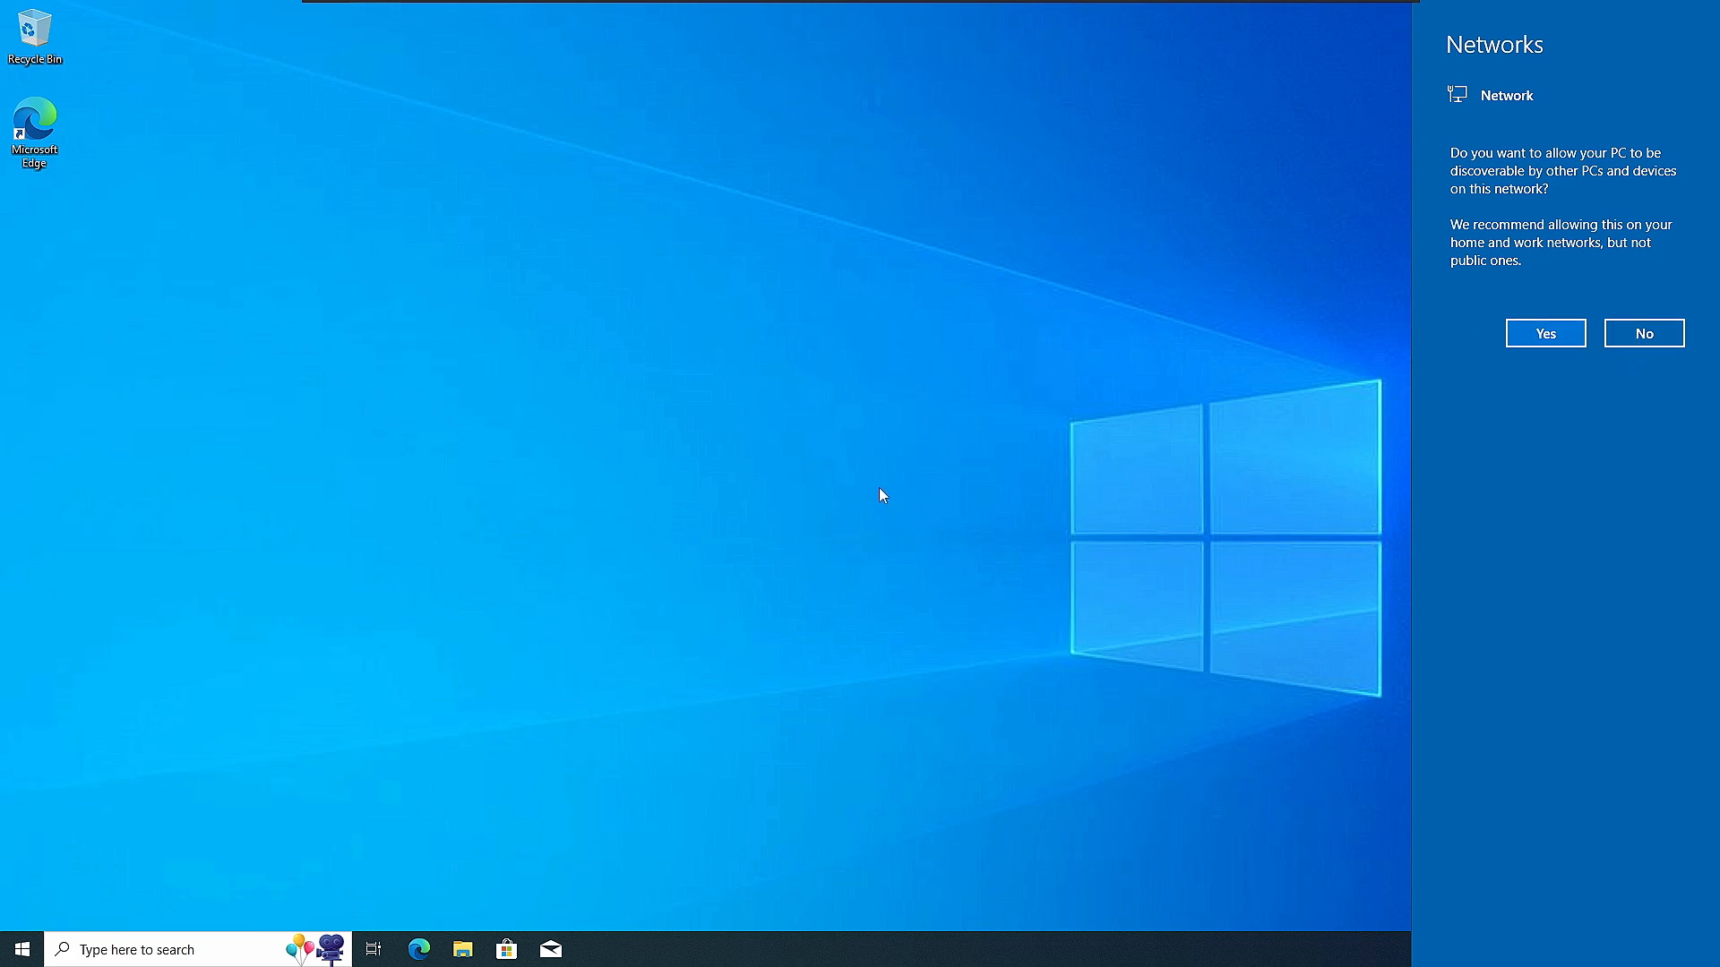
{"action": "mouse_move", "coordinate": [866, 493]}
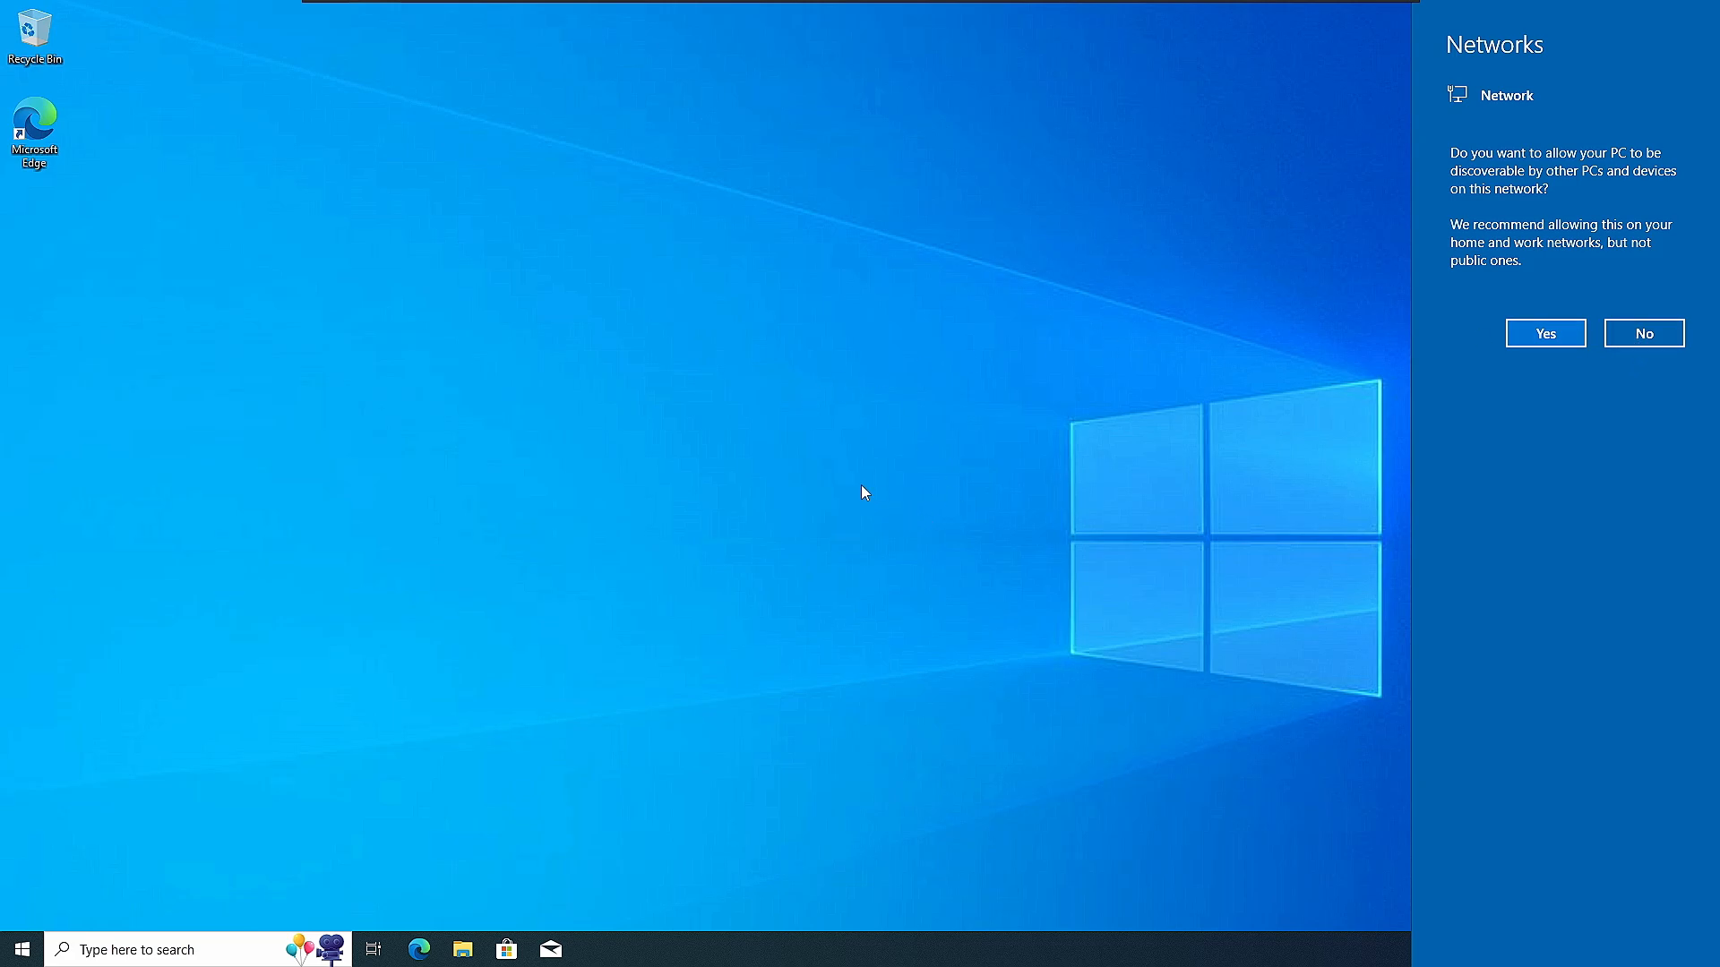
{"action": "mouse_move", "coordinate": [866, 482]}
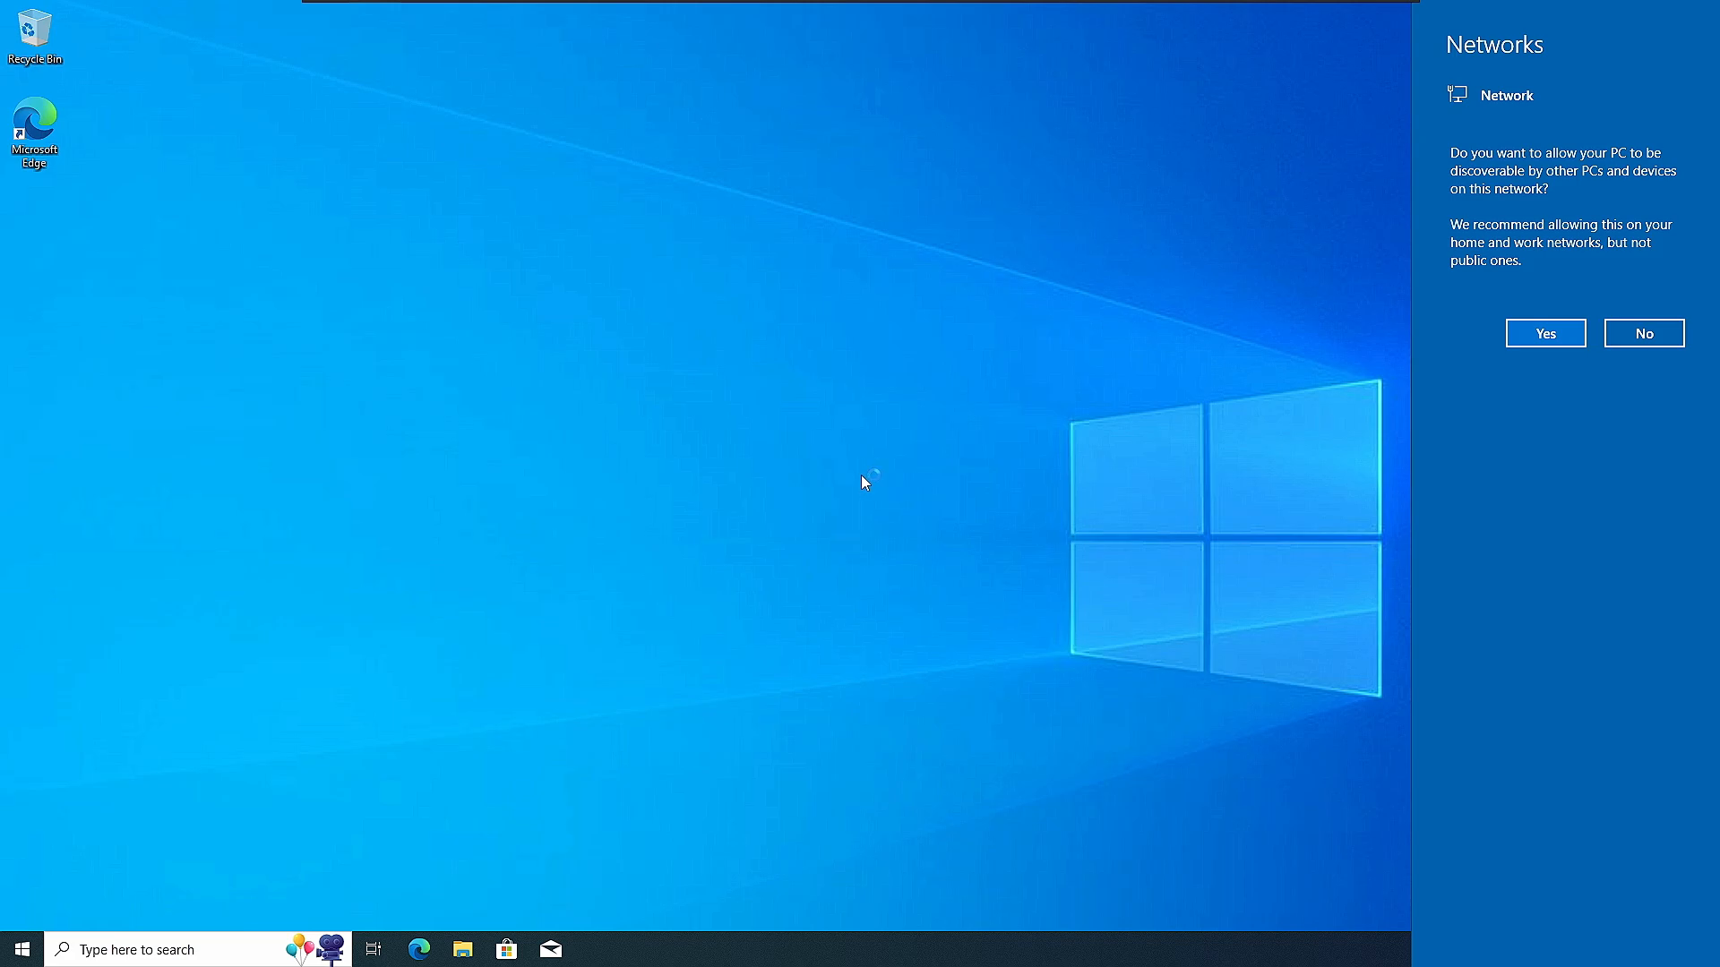